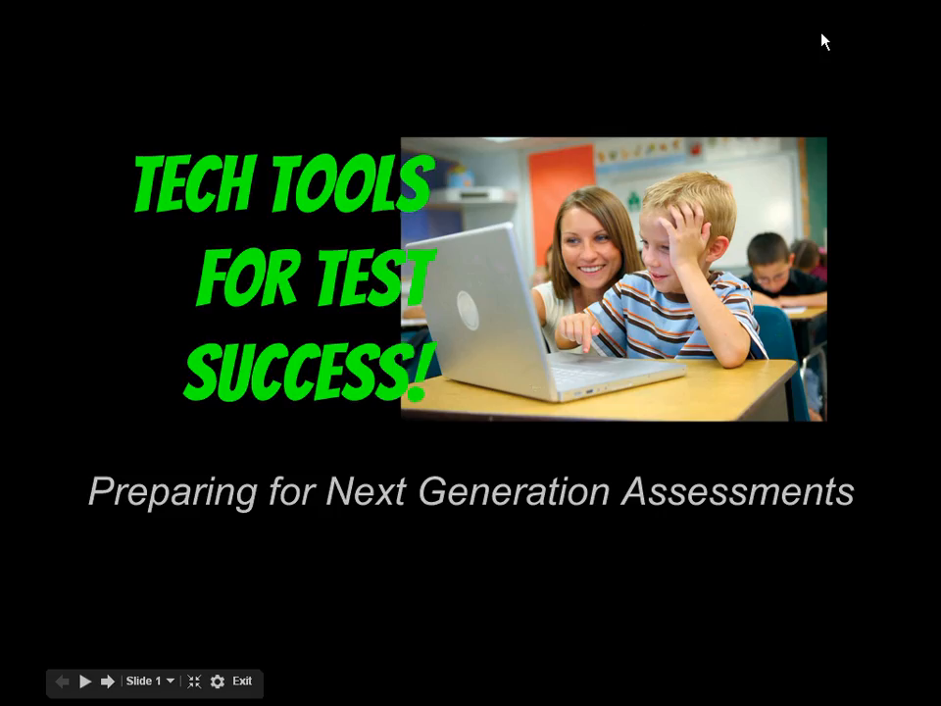
# Follow the Online Field Test Portal (4-12) link to reach the Practice Test Sign In page
pyautogui.click(242, 683)
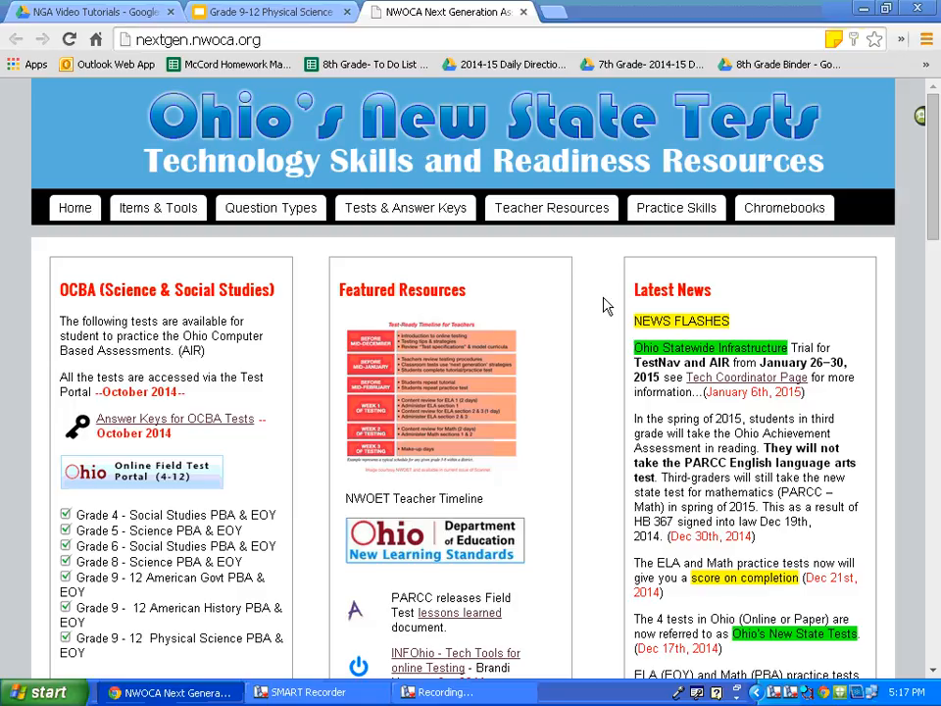
pyautogui.moveTo(180, 476)
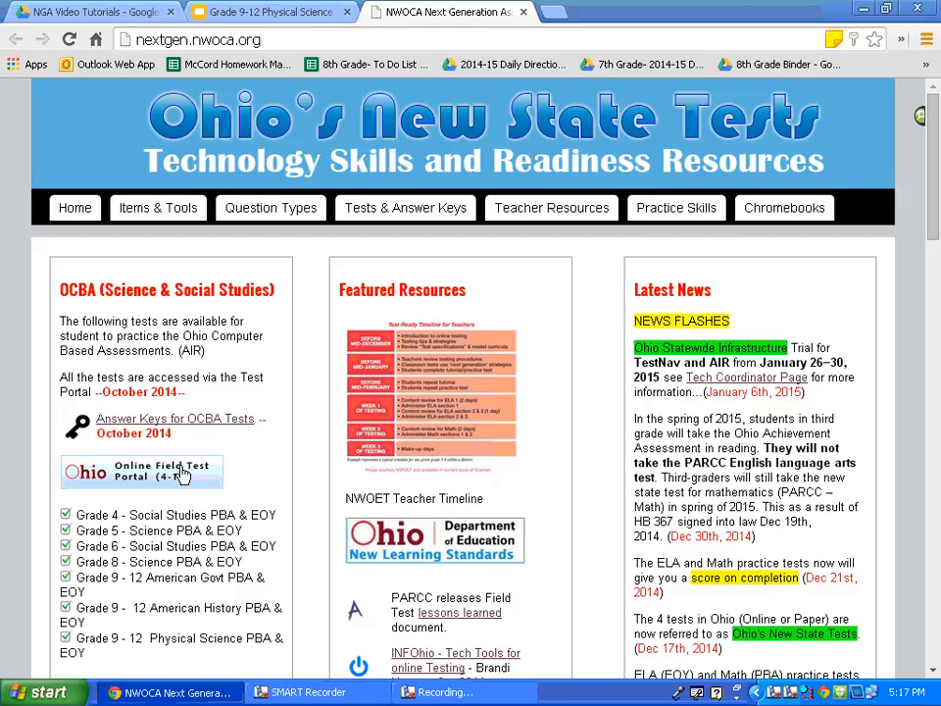
pyautogui.moveTo(186, 474)
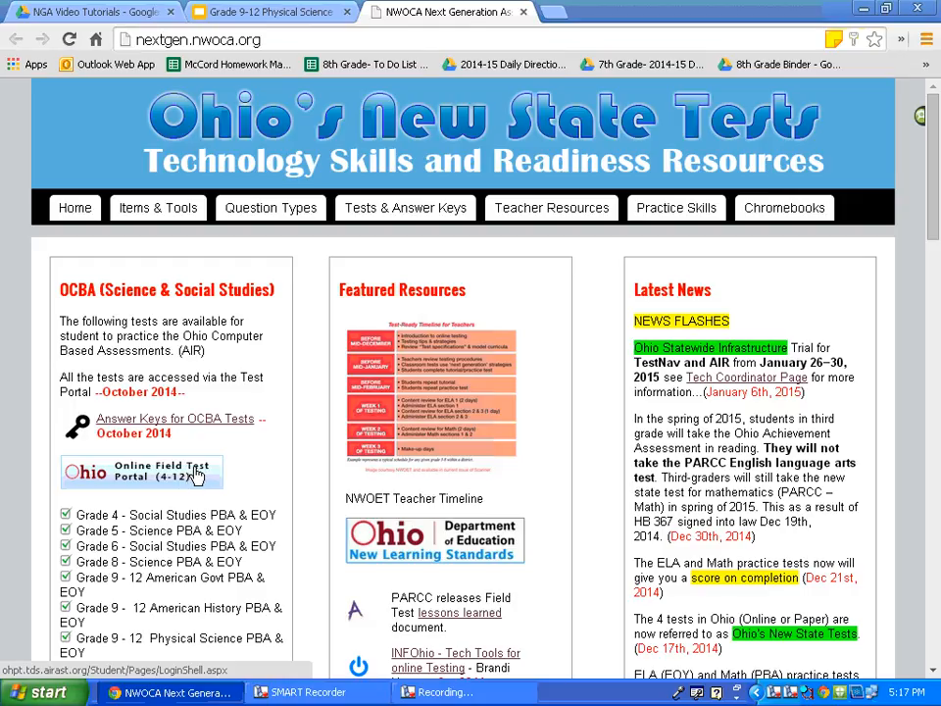
pyautogui.click(137, 470)
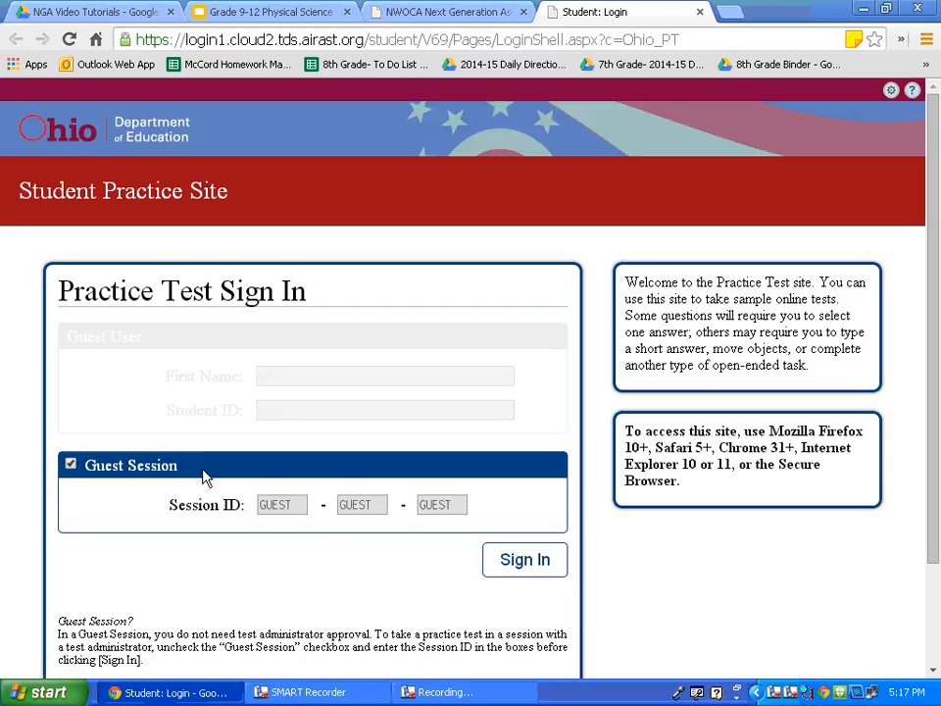
pyautogui.moveTo(220, 494)
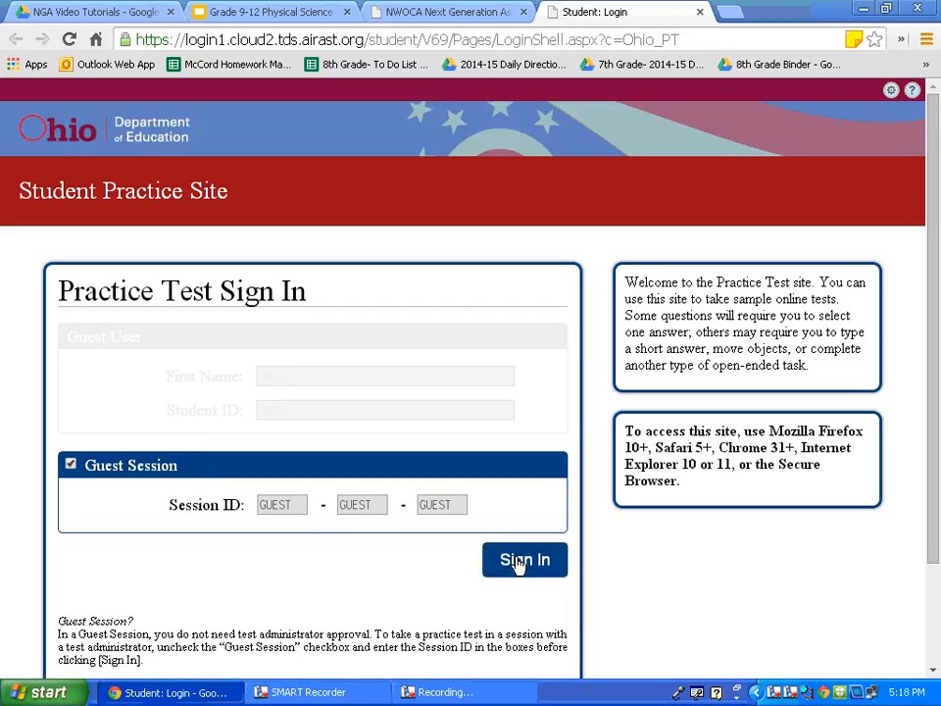
# Sign in as a guest, choose grade level 10 and confirm the student information with Yes
pyautogui.click(525, 558)
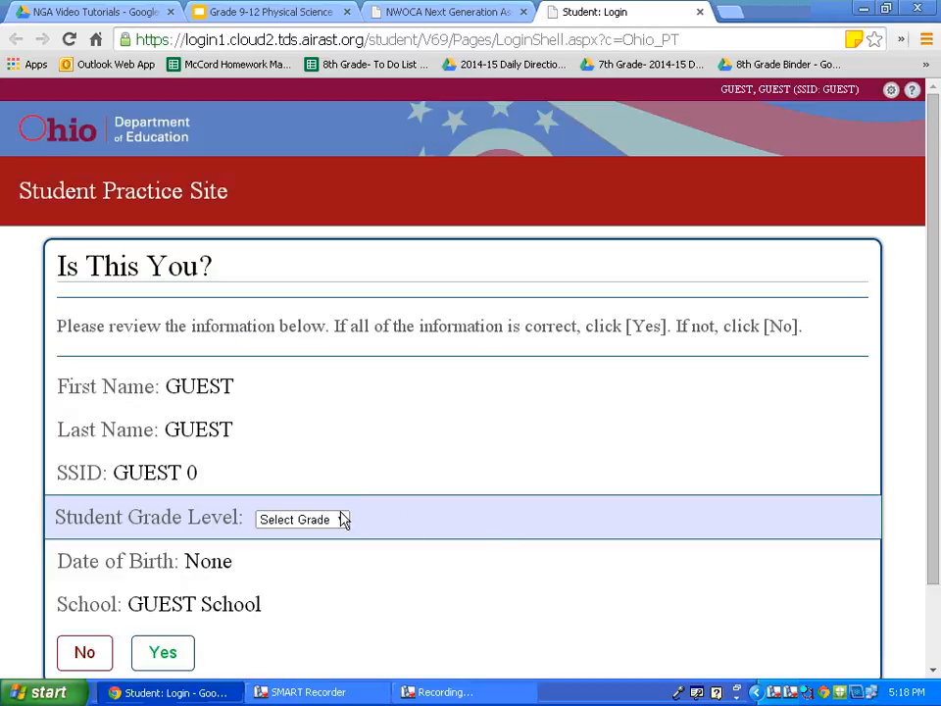
pyautogui.click(302, 518)
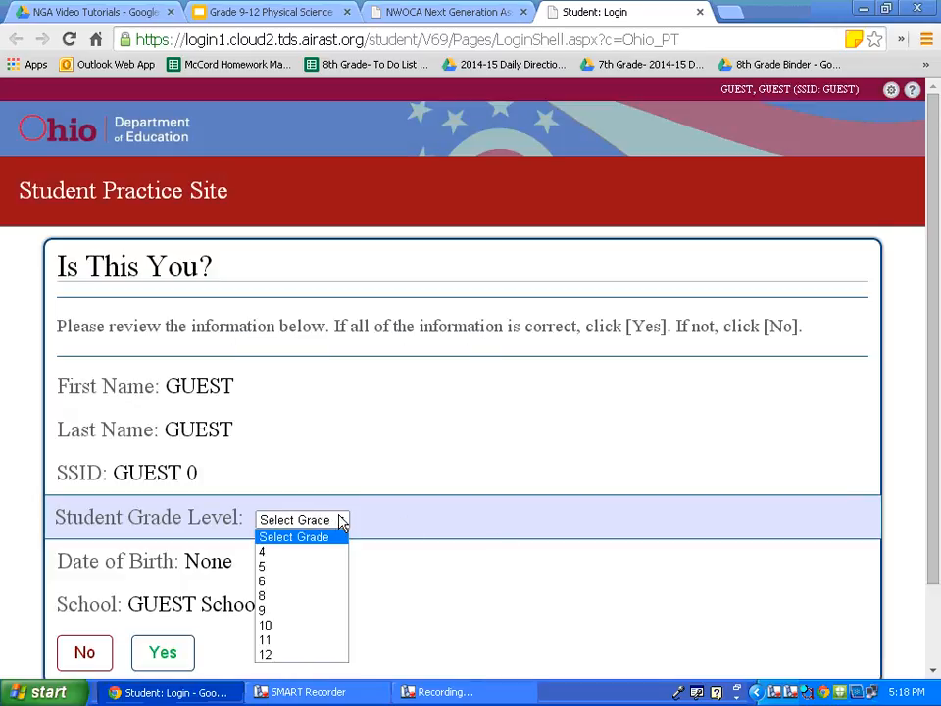
pyautogui.moveTo(302, 609)
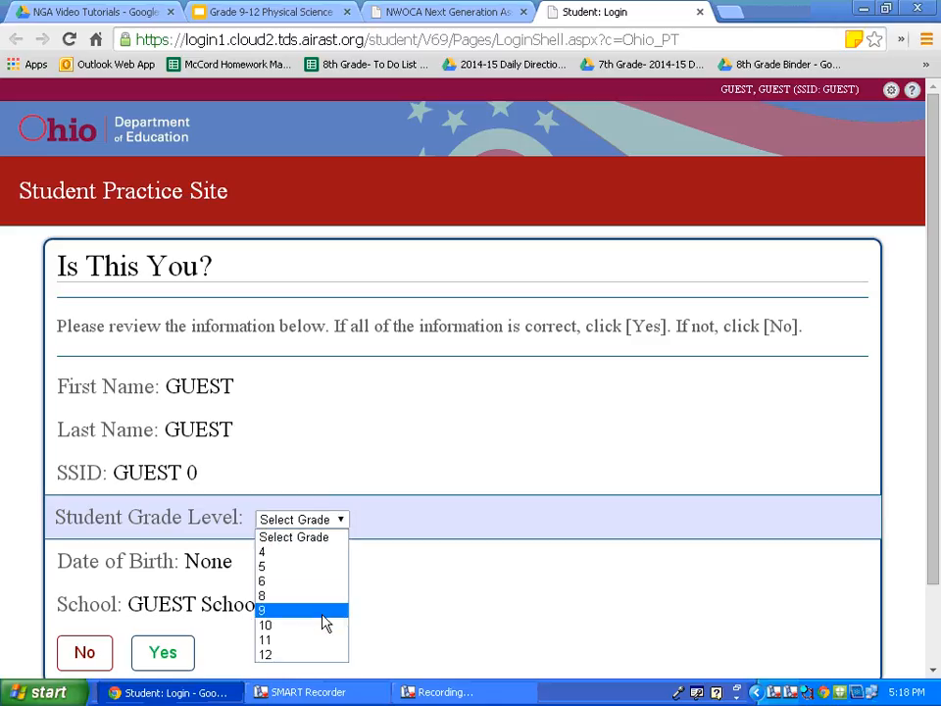
pyautogui.click(265, 623)
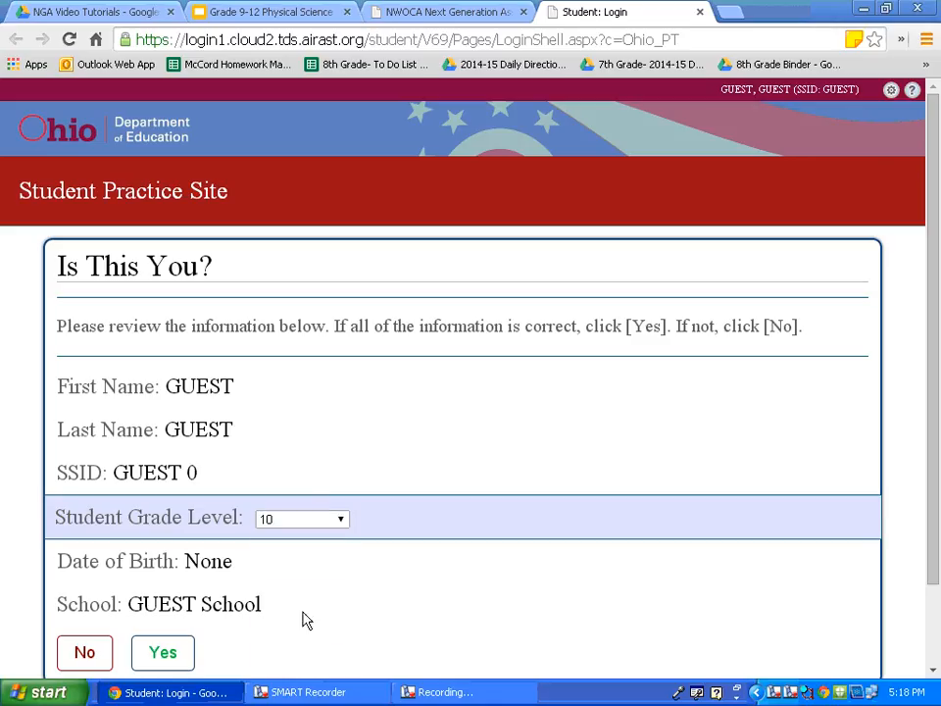
pyautogui.click(162, 651)
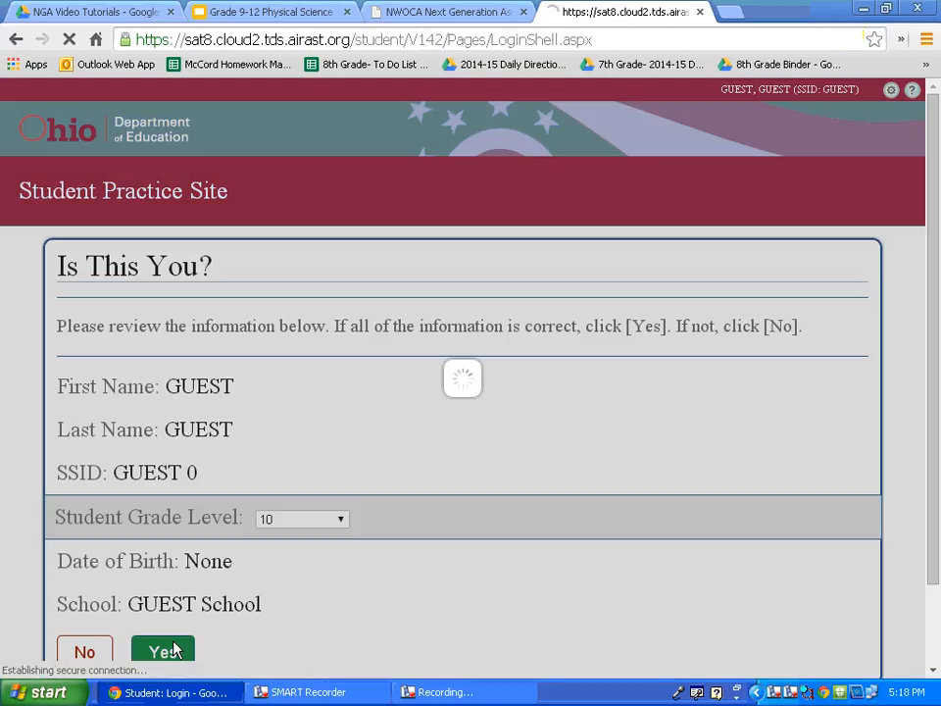
pyautogui.click(163, 651)
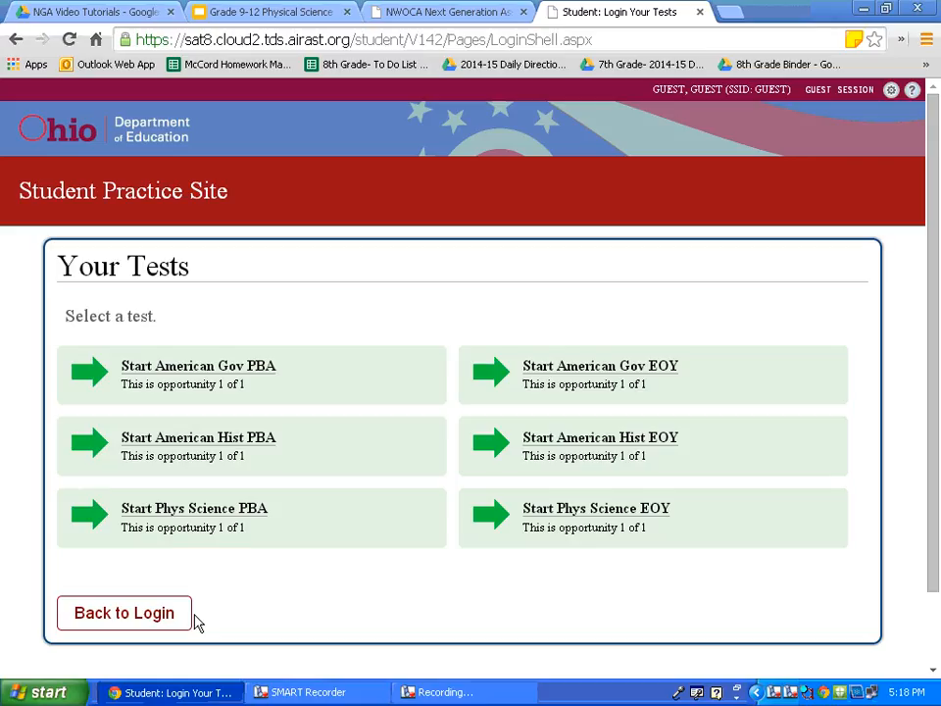
pyautogui.moveTo(207, 619)
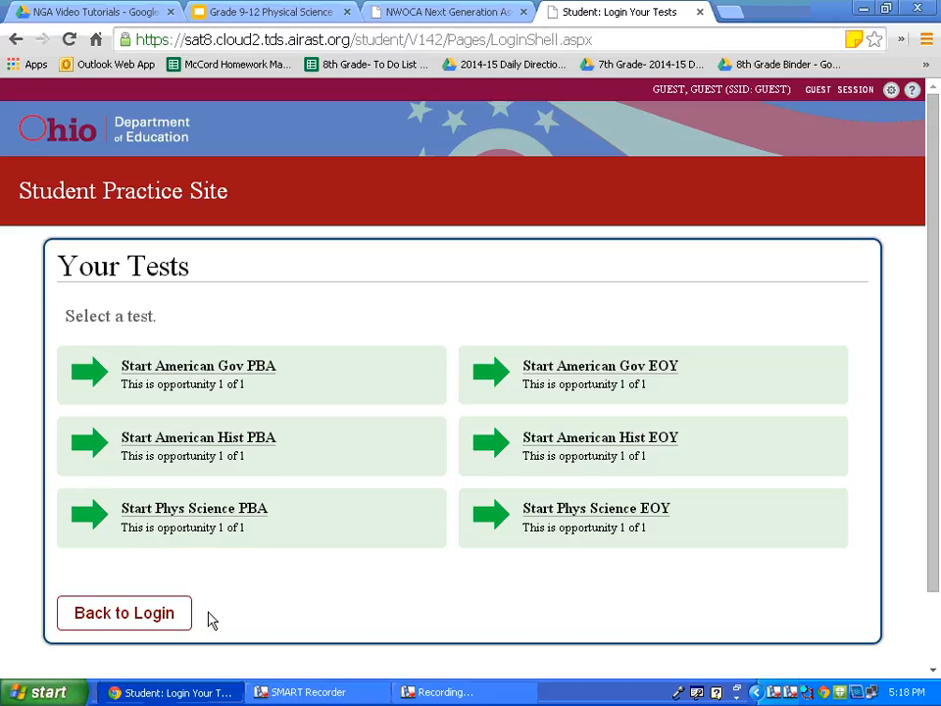
pyautogui.moveTo(315, 541)
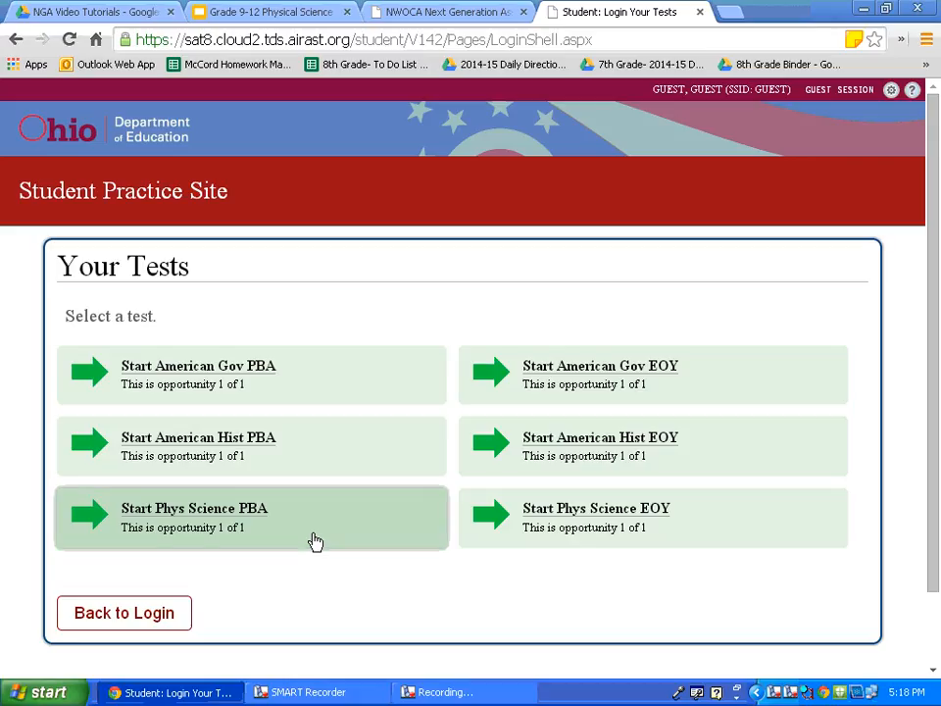
pyautogui.moveTo(686, 519)
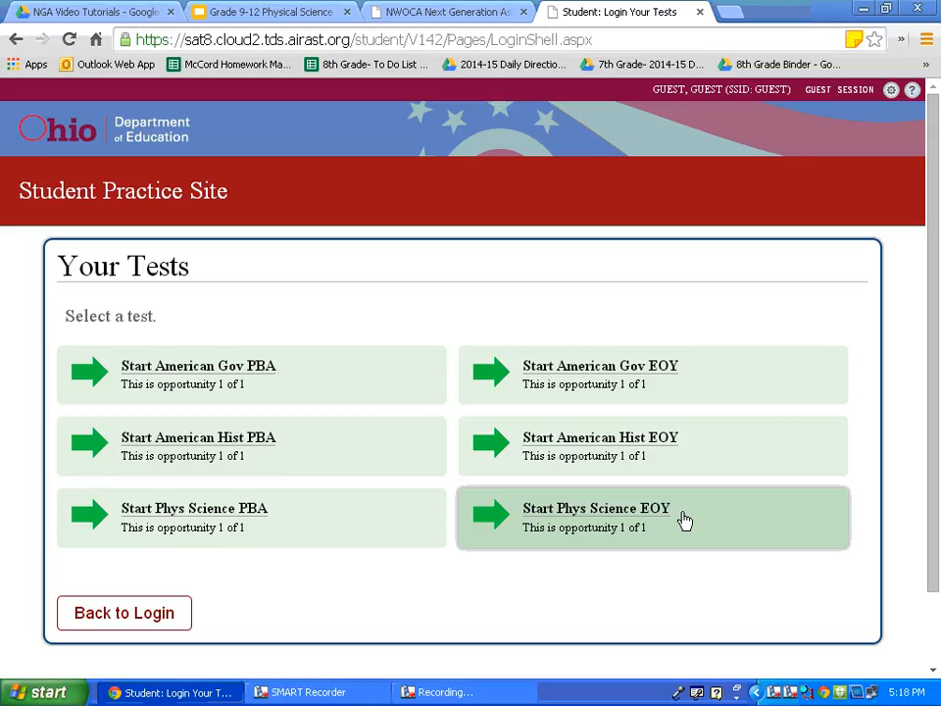
pyautogui.moveTo(349, 525)
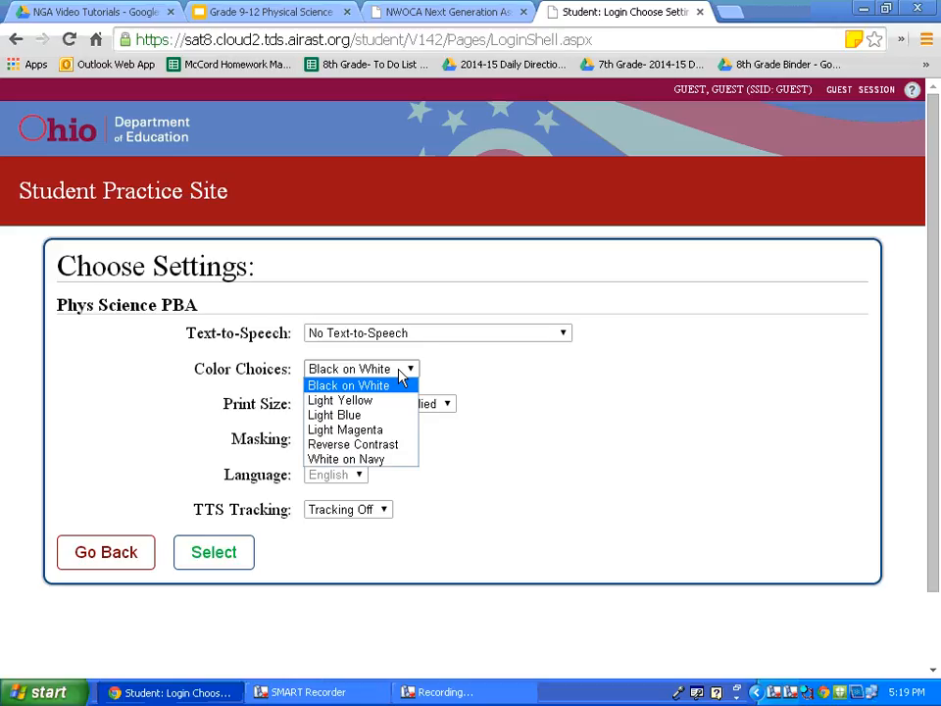
pyautogui.moveTo(236, 410)
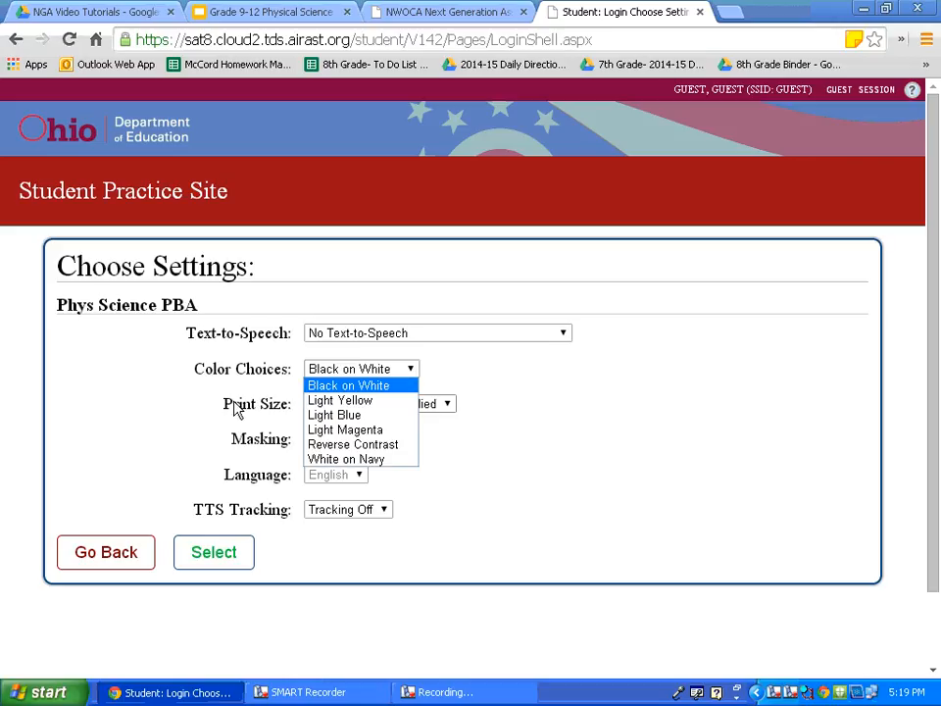
pyautogui.moveTo(241, 416)
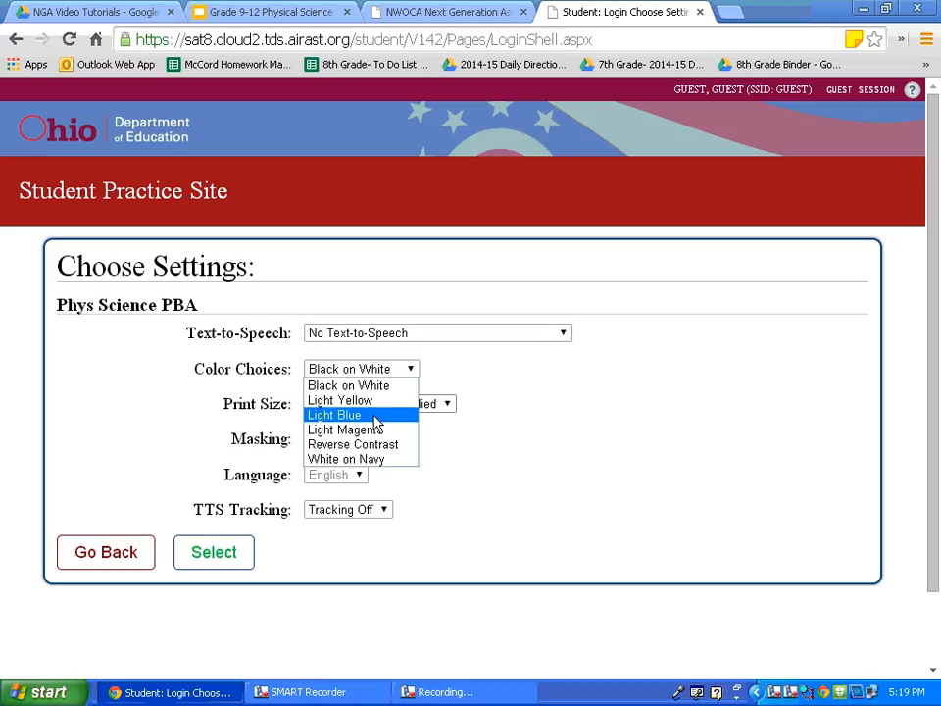
pyautogui.moveTo(394, 415)
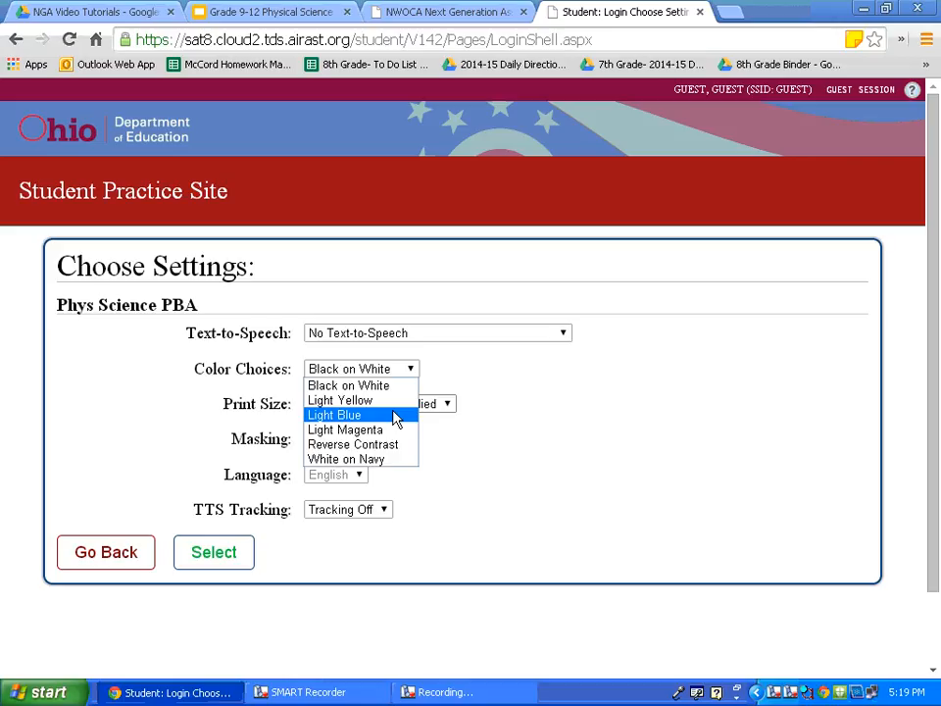
# Keep black-on-white colours, set Masking On and accept the test settings with Select
pyautogui.click(361, 368)
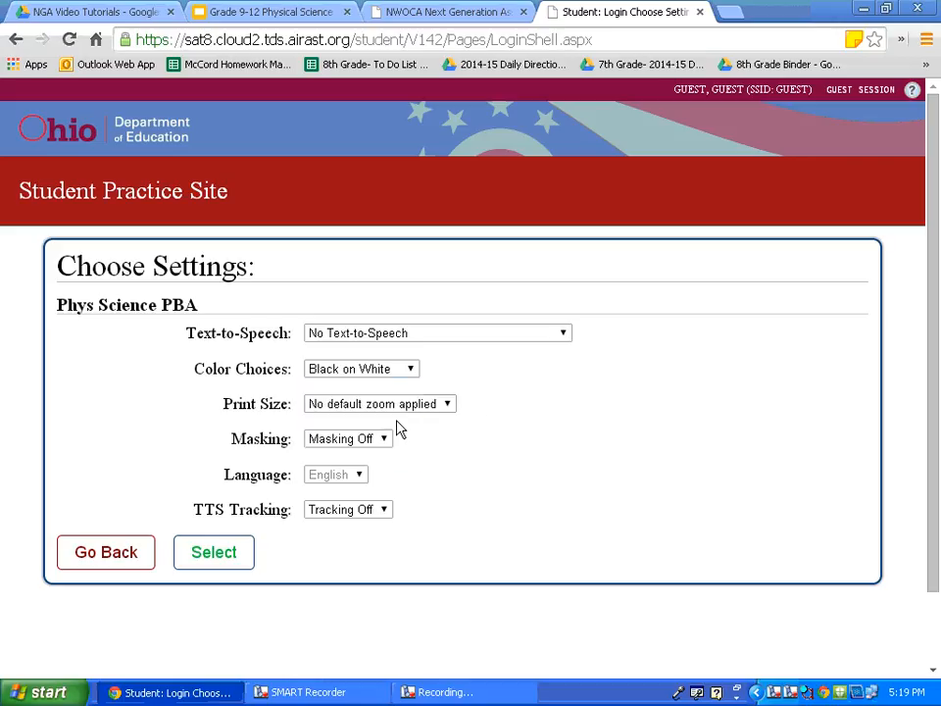
pyautogui.click(349, 439)
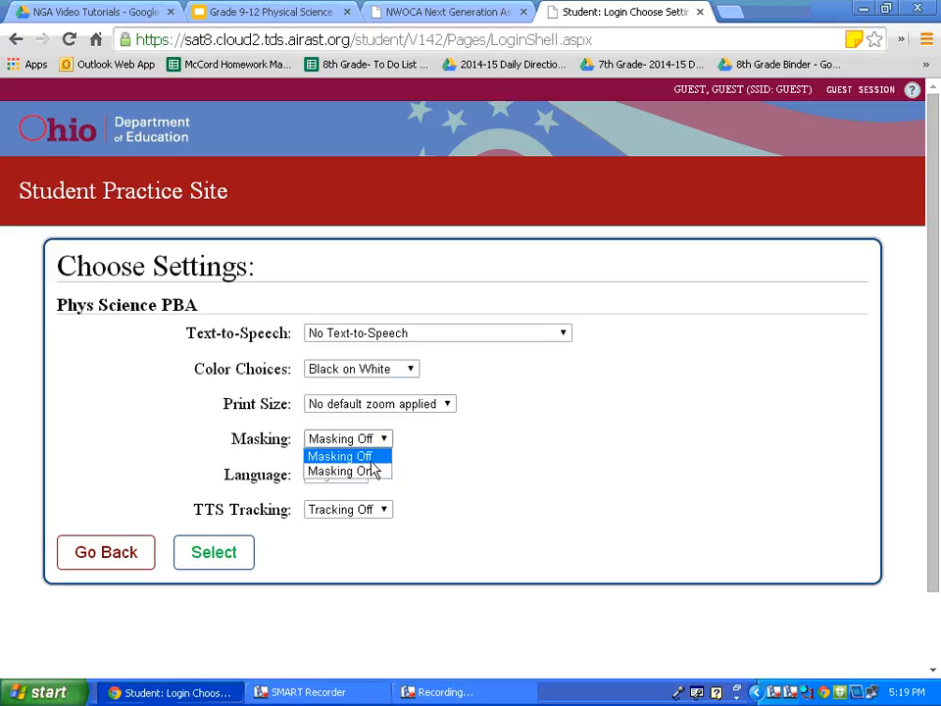
pyautogui.click(349, 470)
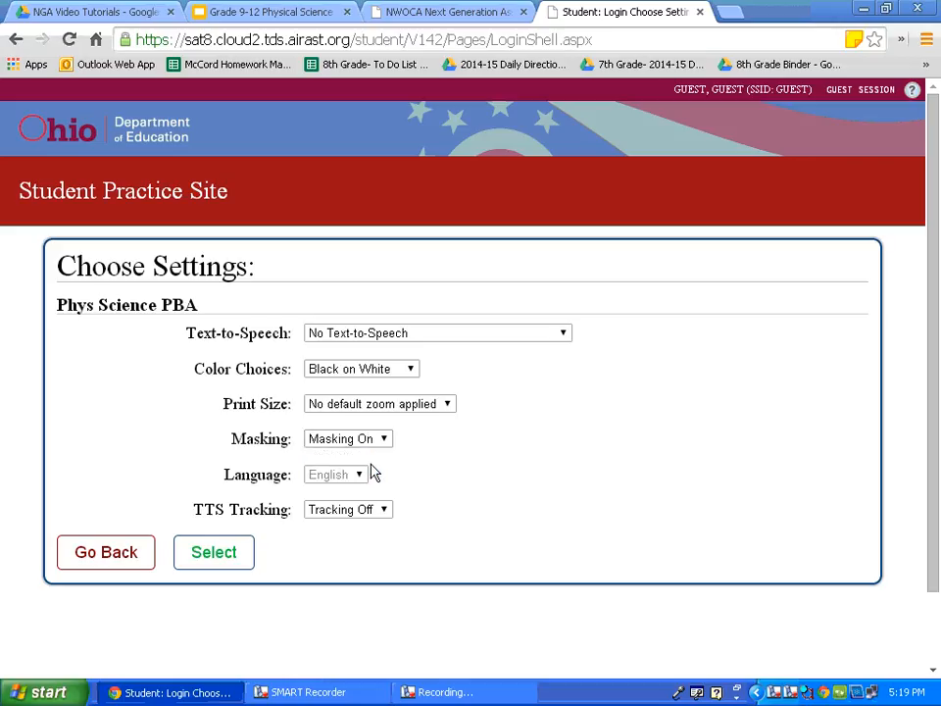
pyautogui.moveTo(358, 479)
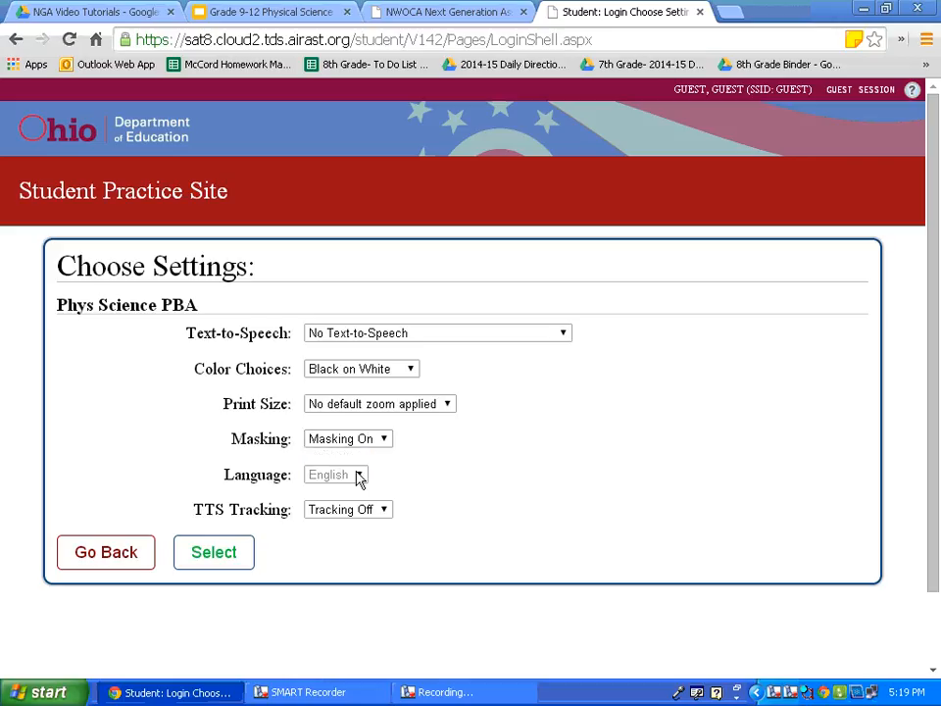
pyautogui.click(214, 553)
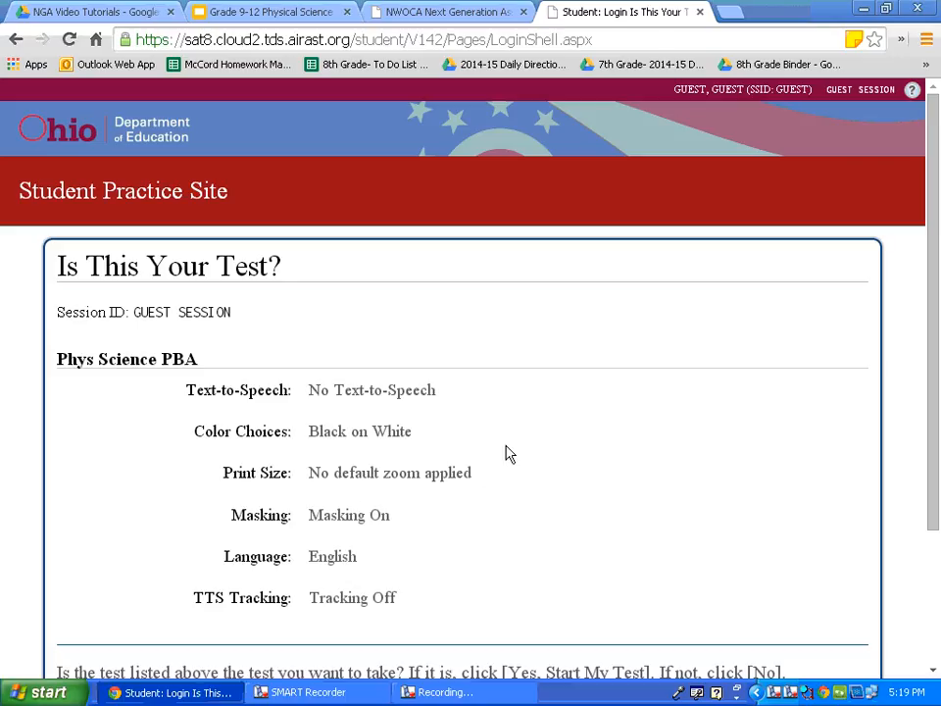
pyautogui.scroll(-3)
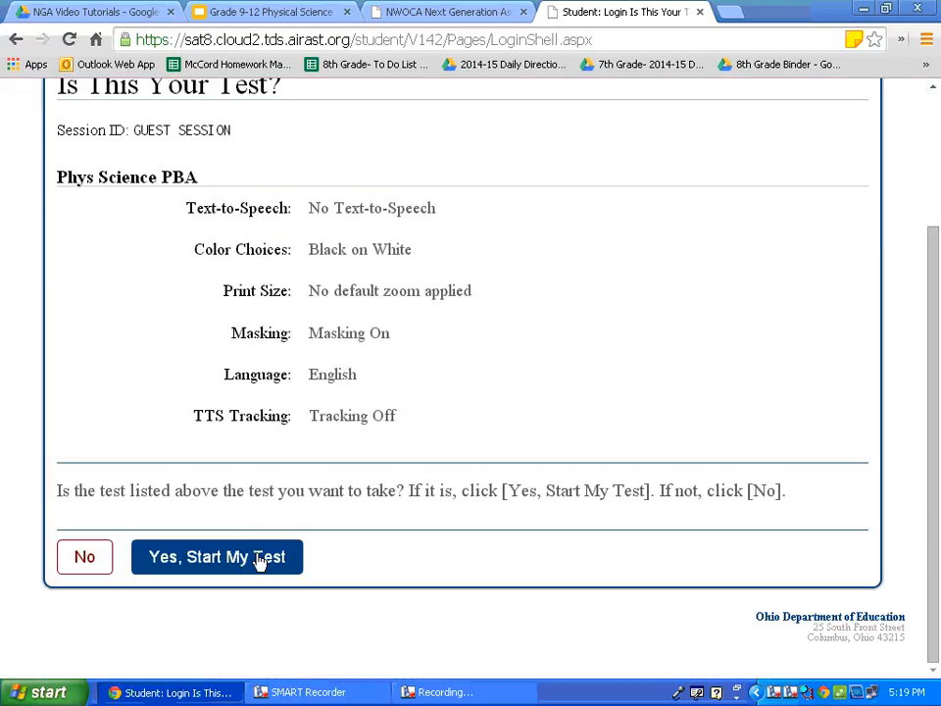
pyautogui.click(215, 557)
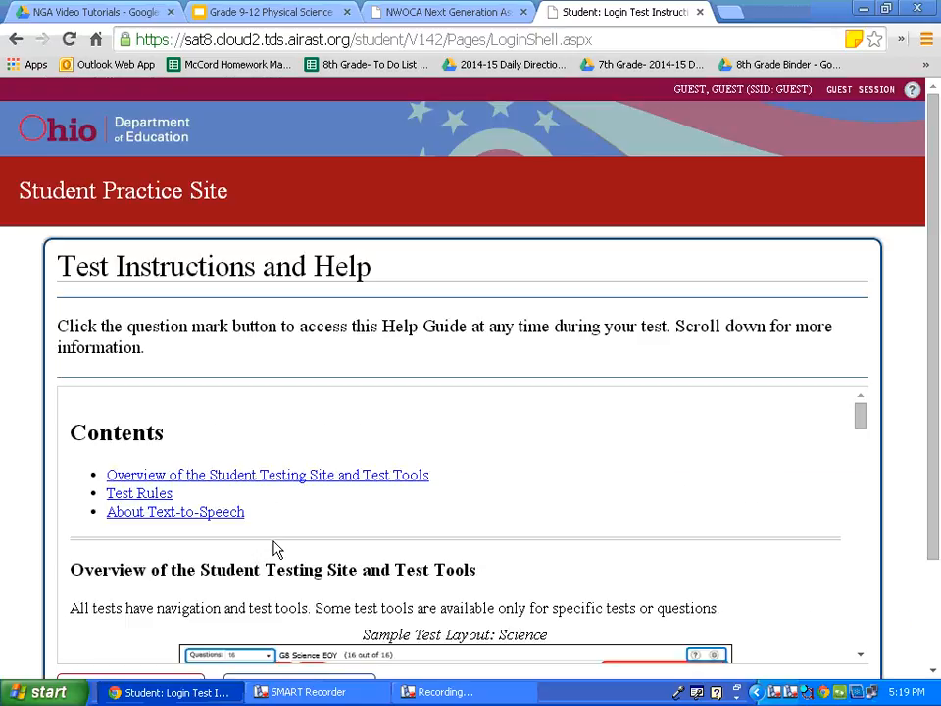
pyautogui.moveTo(263, 541)
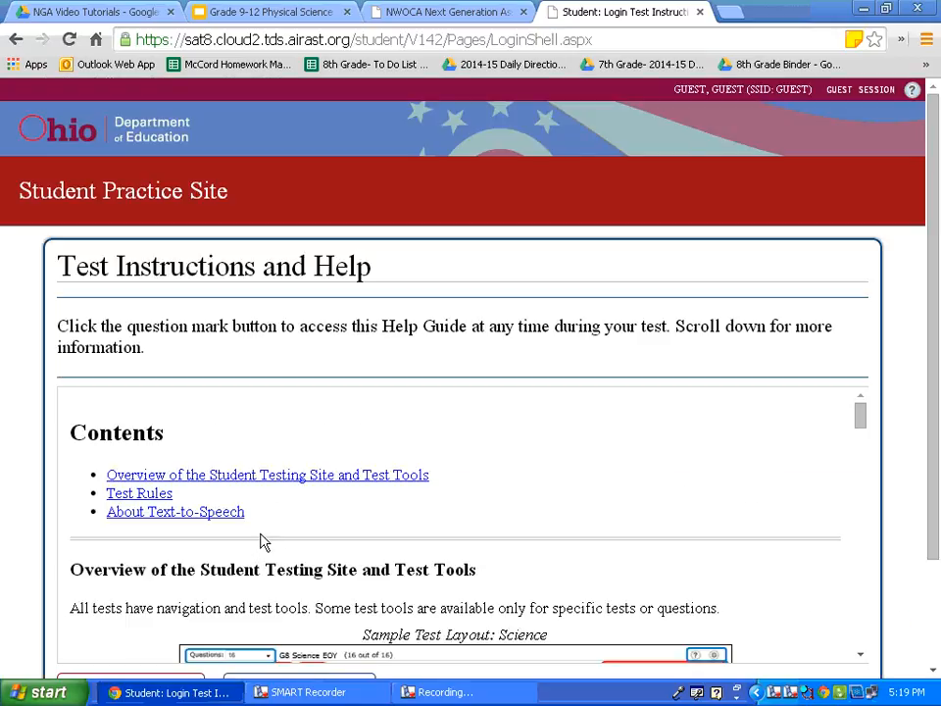
pyautogui.moveTo(522, 510)
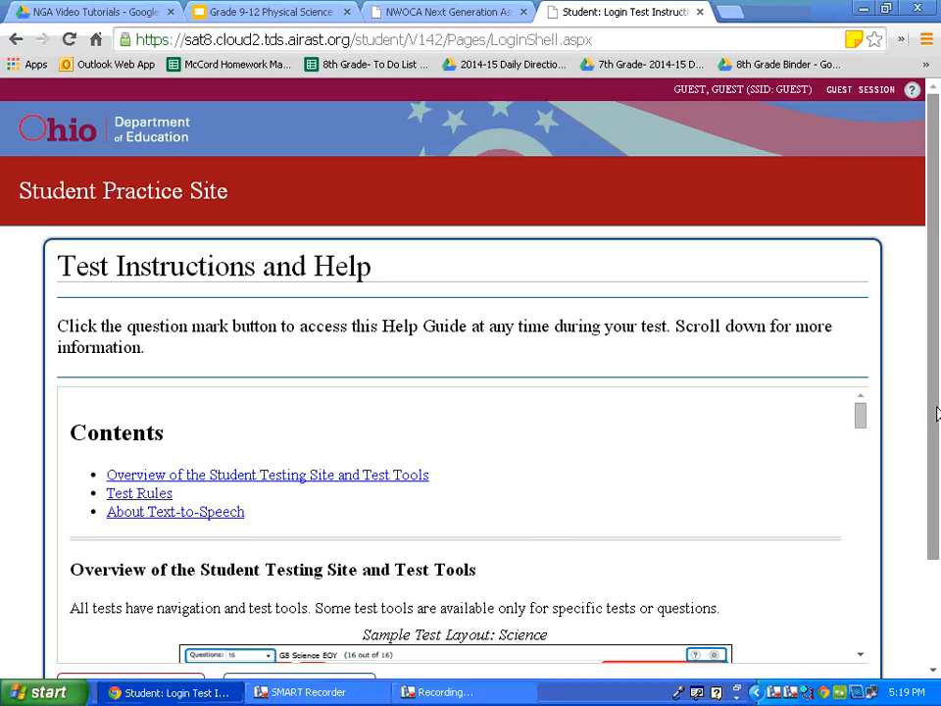
pyautogui.scroll(-3)
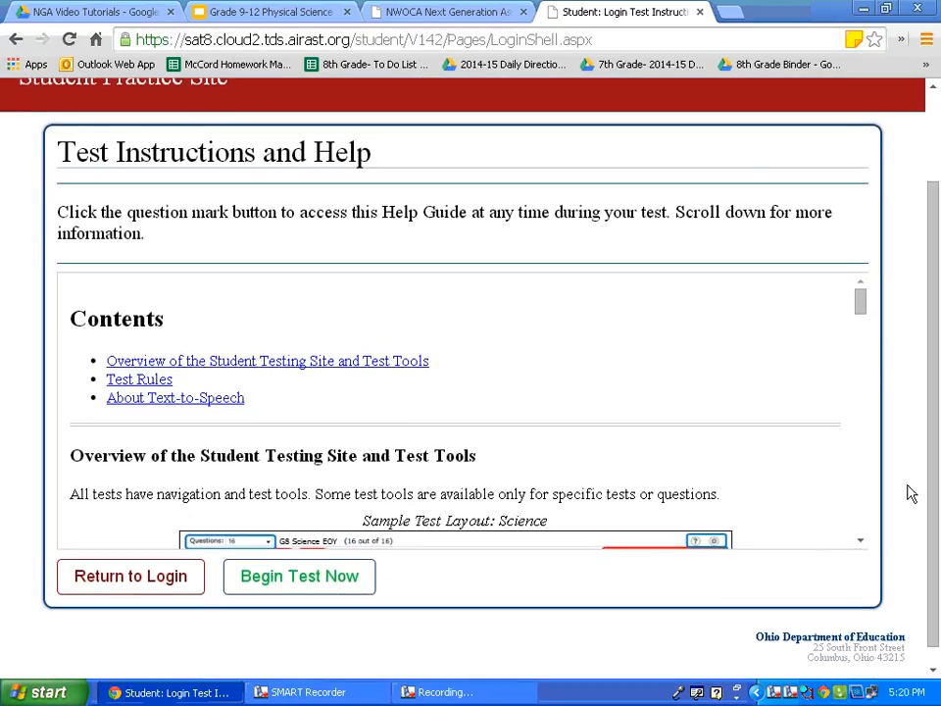
pyautogui.moveTo(839, 357)
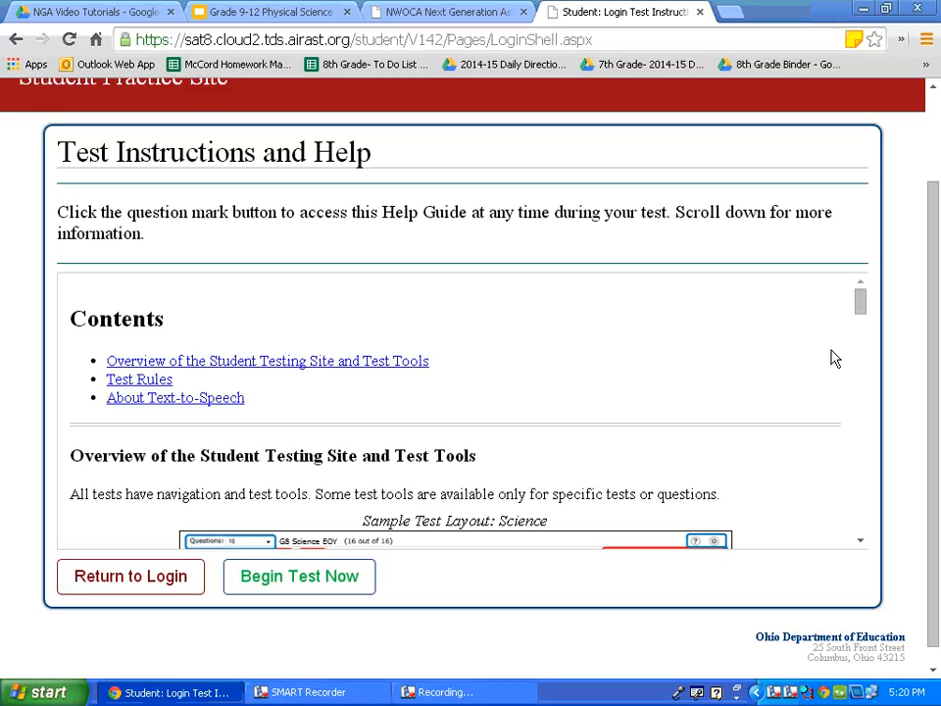
pyautogui.moveTo(861, 316)
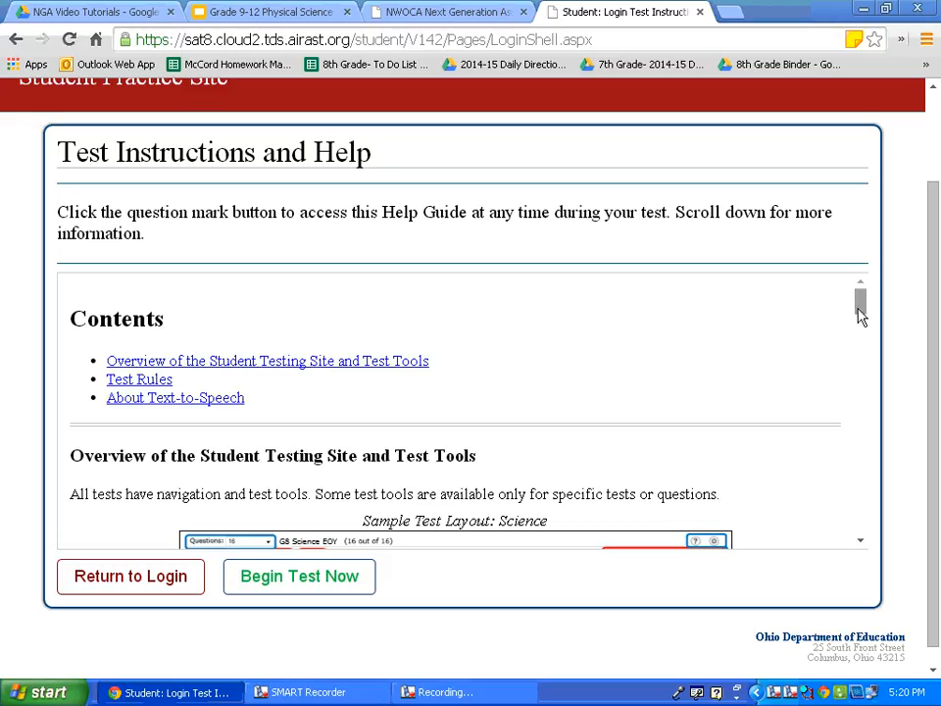
pyautogui.scroll(-3)
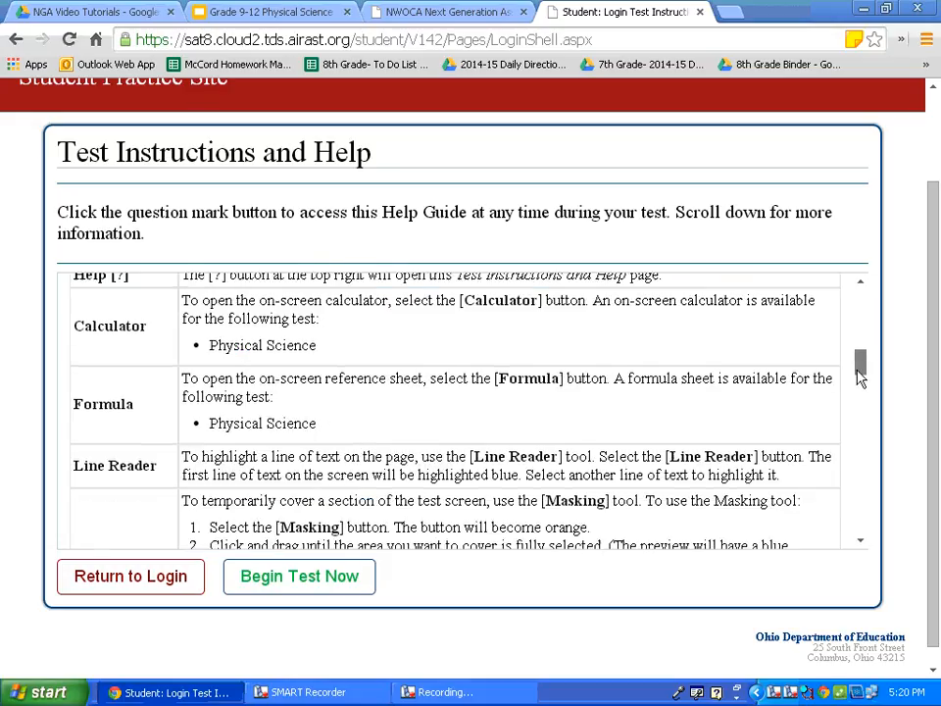
pyautogui.scroll(-3)
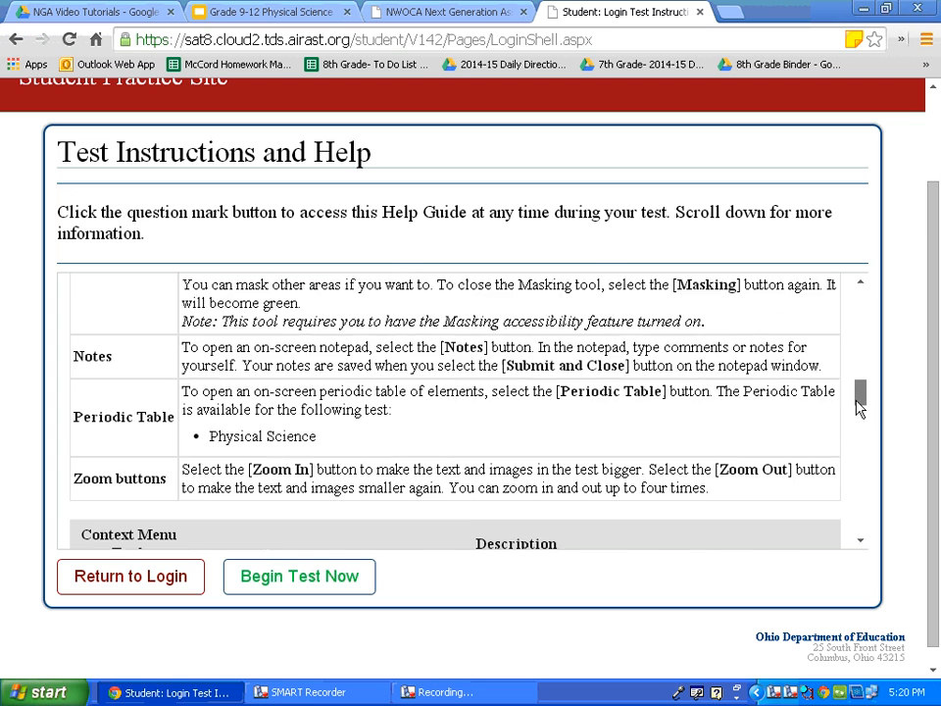
pyautogui.scroll(-3)
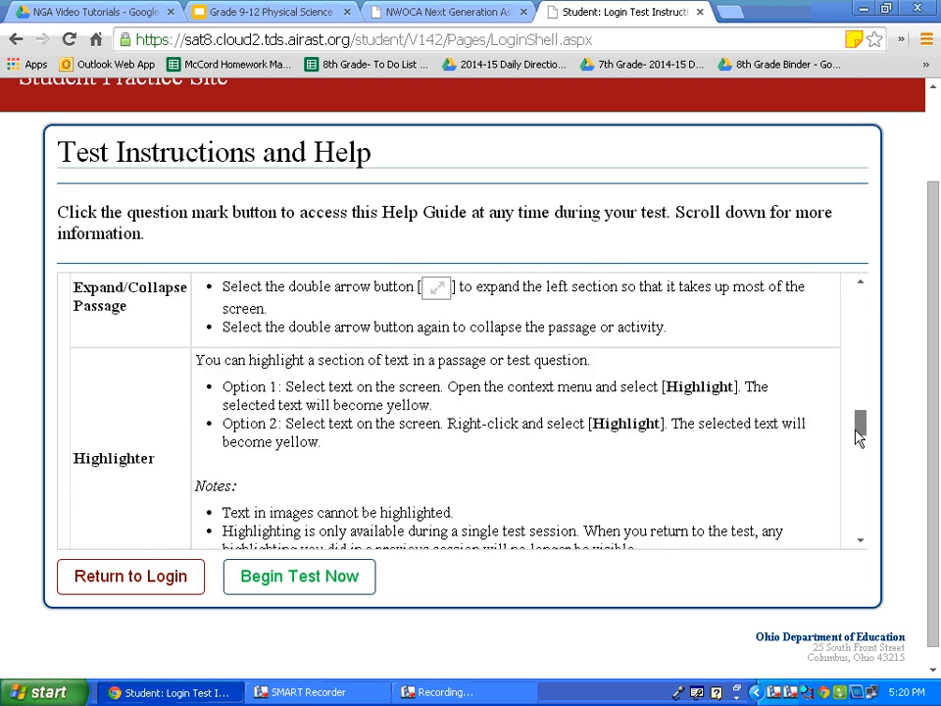
pyautogui.scroll(-3)
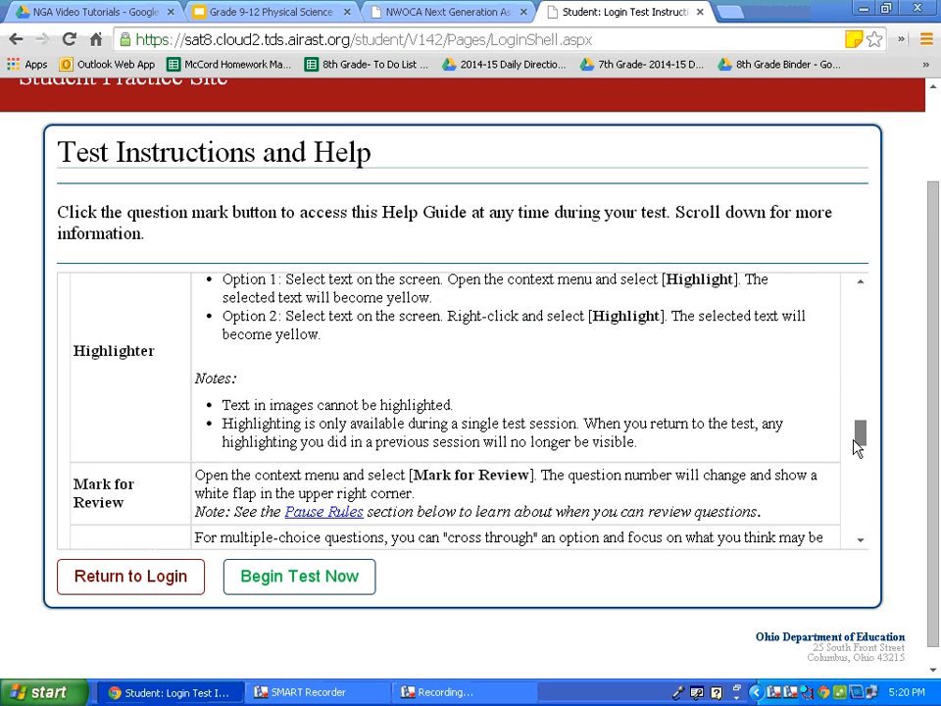
pyautogui.scroll(-3)
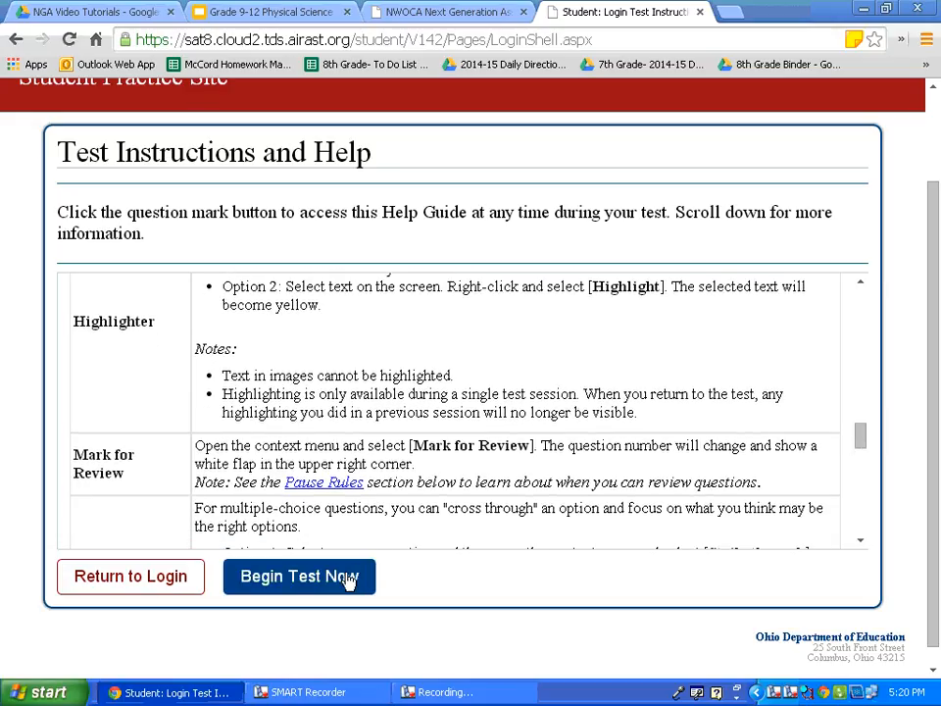
# Begin the Phys Science PBA test so question 1 on water temperature loads
pyautogui.click(298, 576)
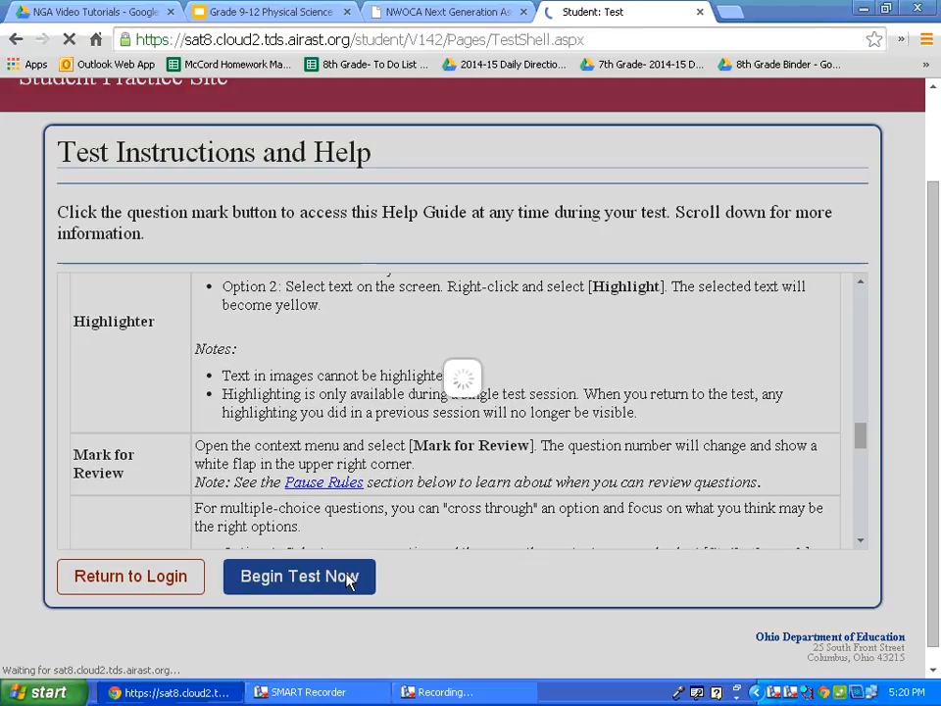
pyautogui.click(298, 576)
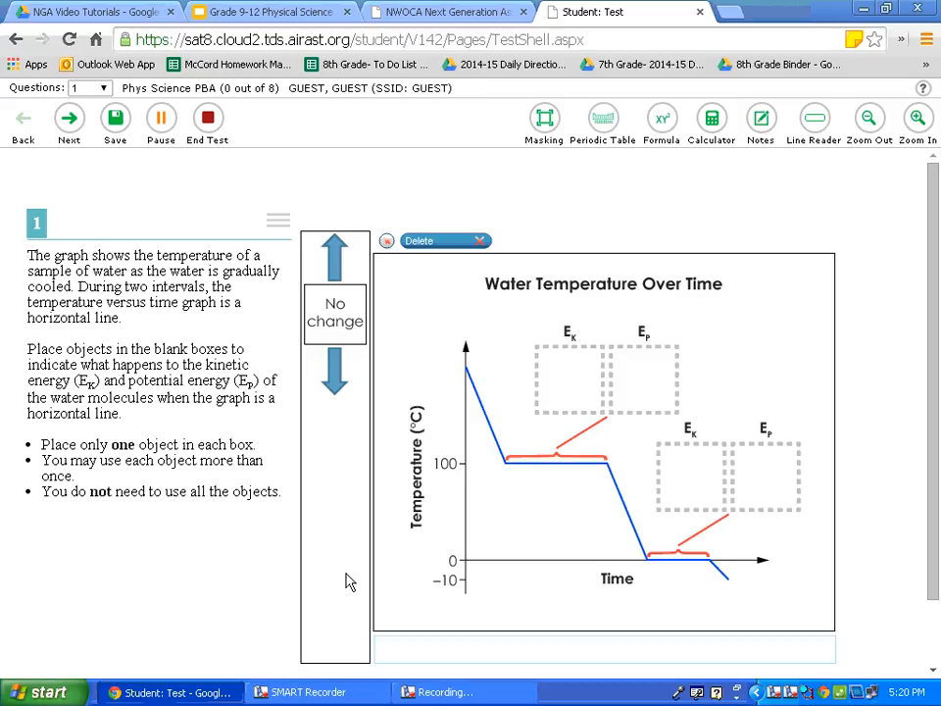
pyautogui.moveTo(774, 253)
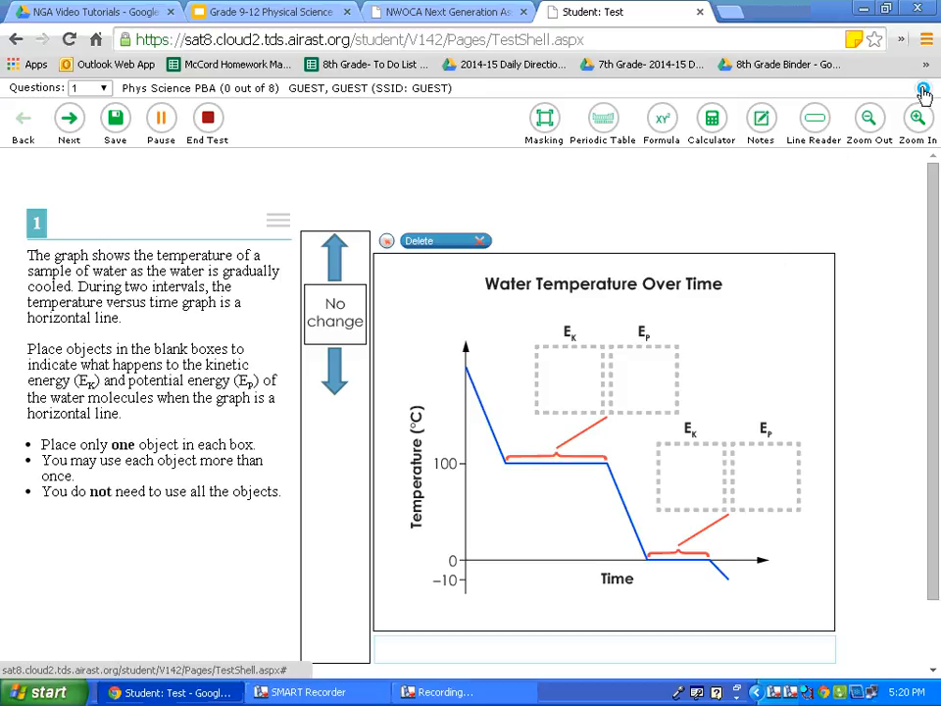
# Bring up the Help Guide over question 1 and read down to its Text-to-Speech section
pyautogui.click(921, 88)
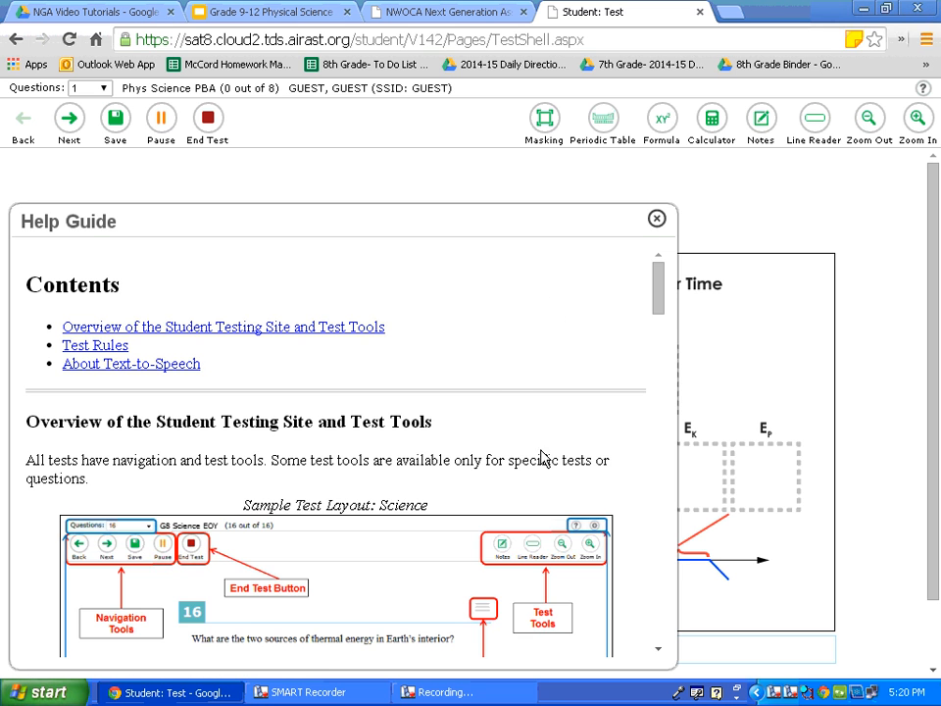
pyautogui.scroll(-3)
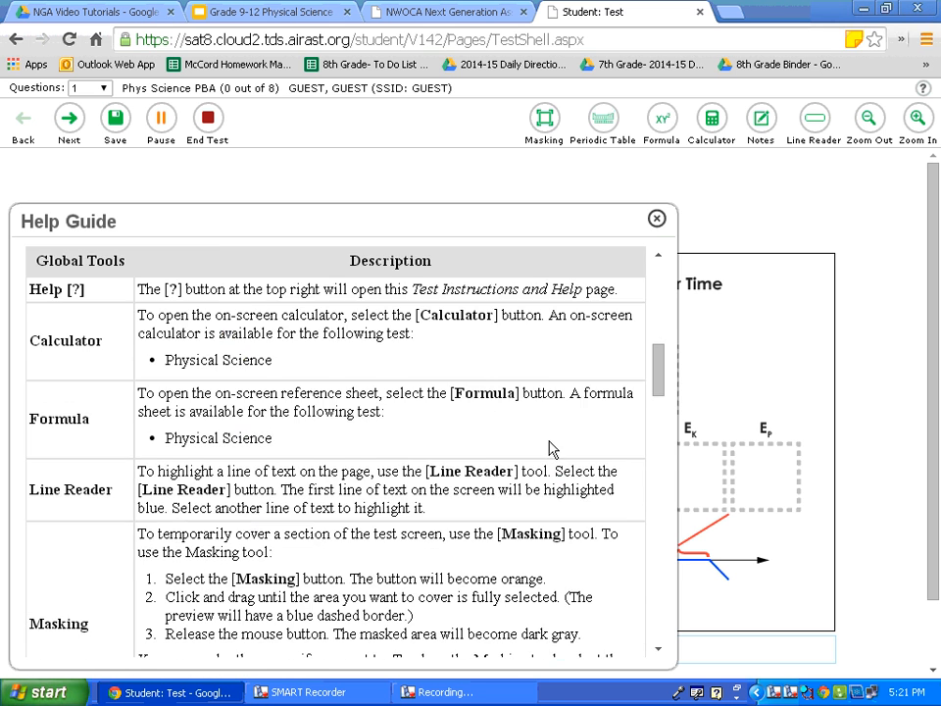
pyautogui.scroll(-3)
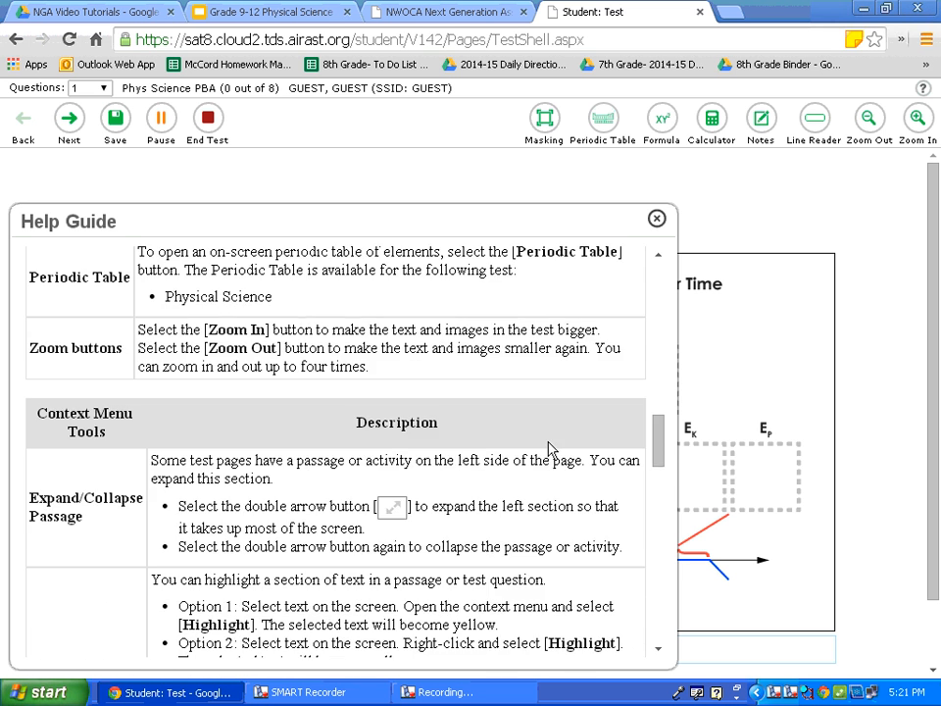
pyautogui.scroll(-3)
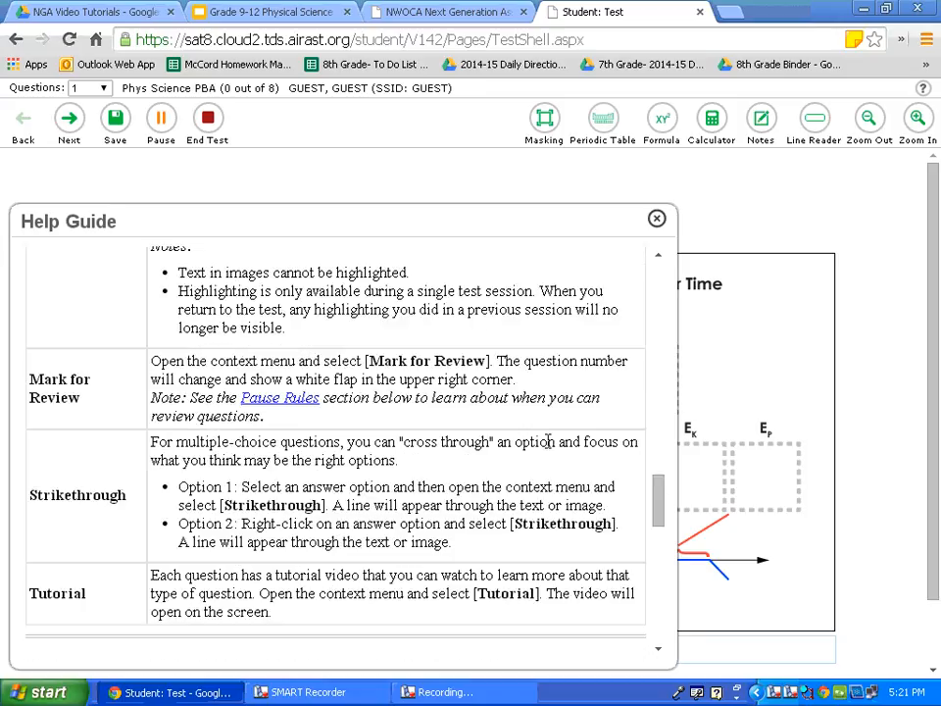
pyautogui.scroll(-3)
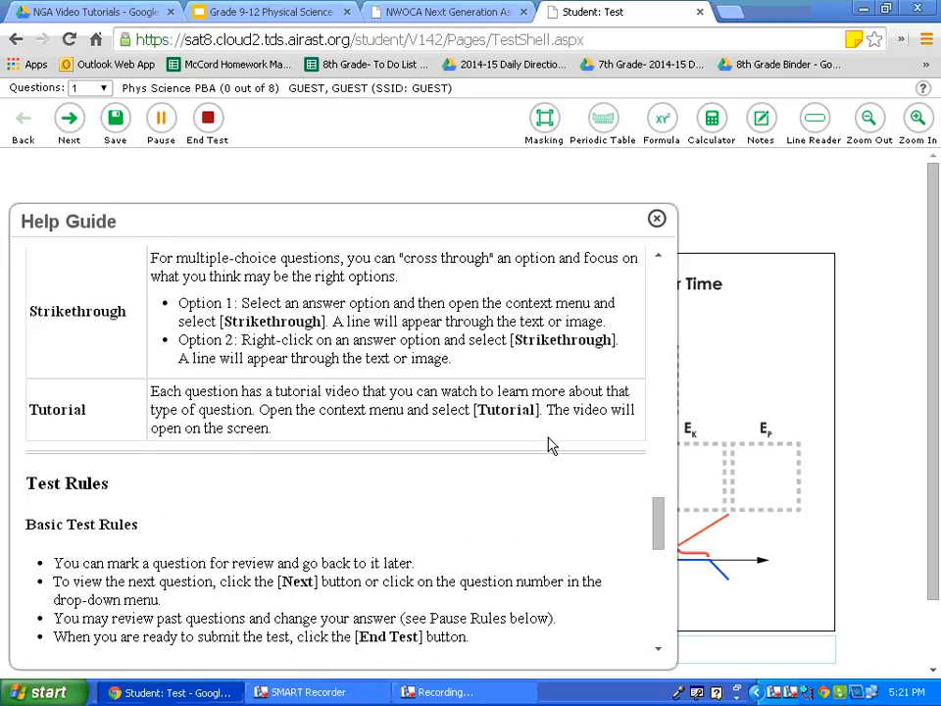
pyautogui.scroll(-3)
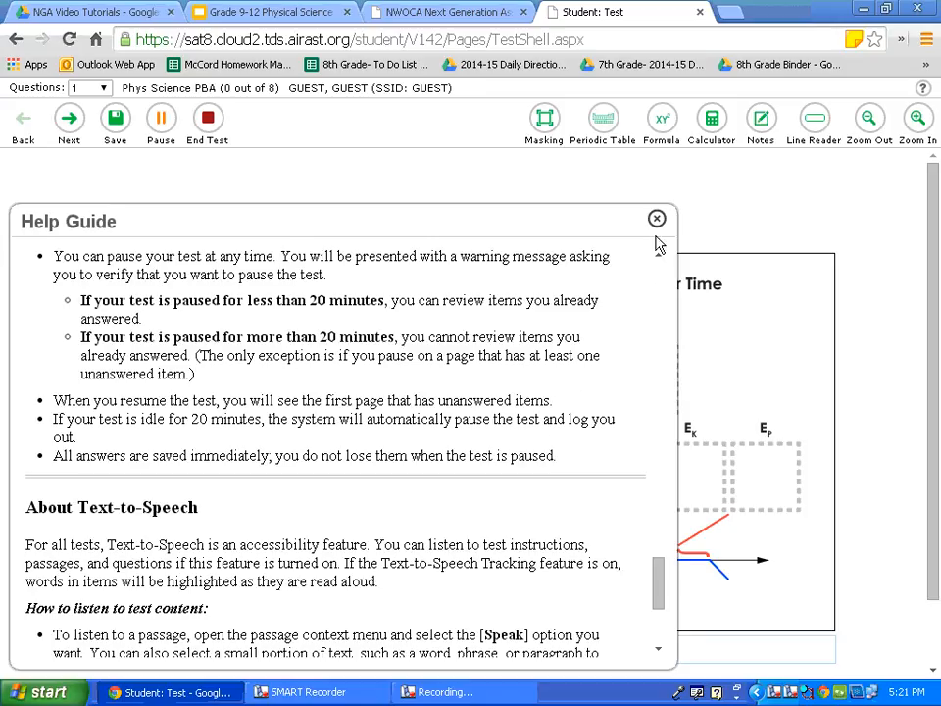
# Close the Help Guide so question 1 on water temperature shows again
pyautogui.click(657, 217)
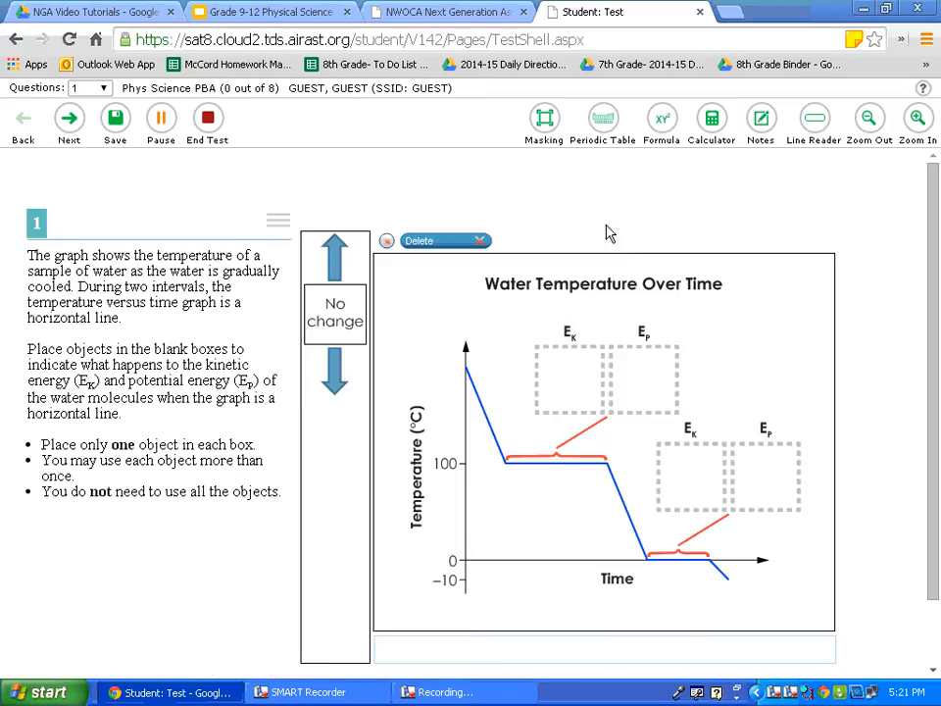
pyautogui.moveTo(124, 90)
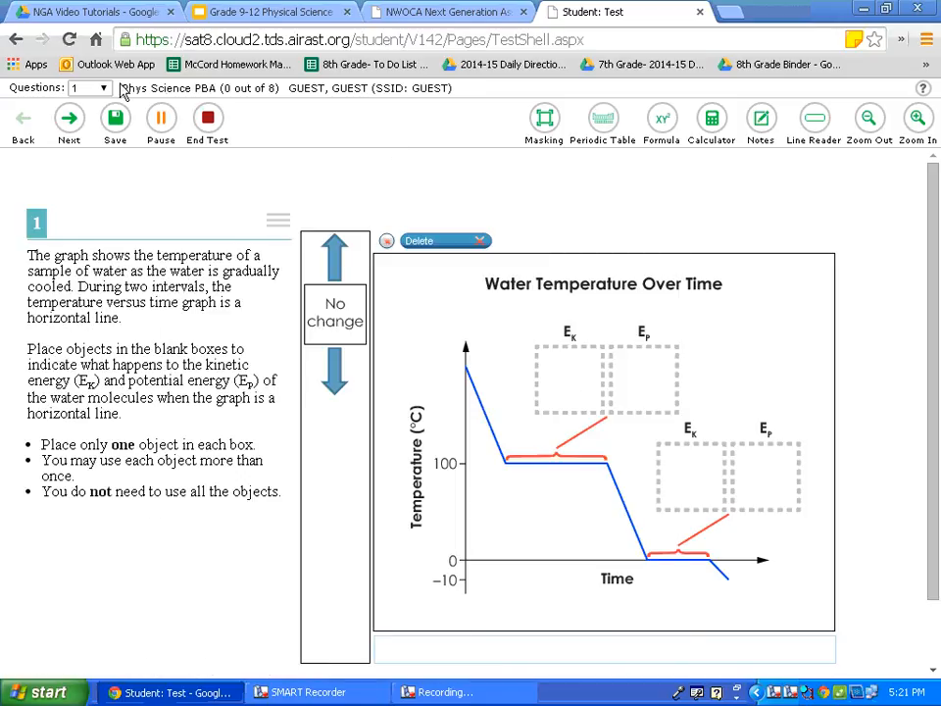
pyautogui.moveTo(101, 88)
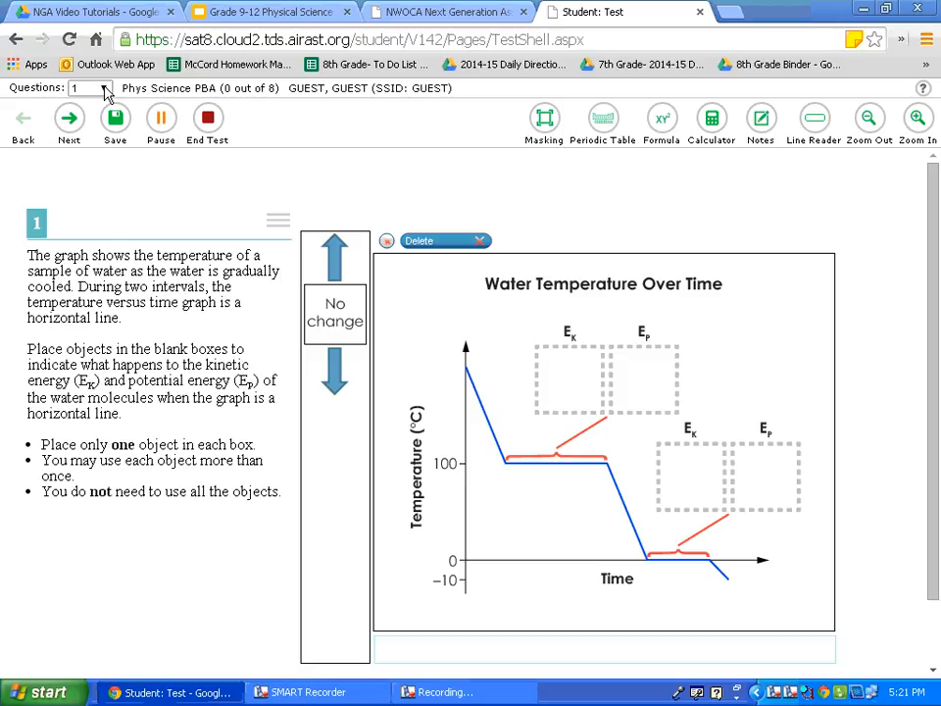
pyautogui.click(90, 86)
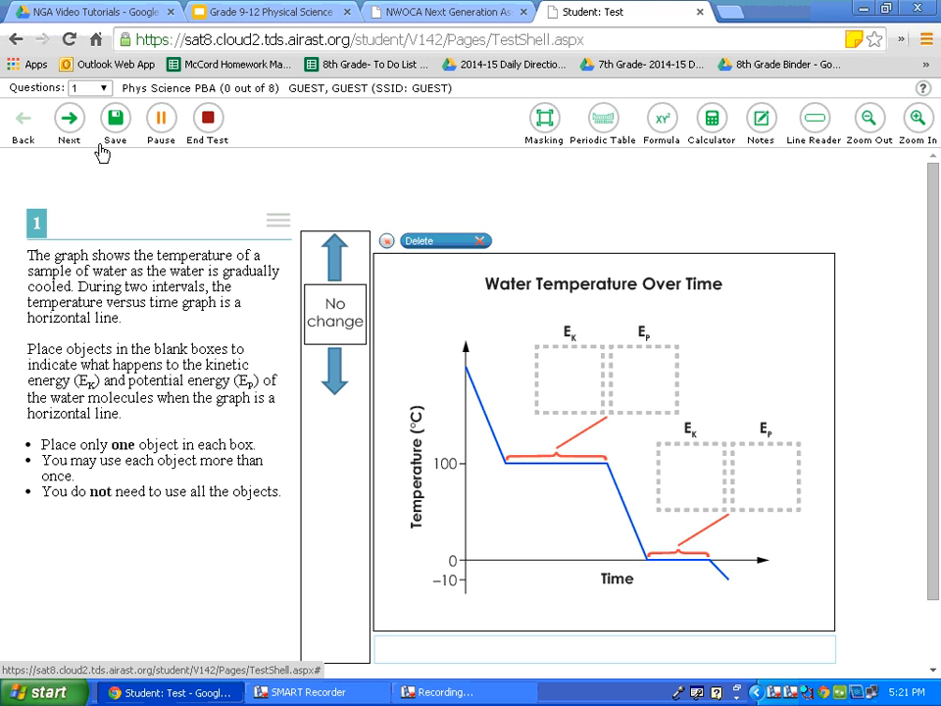
pyautogui.click(68, 118)
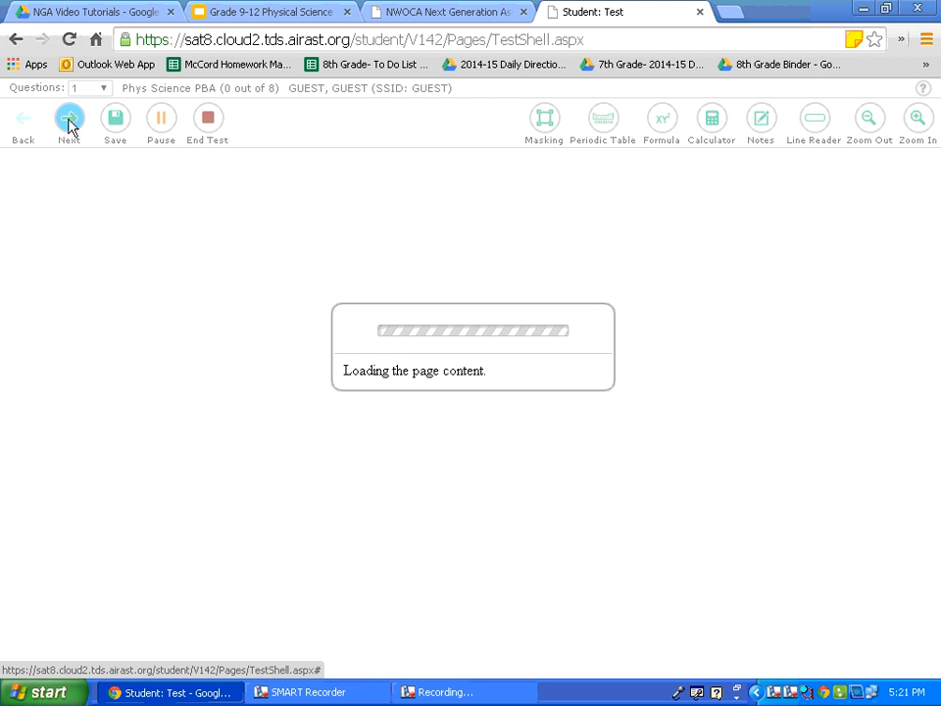
pyautogui.click(69, 117)
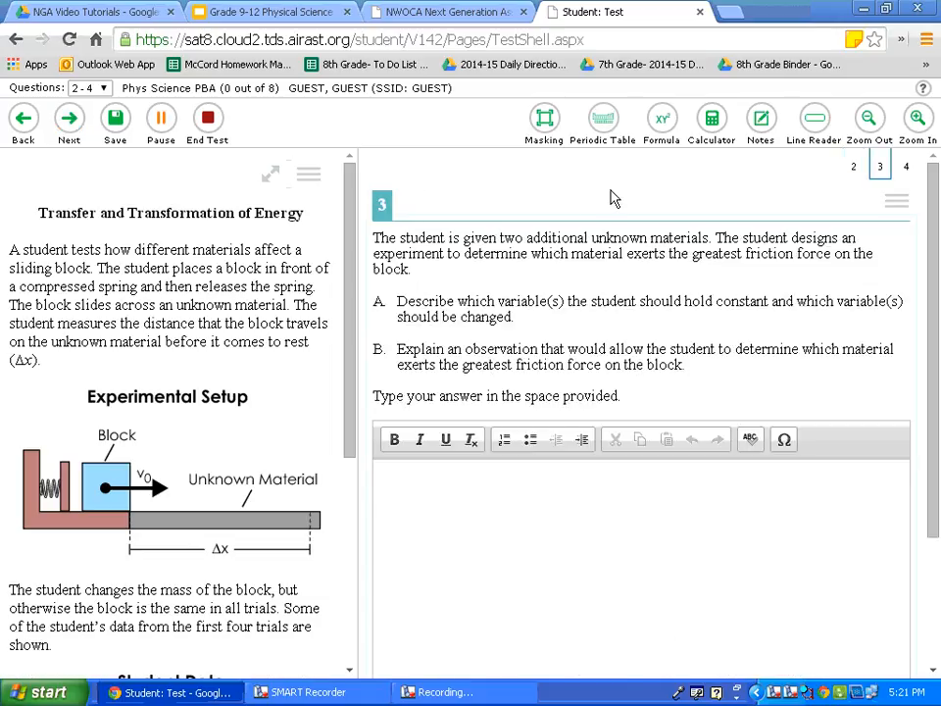
pyautogui.moveTo(855, 188)
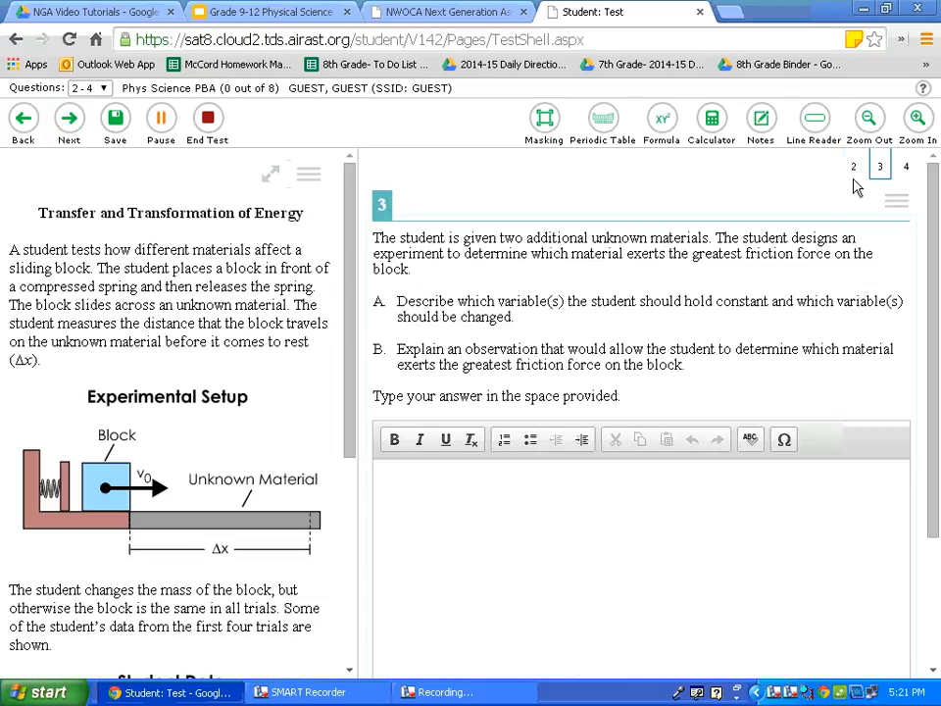
pyautogui.click(906, 164)
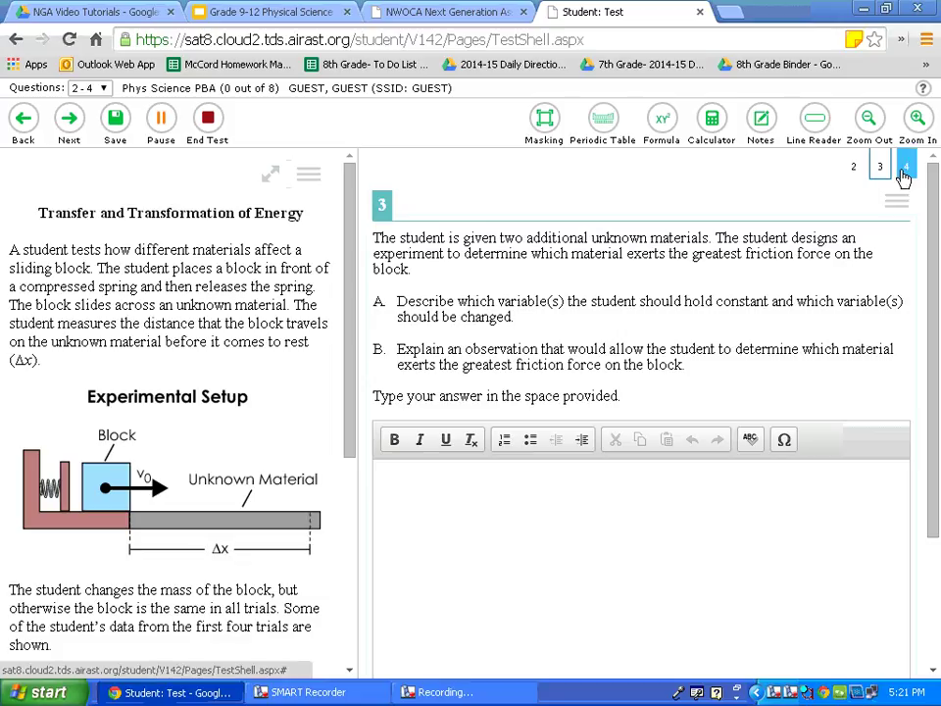
pyautogui.click(906, 165)
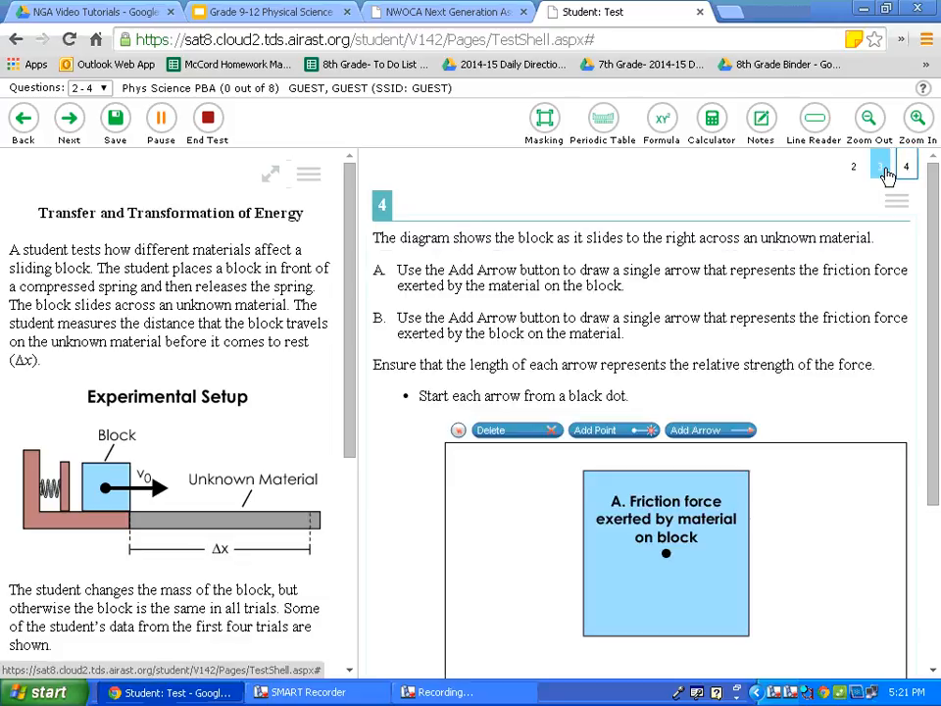
pyautogui.click(23, 122)
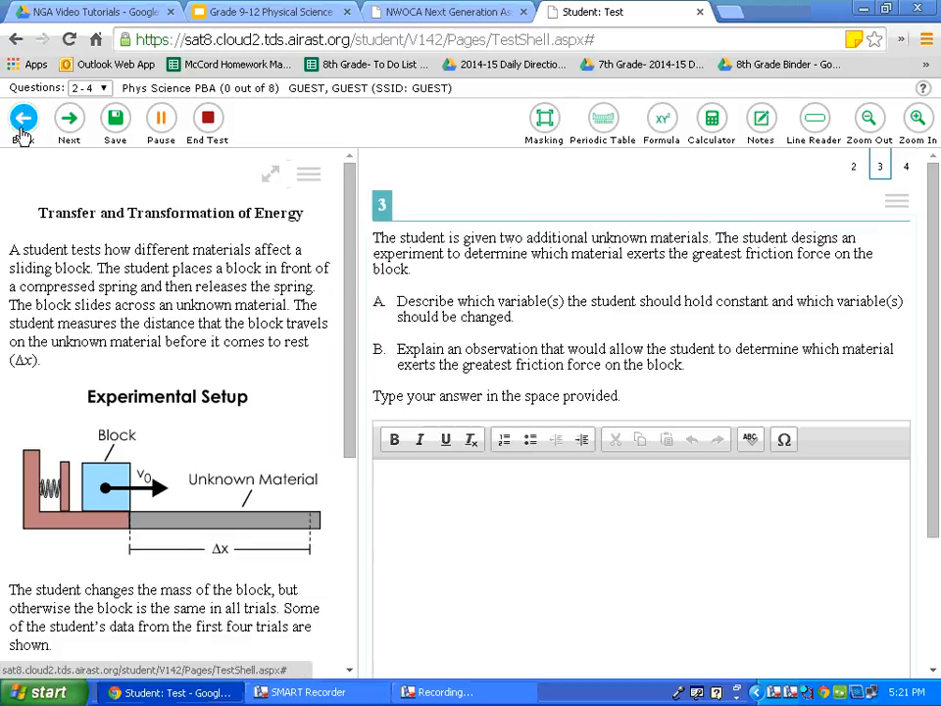
pyautogui.click(852, 164)
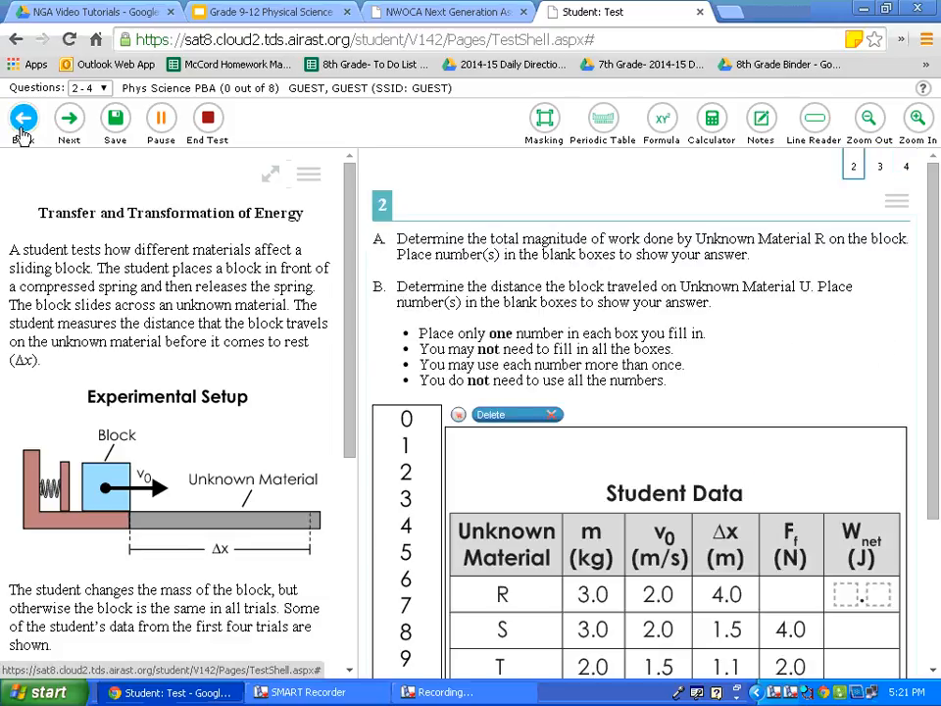
pyautogui.click(24, 122)
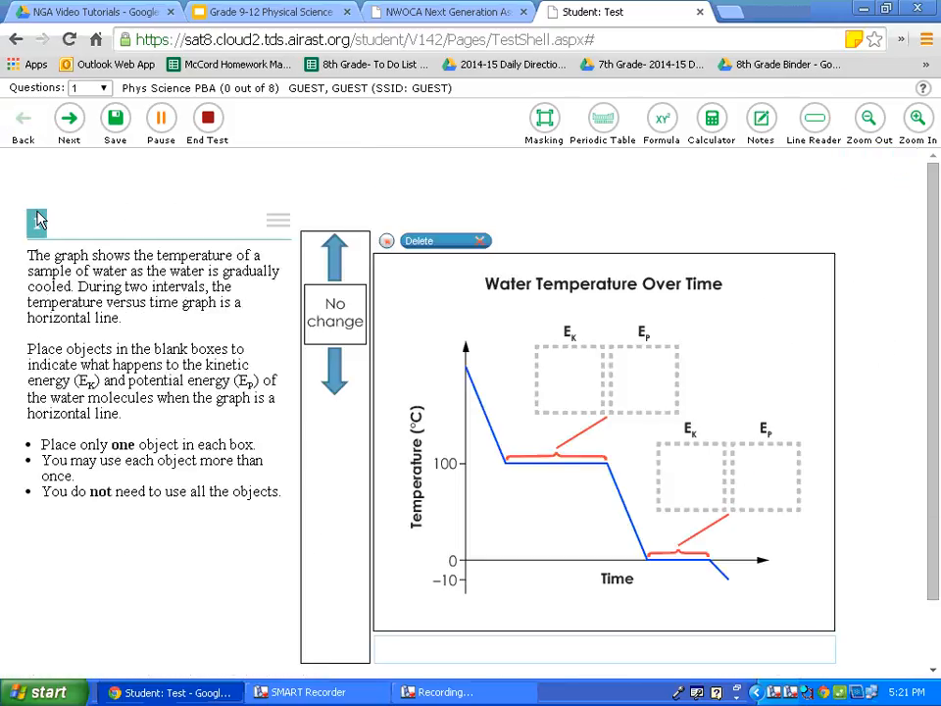
pyautogui.click(114, 118)
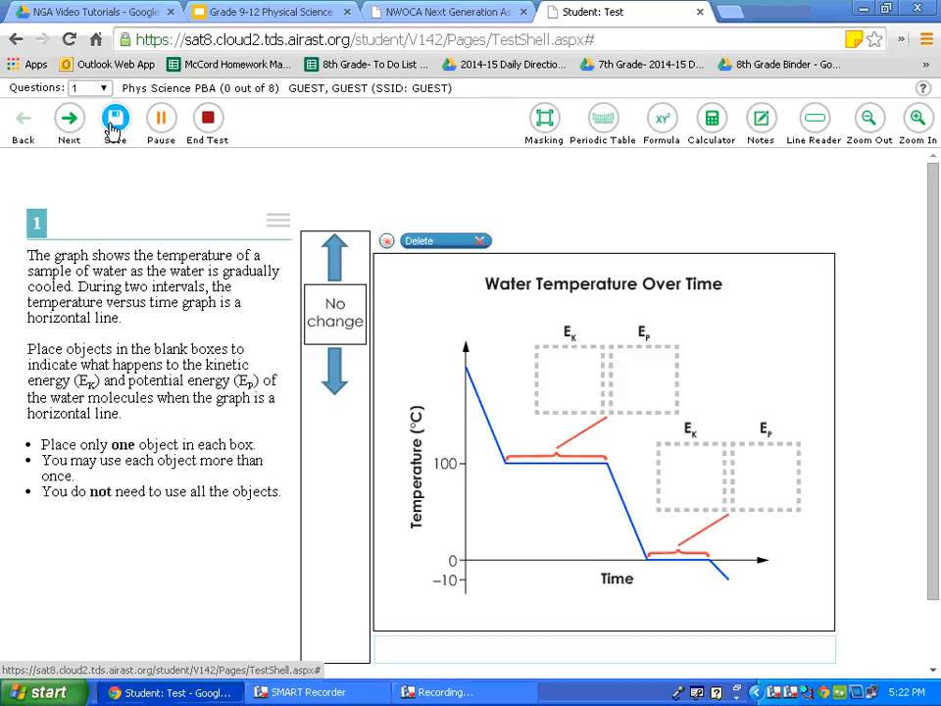
pyautogui.moveTo(160, 121)
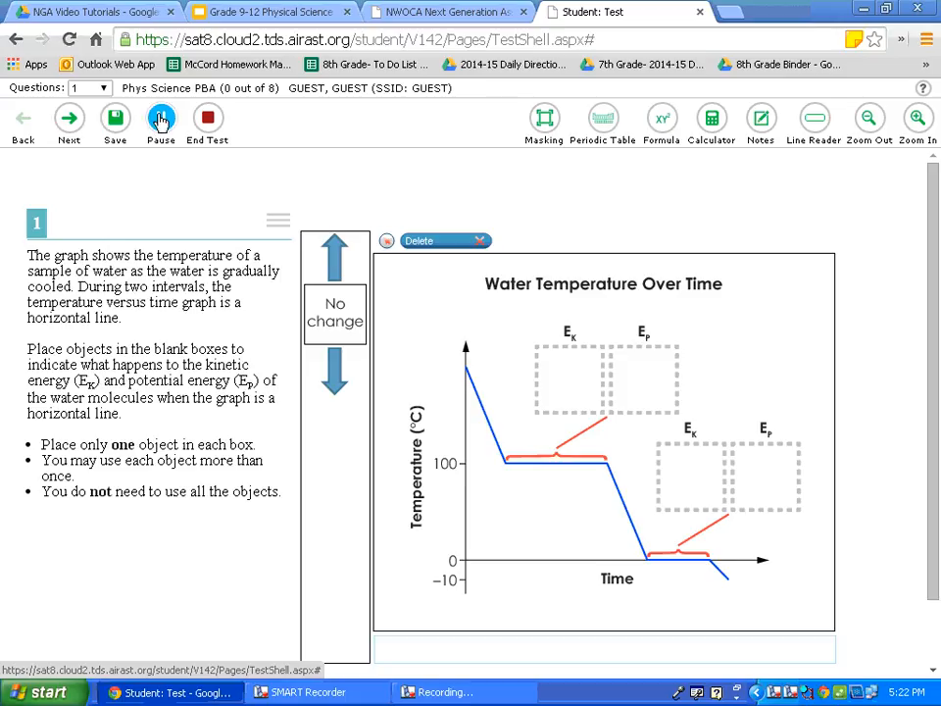
# Request a test pause, bringing up the 20-minute limit confirmation warning
pyautogui.click(160, 121)
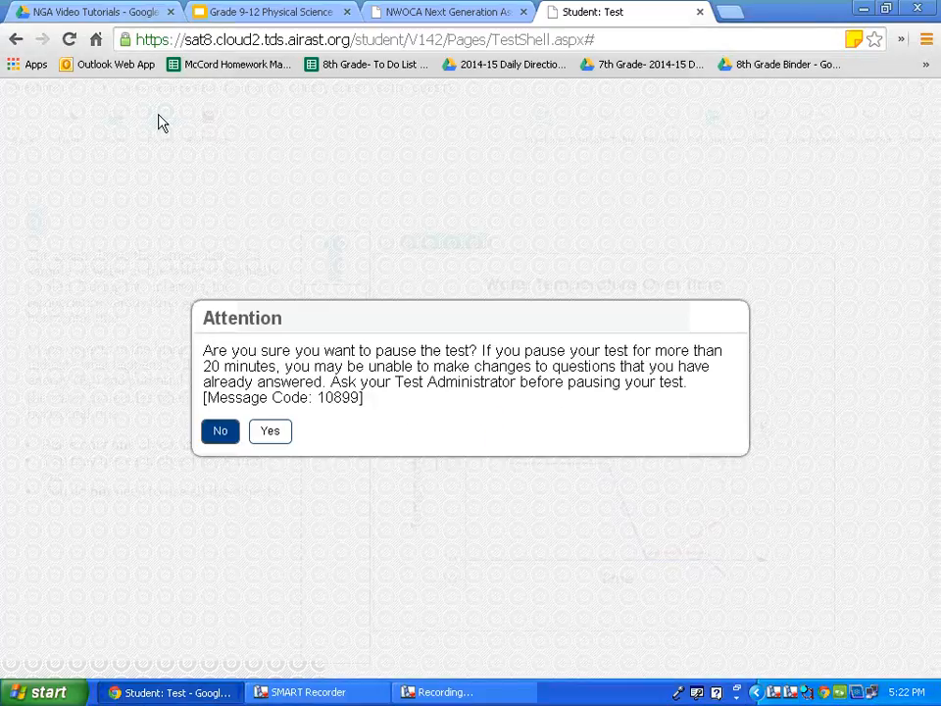
pyautogui.moveTo(102, 147)
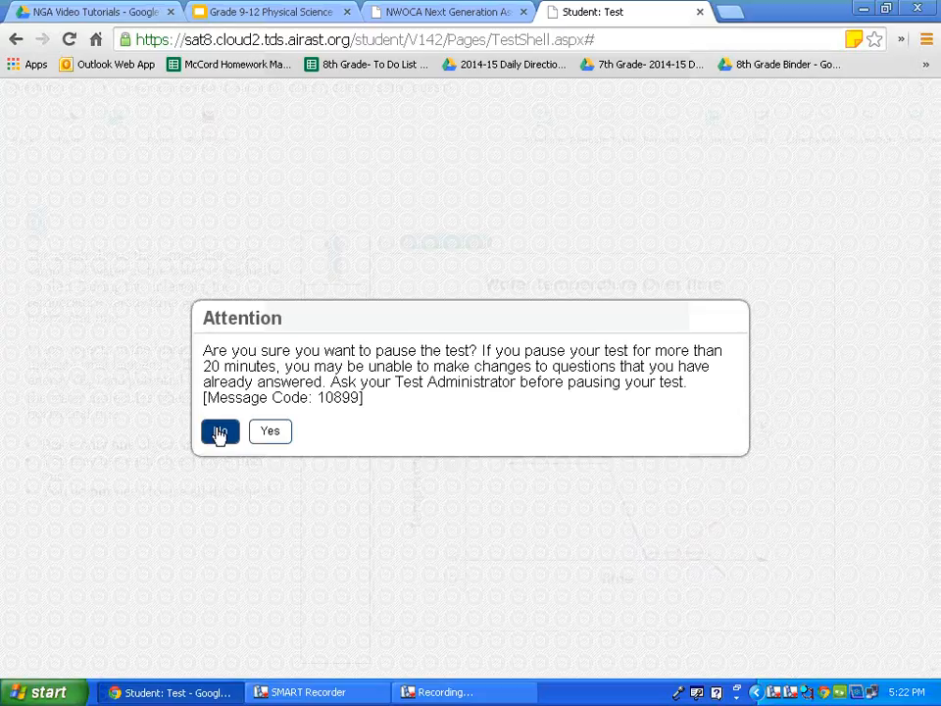
pyautogui.click(220, 432)
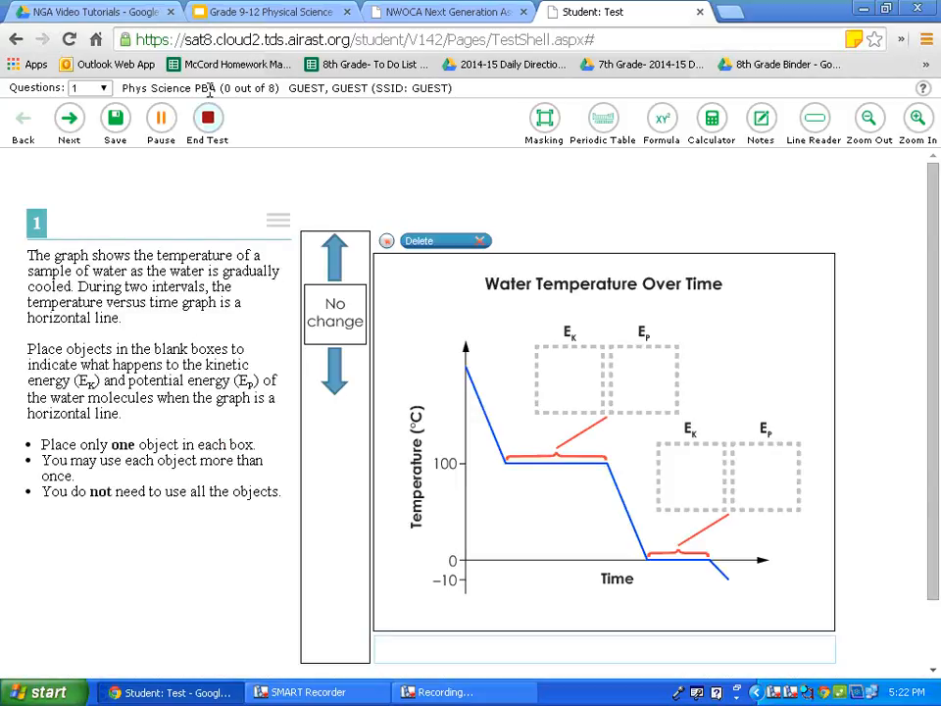
pyautogui.moveTo(208, 118)
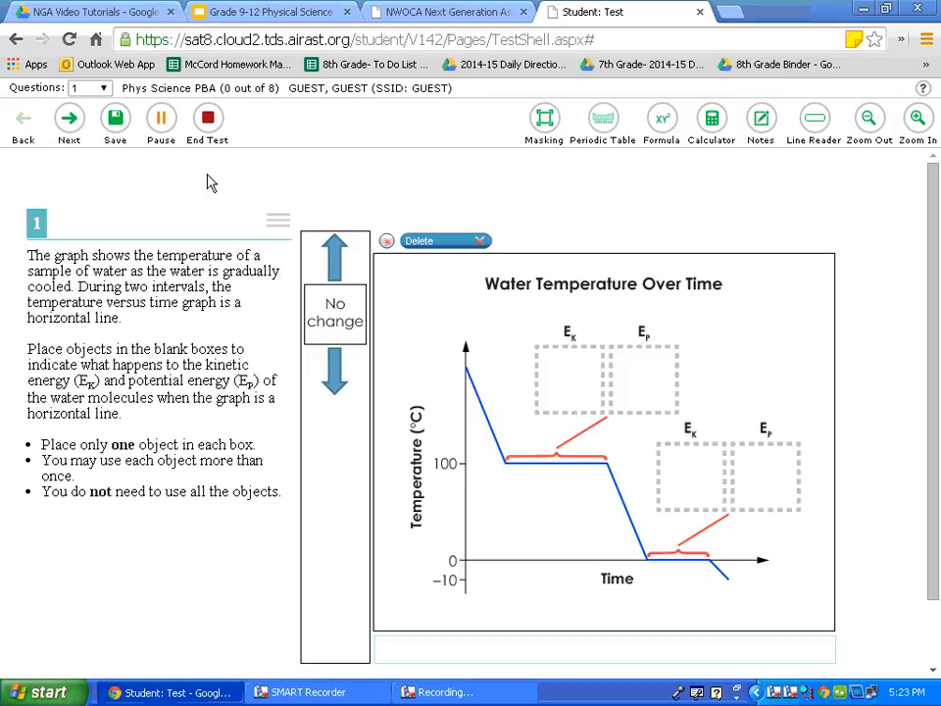
pyautogui.moveTo(286, 190)
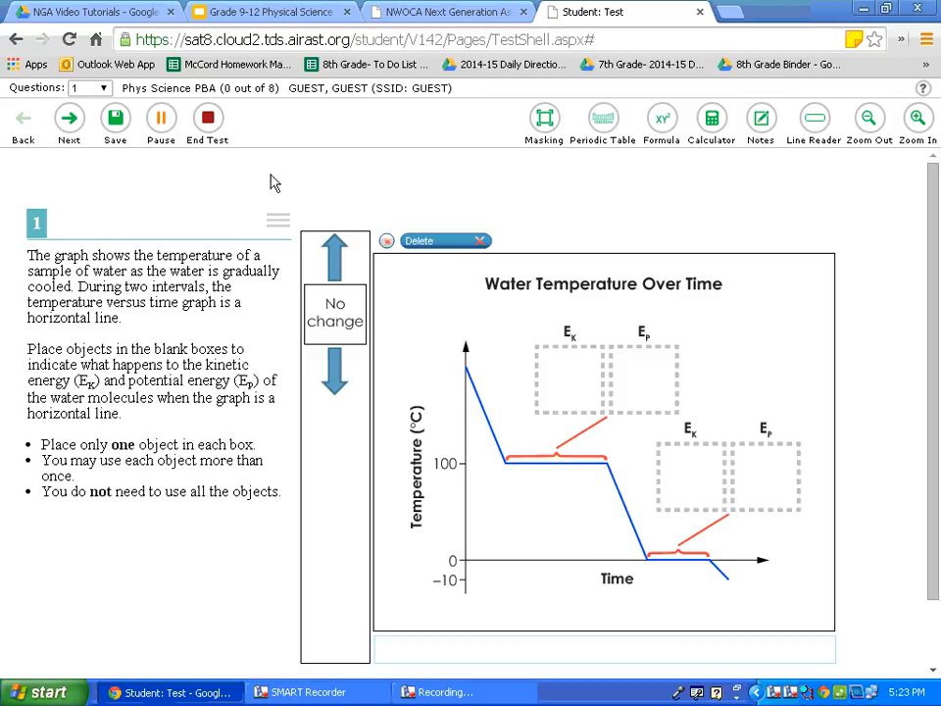
pyautogui.moveTo(262, 176)
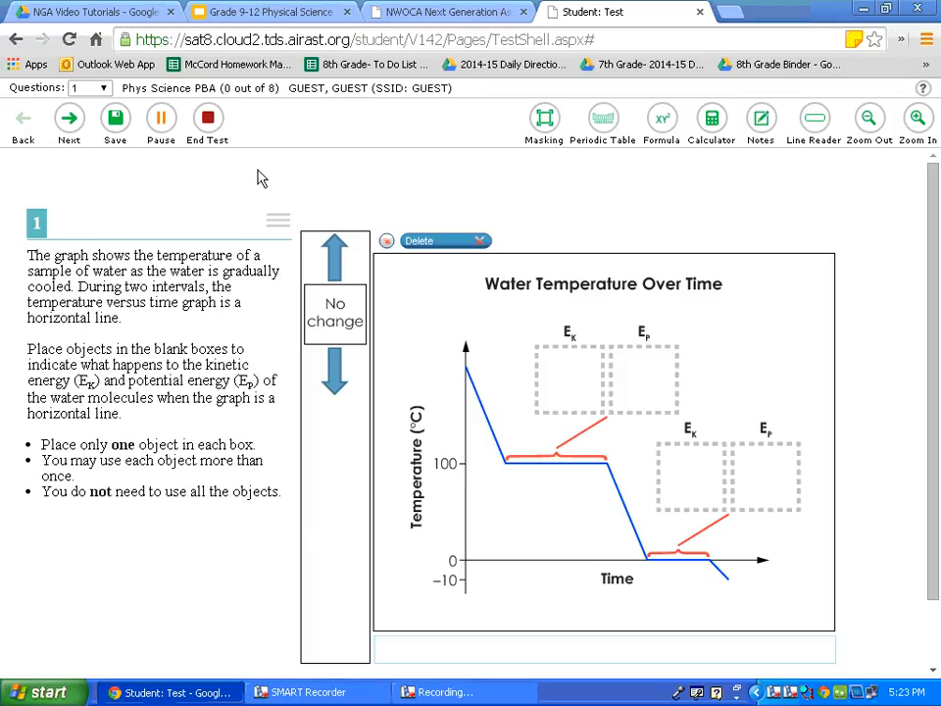
pyautogui.moveTo(372, 178)
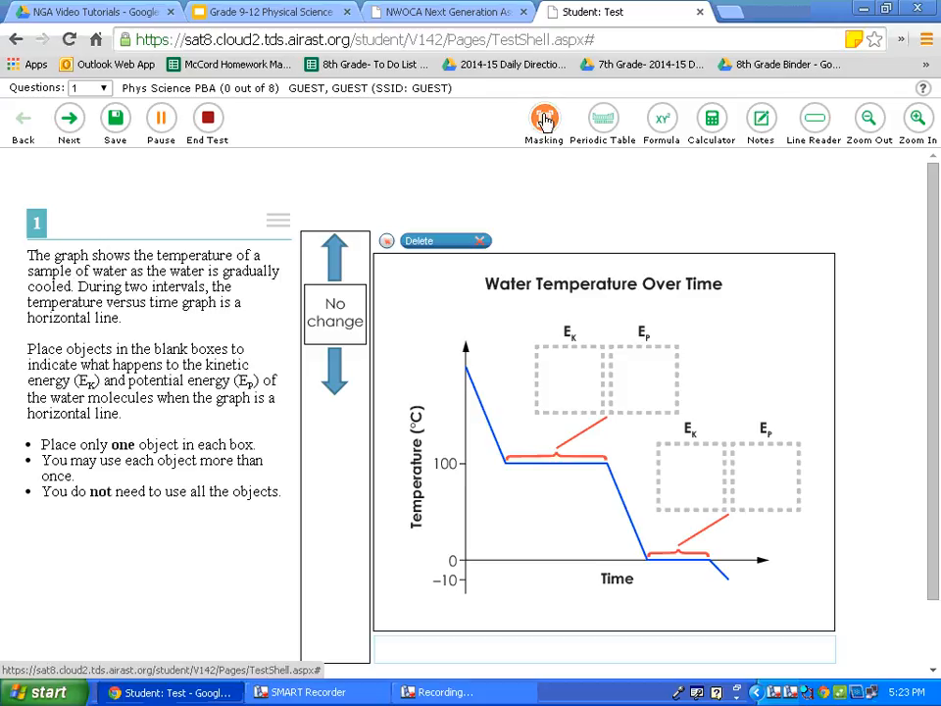
pyautogui.click(545, 117)
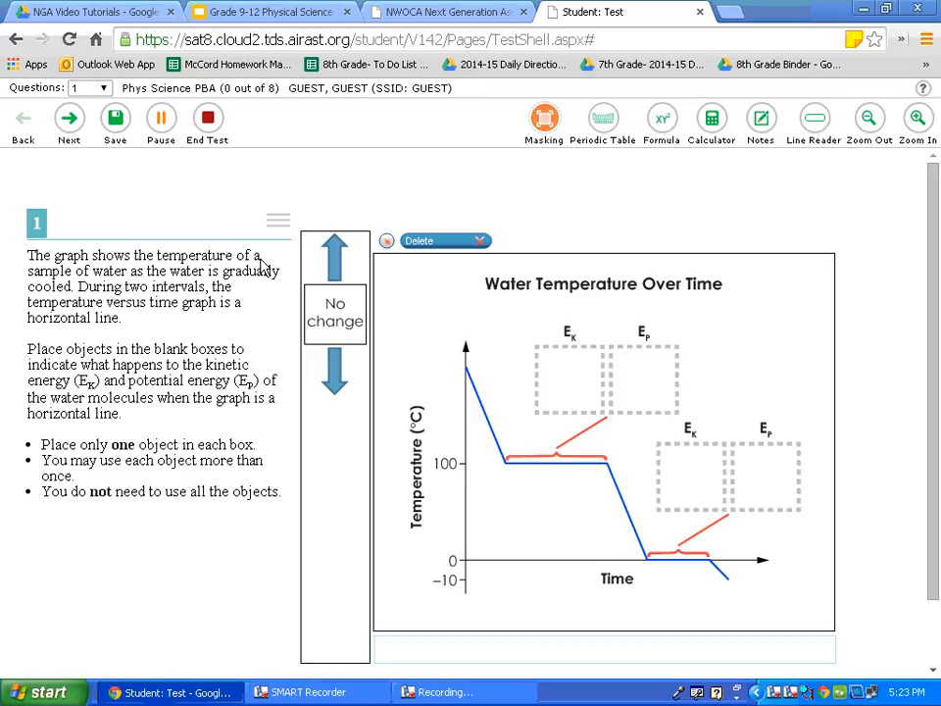
pyautogui.moveTo(278, 255)
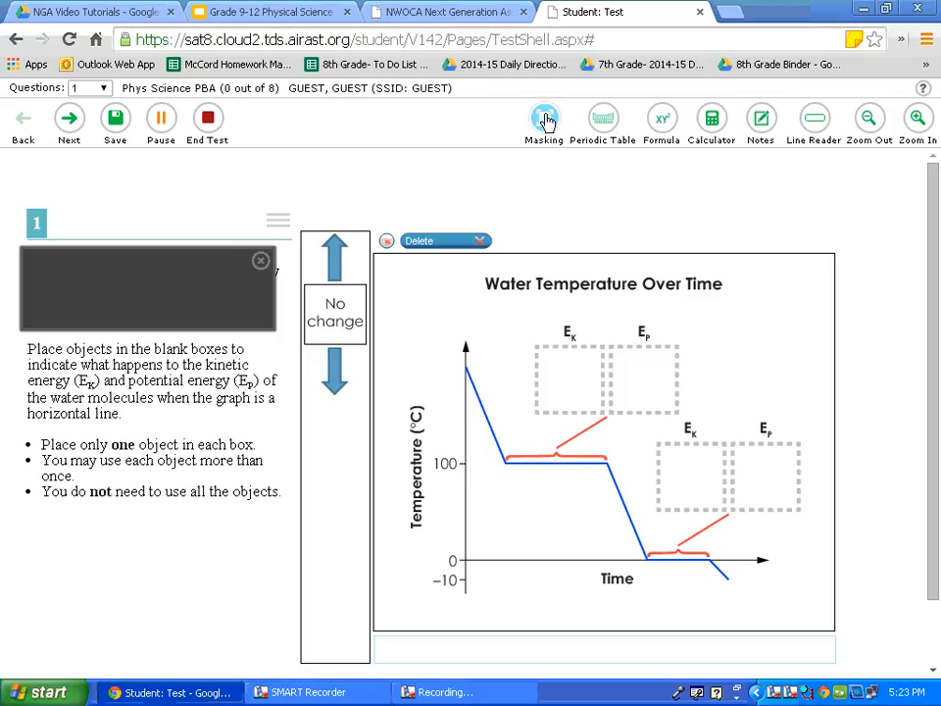
pyautogui.click(545, 118)
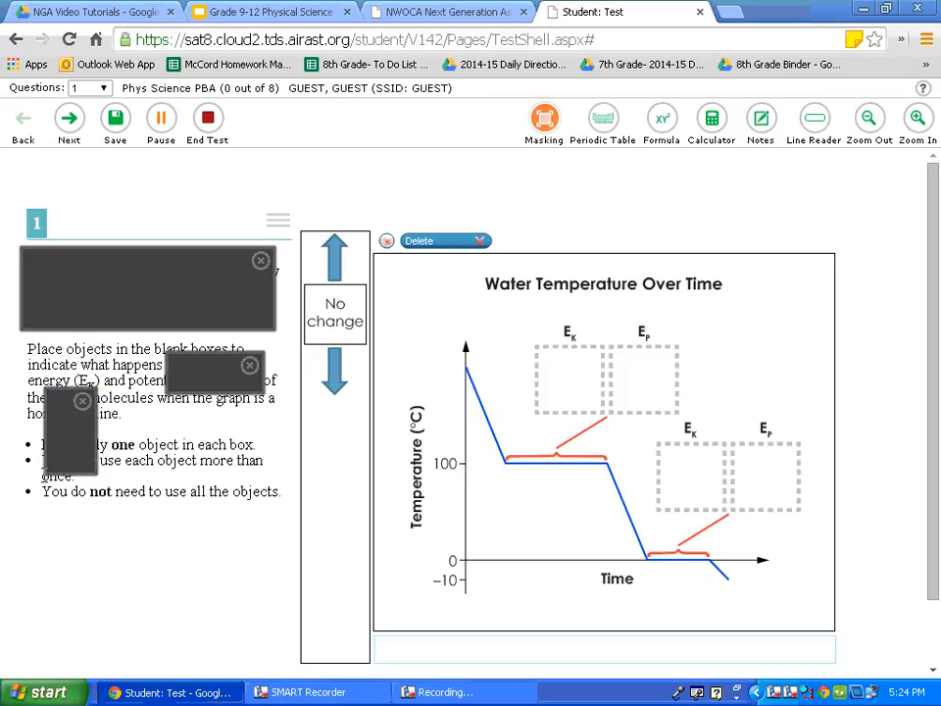
pyautogui.moveTo(514, 141)
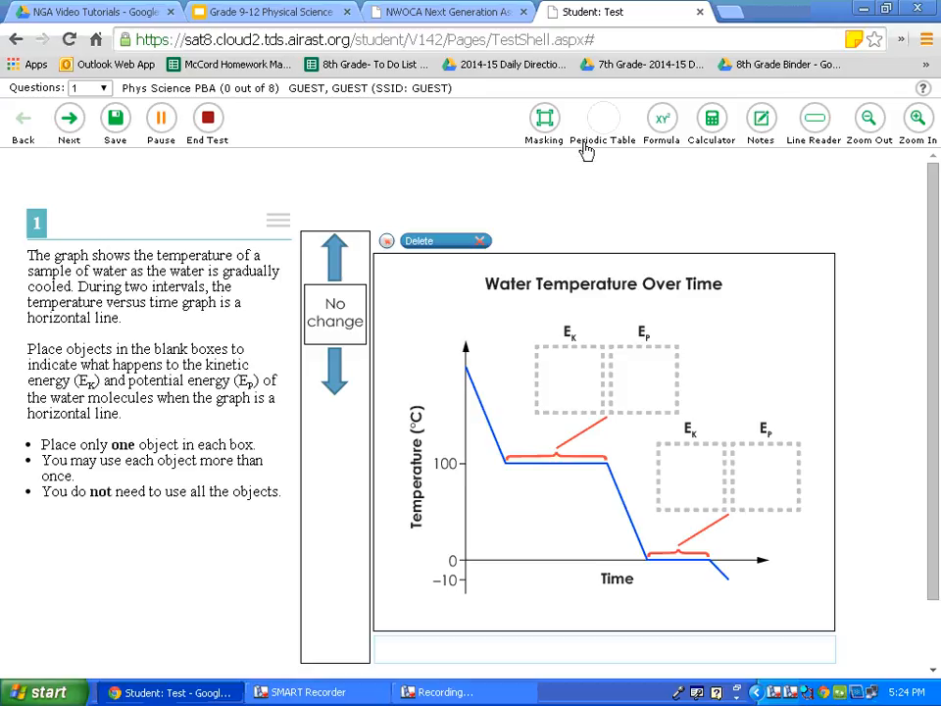
# Show the Periodic Table reference and browse down to the lanthanide and actinide rows
pyautogui.click(603, 118)
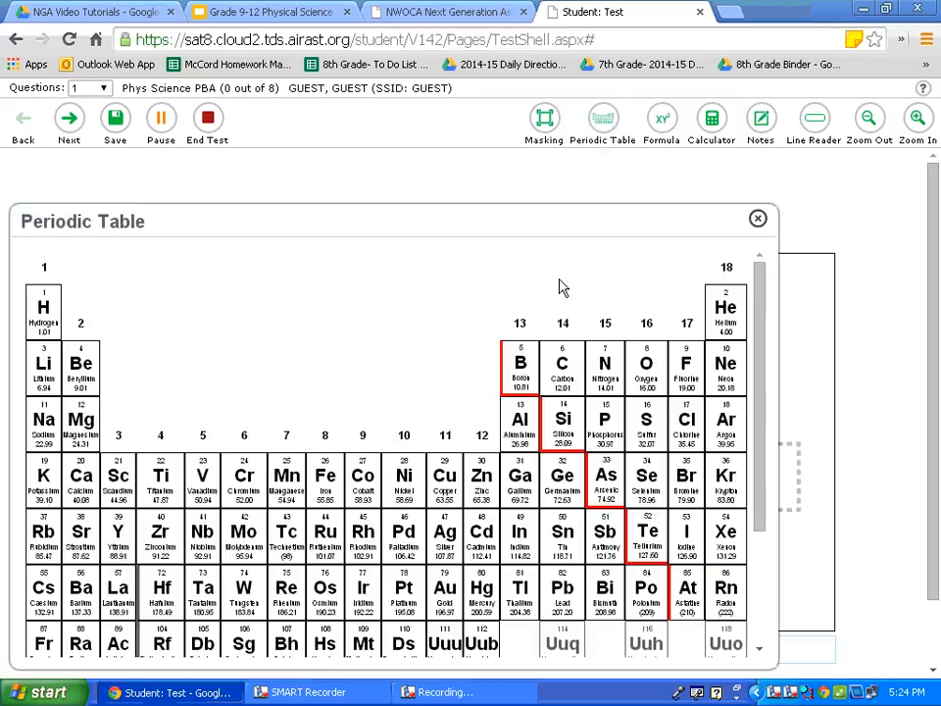
pyautogui.moveTo(658, 380)
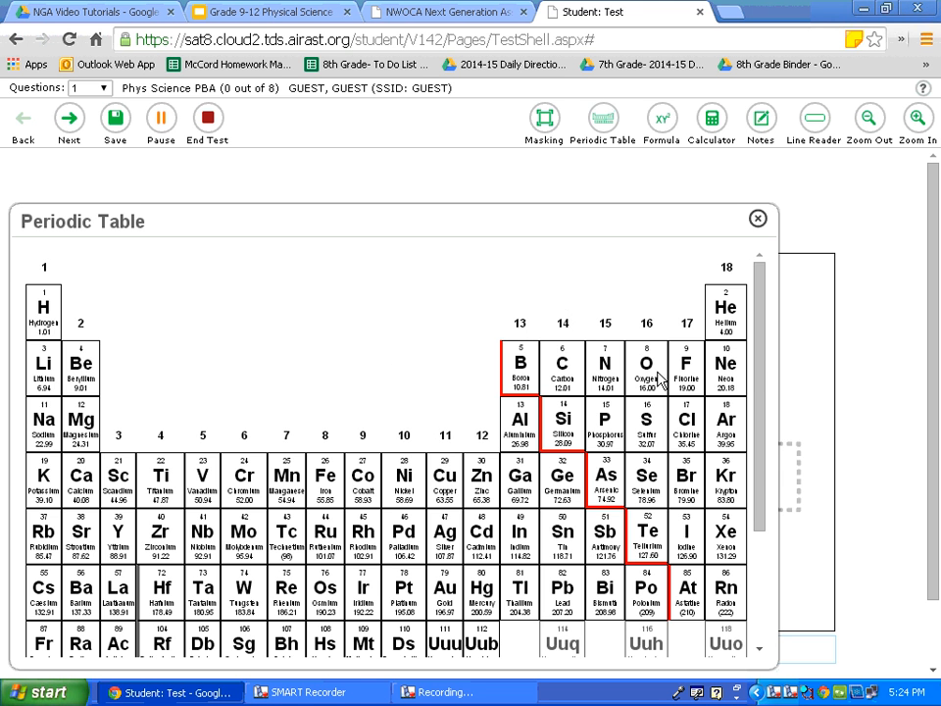
pyautogui.scroll(-3)
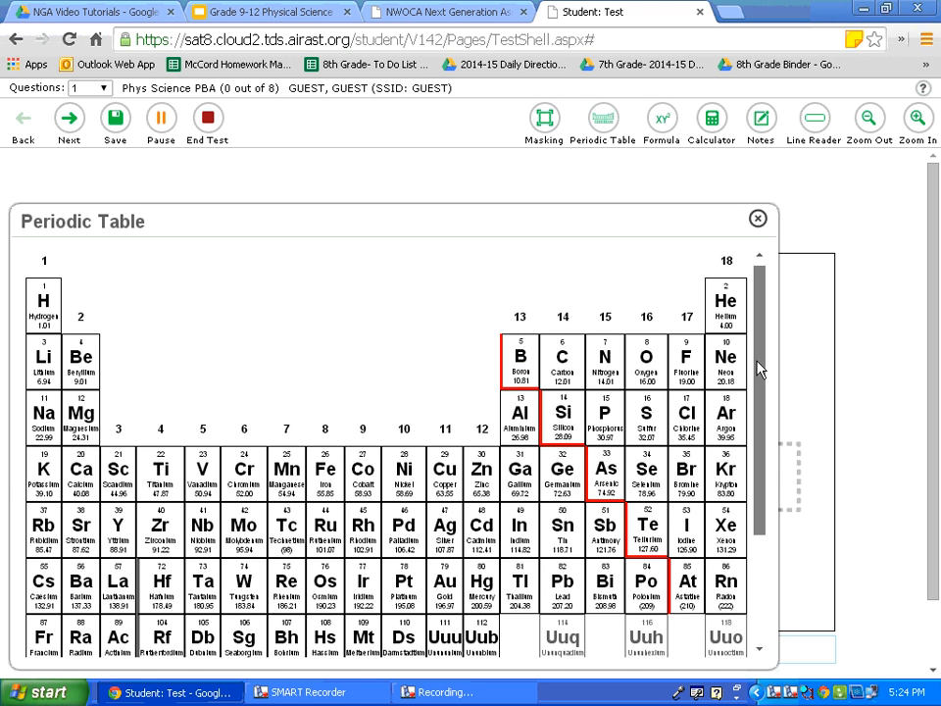
pyautogui.scroll(-3)
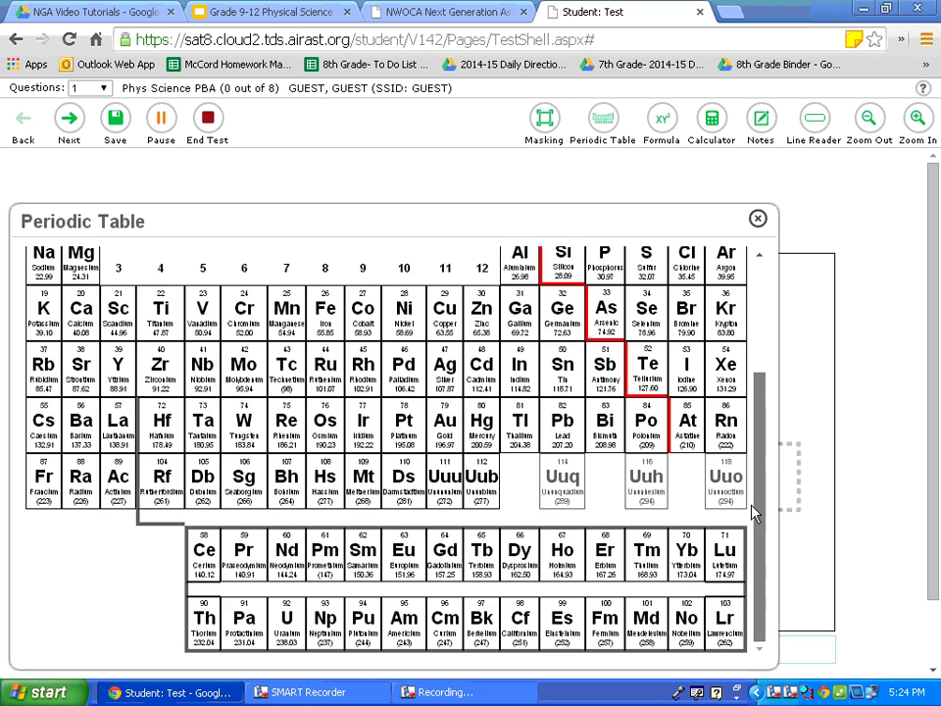
pyautogui.scroll(3)
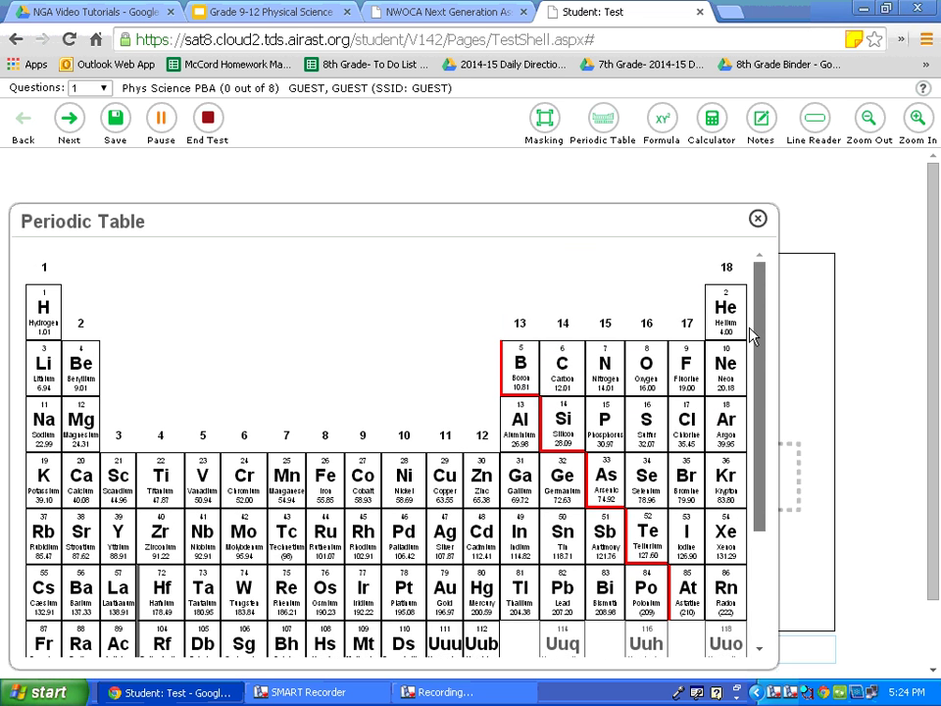
pyautogui.scroll(-3)
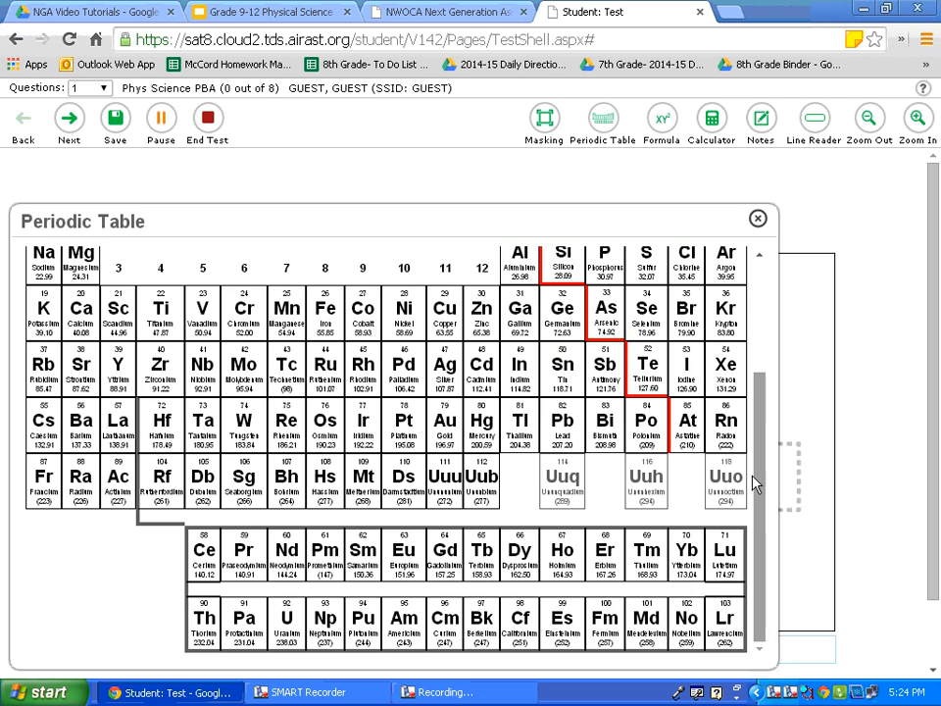
pyautogui.moveTo(671, 451)
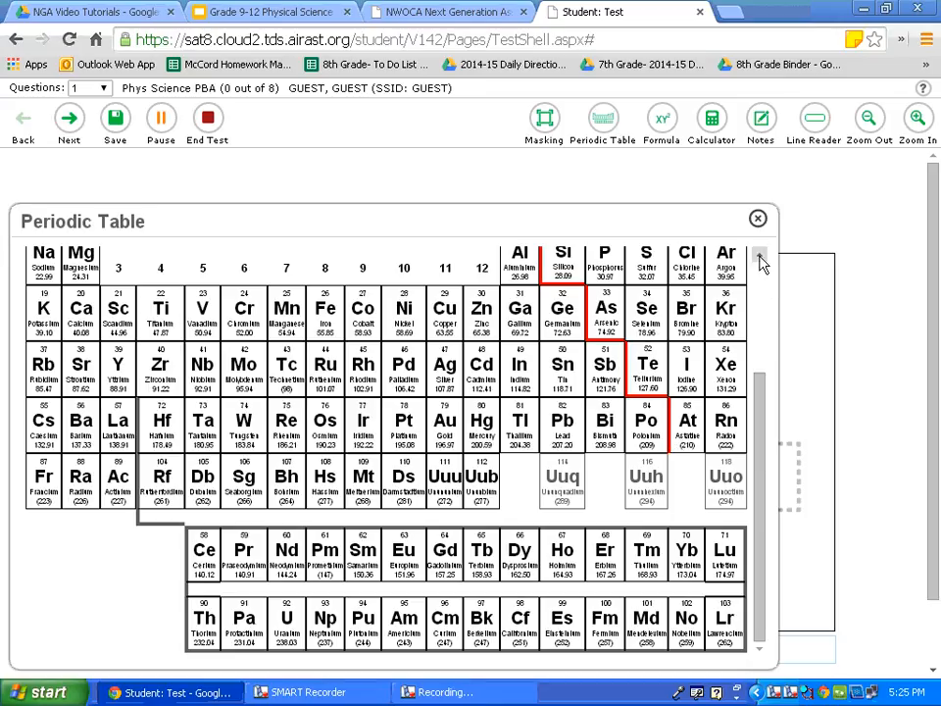
# Close the Periodic Table, read through the High School Physical Science formula sheet, then close it
pyautogui.click(757, 220)
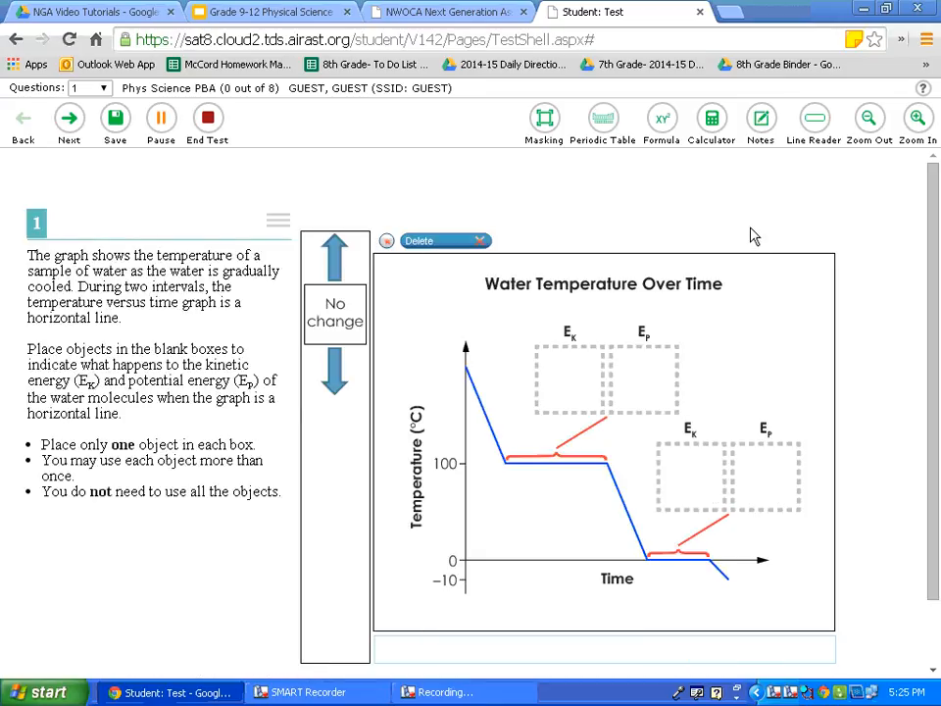
pyautogui.moveTo(727, 206)
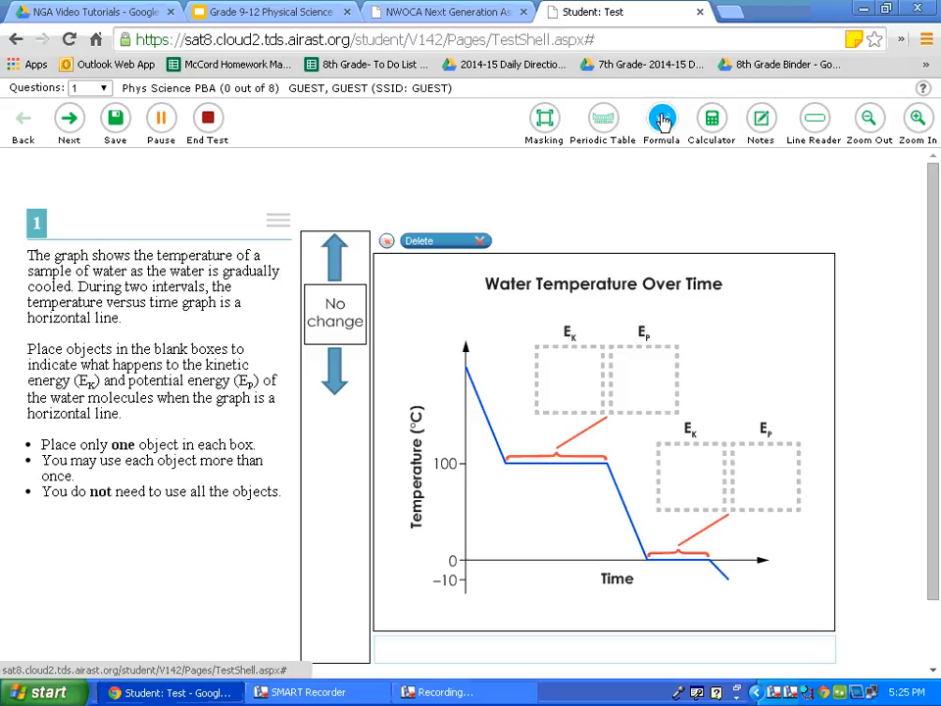
pyautogui.click(660, 118)
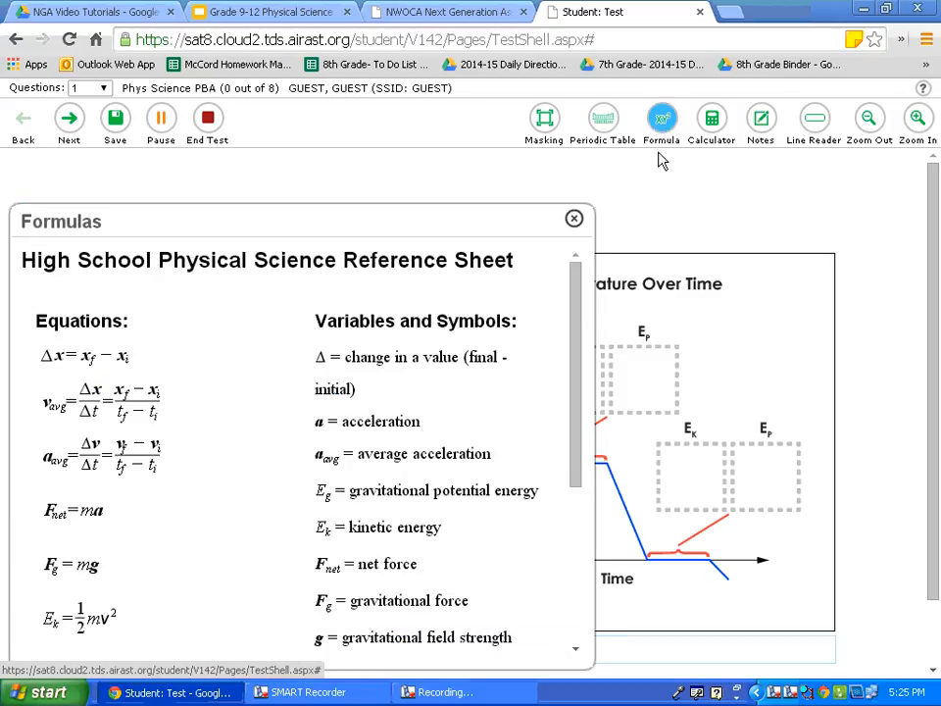
pyautogui.moveTo(200, 298)
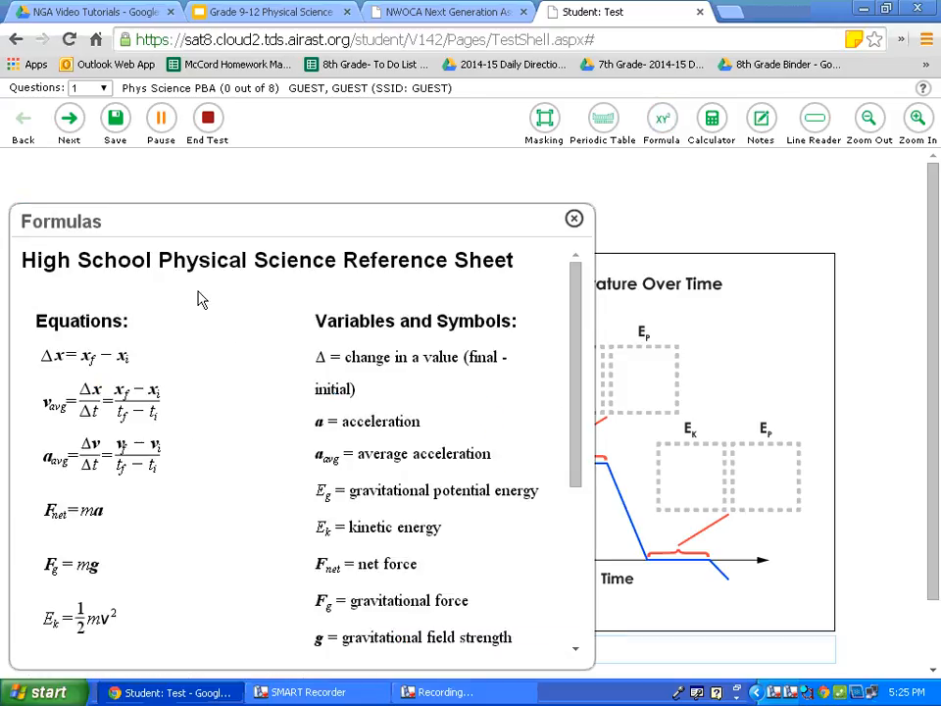
pyautogui.moveTo(282, 337)
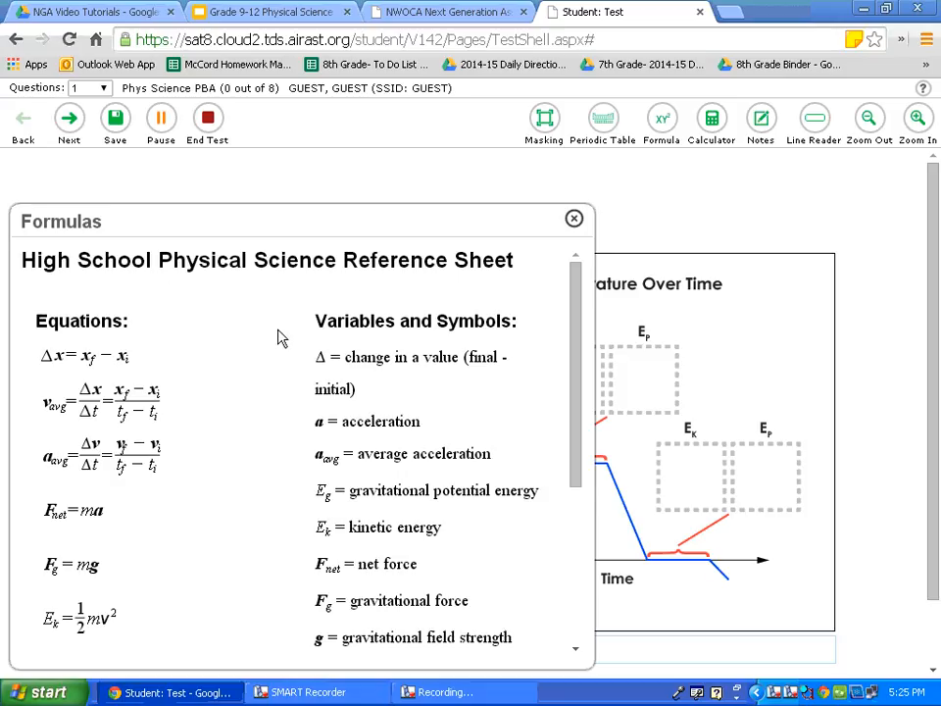
pyautogui.moveTo(203, 337)
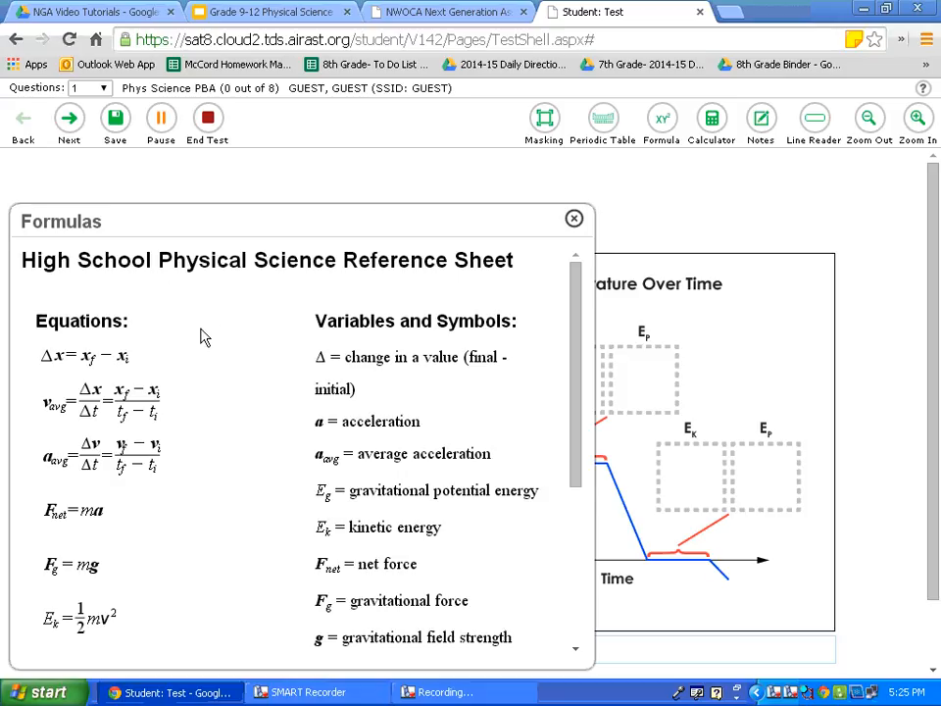
pyautogui.scroll(-3)
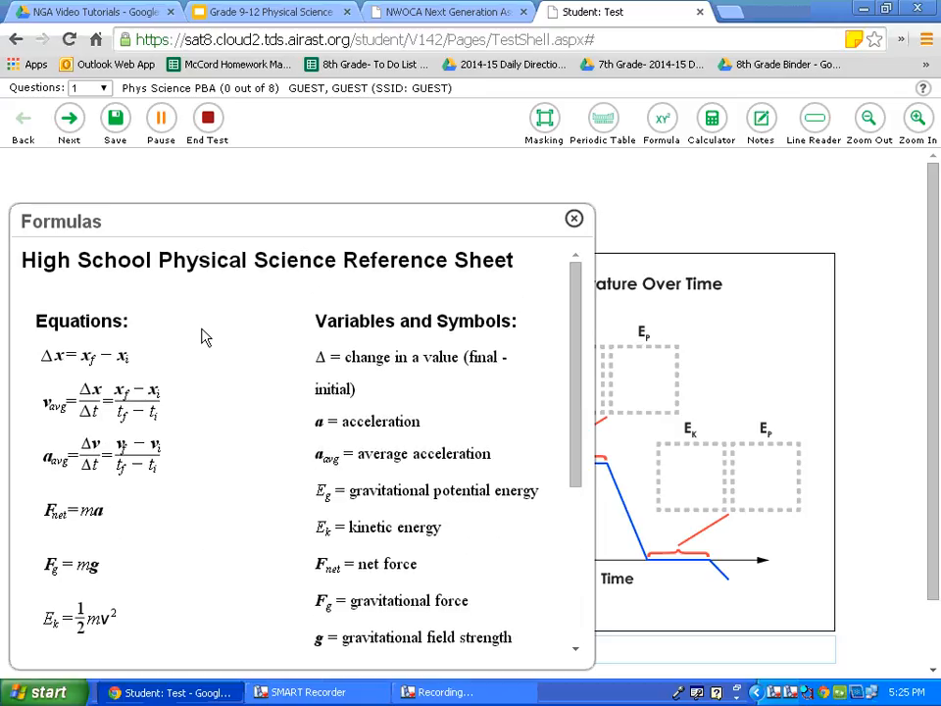
pyautogui.moveTo(245, 312)
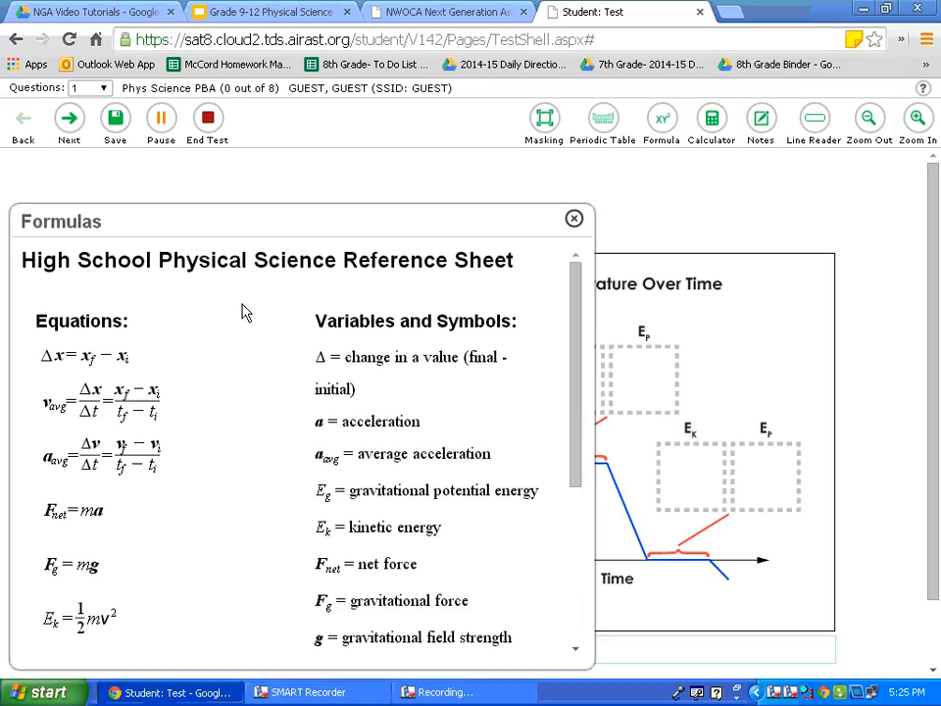
pyautogui.moveTo(284, 220); pyautogui.dragTo(310, 185)
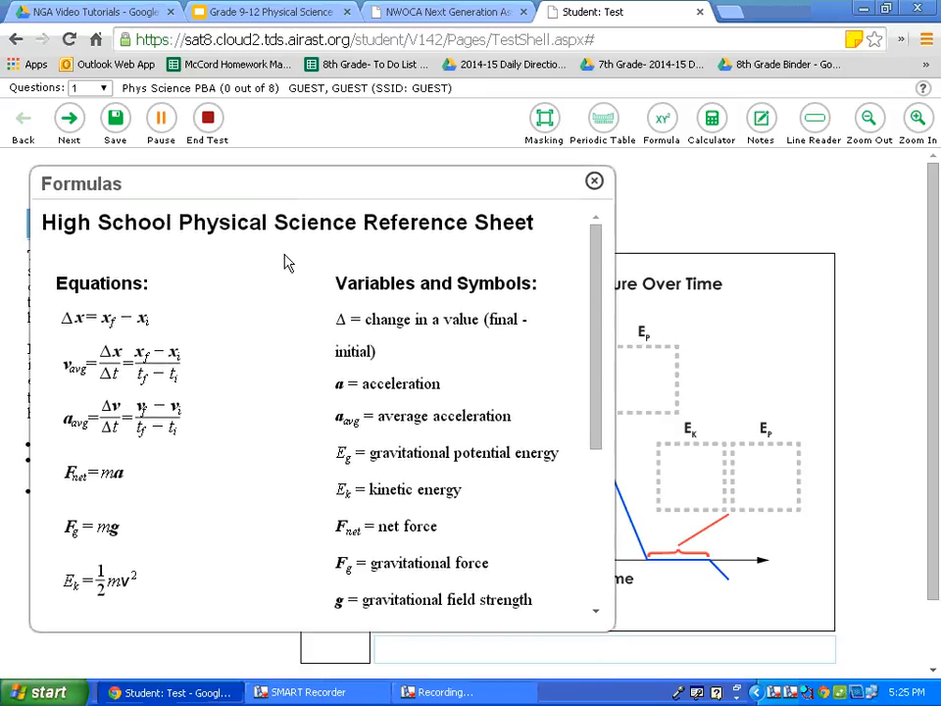
pyautogui.moveTo(267, 330)
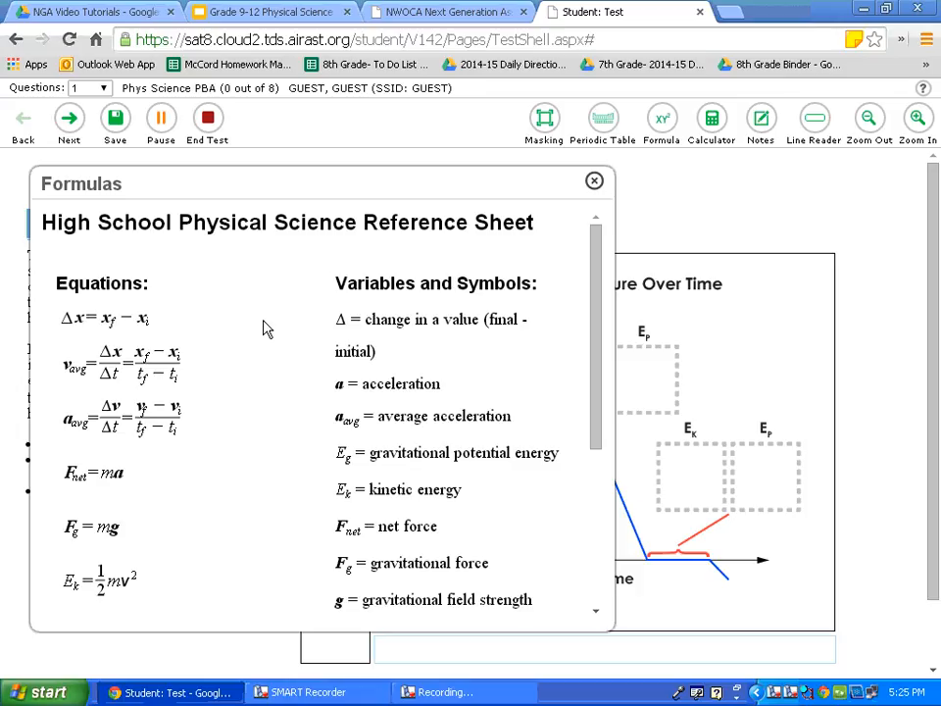
pyautogui.scroll(-3)
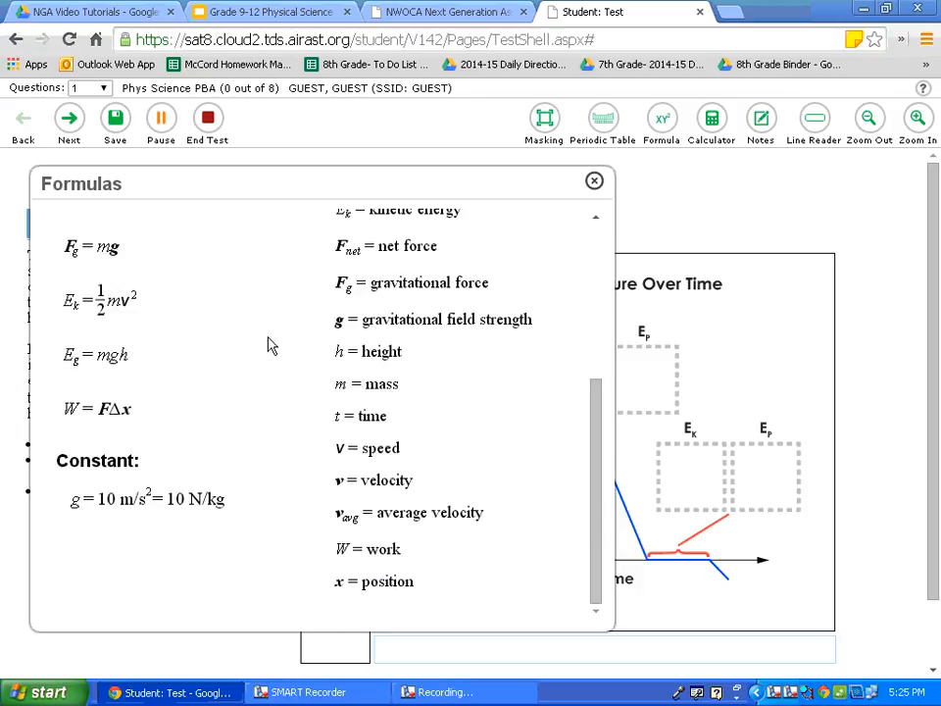
pyautogui.moveTo(517, 278)
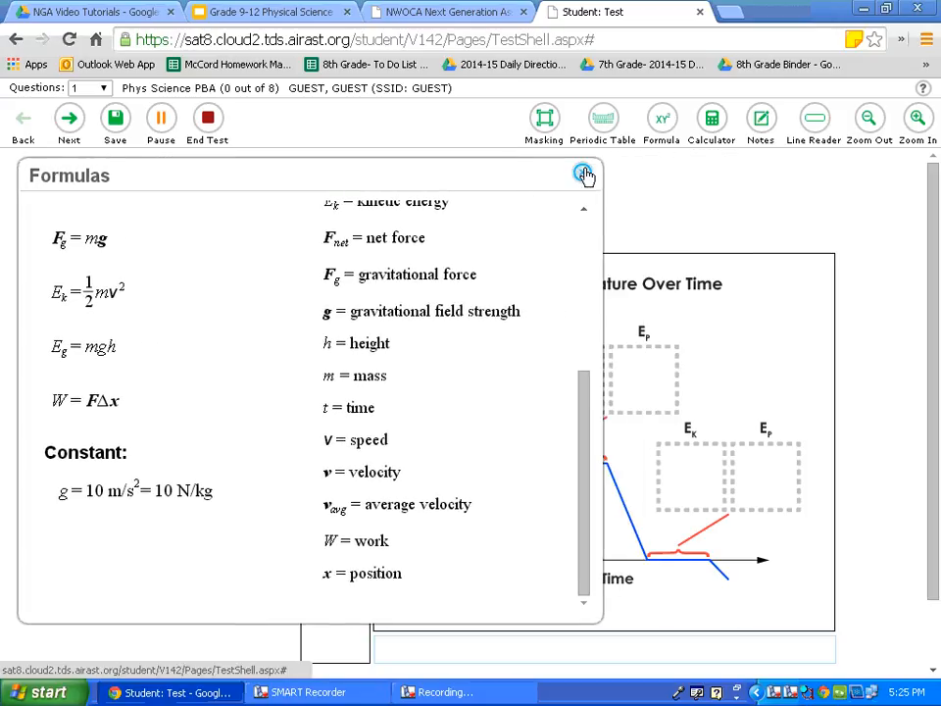
pyautogui.click(584, 175)
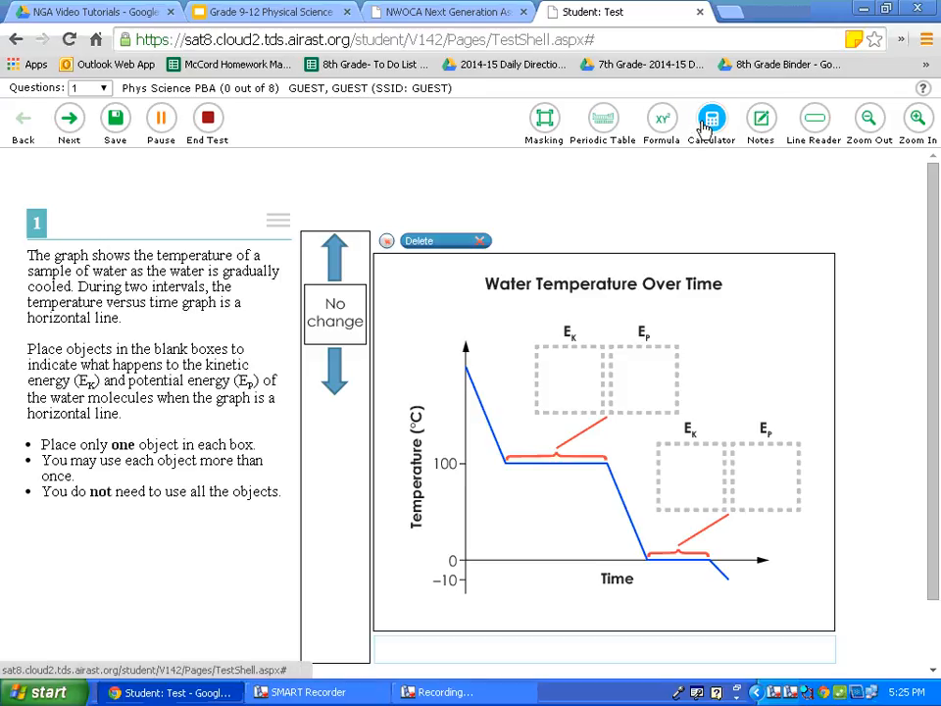
pyautogui.click(710, 118)
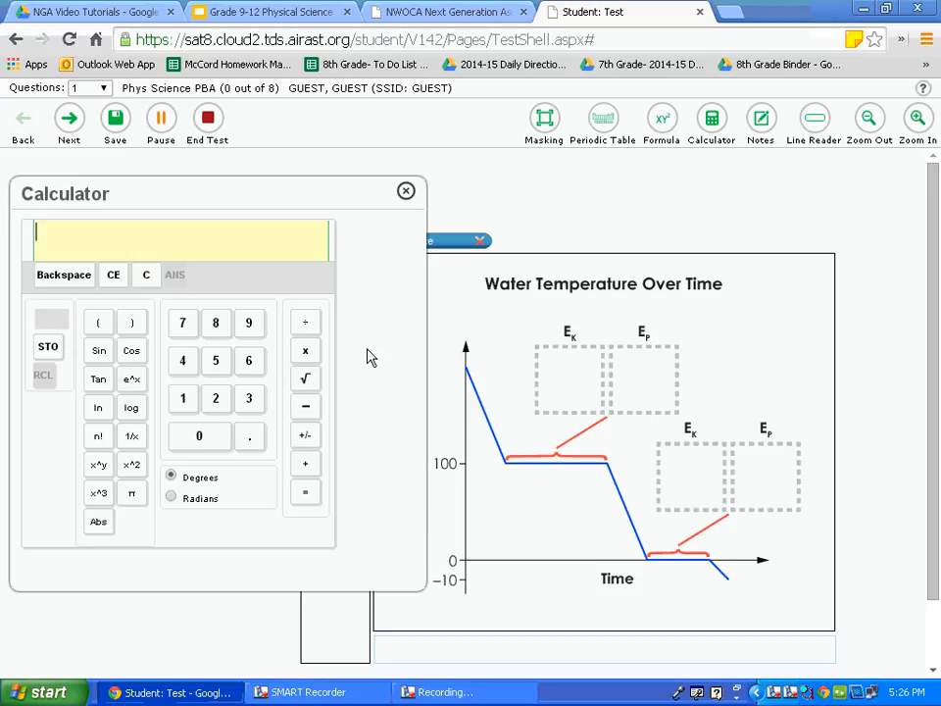
pyautogui.moveTo(376, 357)
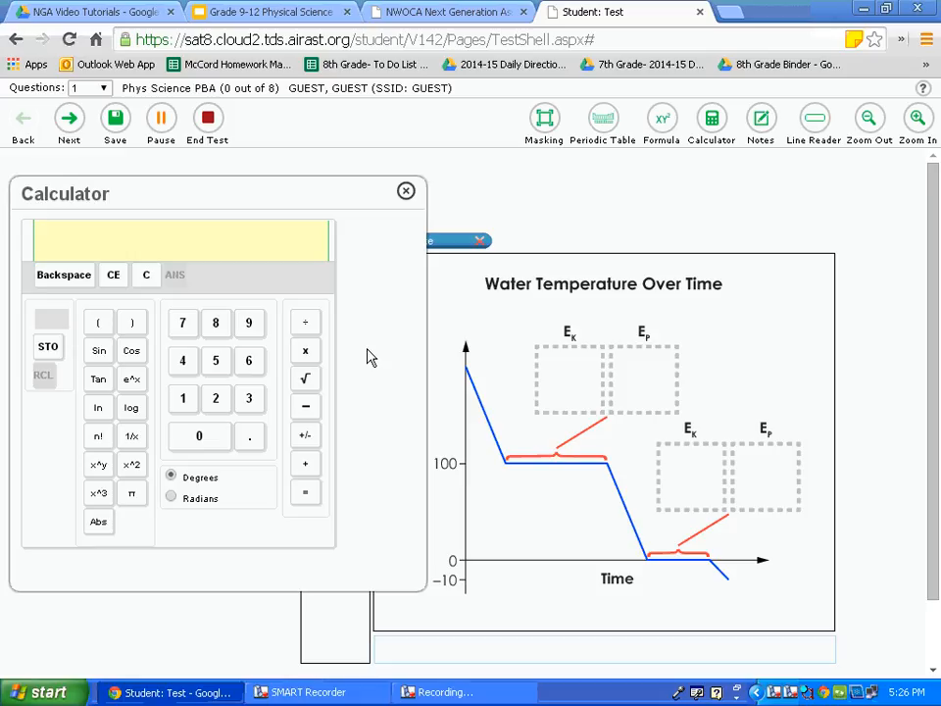
pyautogui.click(181, 239)
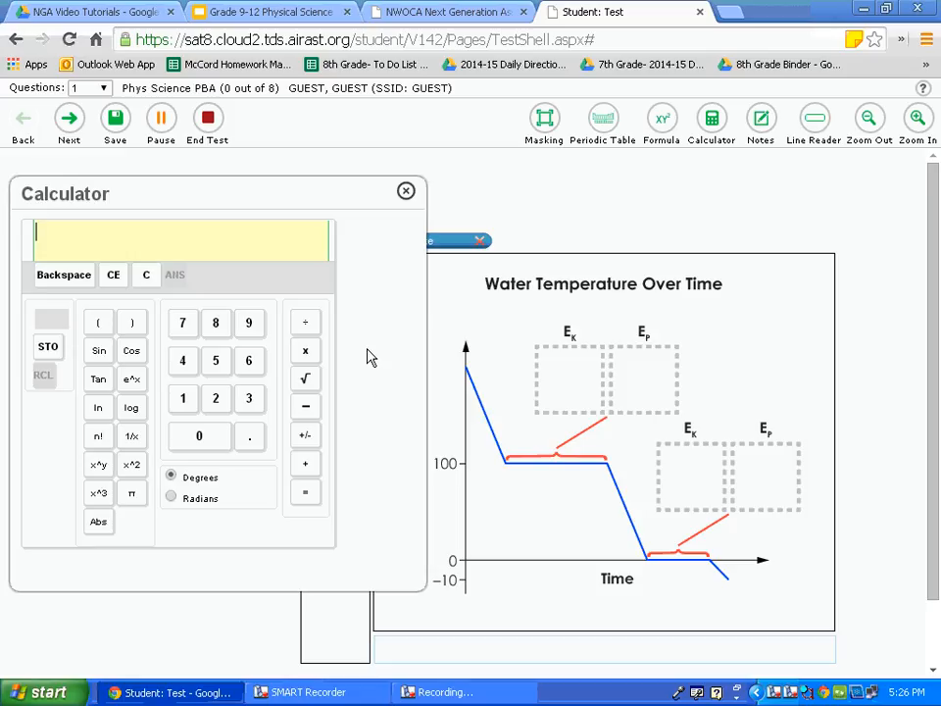
pyautogui.moveTo(369, 361)
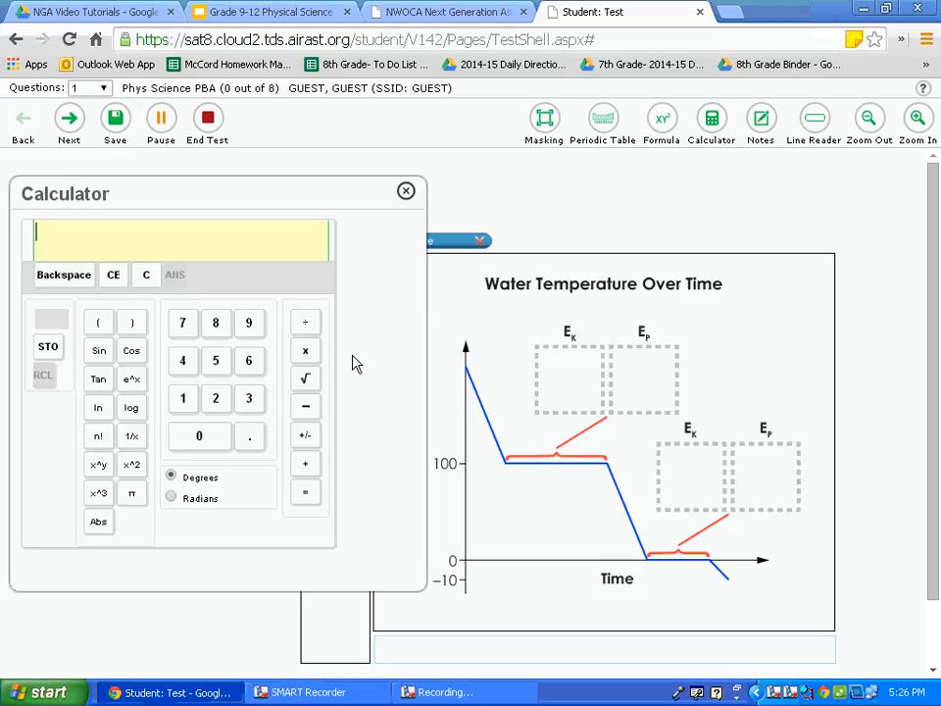
pyautogui.moveTo(406, 190)
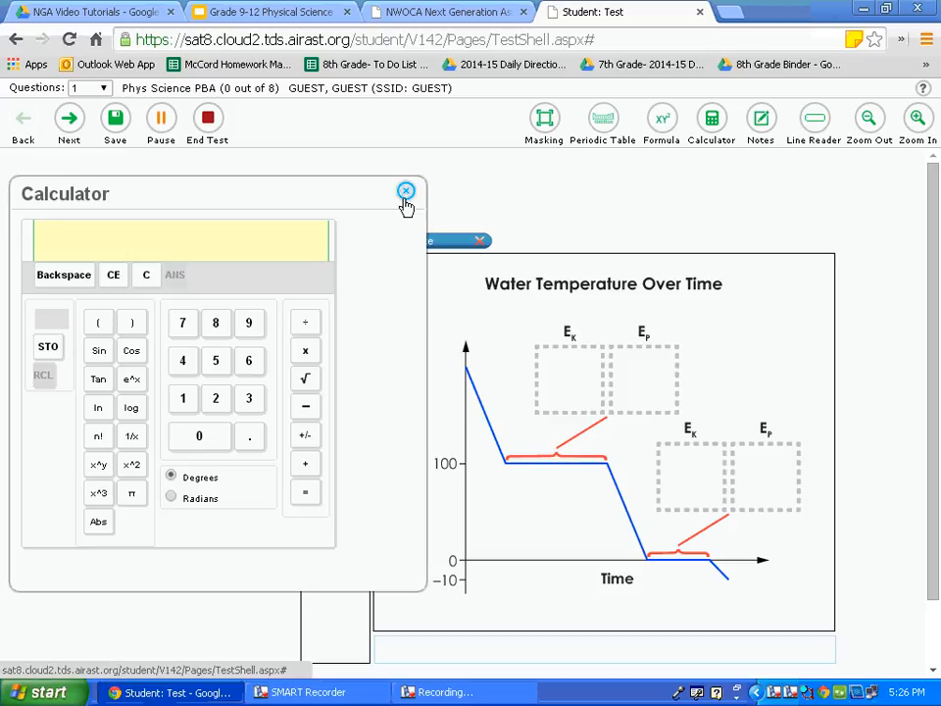
pyautogui.click(406, 190)
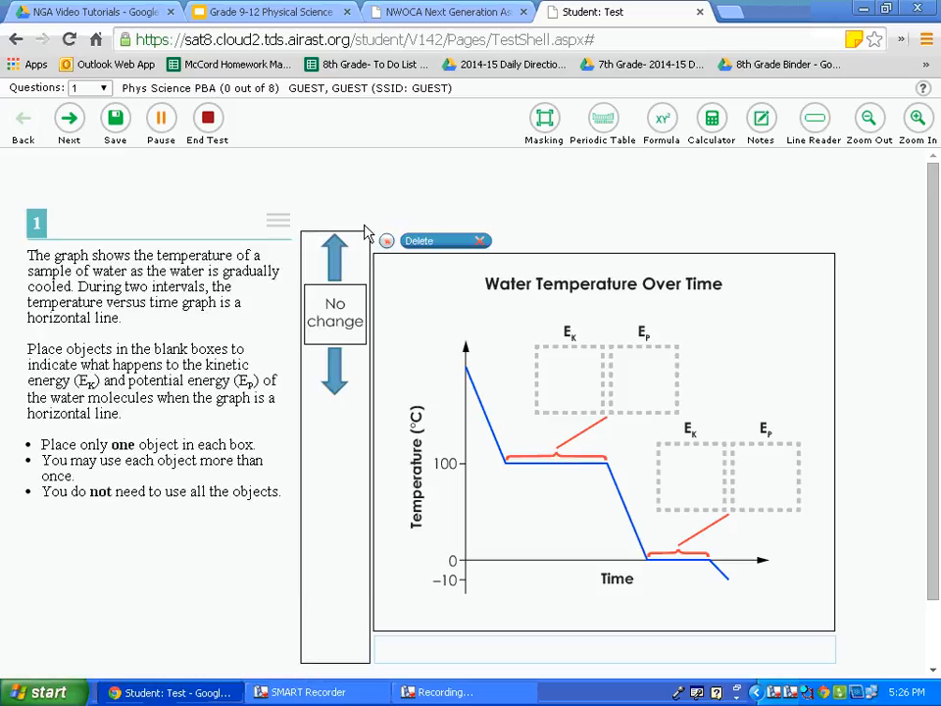
pyautogui.moveTo(388, 243)
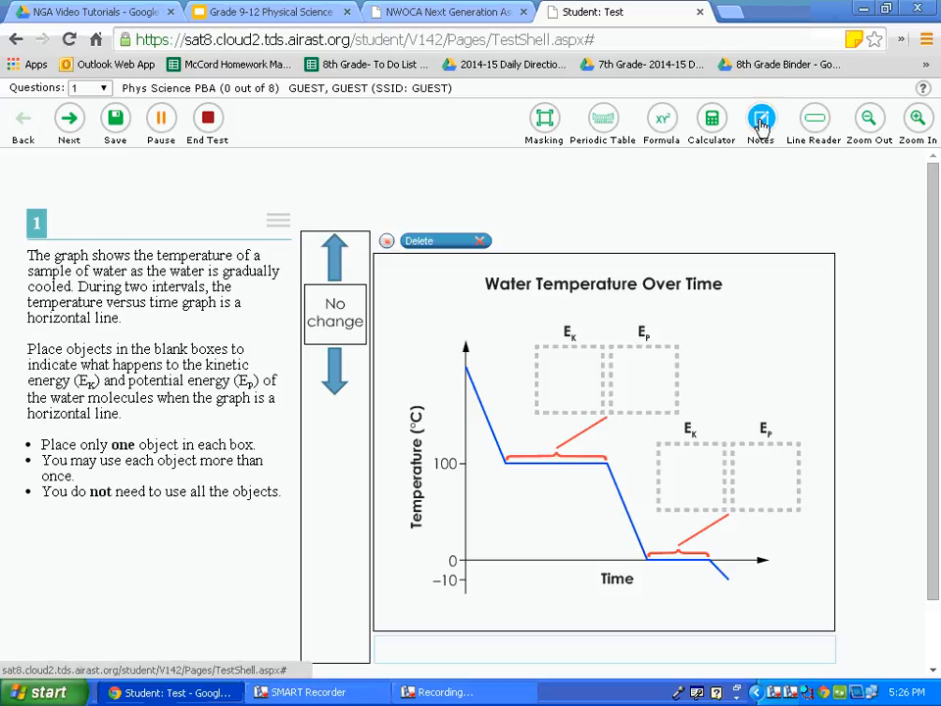
pyautogui.click(761, 120)
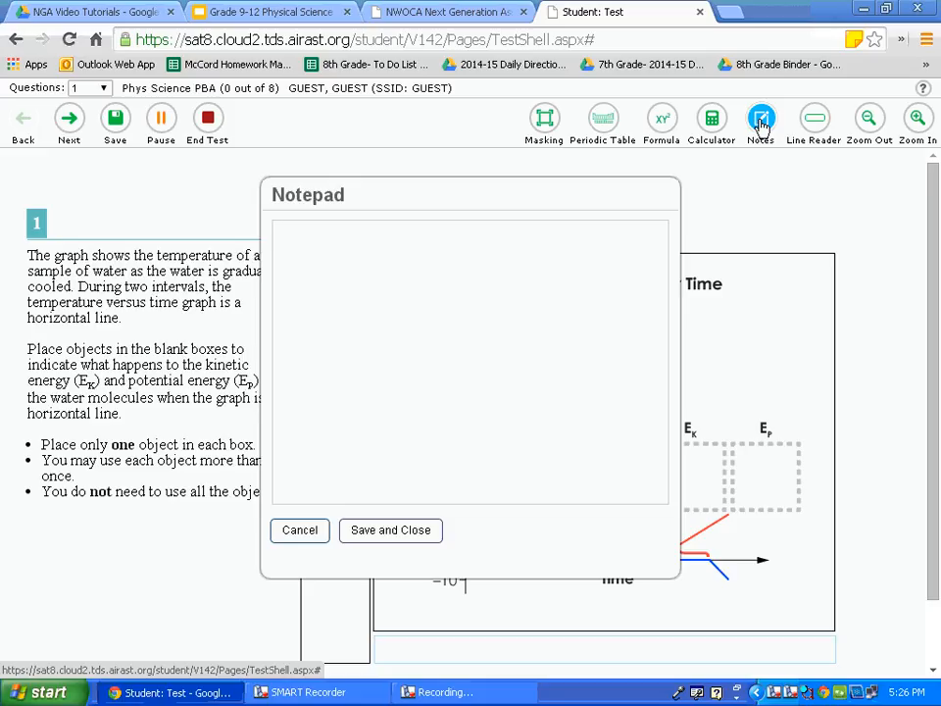
pyautogui.click(471, 363)
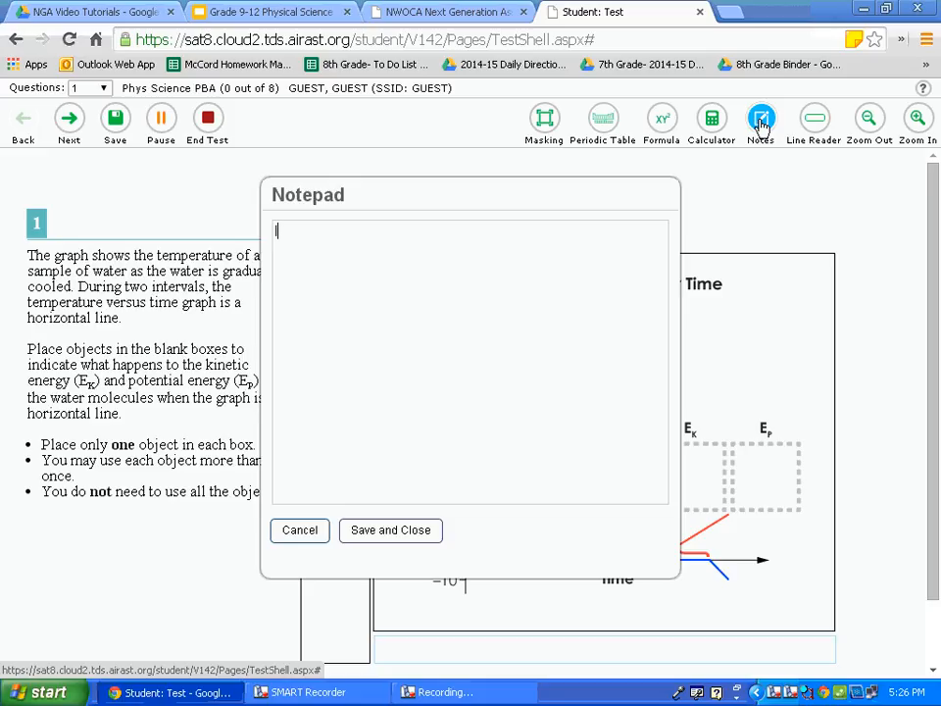
pyautogui.write('Ideas')
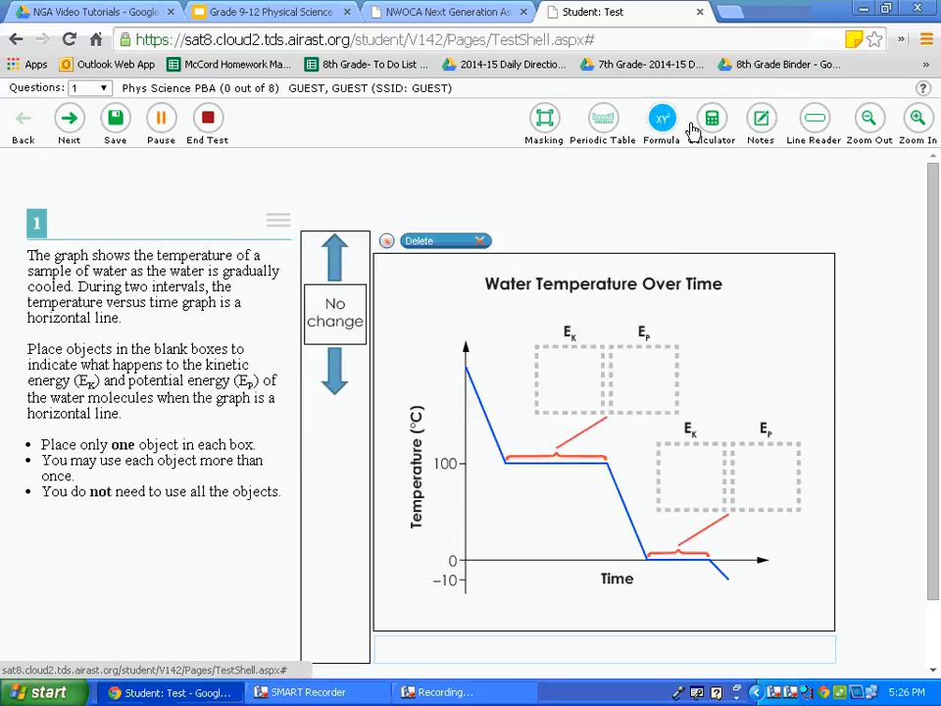
pyautogui.click(761, 118)
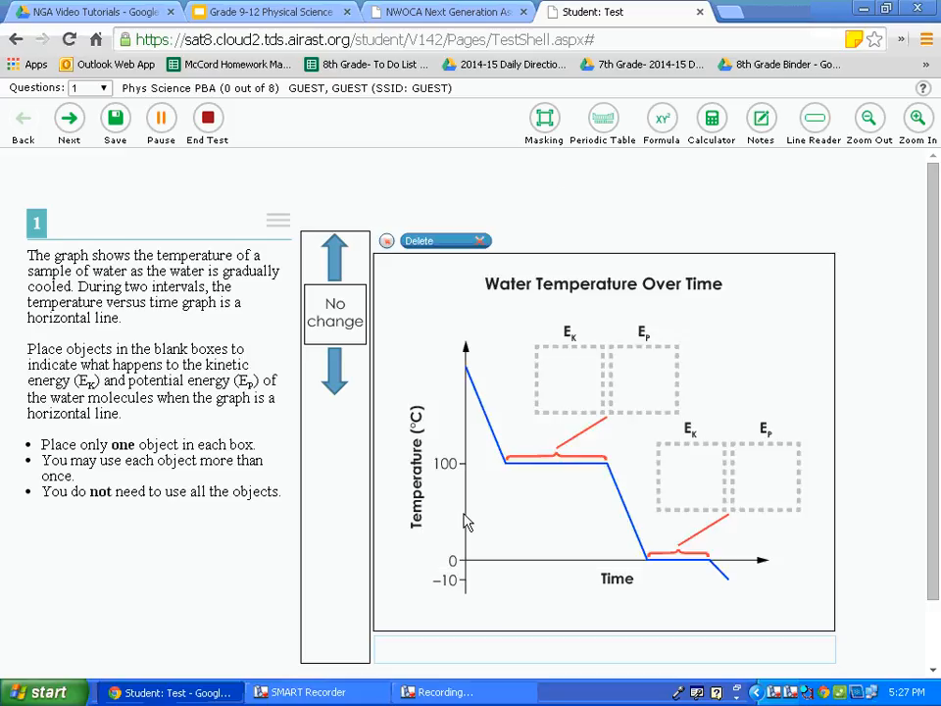
pyautogui.moveTo(427, 494)
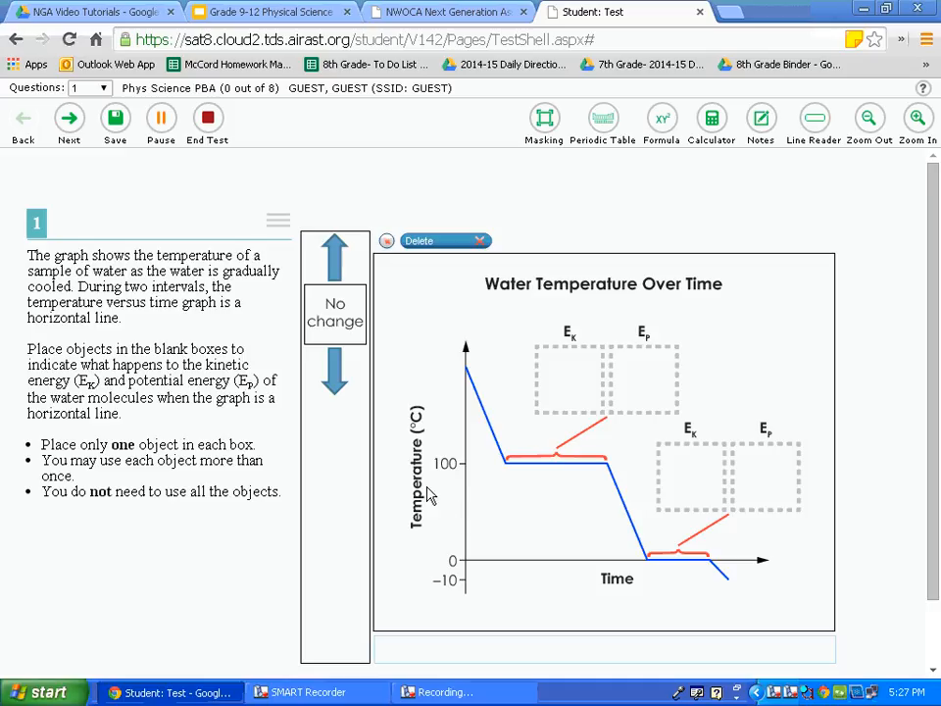
pyautogui.moveTo(859, 196)
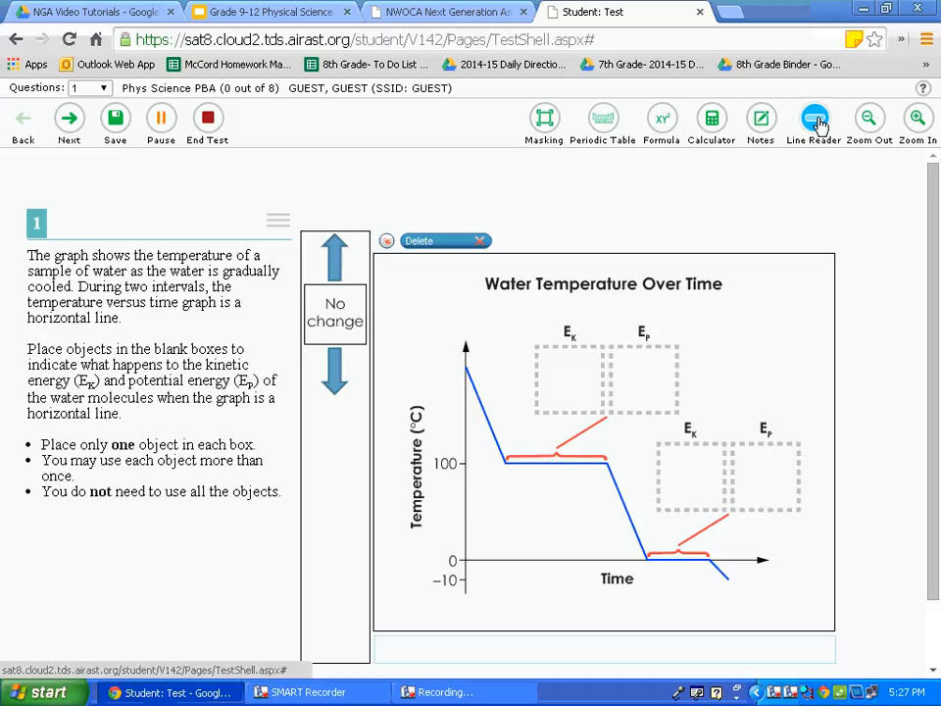
pyautogui.click(812, 121)
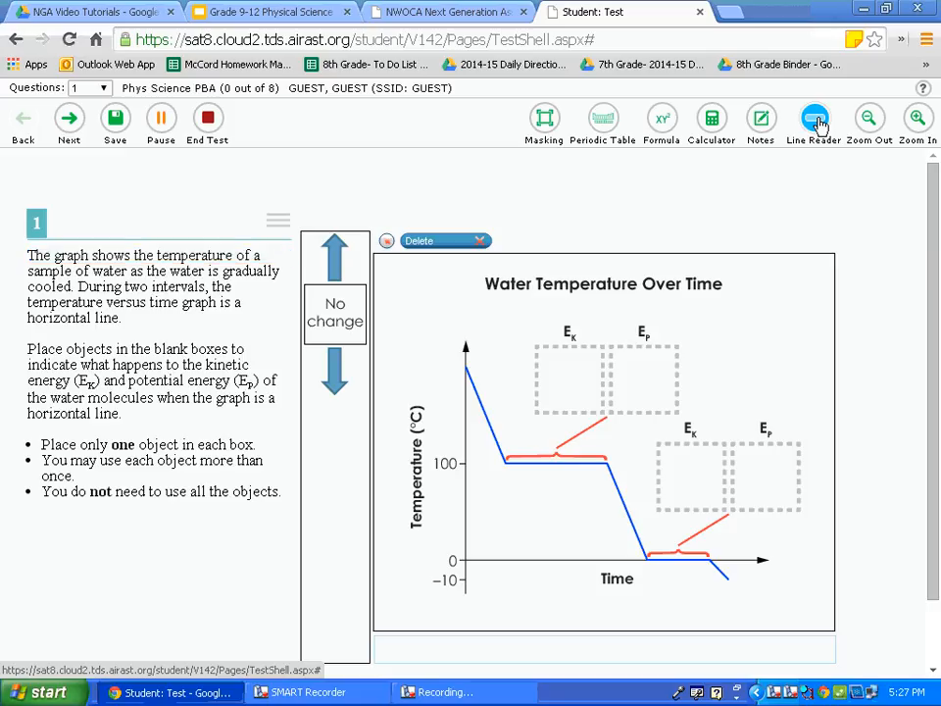
pyautogui.click(812, 118)
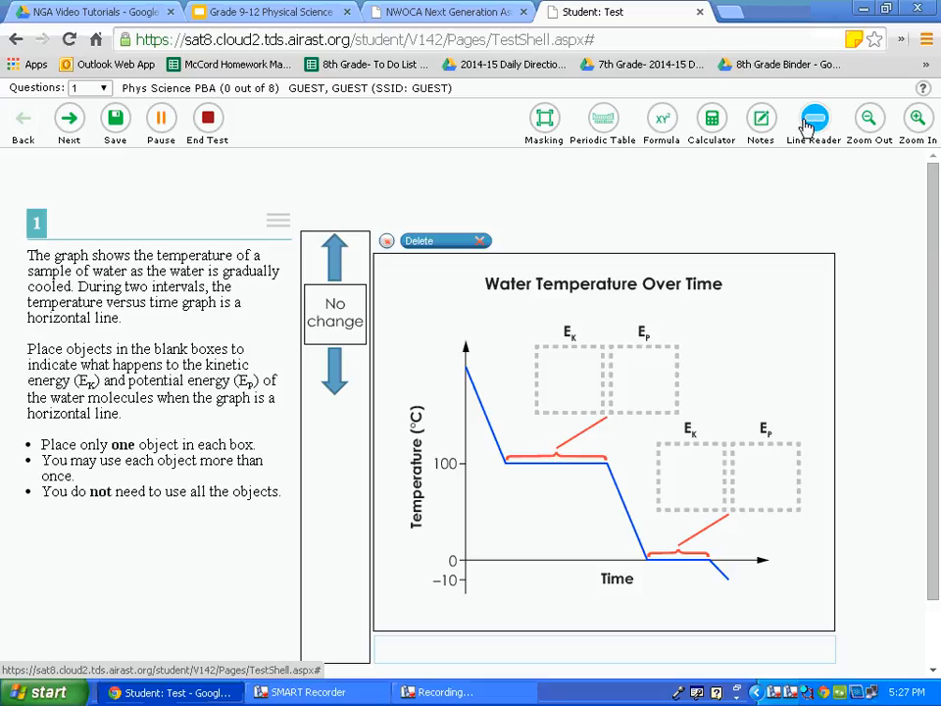
pyautogui.click(815, 118)
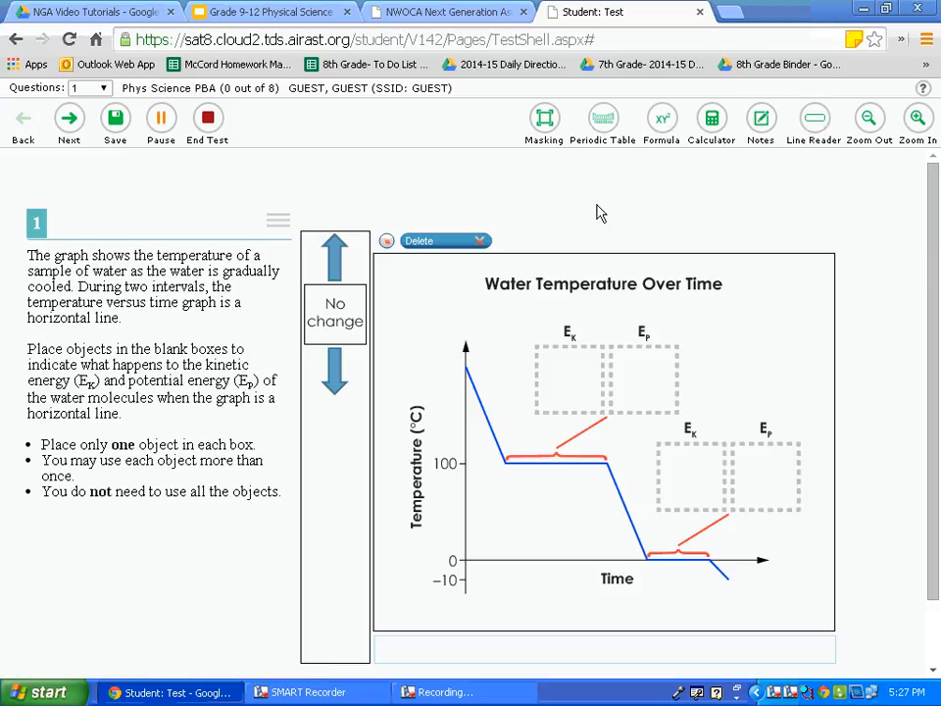
pyautogui.moveTo(549, 218)
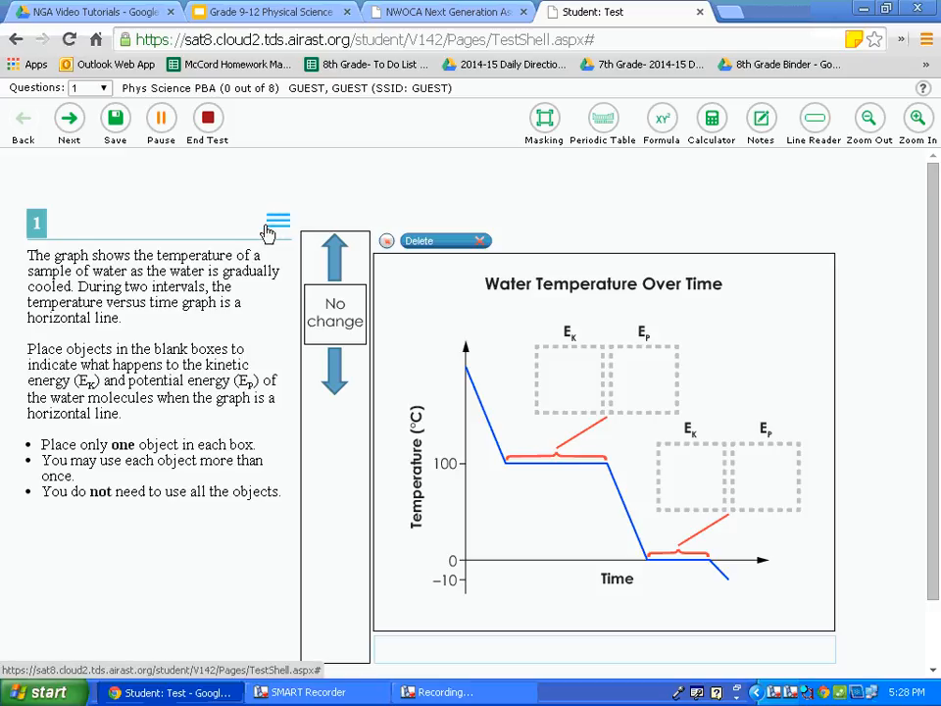
pyautogui.moveTo(273, 234)
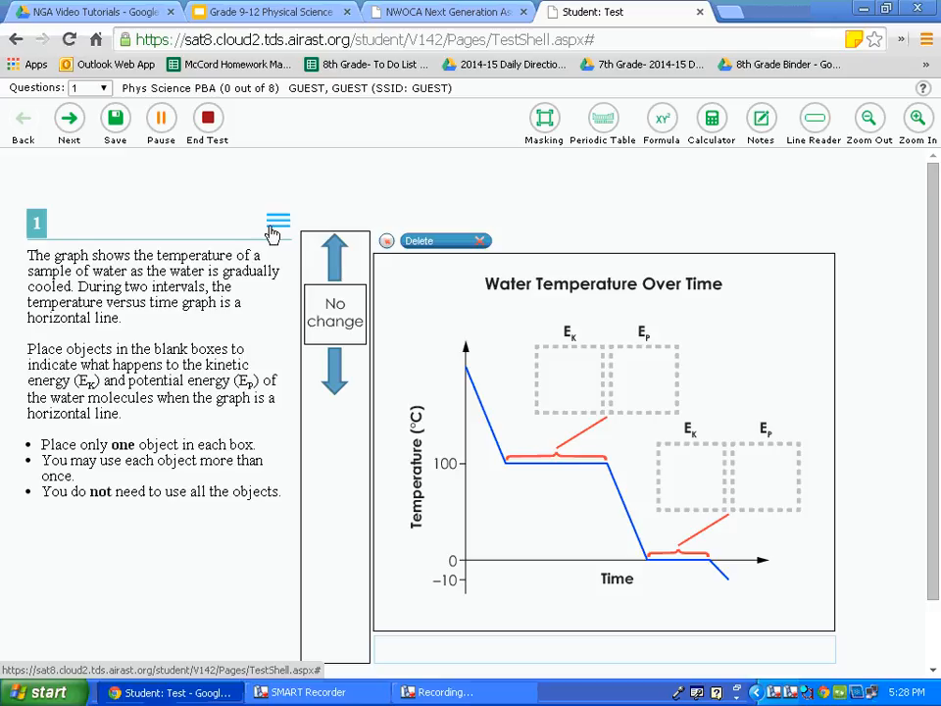
pyautogui.moveTo(270, 239)
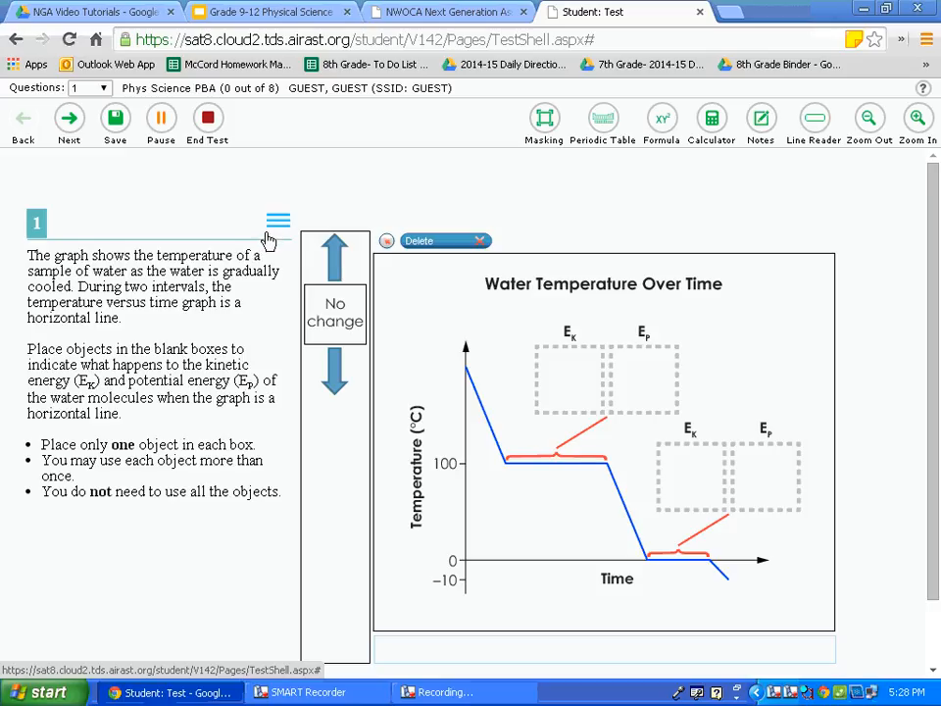
pyautogui.click(278, 221)
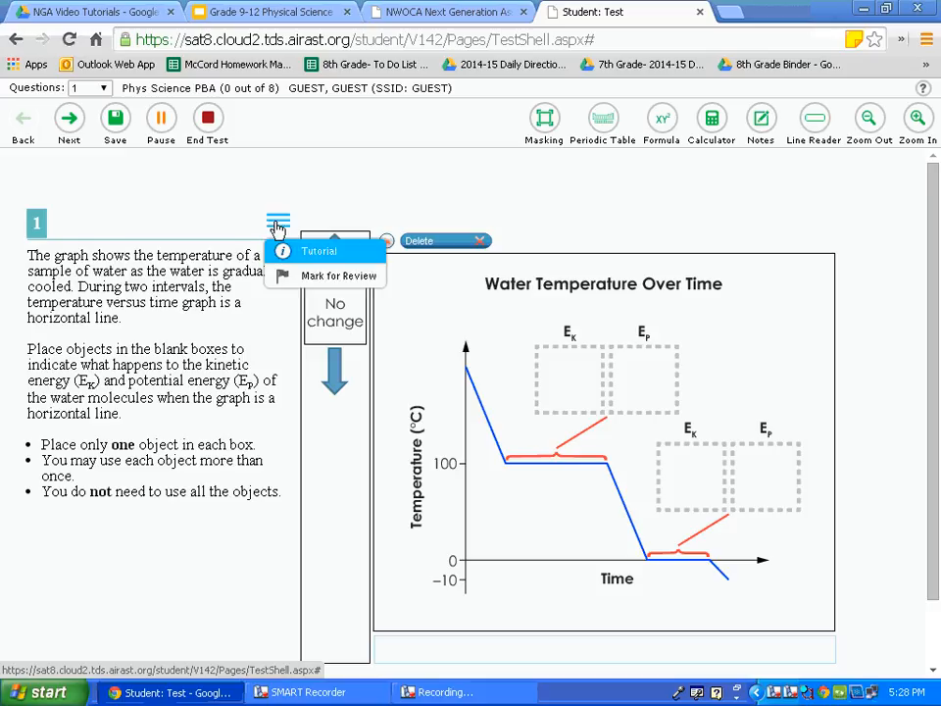
pyautogui.moveTo(306, 251)
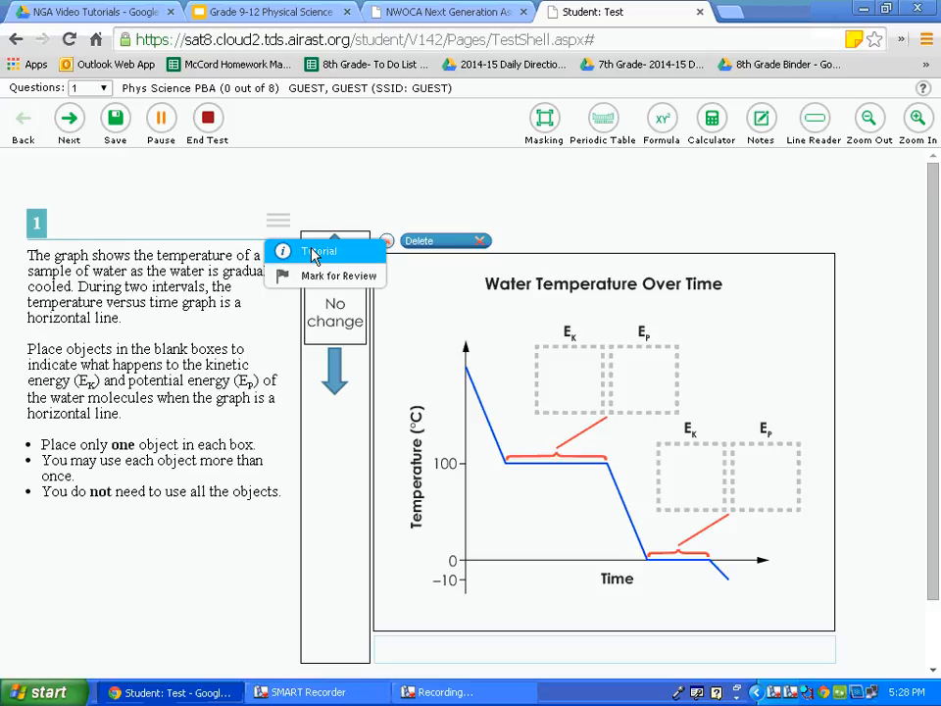
pyautogui.click(319, 251)
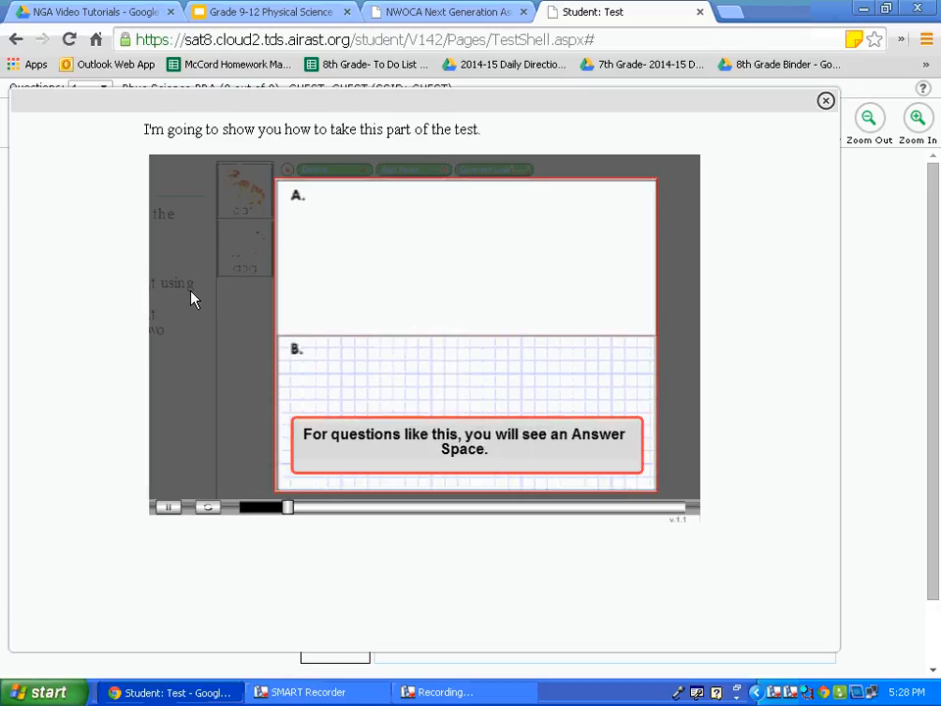
pyautogui.moveTo(192, 310)
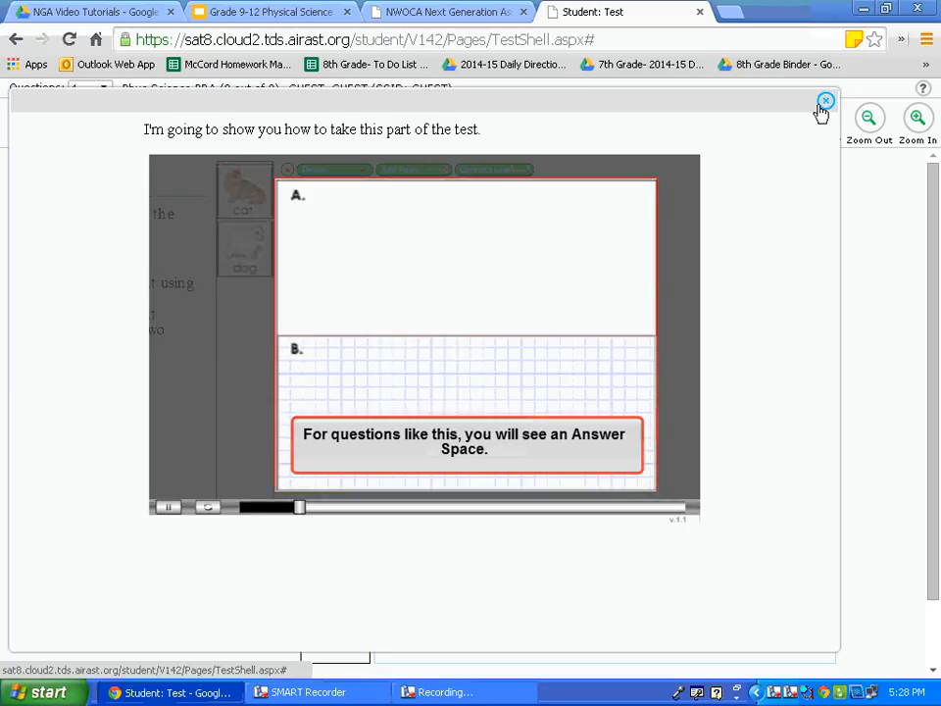
pyautogui.click(825, 102)
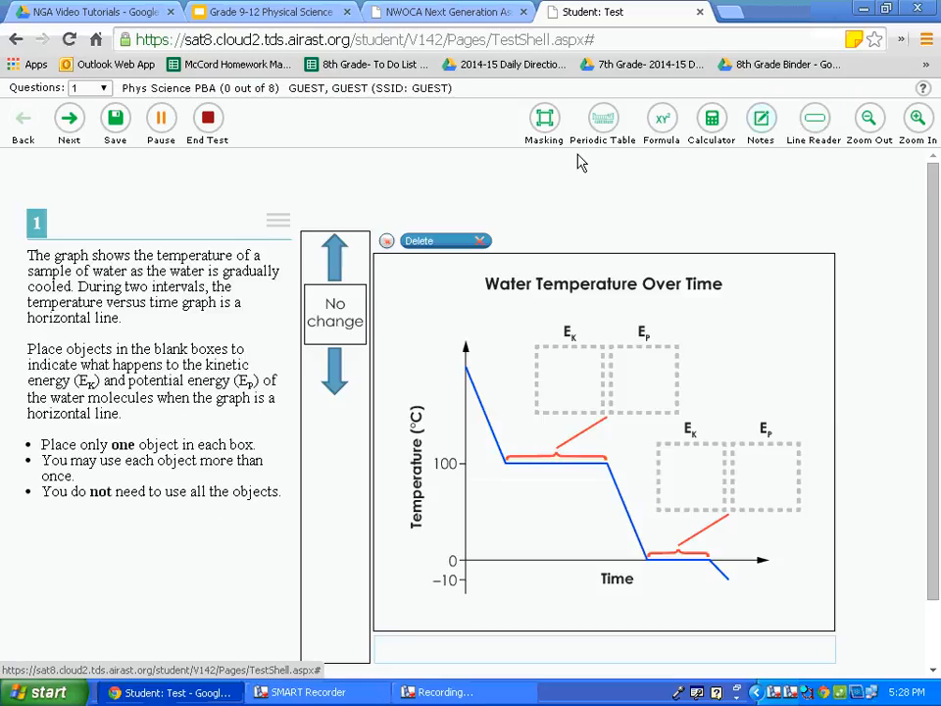
# Mark question 1 for review, unmark it, then mark it for review again via the question menu
pyautogui.click(278, 220)
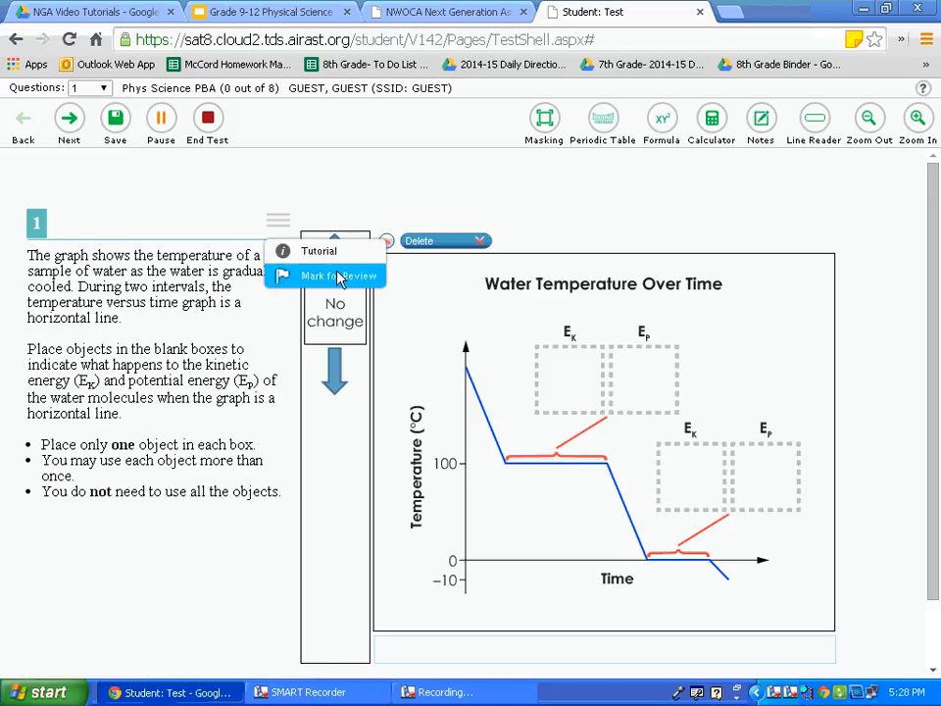
pyautogui.click(333, 274)
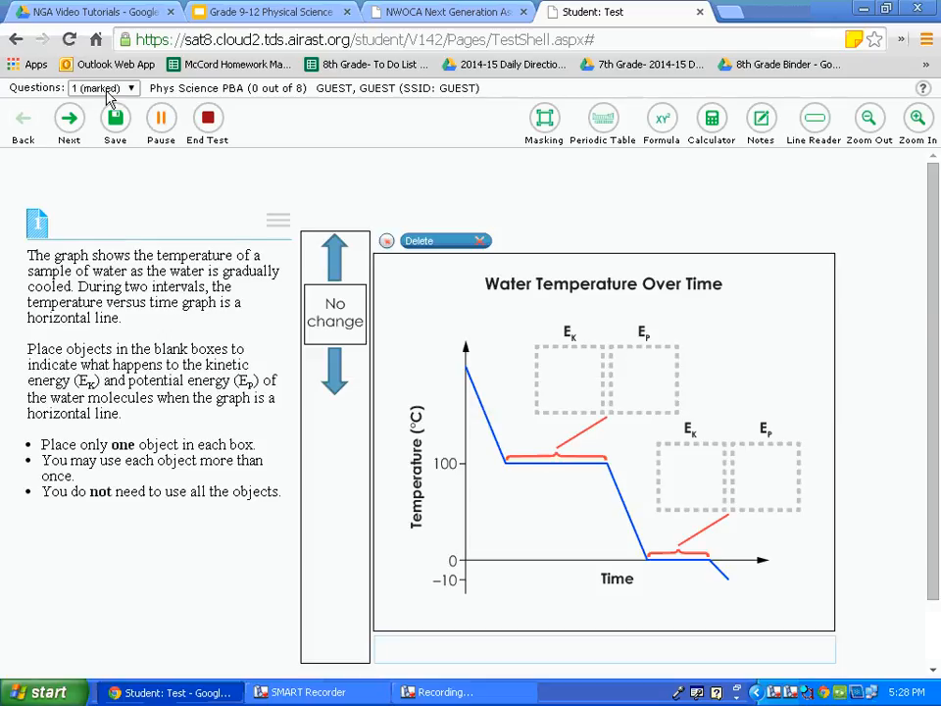
pyautogui.moveTo(206, 188)
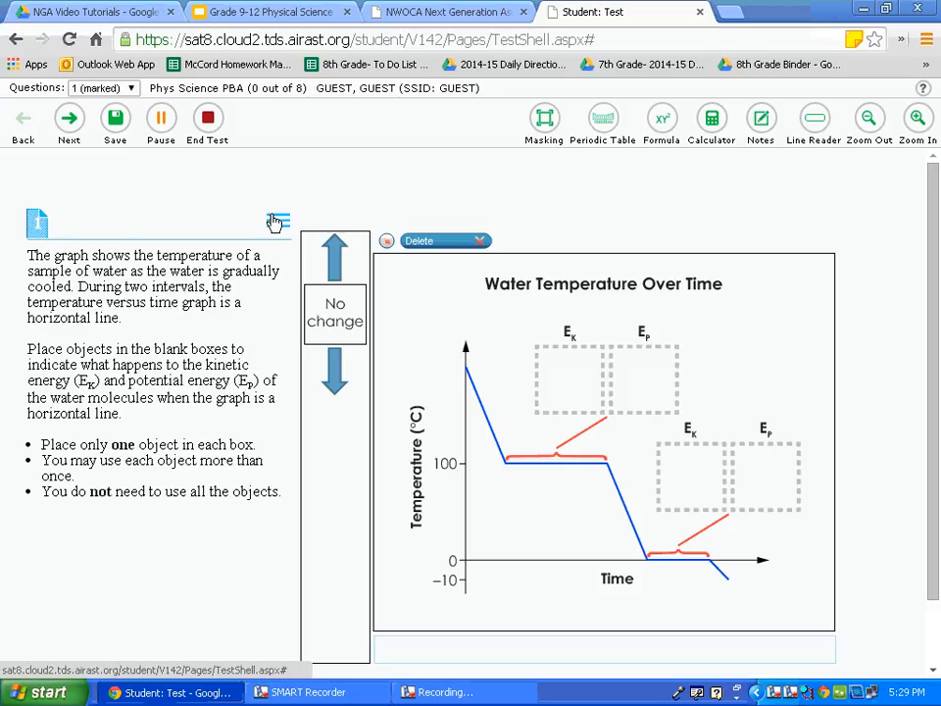
pyautogui.click(278, 224)
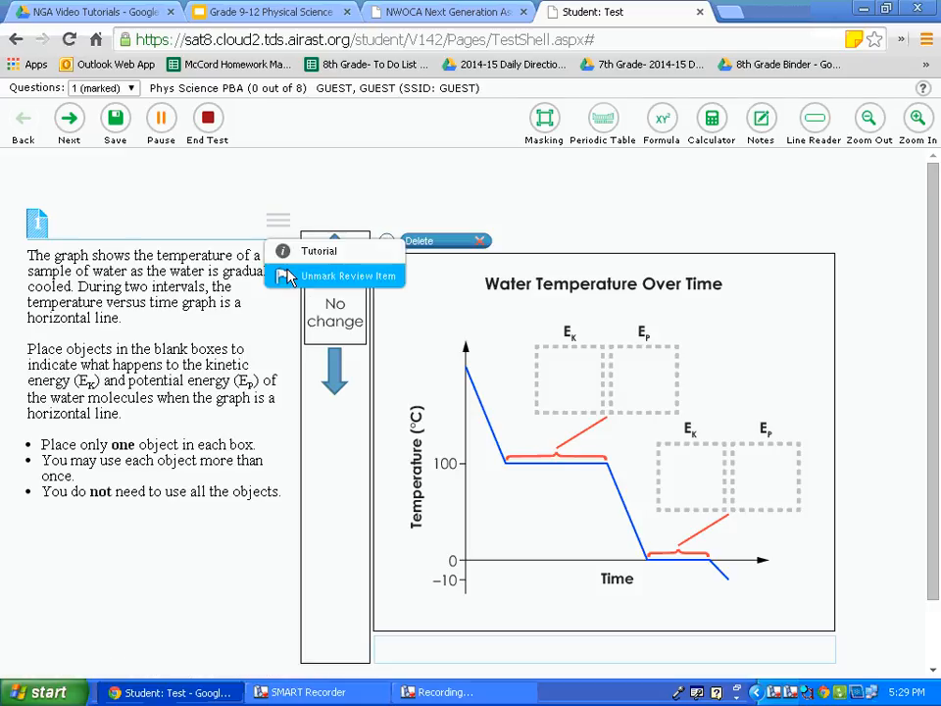
pyautogui.click(349, 274)
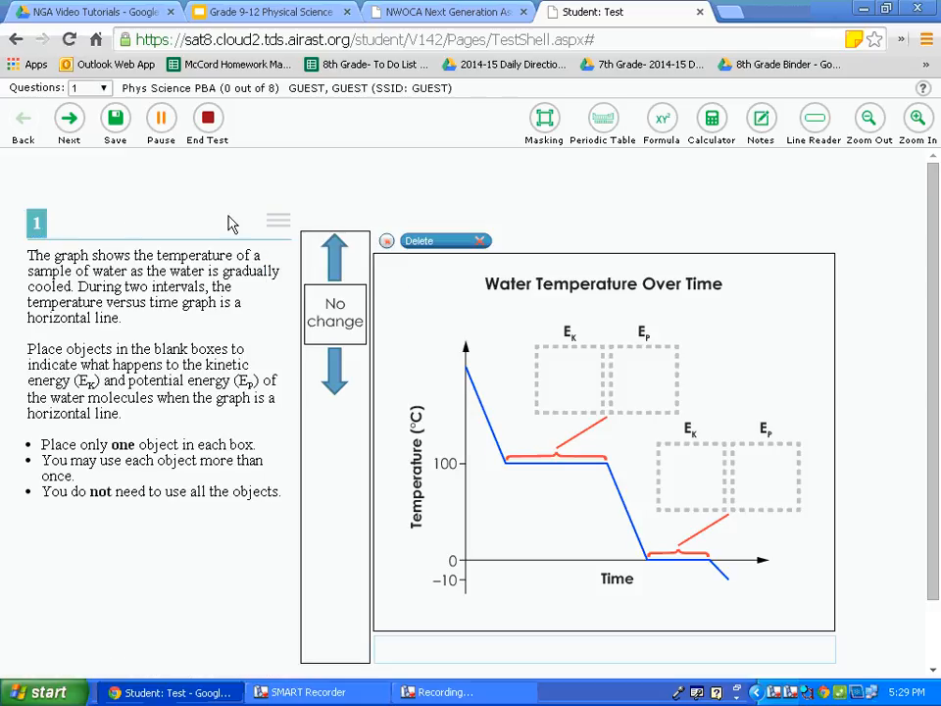
pyautogui.click(278, 222)
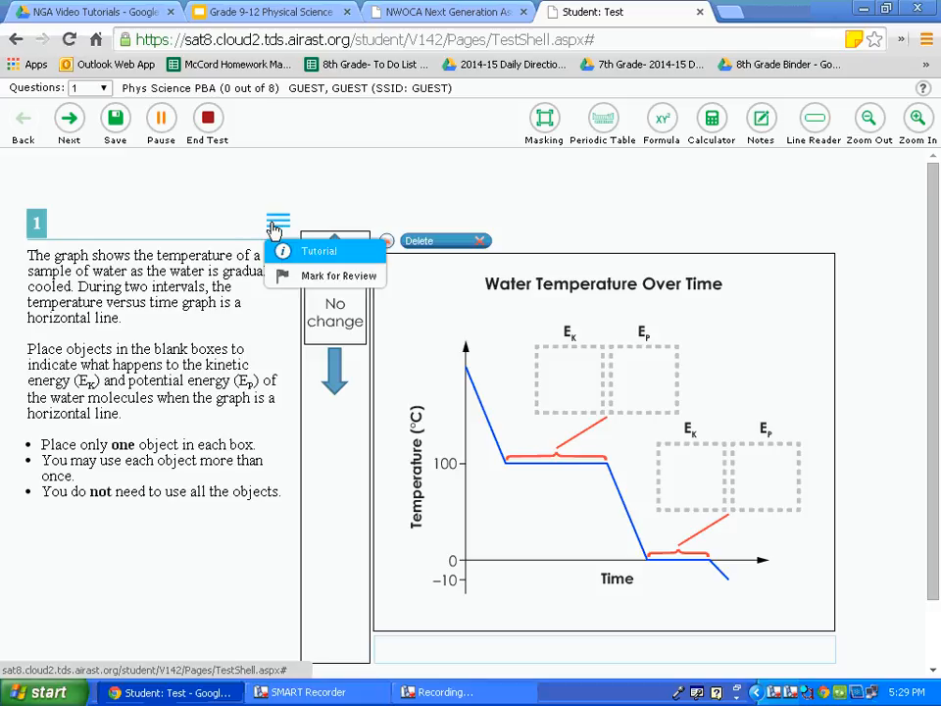
pyautogui.click(338, 274)
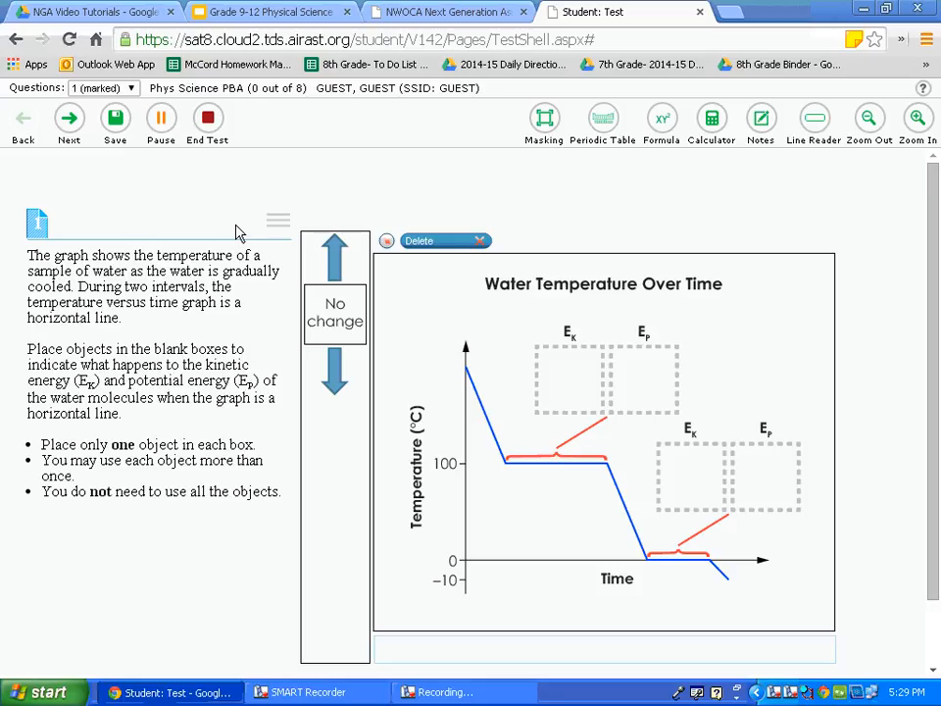
pyautogui.click(278, 223)
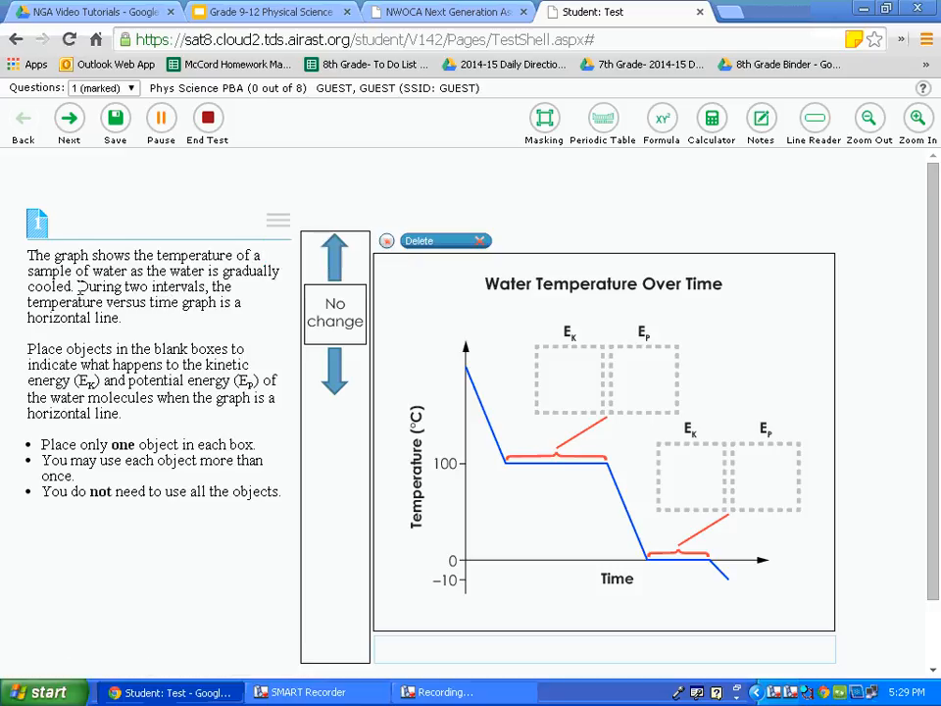
pyautogui.moveTo(79, 286); pyautogui.dragTo(122, 317)
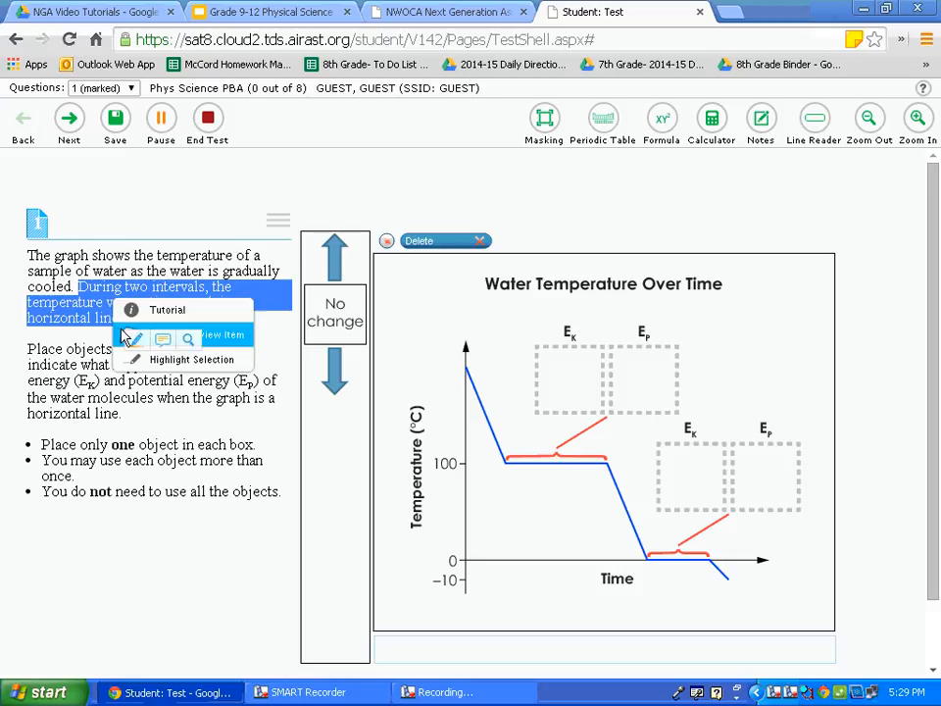
pyautogui.moveTo(167, 365)
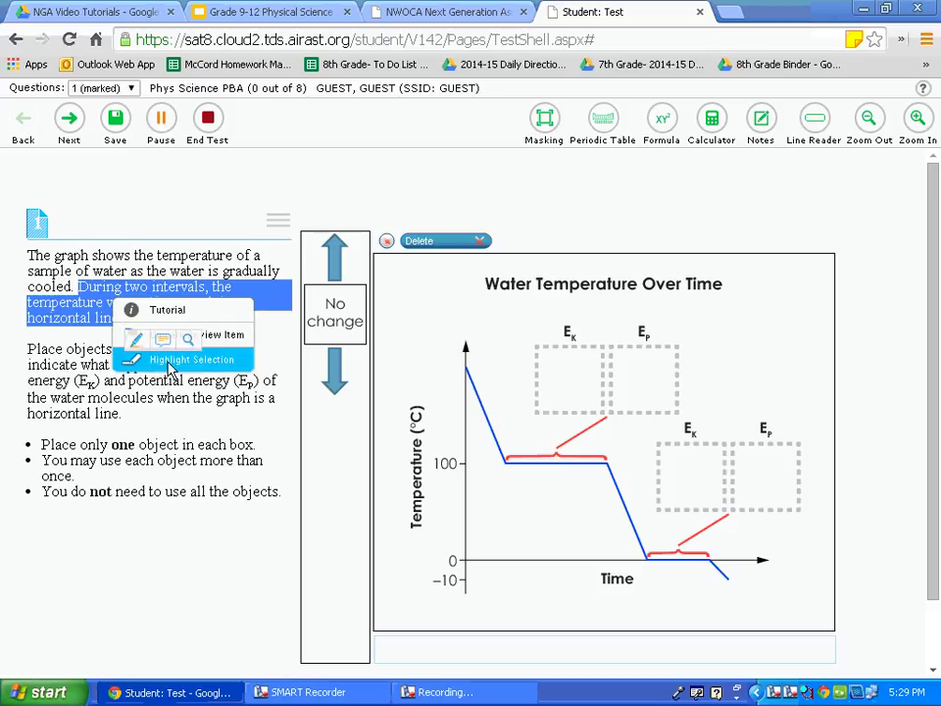
pyautogui.click(192, 358)
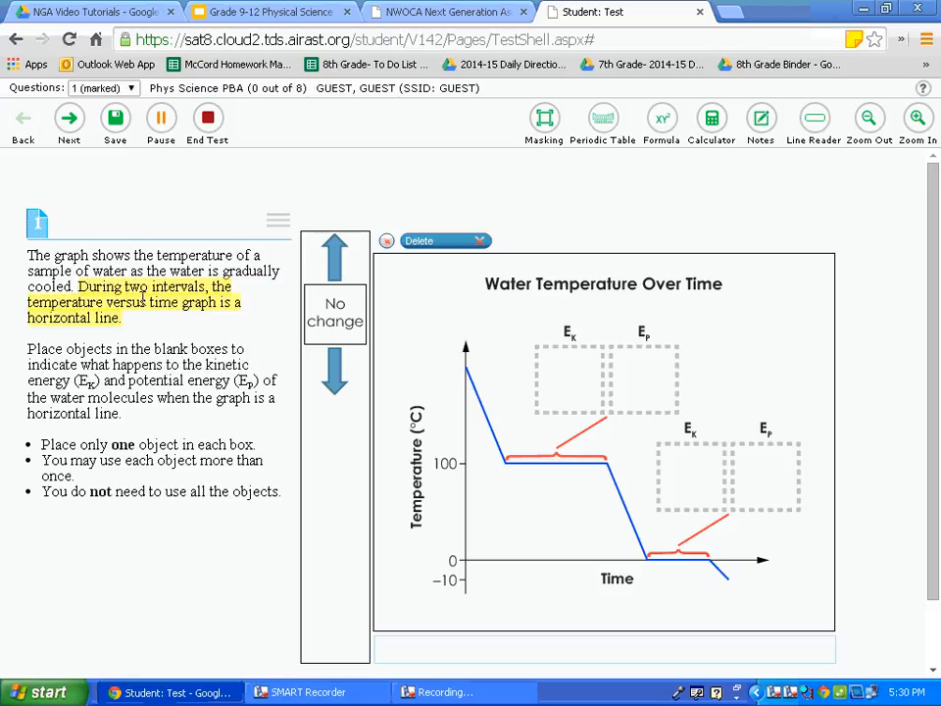
pyautogui.rightClick(141, 303)
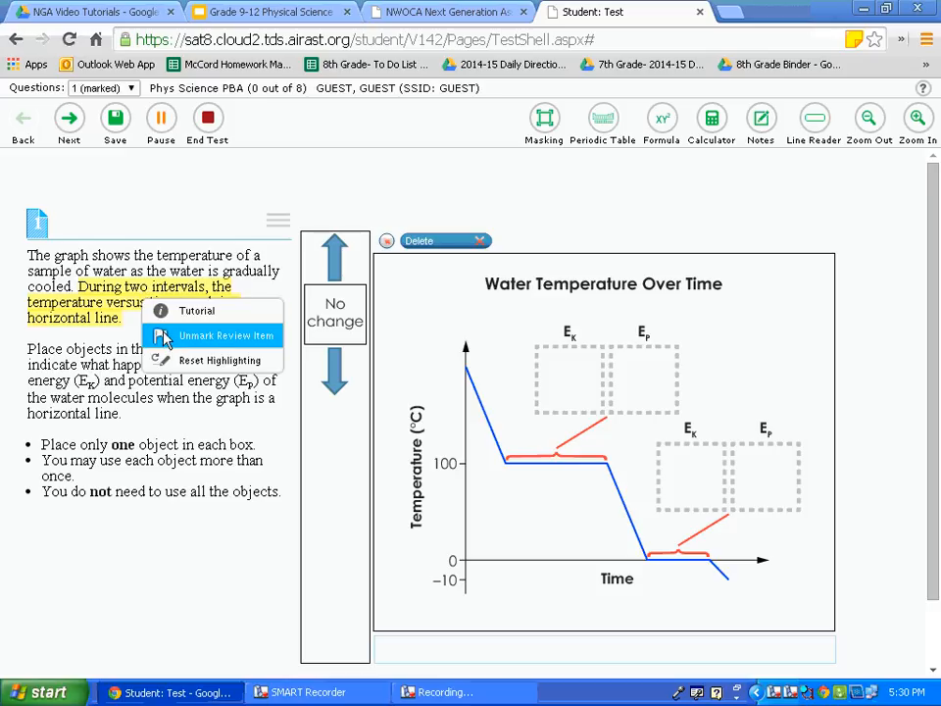
pyautogui.moveTo(212, 361)
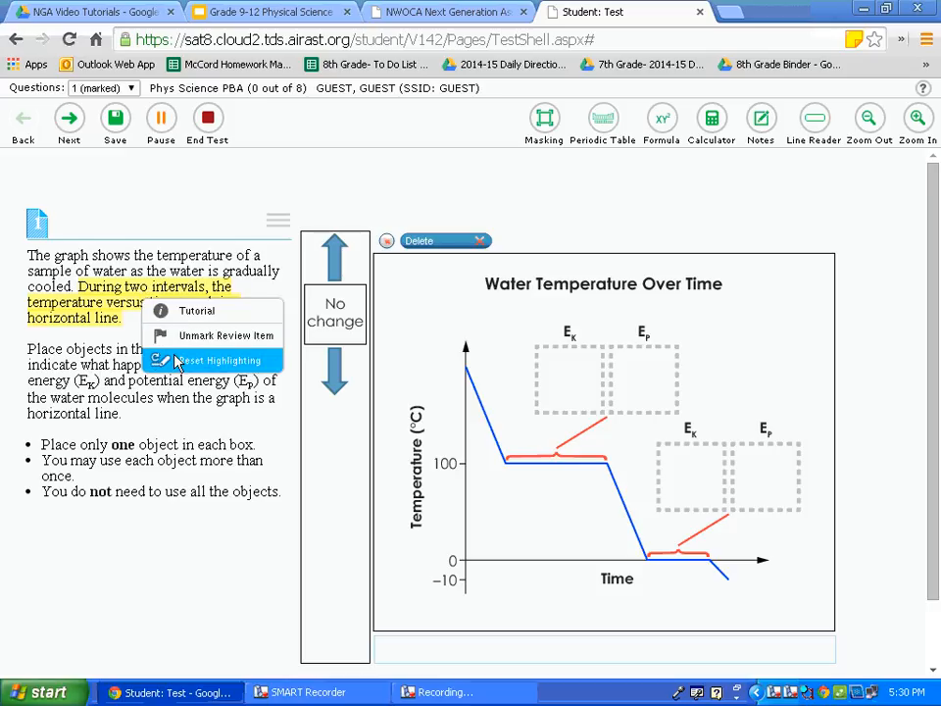
pyautogui.click(215, 361)
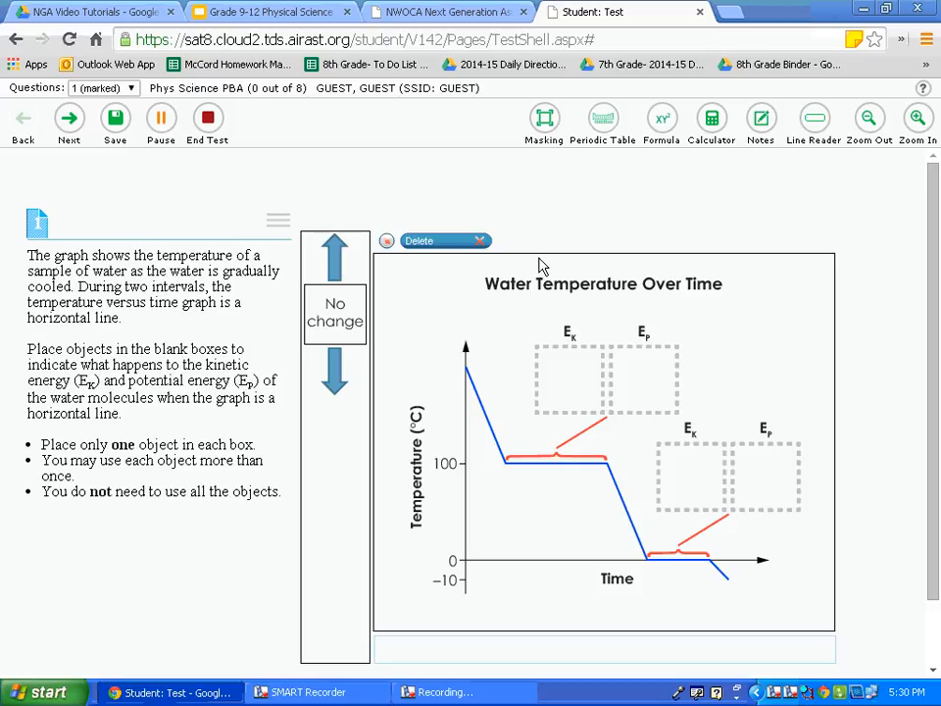
pyautogui.moveTo(312, 298)
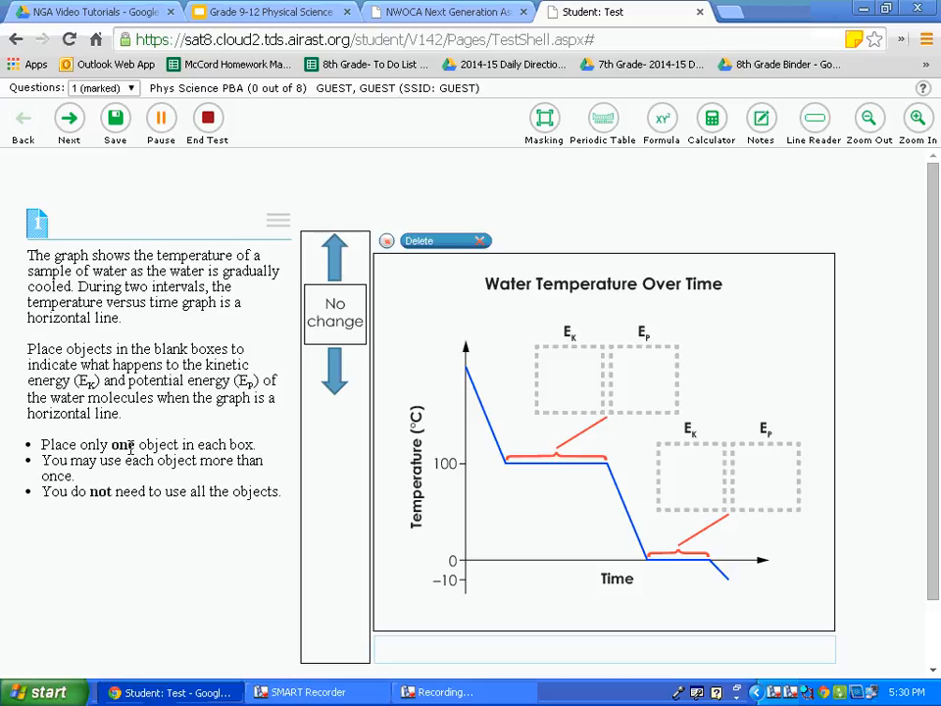
pyautogui.scroll(-3)
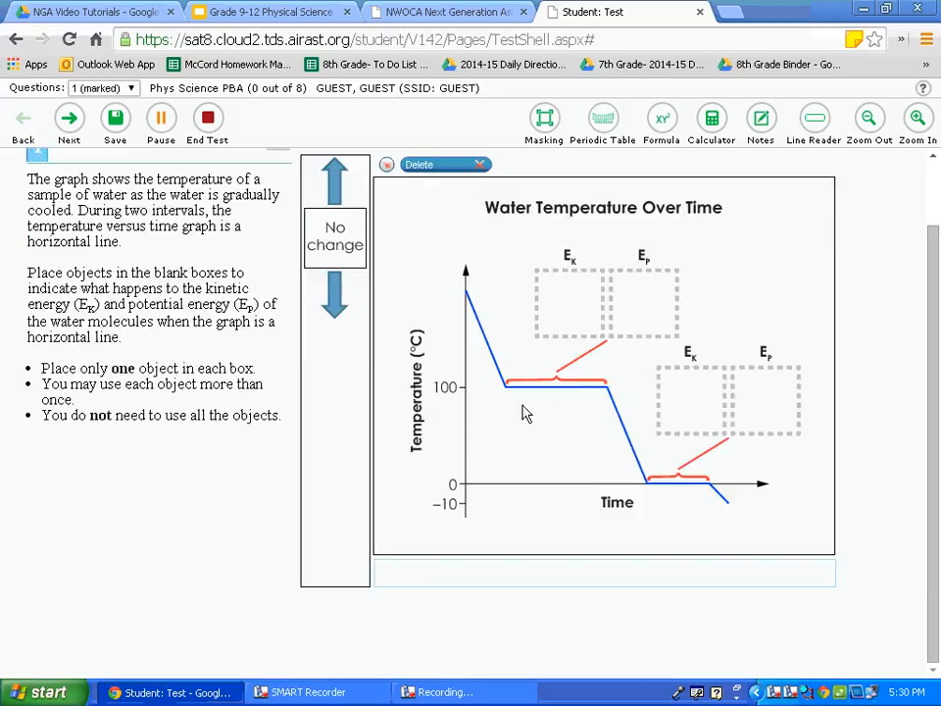
pyautogui.scroll(-3)
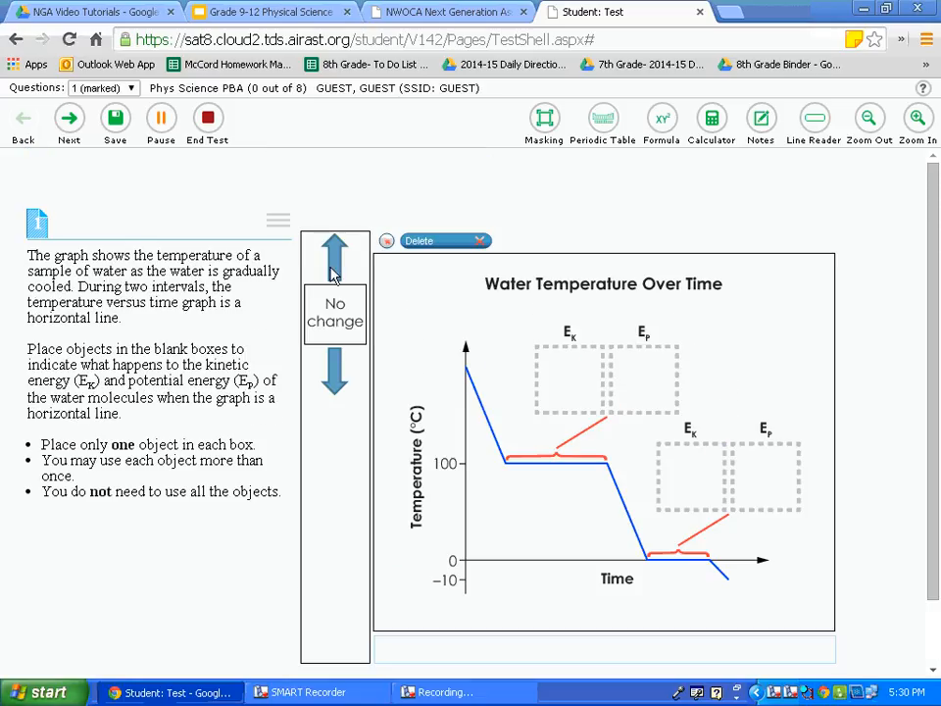
pyautogui.moveTo(333, 256); pyautogui.dragTo(571, 376)
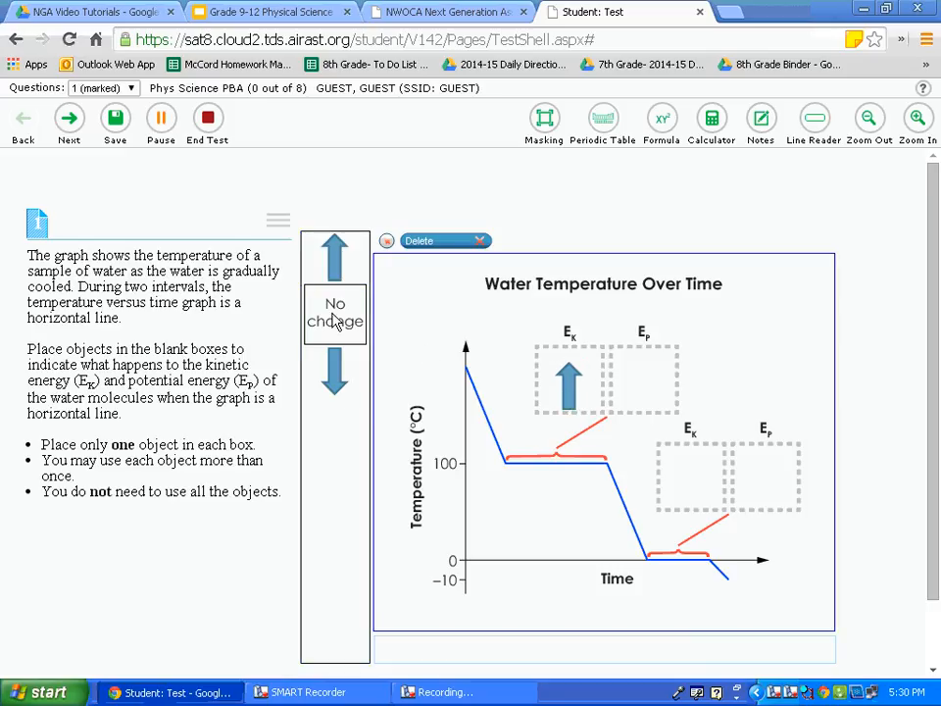
pyautogui.moveTo(336, 314); pyautogui.dragTo(643, 382)
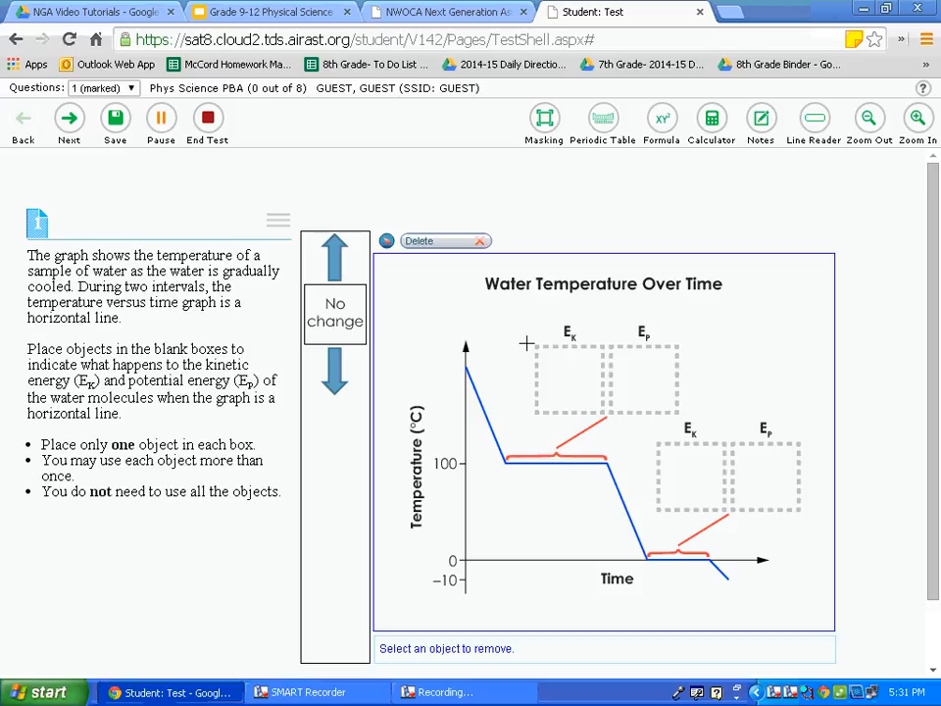
pyautogui.scroll(-3)
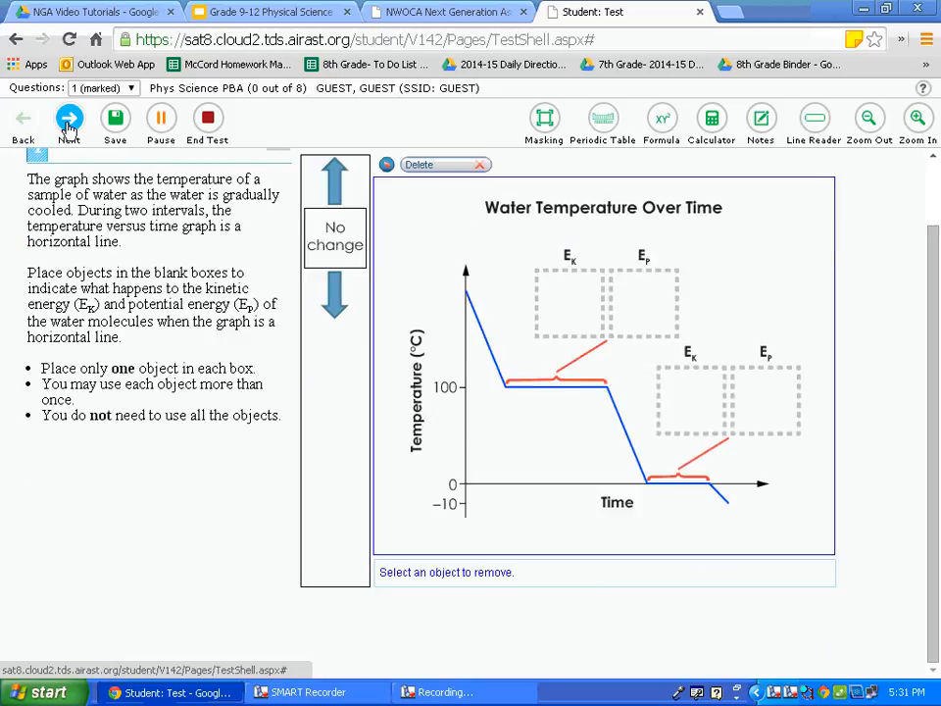
# Advance to question 2 and look over its energy-transfer passage
pyautogui.click(69, 118)
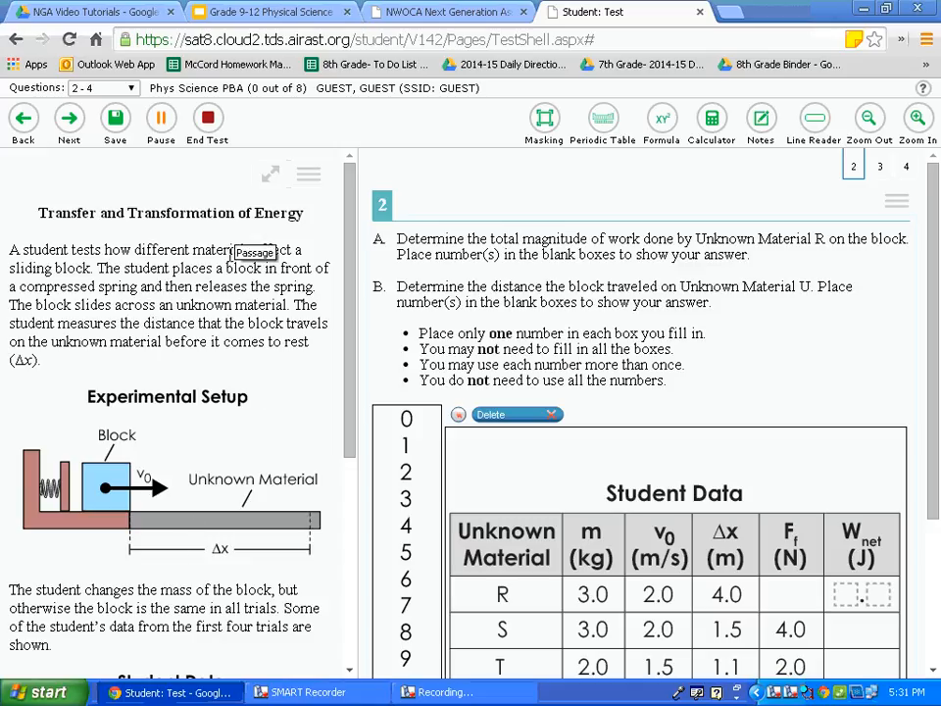
pyautogui.scroll(-3)
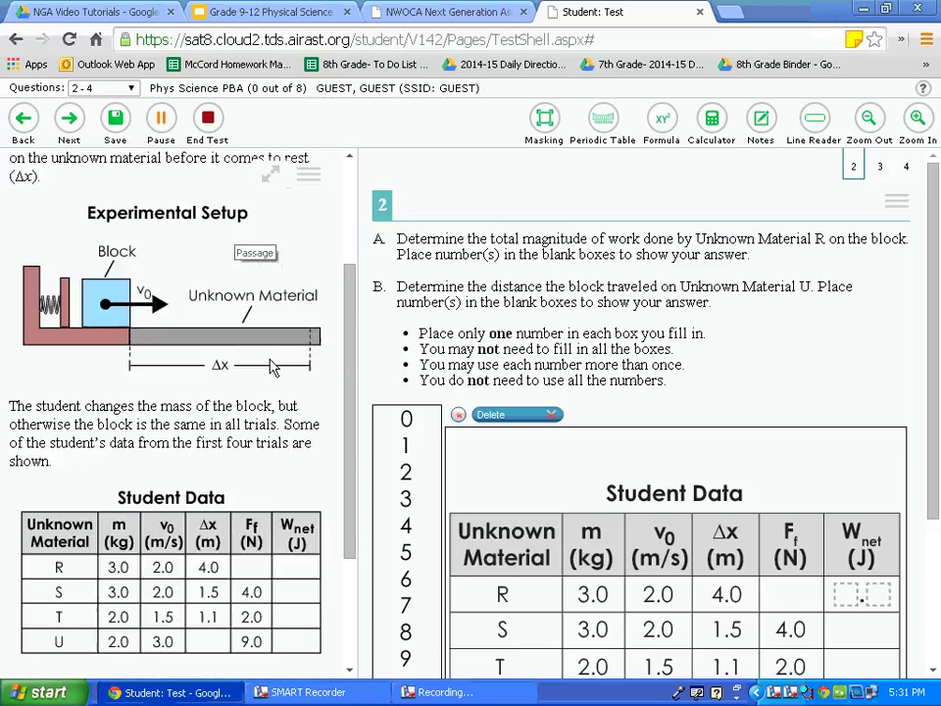
pyautogui.scroll(3)
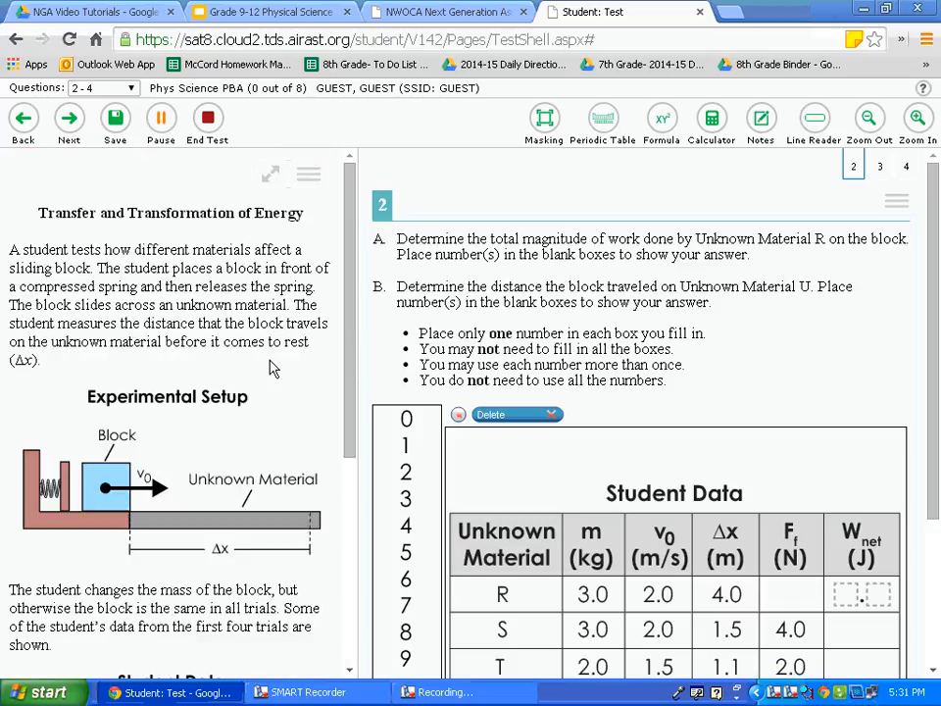
pyautogui.moveTo(270, 364)
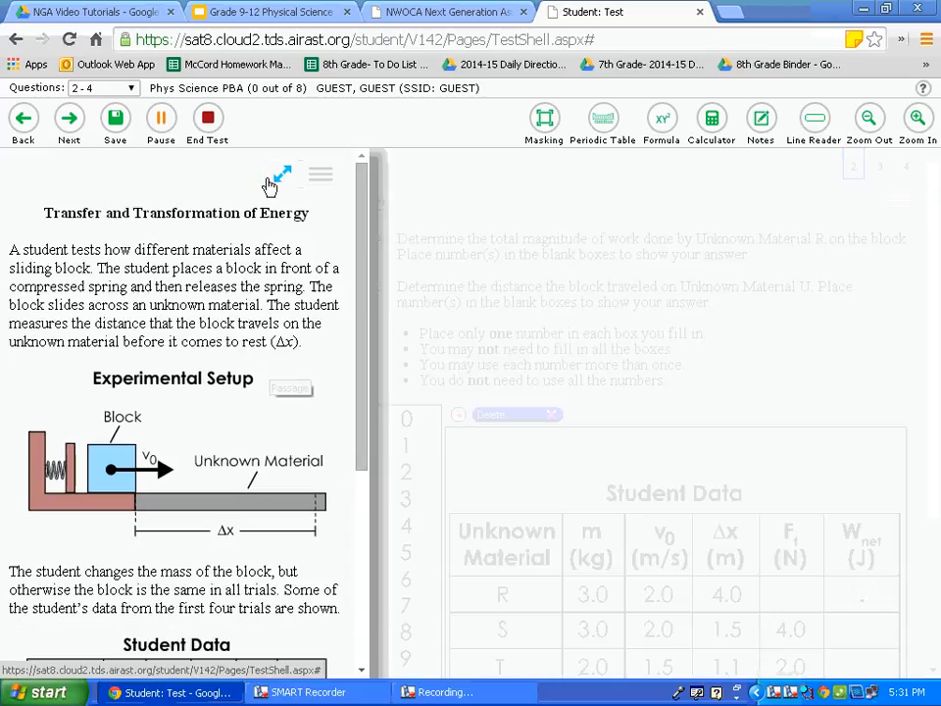
# Widen the passage, restore it via the passage menu, and reach the Student Data table
pyautogui.click(283, 175)
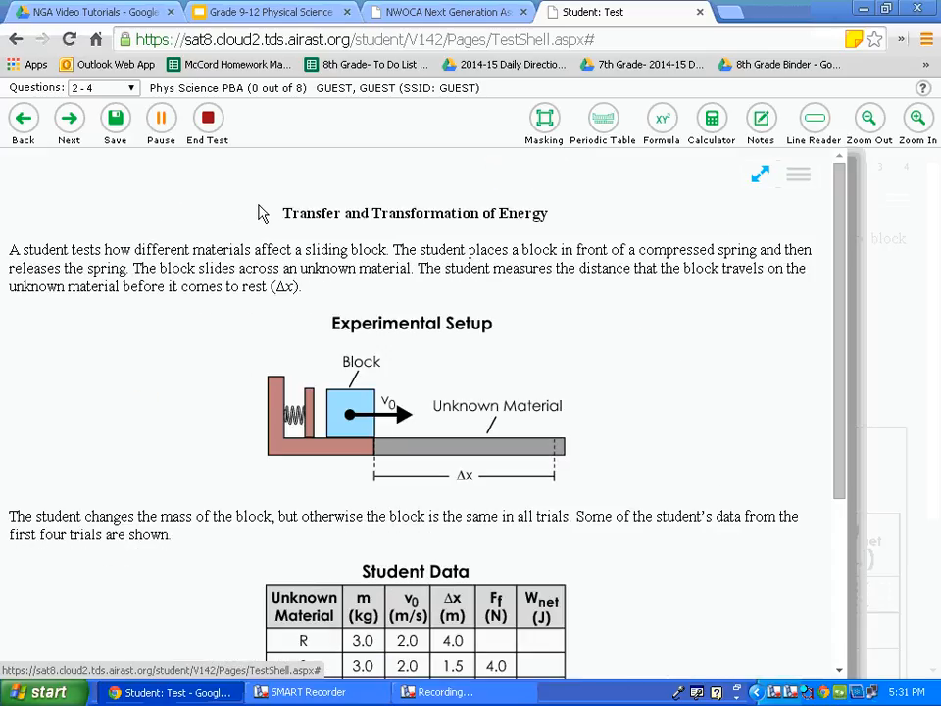
pyautogui.moveTo(259, 237)
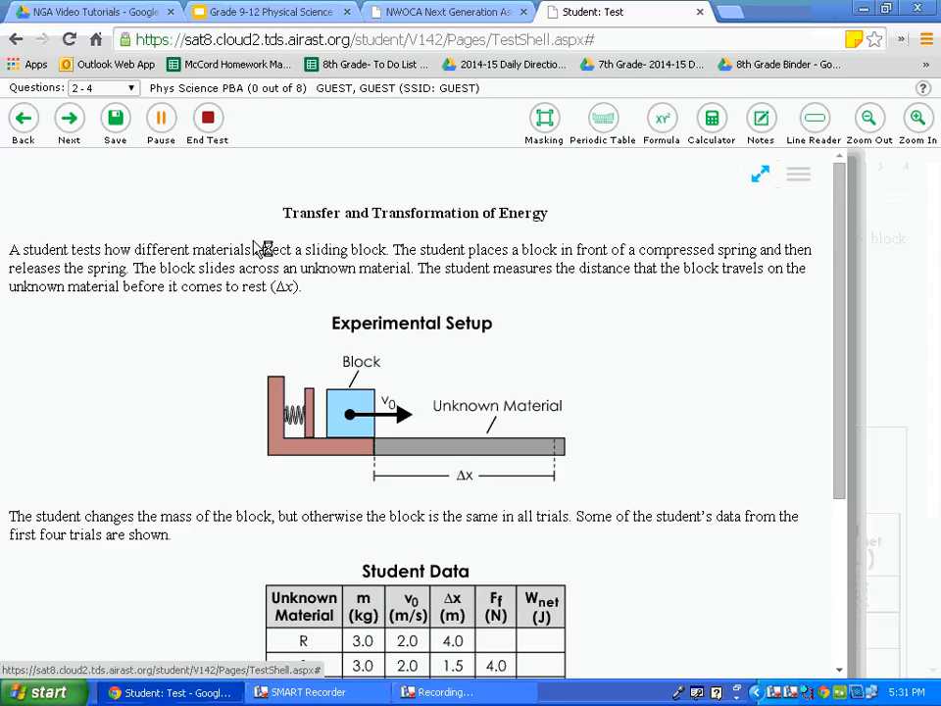
pyautogui.moveTo(259, 245)
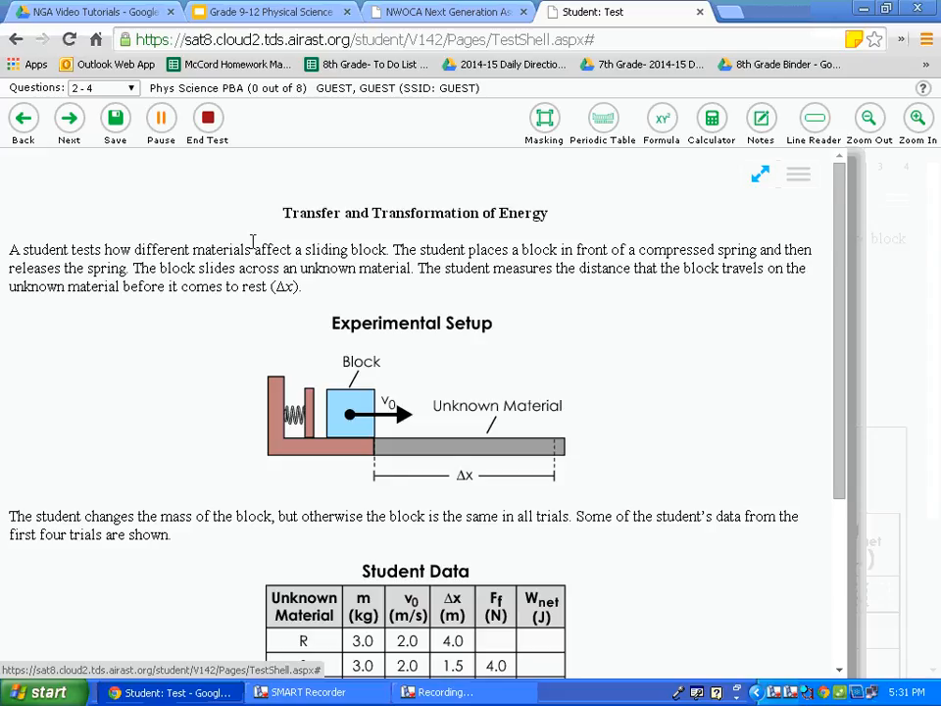
pyautogui.moveTo(755, 178)
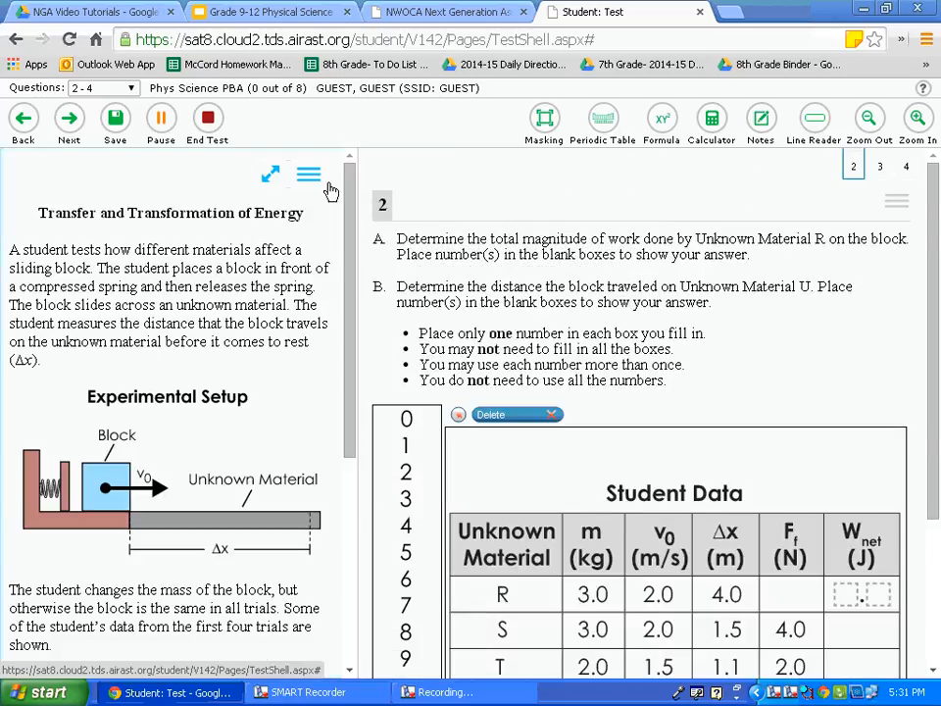
pyautogui.click(309, 175)
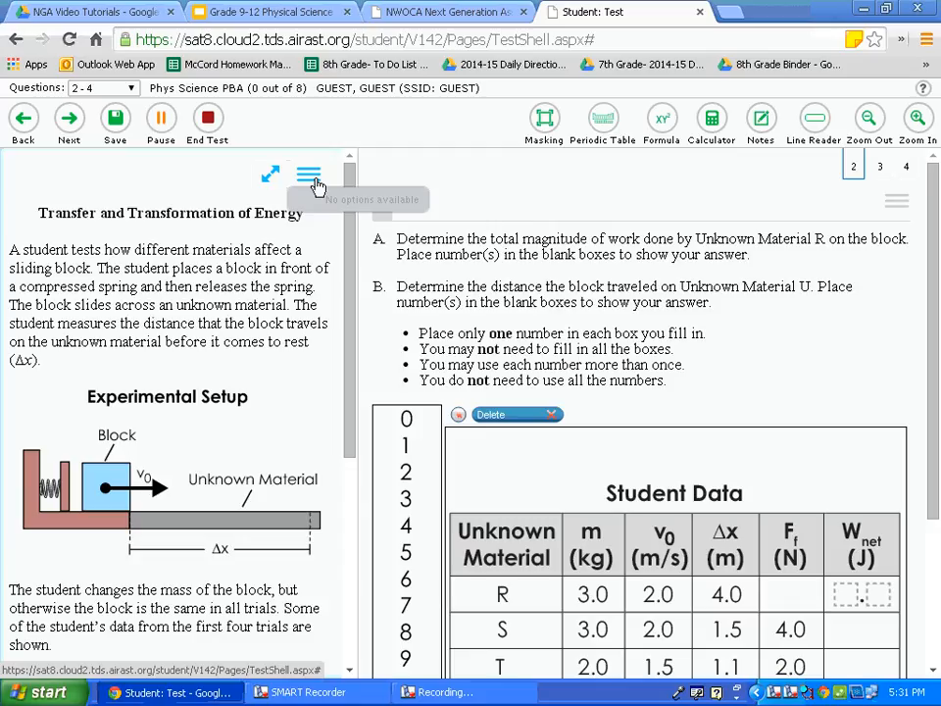
pyautogui.scroll(-3)
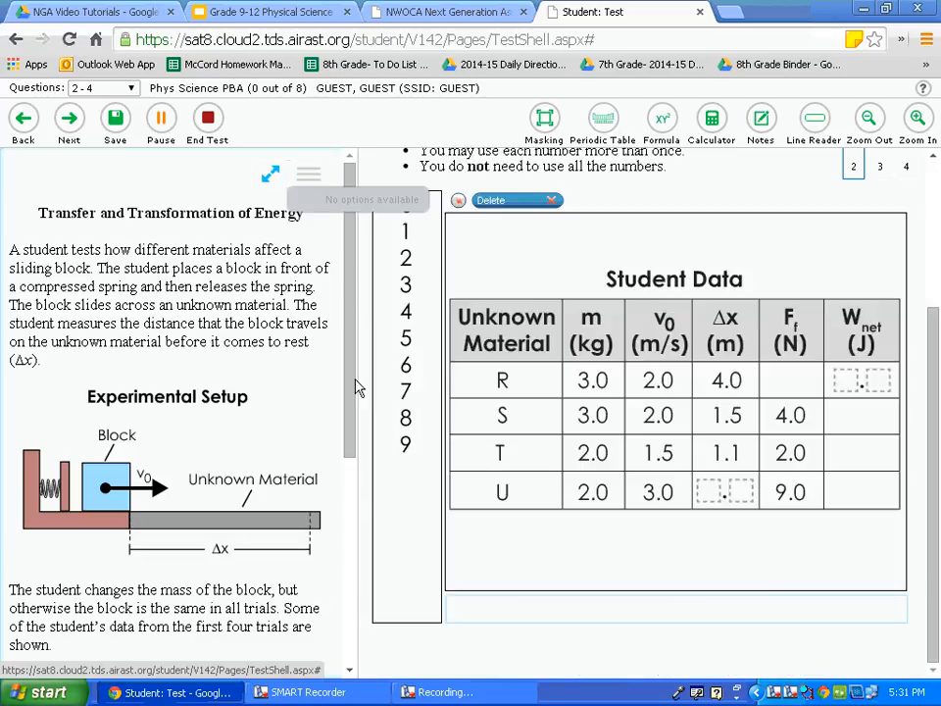
pyautogui.moveTo(284, 375)
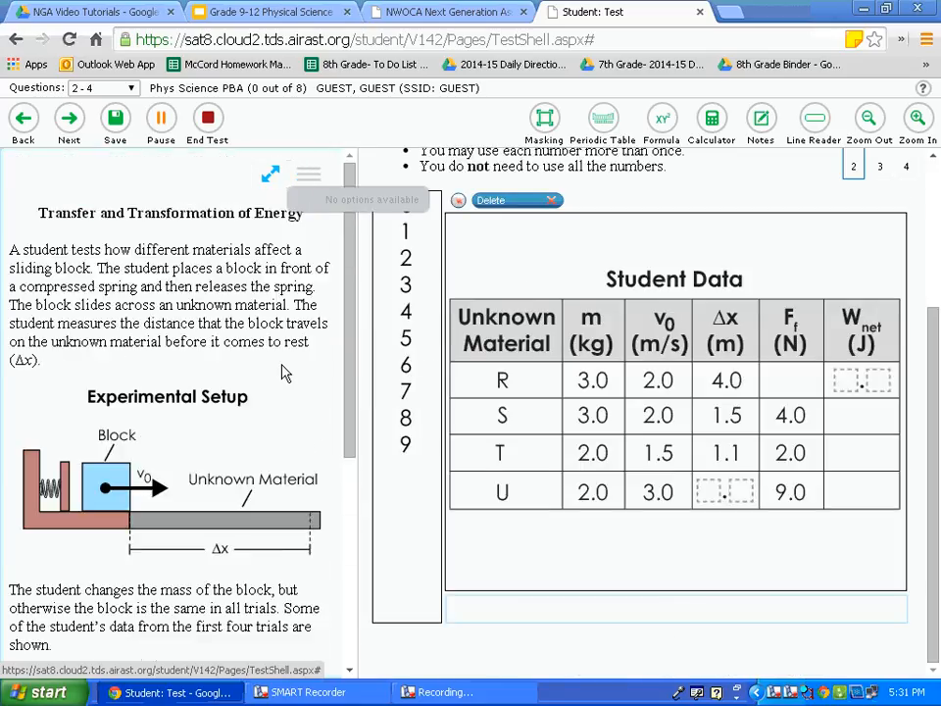
pyautogui.moveTo(284, 371)
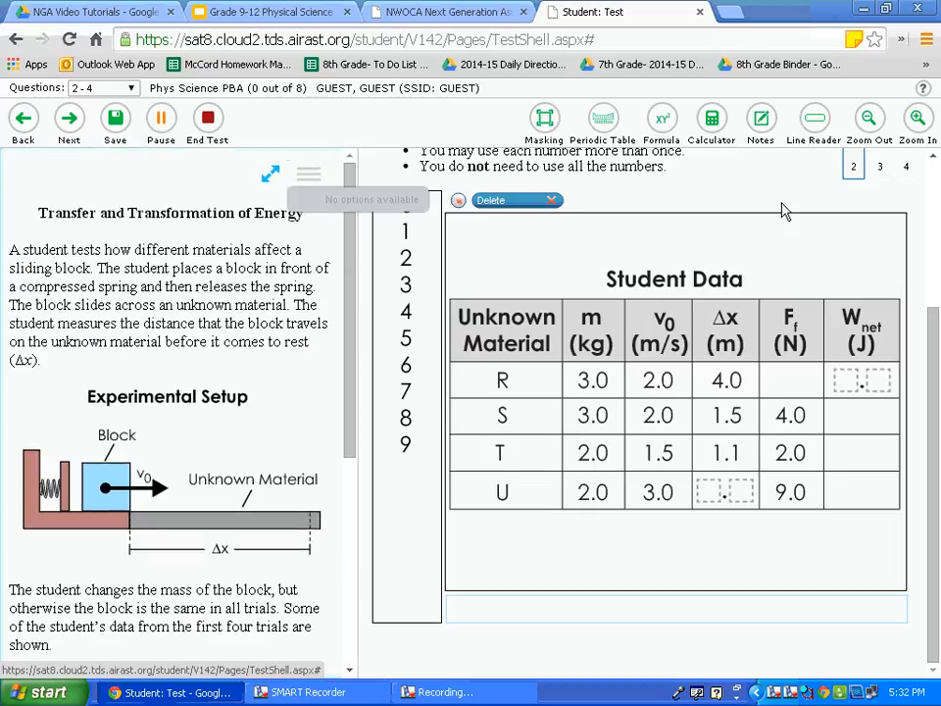
# Advance to question 3 on friction and enter 'typing tools' in its response box
pyautogui.click(878, 165)
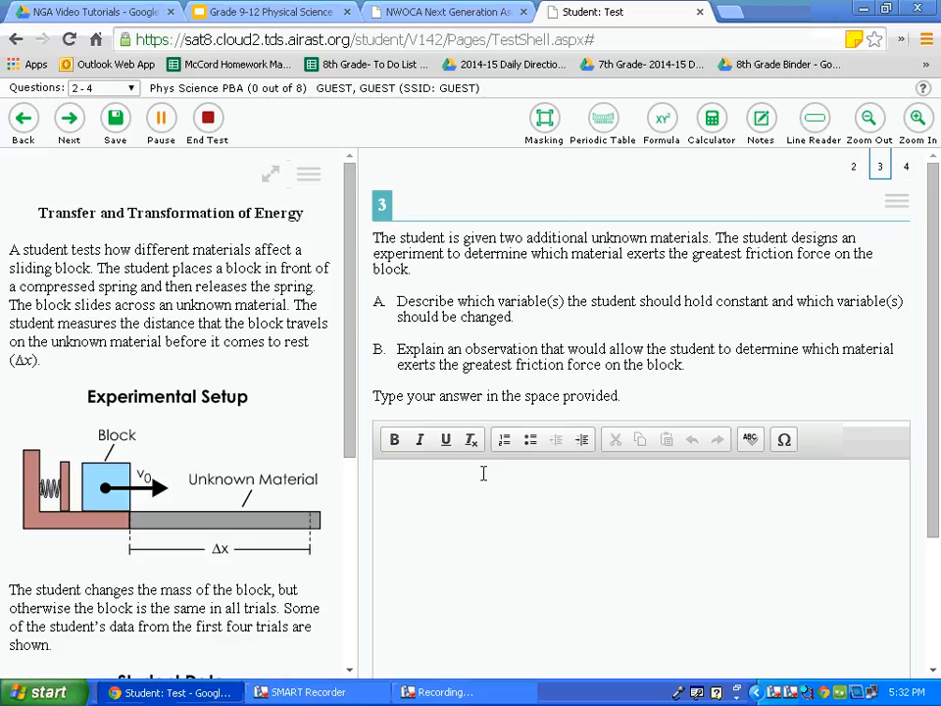
pyautogui.click(478, 486)
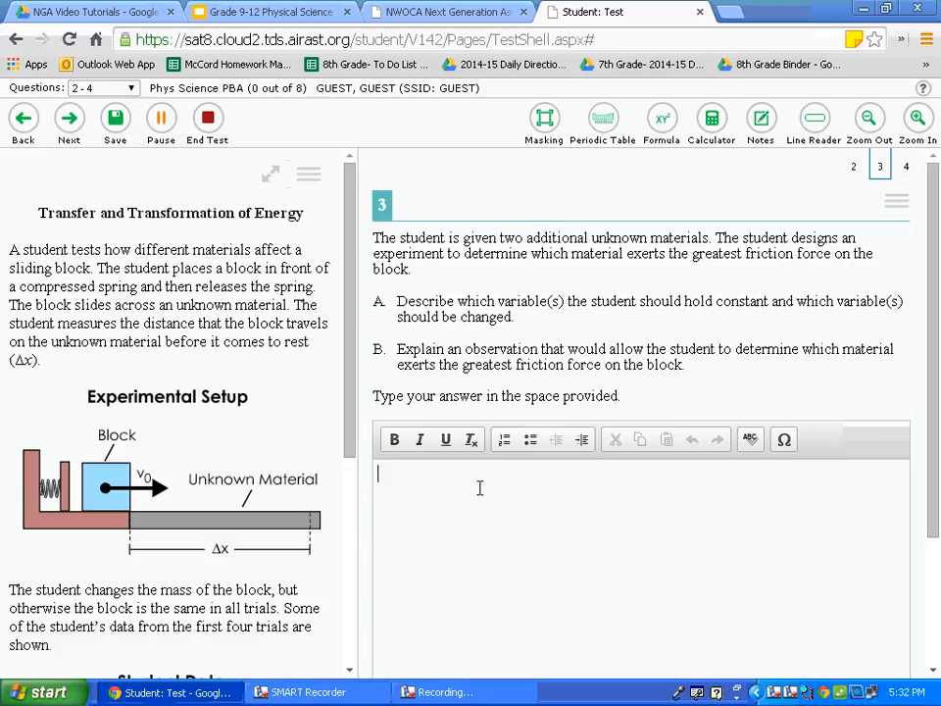
pyautogui.write('ty')
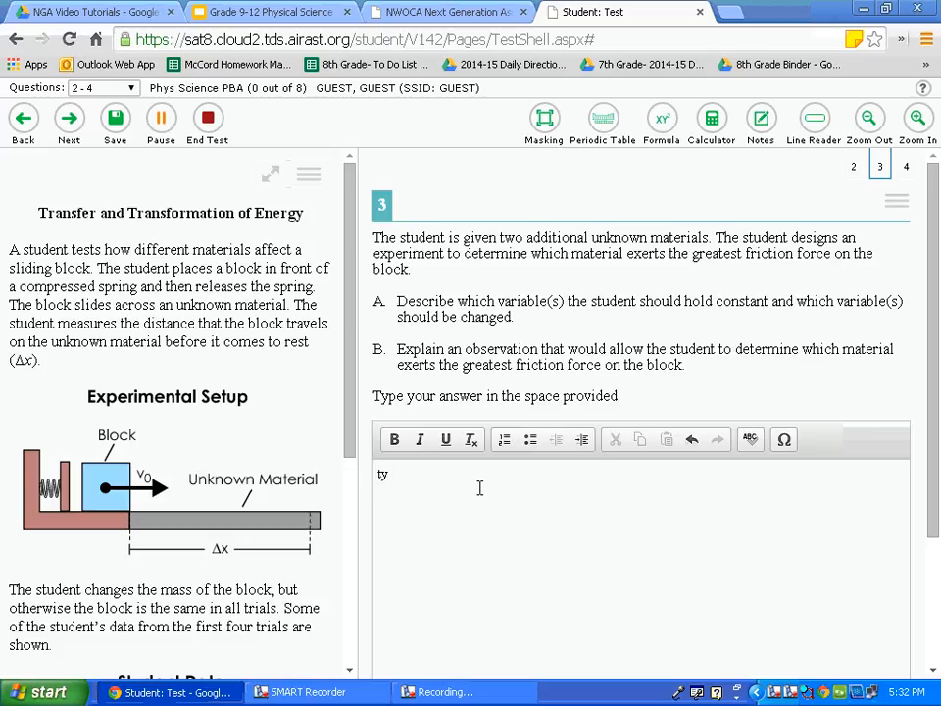
pyautogui.write('ping')
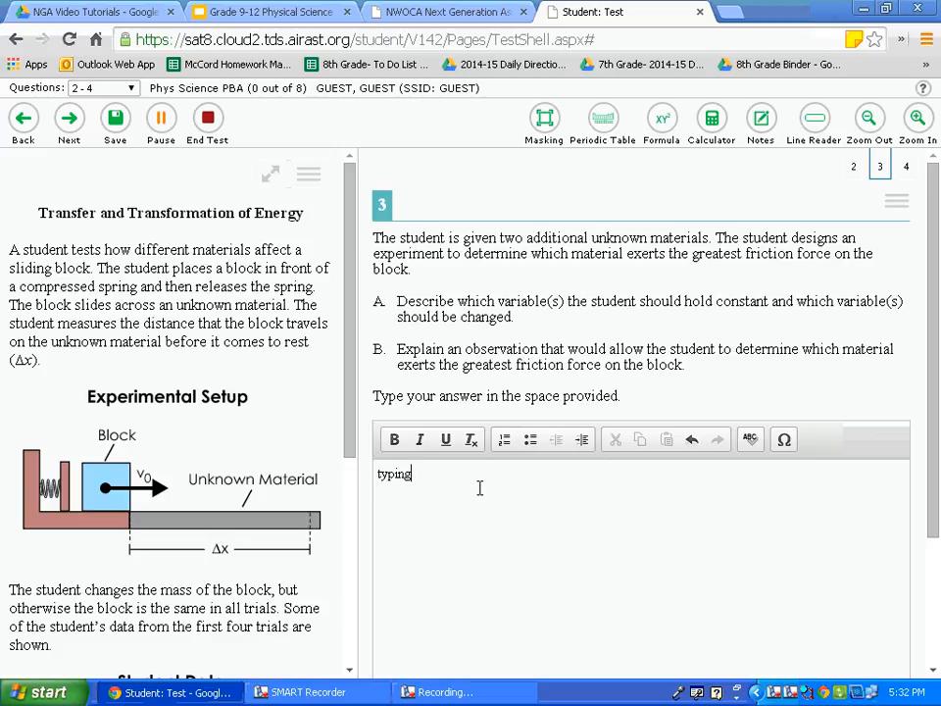
pyautogui.write('tool')
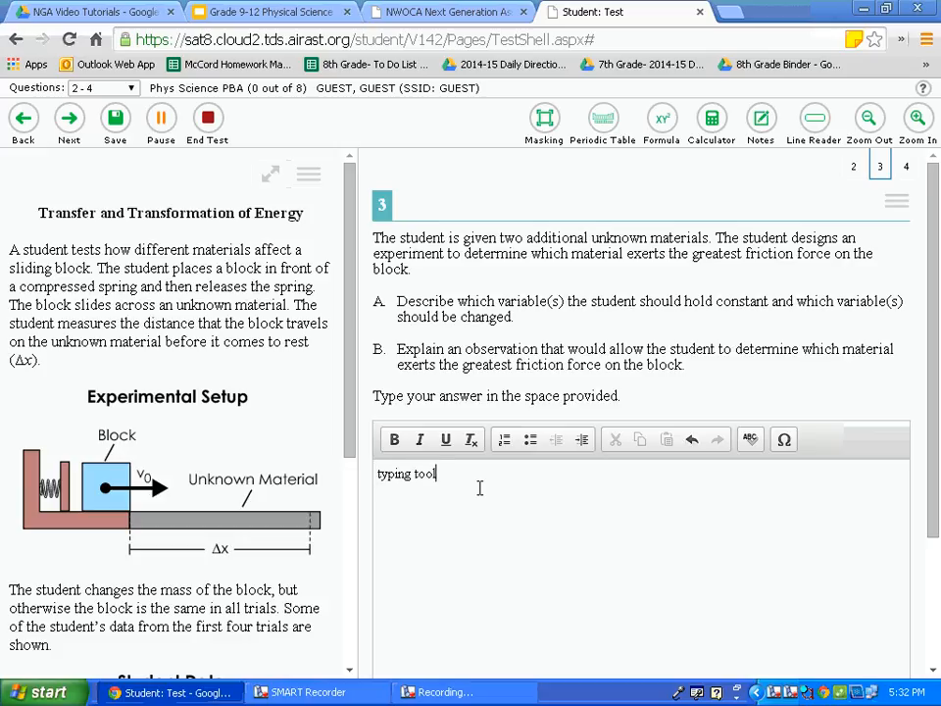
pyautogui.write('s')
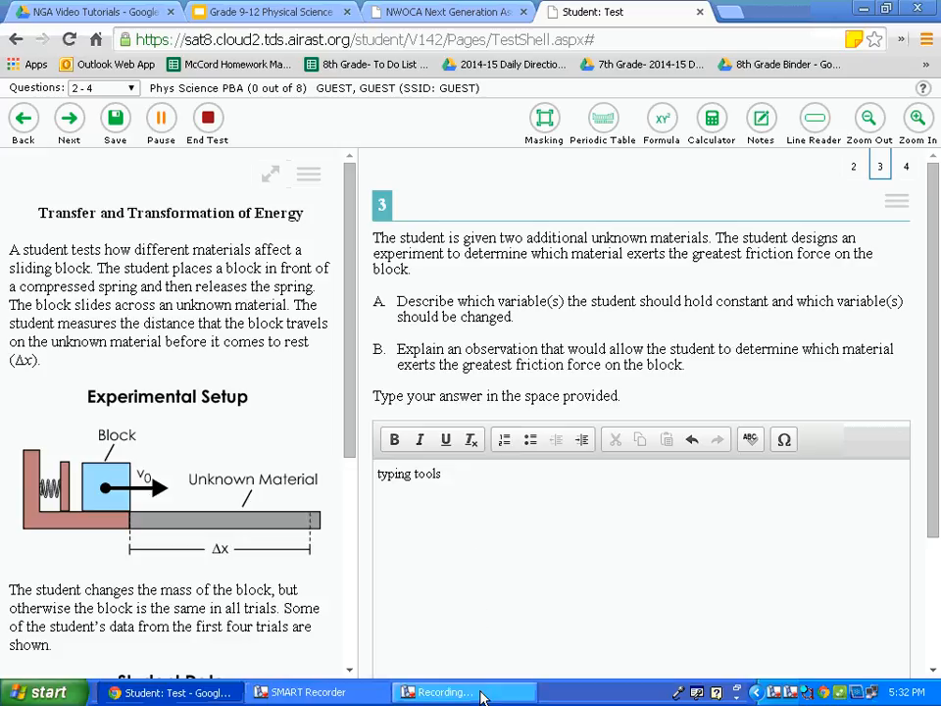
# Format the answer as a numbered list, then as a bulleted list
pyautogui.click(460, 692)
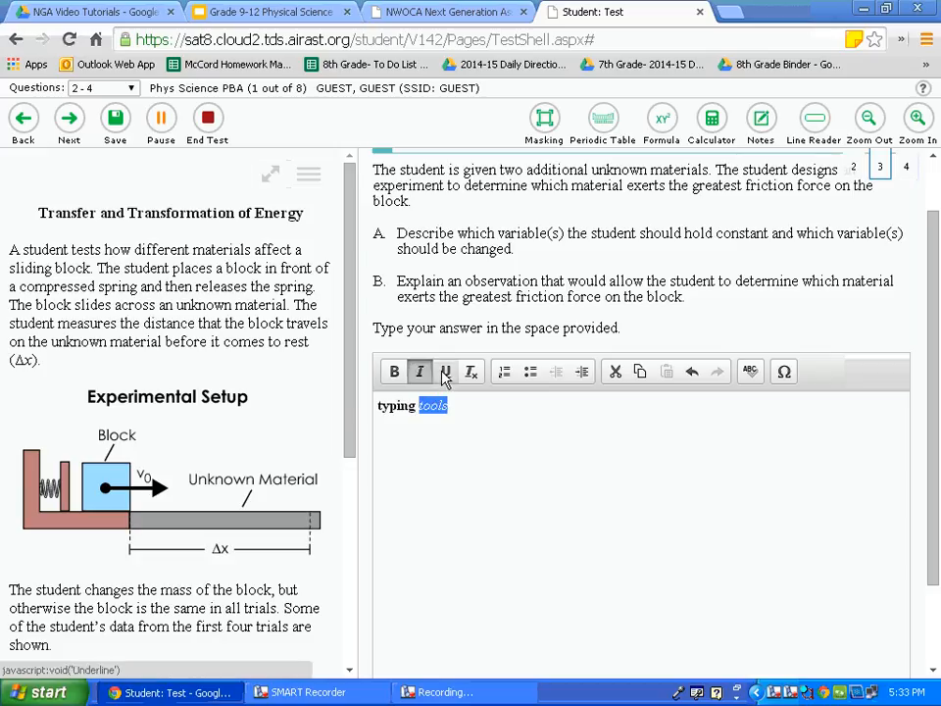
pyautogui.moveTo(470, 371)
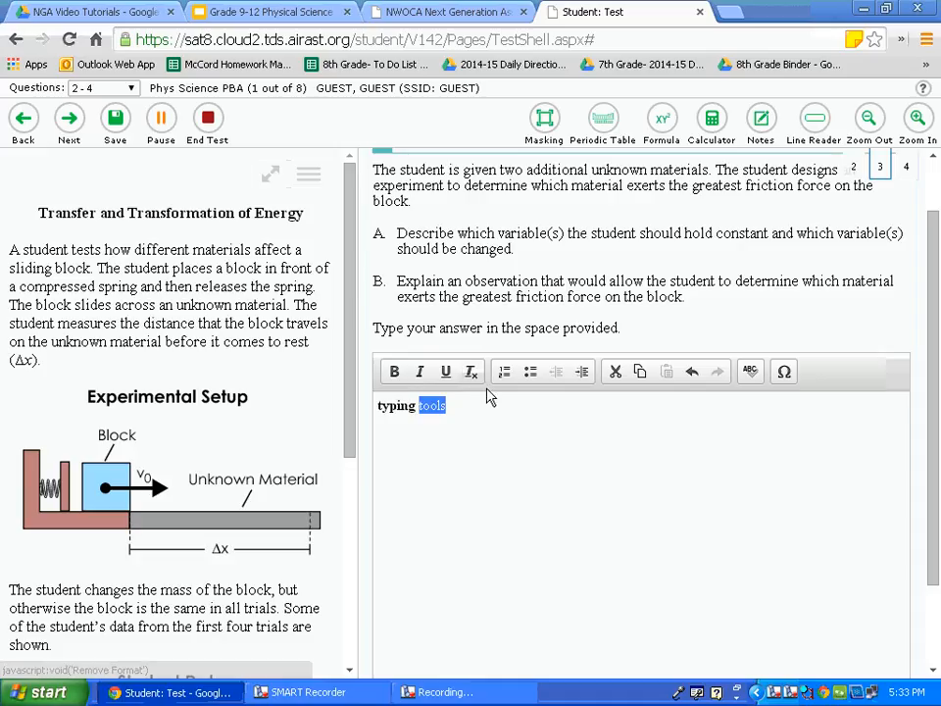
pyautogui.click(504, 371)
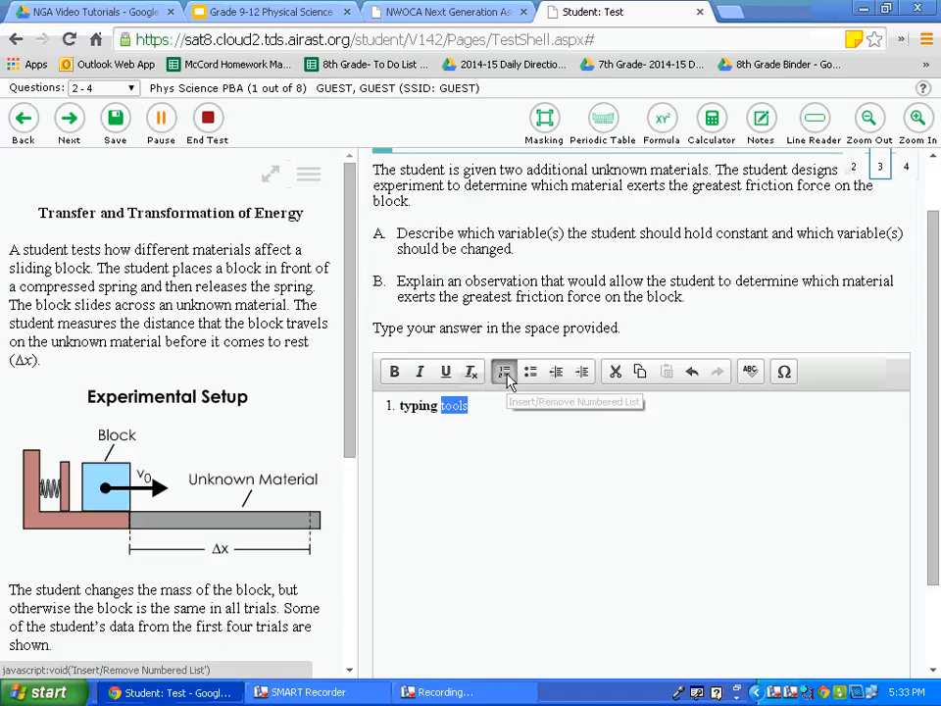
pyautogui.moveTo(529, 371)
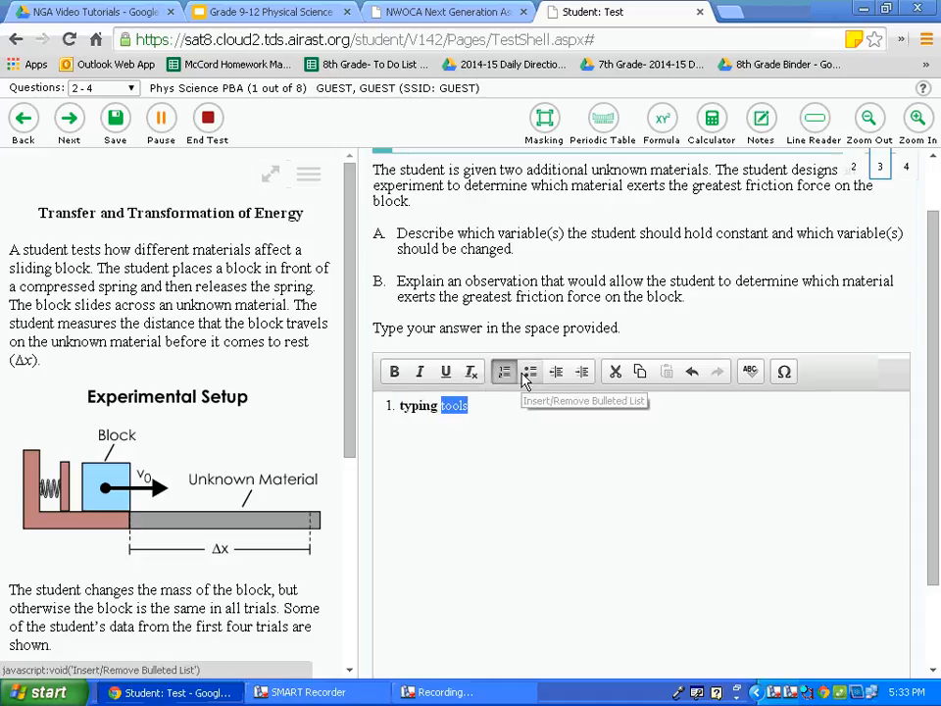
pyautogui.click(529, 371)
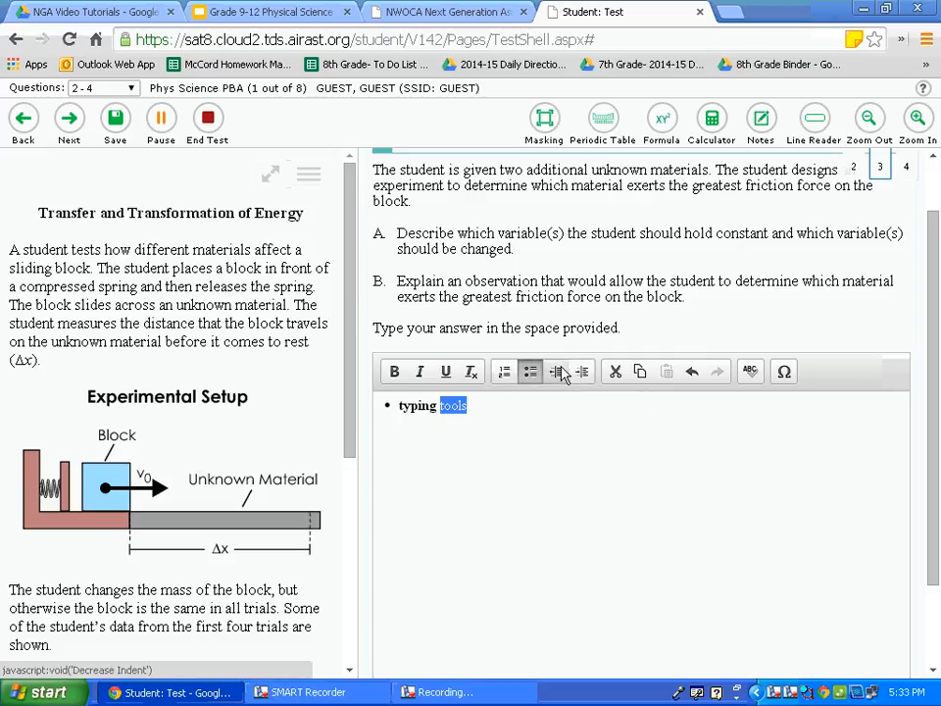
# Cut the word 'tools', undo the cut, then add 'tools' again
pyautogui.click(616, 370)
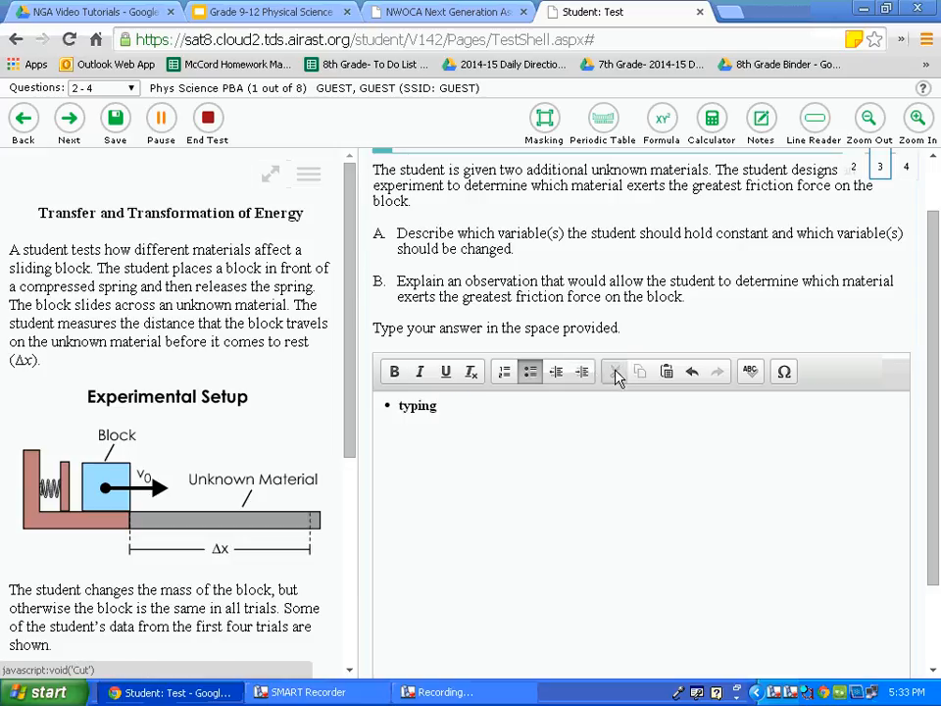
pyautogui.moveTo(692, 371)
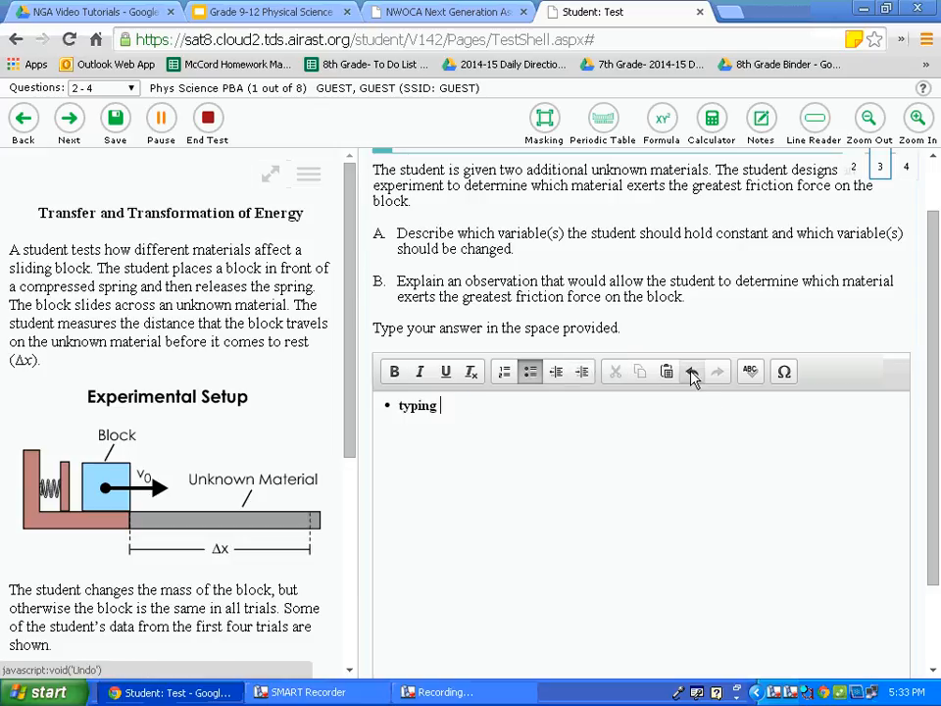
pyautogui.click(718, 371)
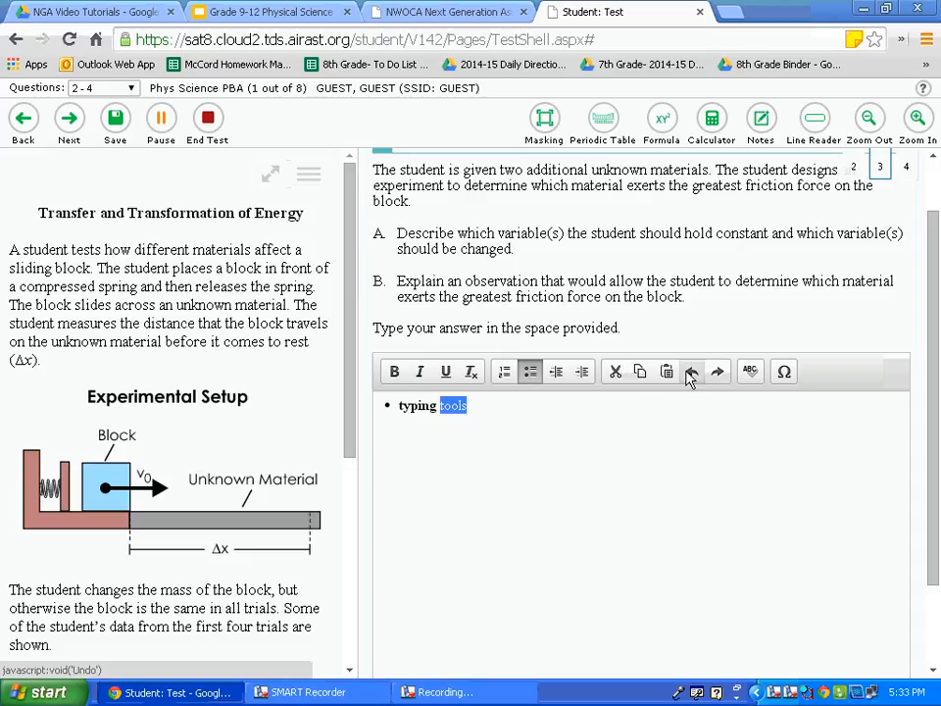
pyautogui.moveTo(639, 371)
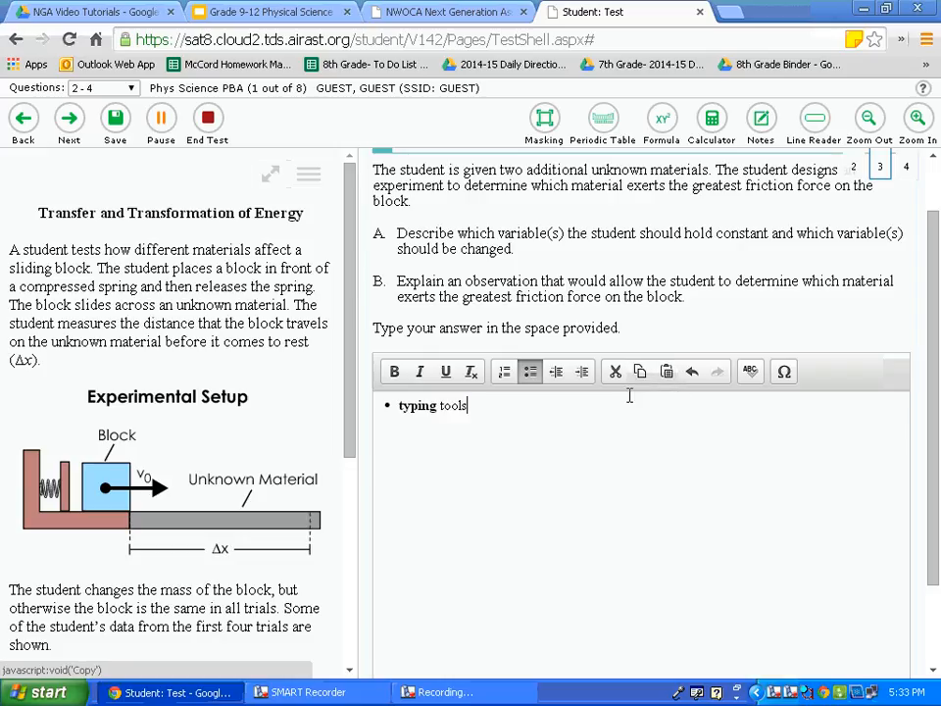
pyautogui.write('tools')
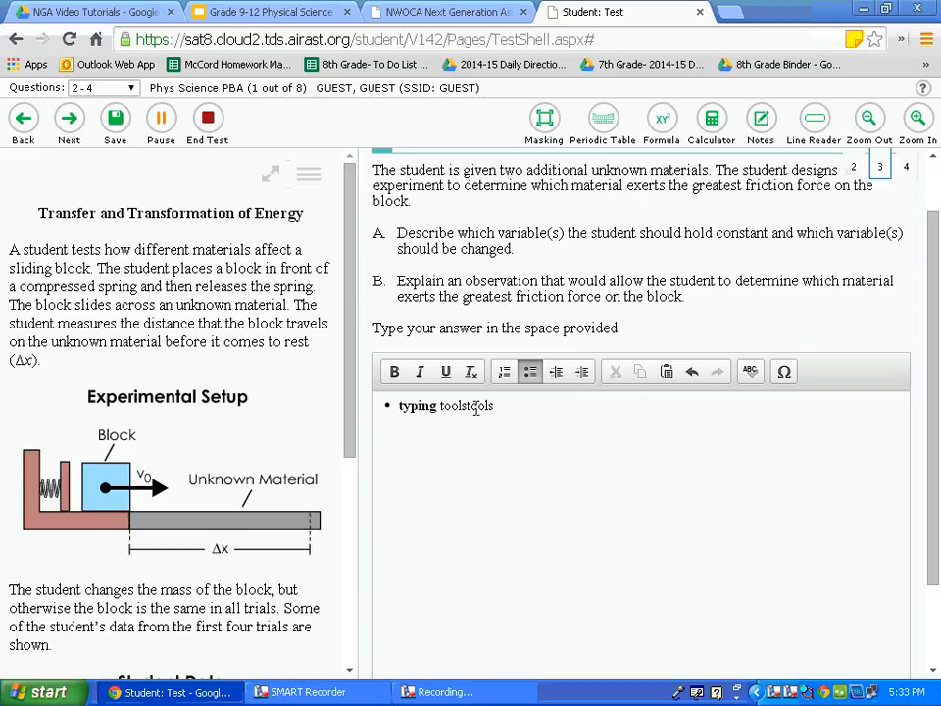
pyautogui.moveTo(749, 370)
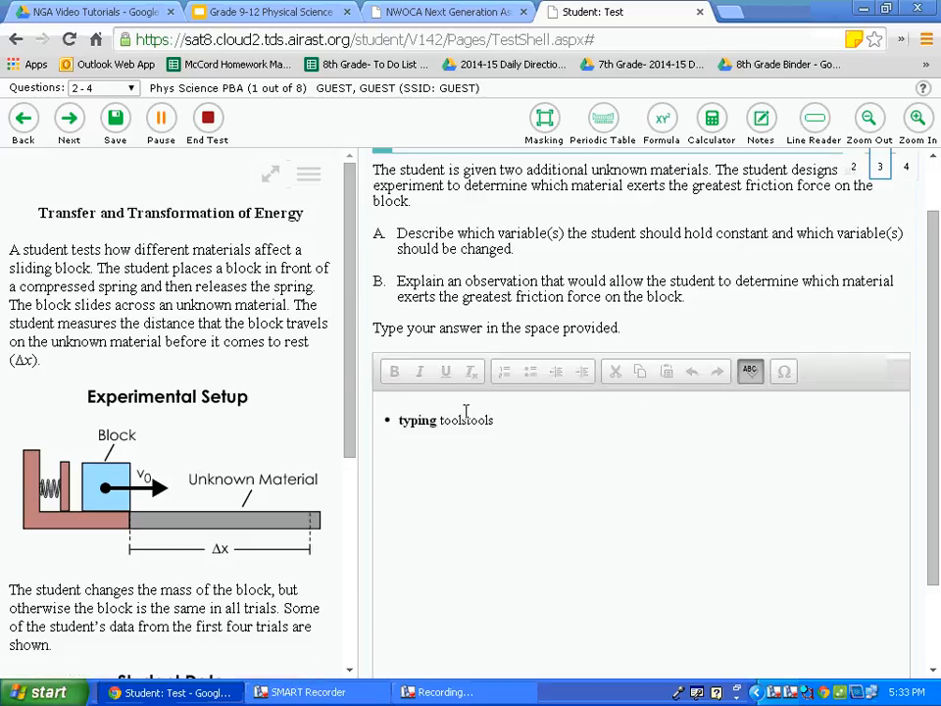
# Fix the doubled 'toolstools' with spell check so the bullet reads 'typing tools'
pyautogui.doubleClick(466, 419)
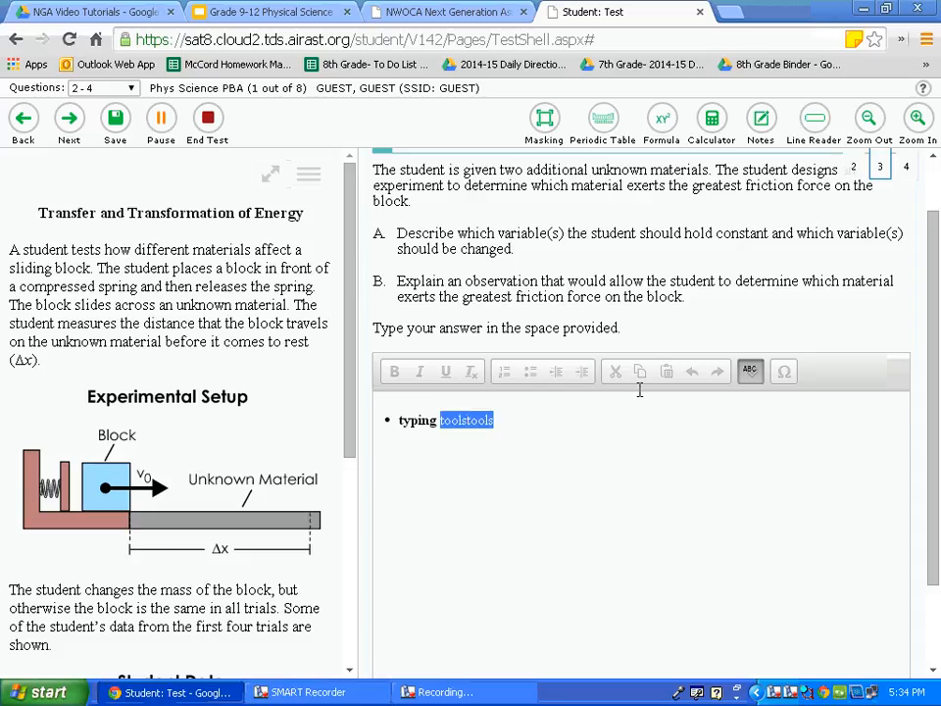
pyautogui.click(749, 371)
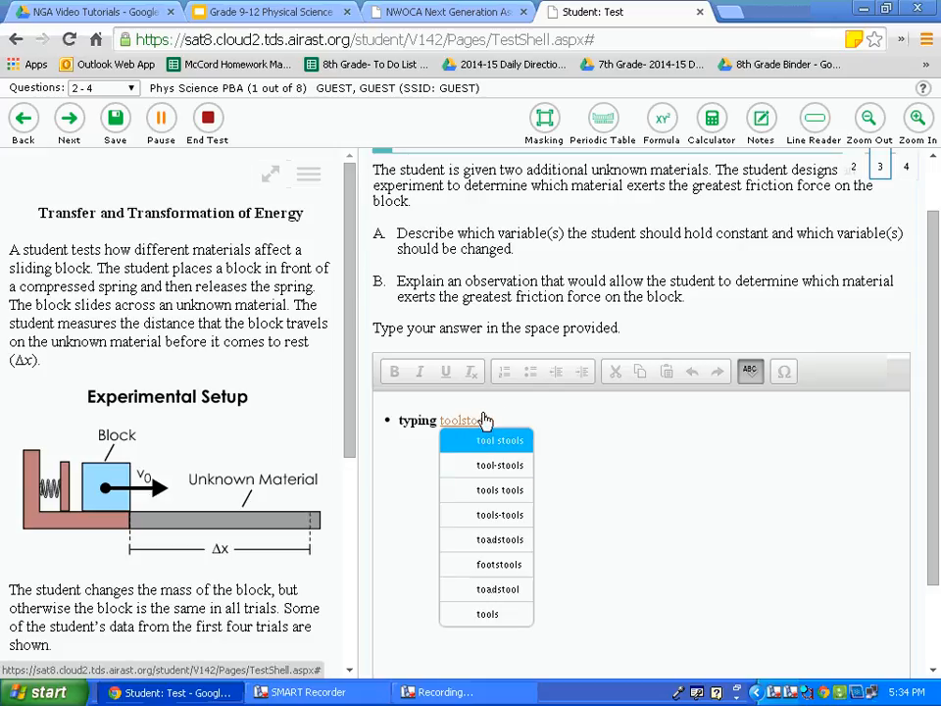
pyautogui.click(486, 614)
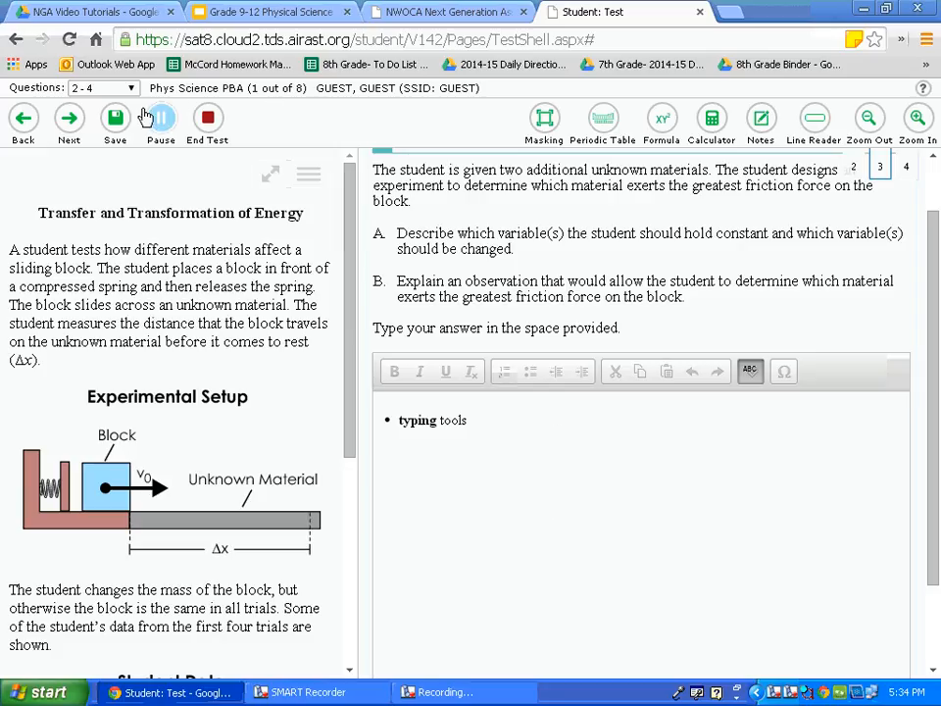
# Save the 'typing tools' answer and mark question 3 for review
pyautogui.click(69, 119)
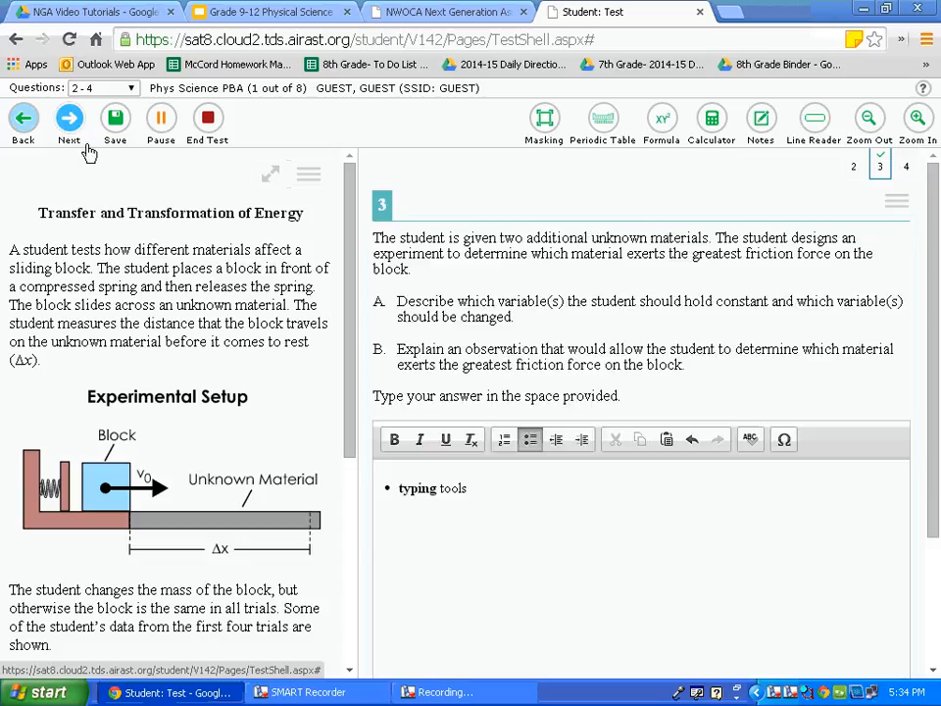
pyautogui.click(894, 202)
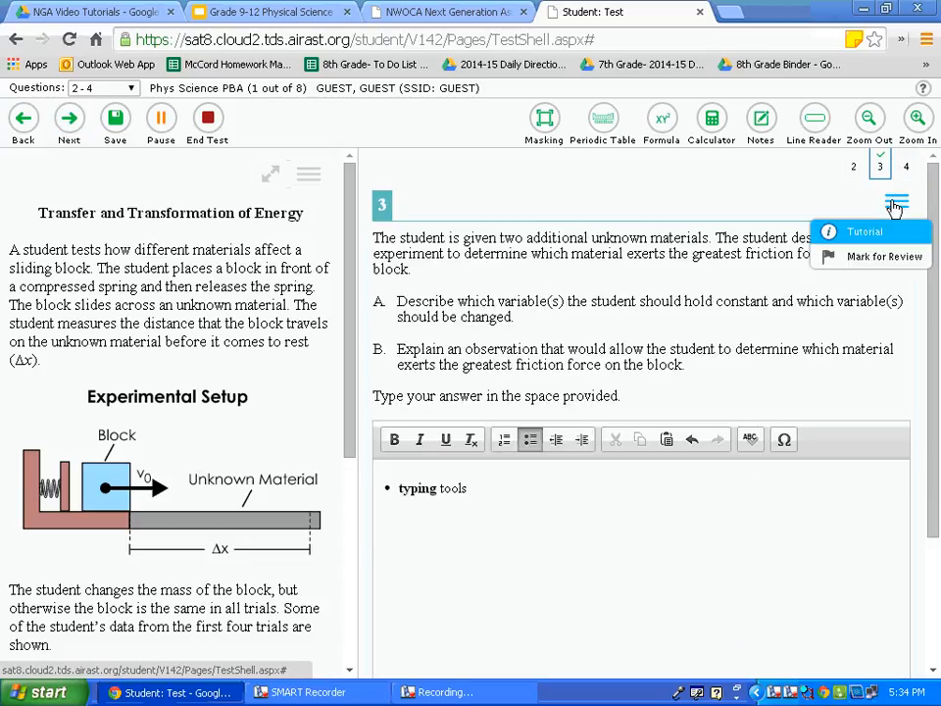
pyautogui.moveTo(882, 255)
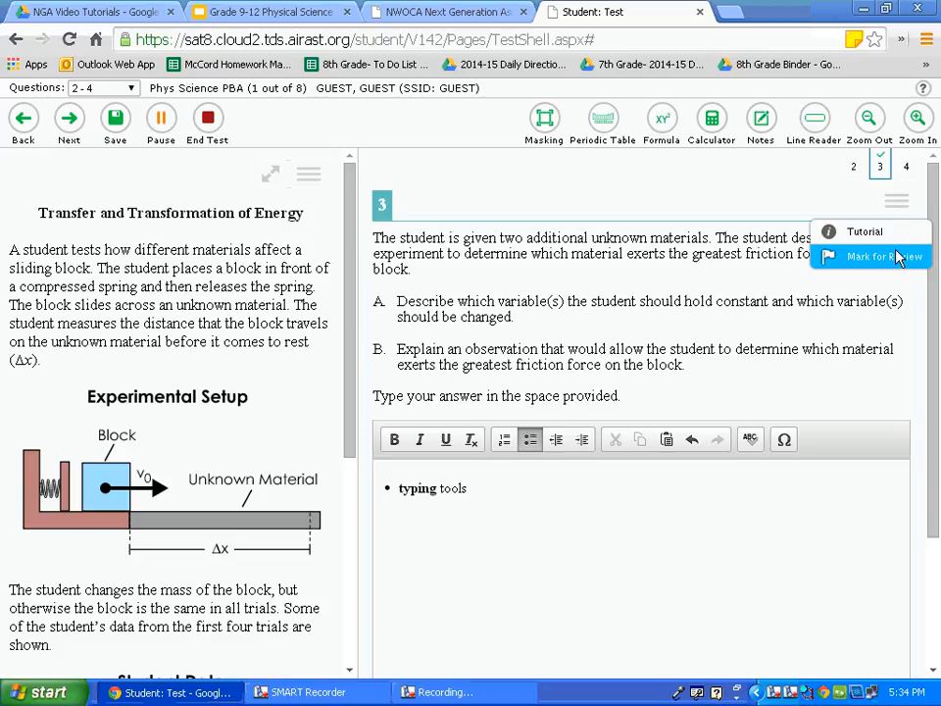
pyautogui.click(882, 255)
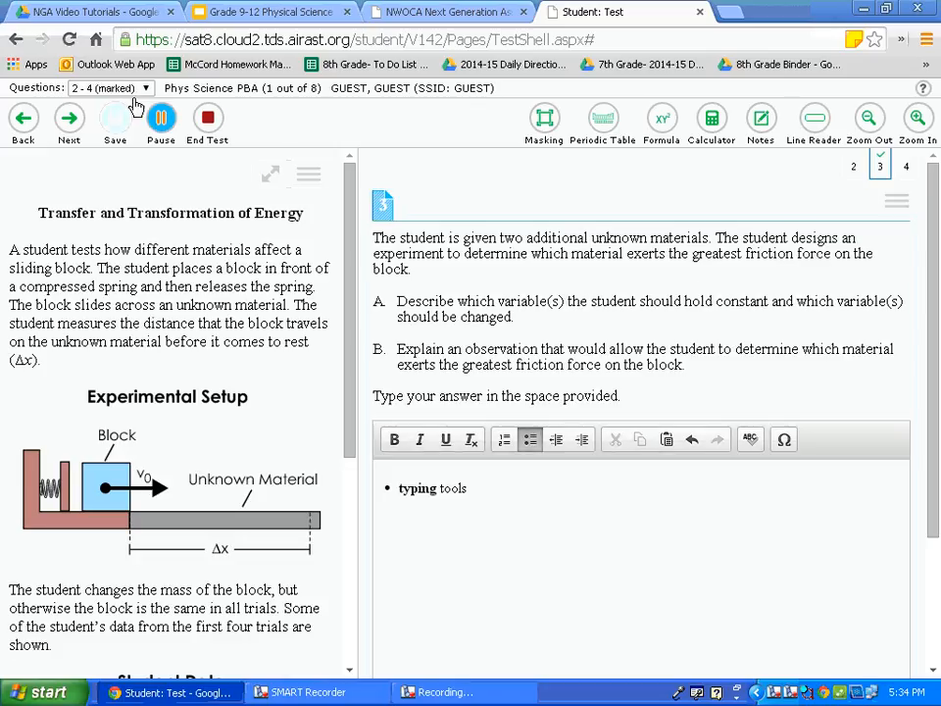
pyautogui.moveTo(69, 119)
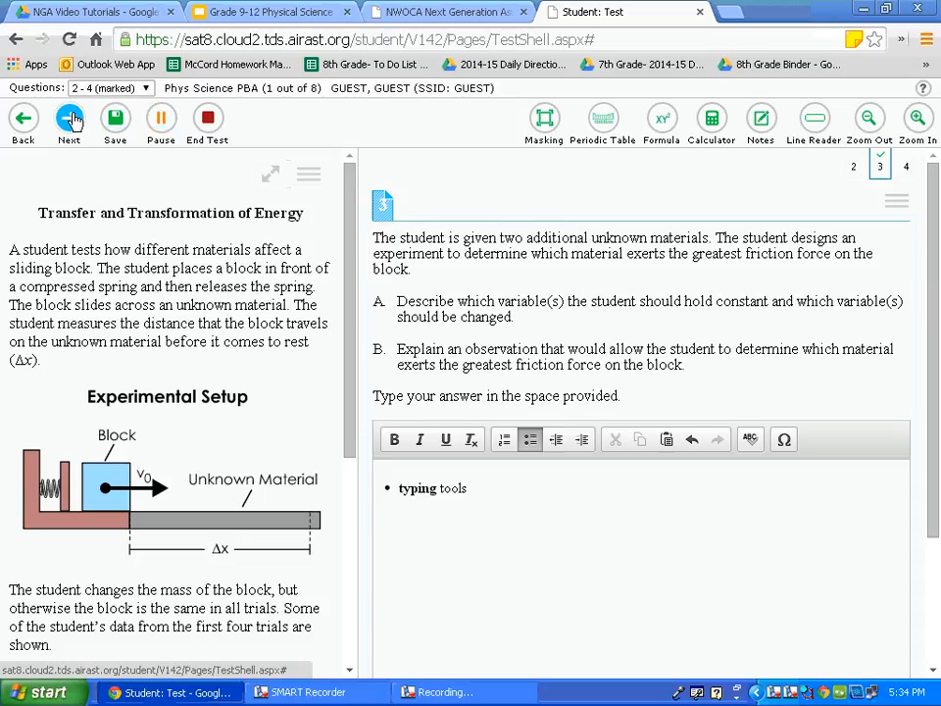
# Advance to question 4 and view its friction-arrow diagram for the block and material
pyautogui.click(68, 118)
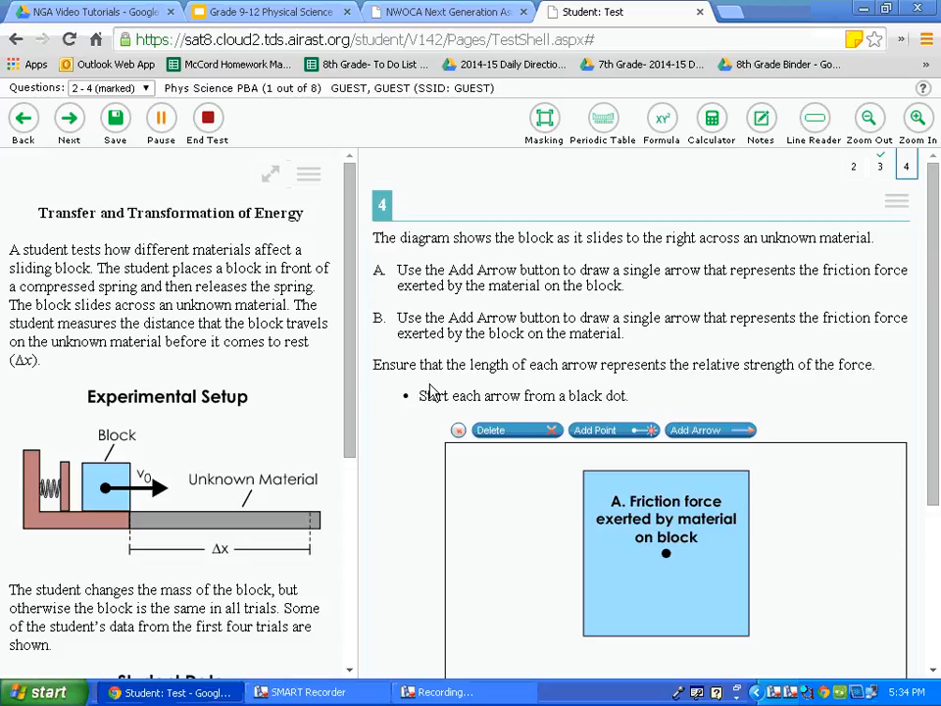
pyautogui.scroll(-3)
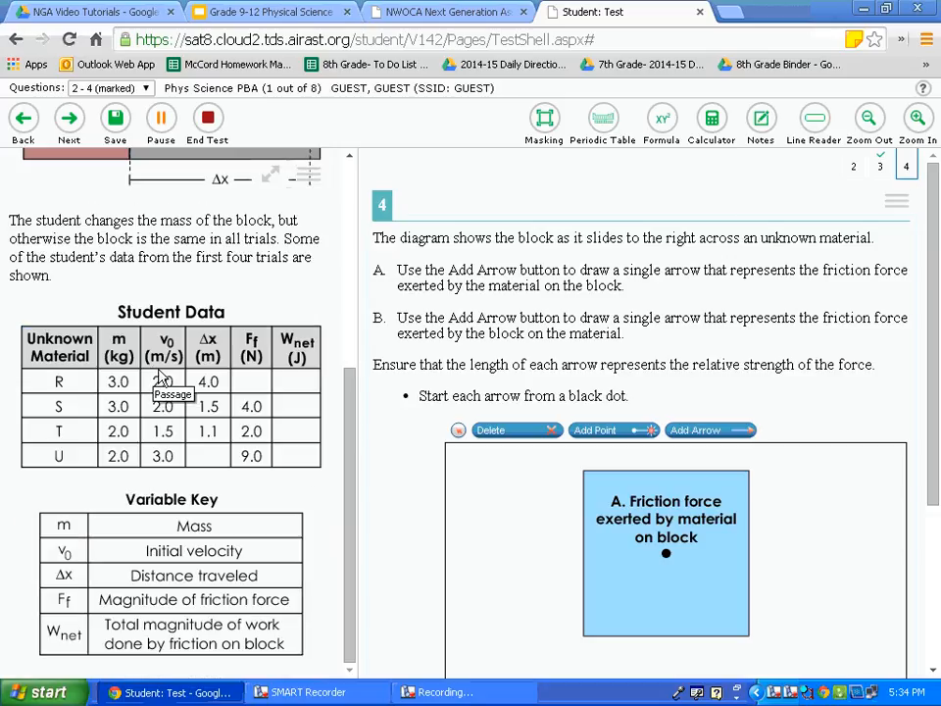
pyautogui.scroll(3)
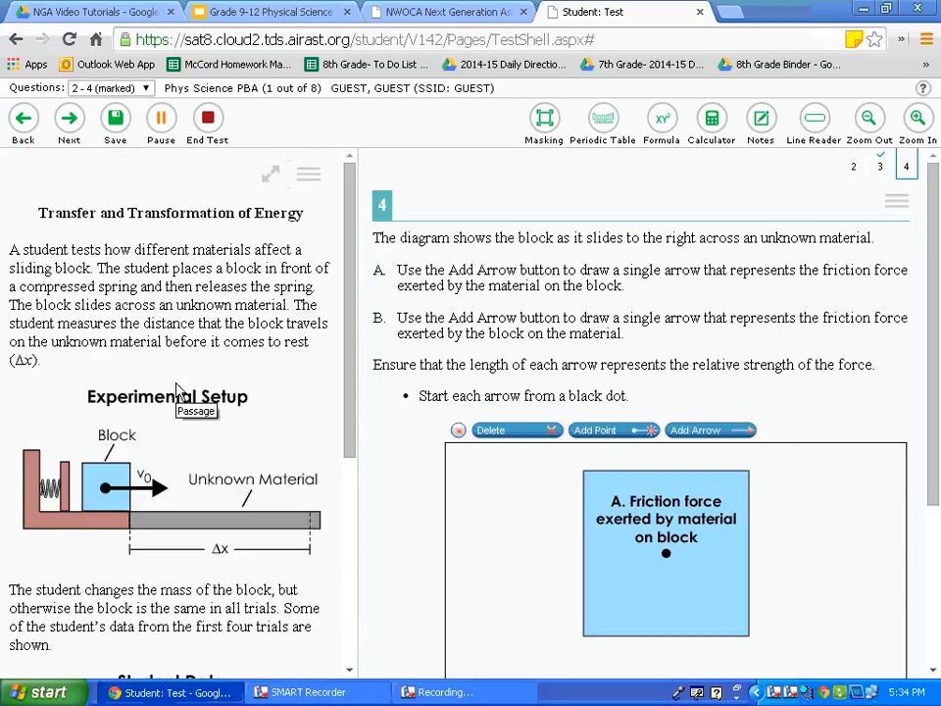
pyautogui.scroll(-3)
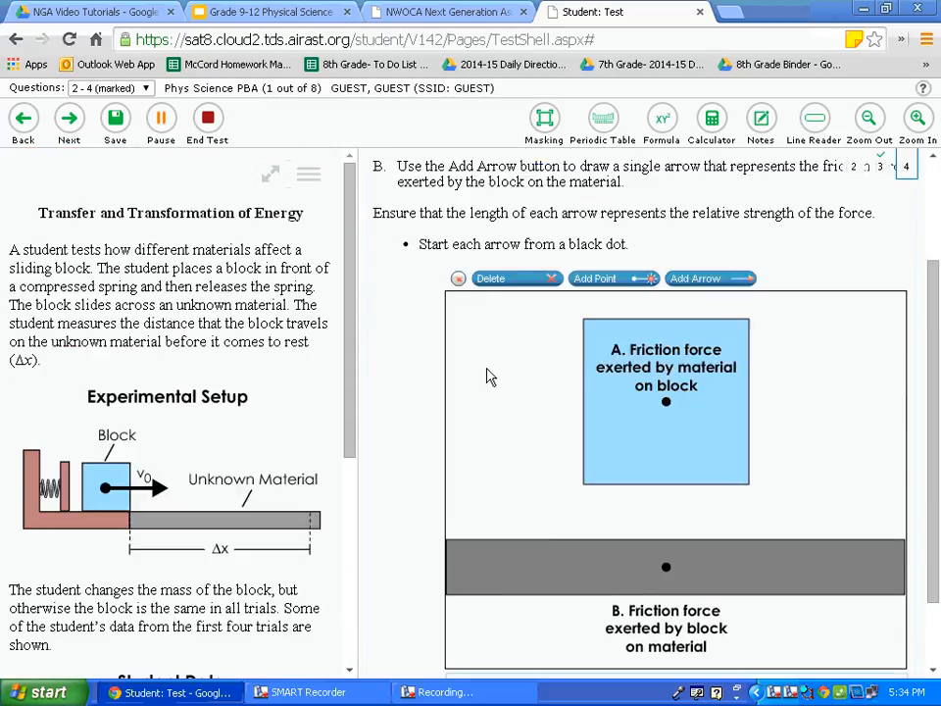
pyautogui.scroll(3)
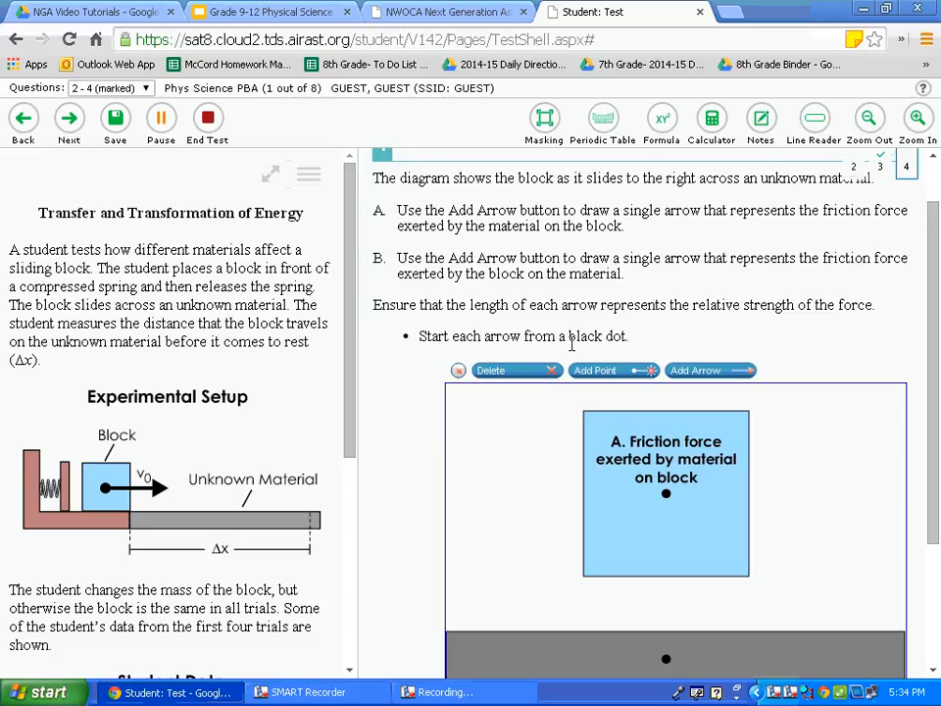
pyautogui.scroll(-3)
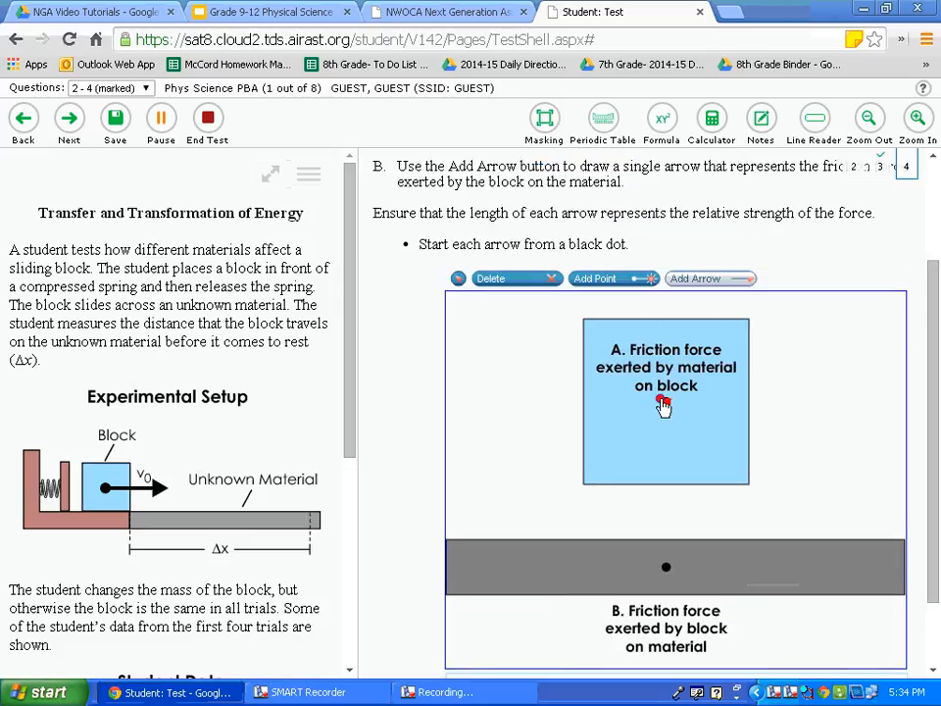
# Draw and adjust a friction arrow from the block's dot, delete it, and advance to the next questions
pyautogui.moveTo(666, 402); pyautogui.dragTo(721, 457)
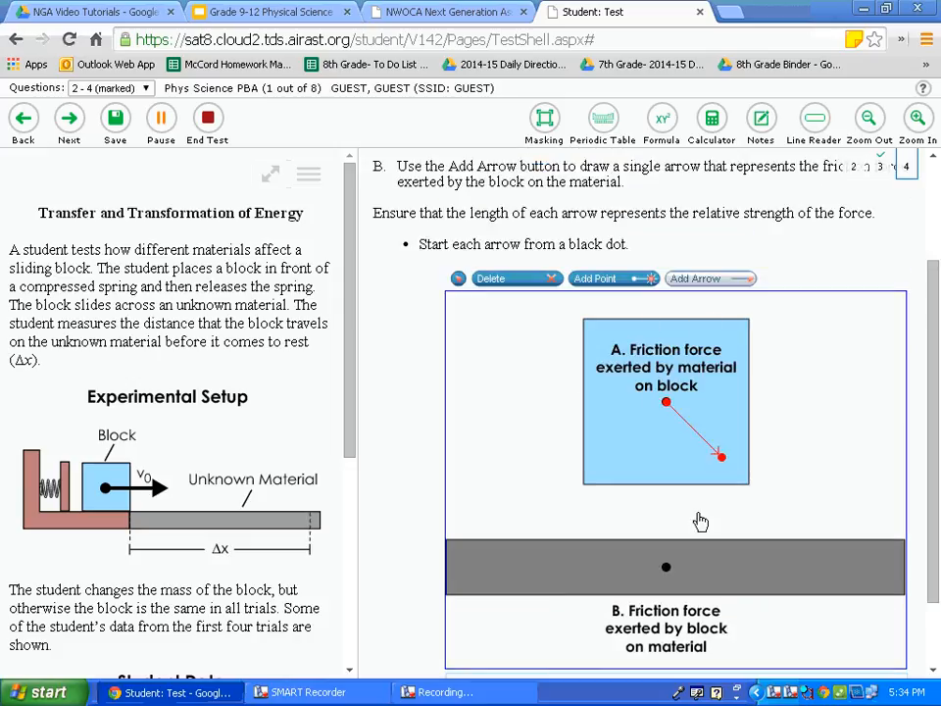
pyautogui.moveTo(702, 471)
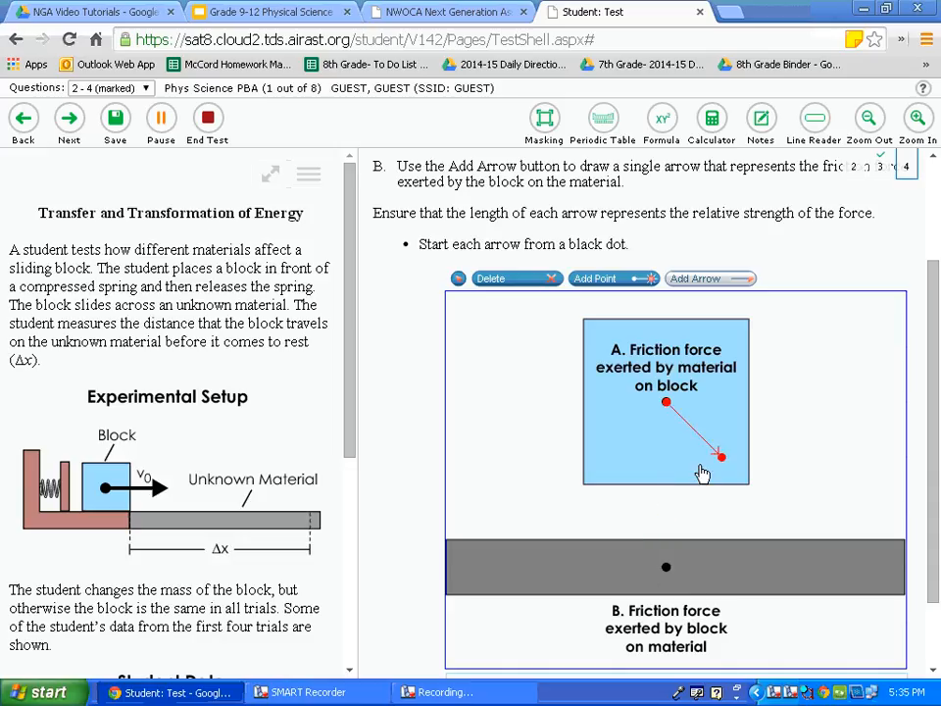
pyautogui.moveTo(722, 455); pyautogui.dragTo(780, 402)
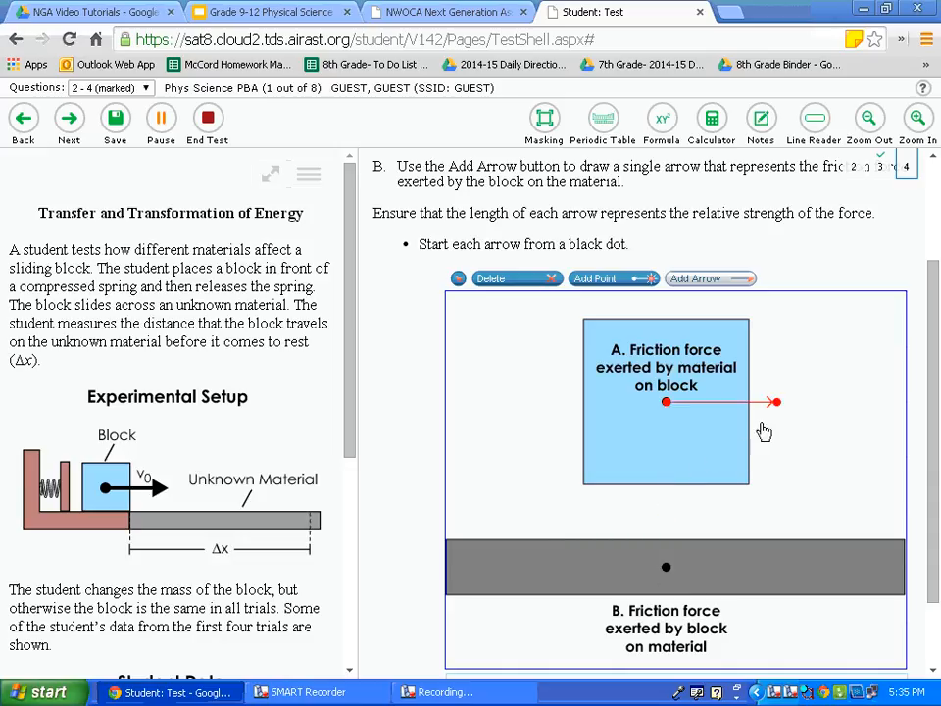
pyautogui.moveTo(776, 401); pyautogui.dragTo(612, 459)
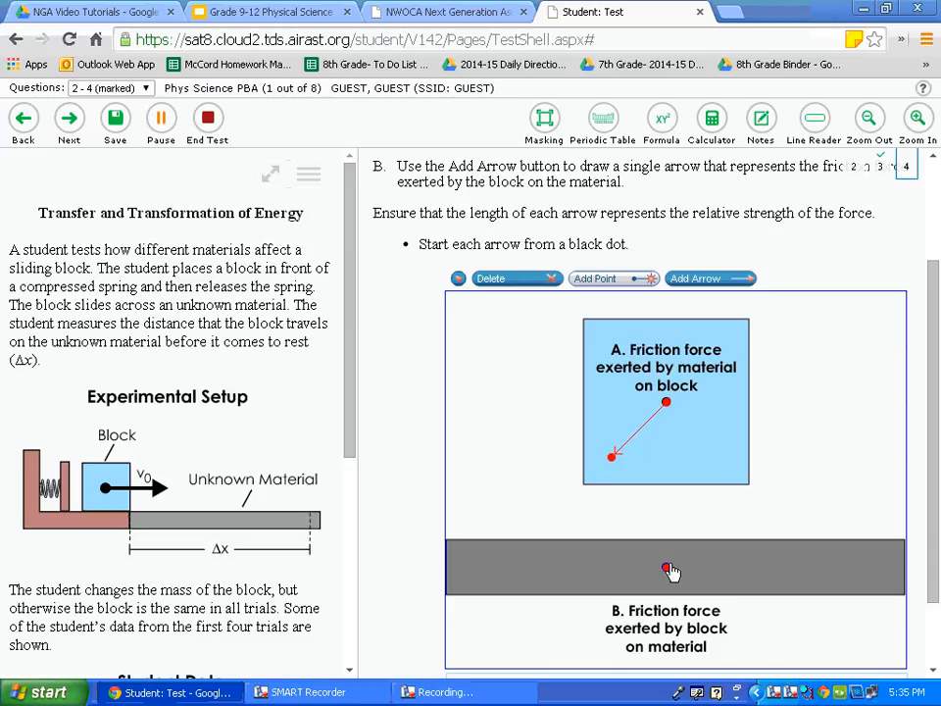
pyautogui.click(667, 567)
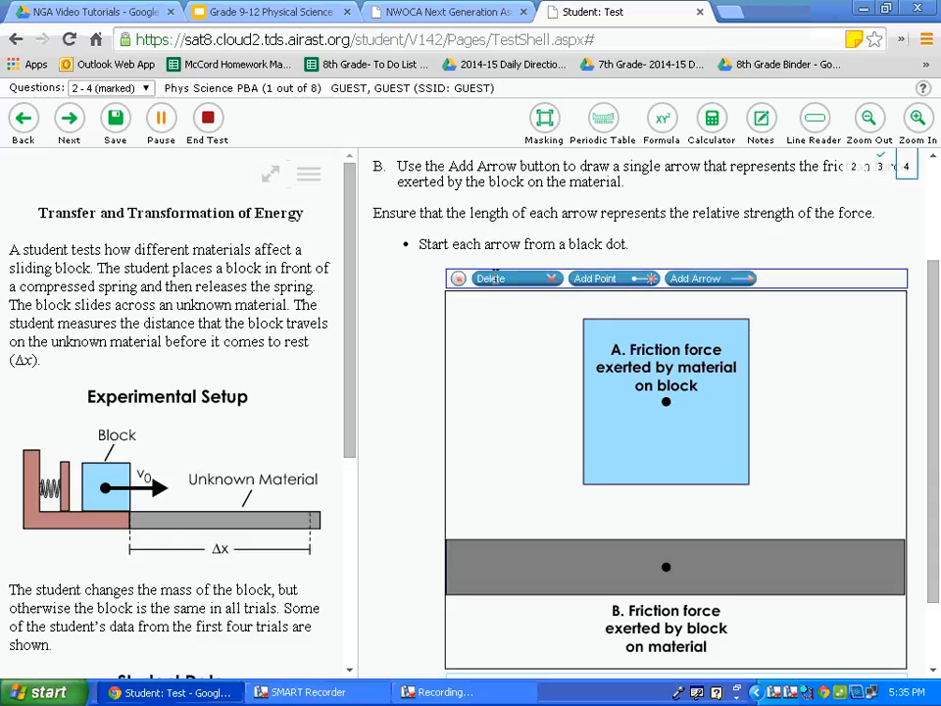
pyautogui.click(69, 118)
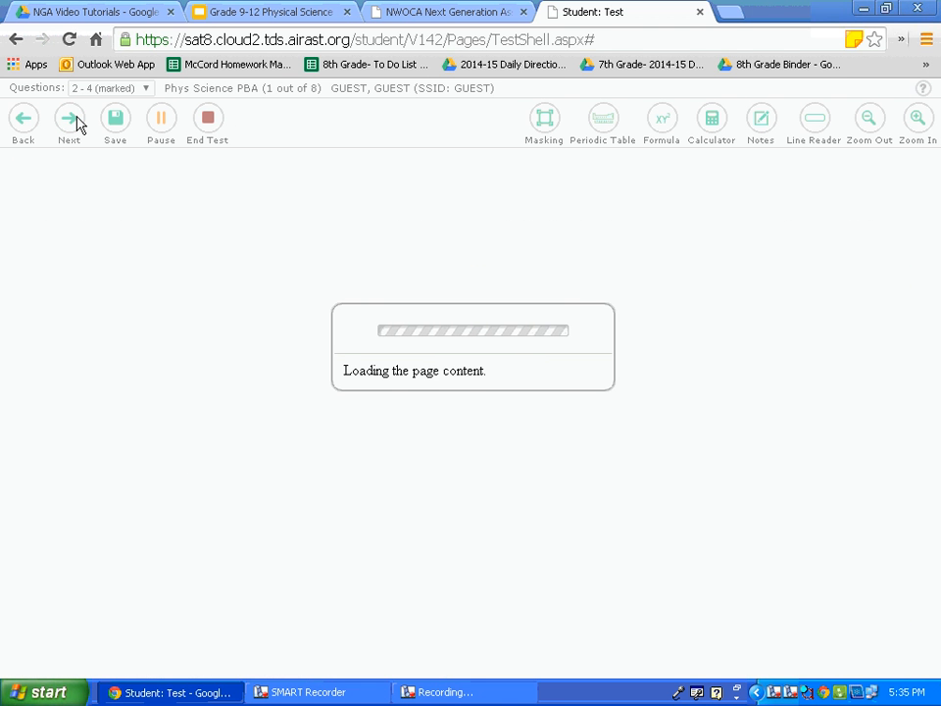
# Highlight a selected sentence in question 6's egg-drop passage in yellow
pyautogui.click(69, 118)
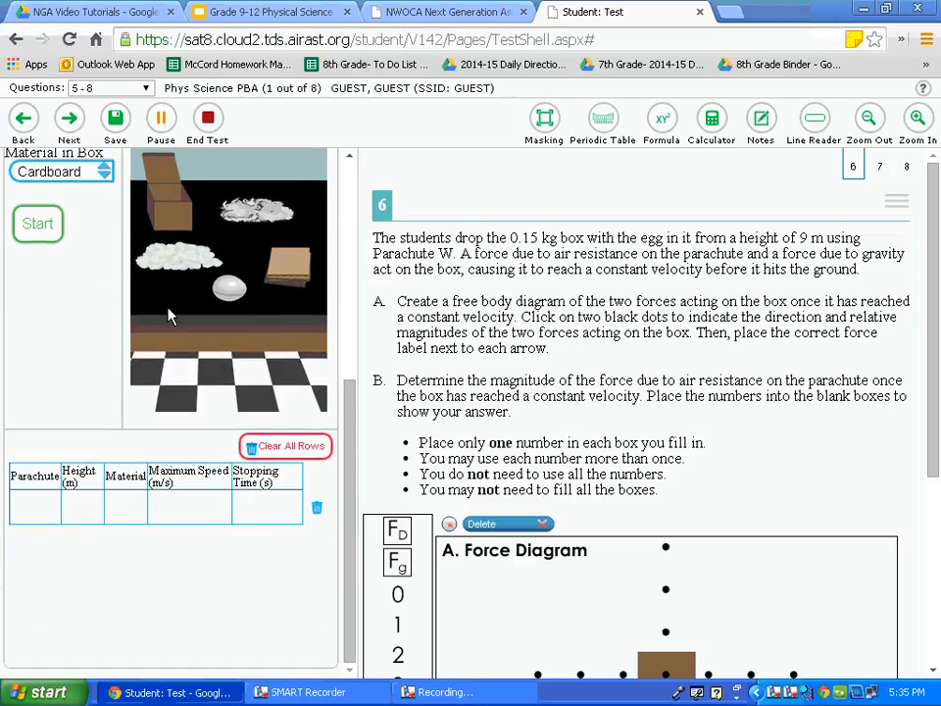
pyautogui.scroll(3)
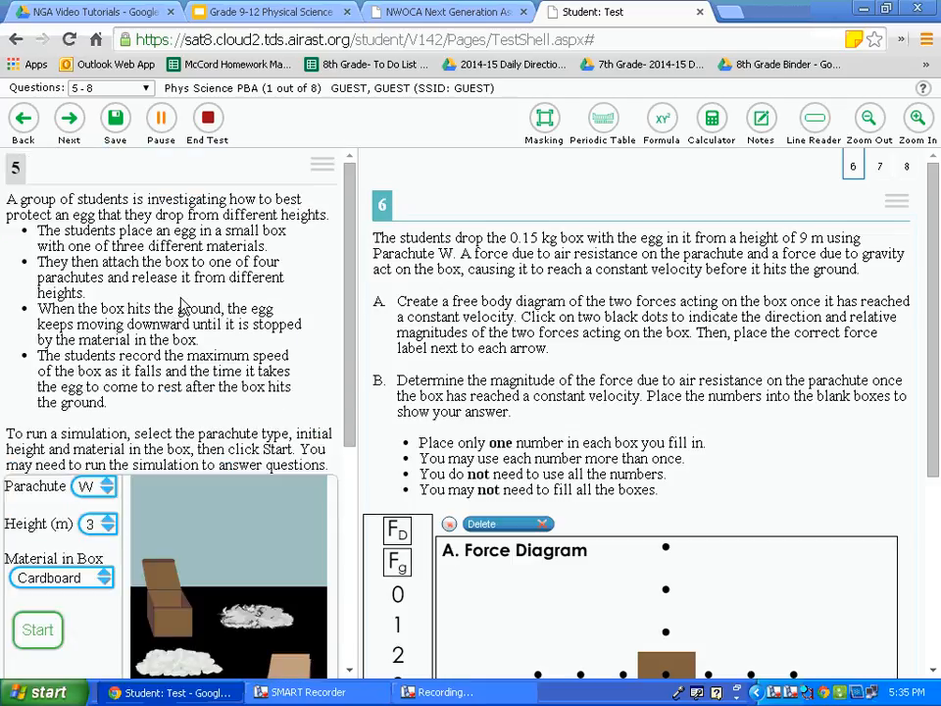
pyautogui.doubleClick(157, 247)
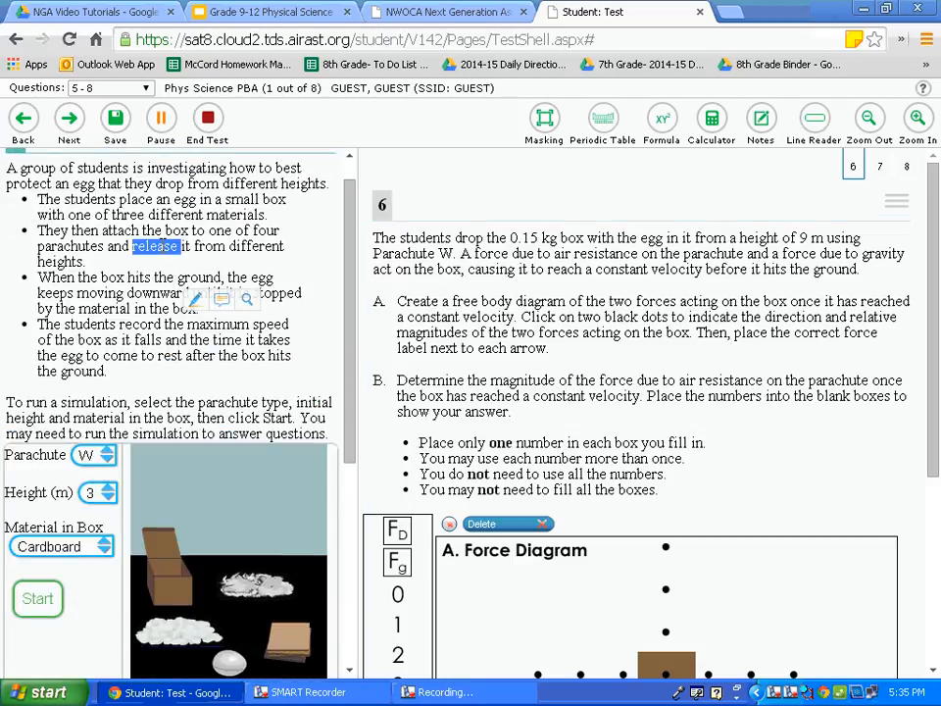
pyautogui.rightClick(156, 239)
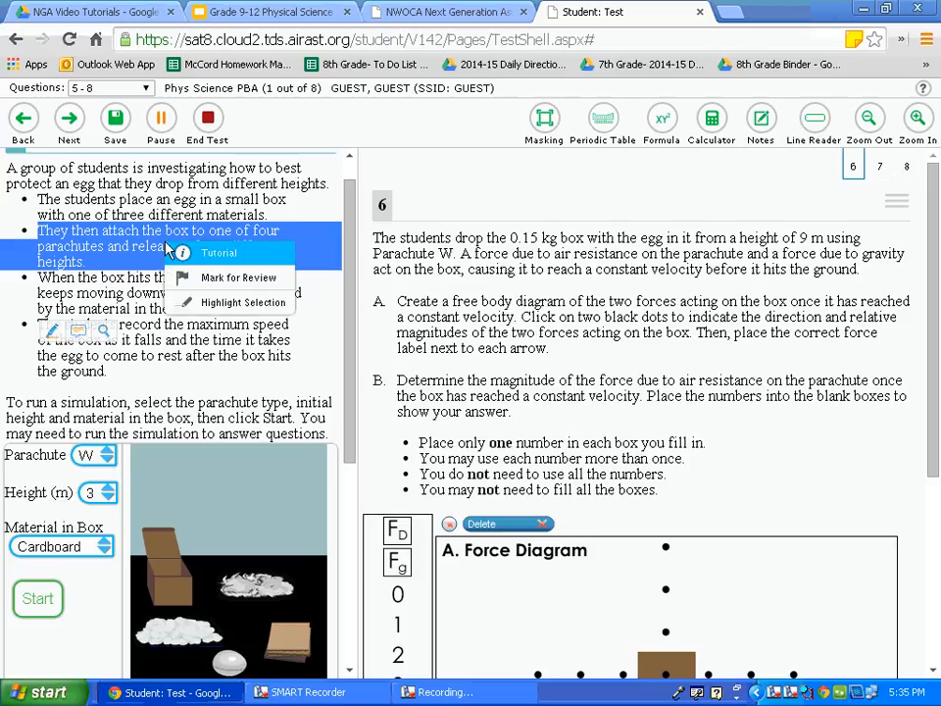
pyautogui.moveTo(243, 301)
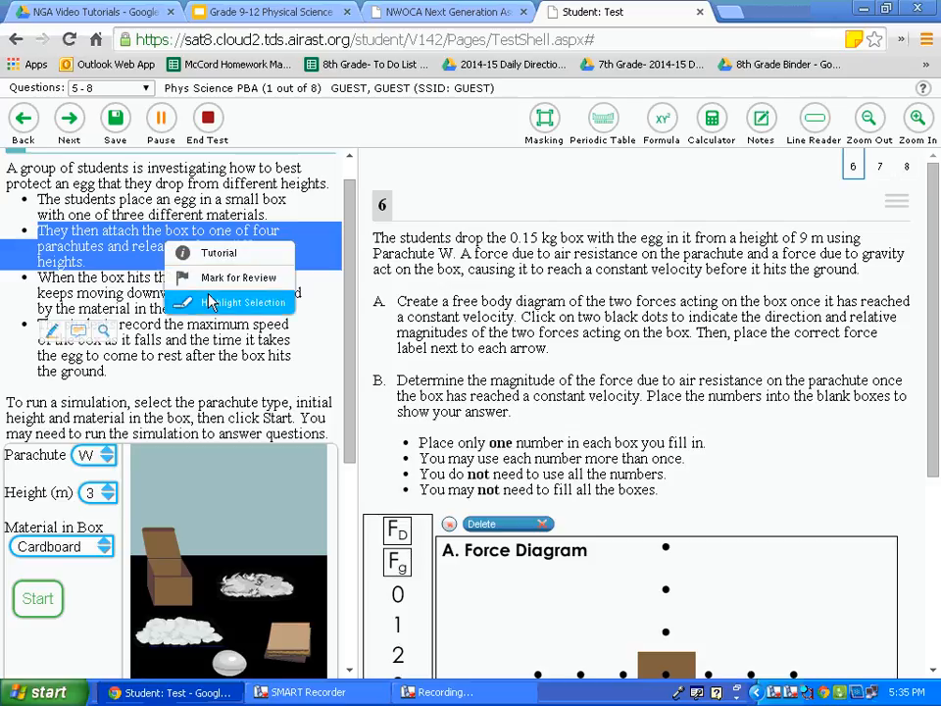
pyautogui.click(245, 302)
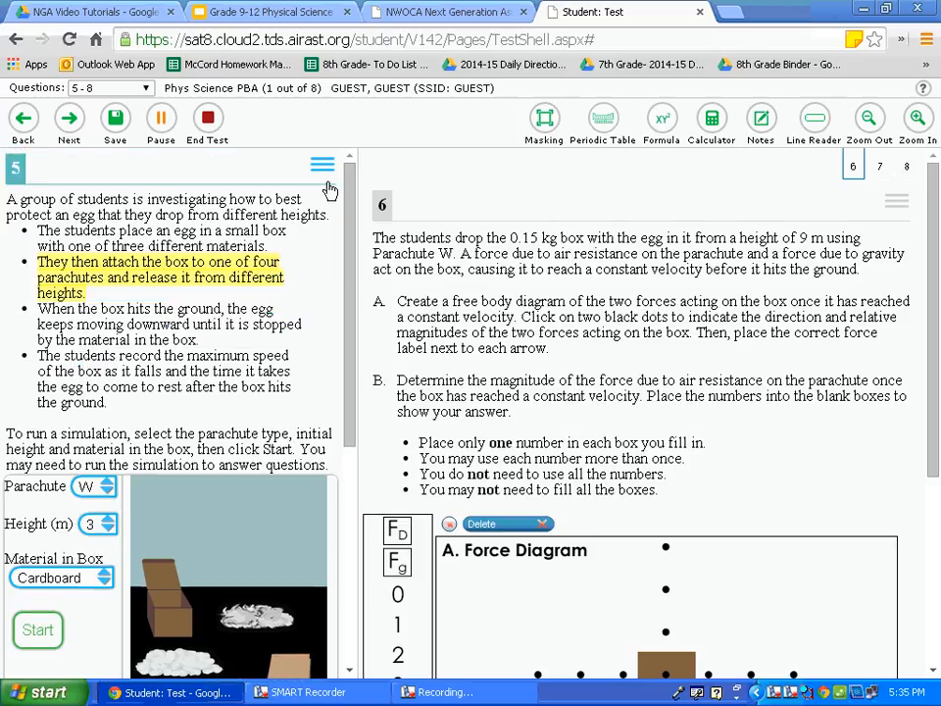
# Reset highlighting so the passage shows no highlights
pyautogui.click(321, 166)
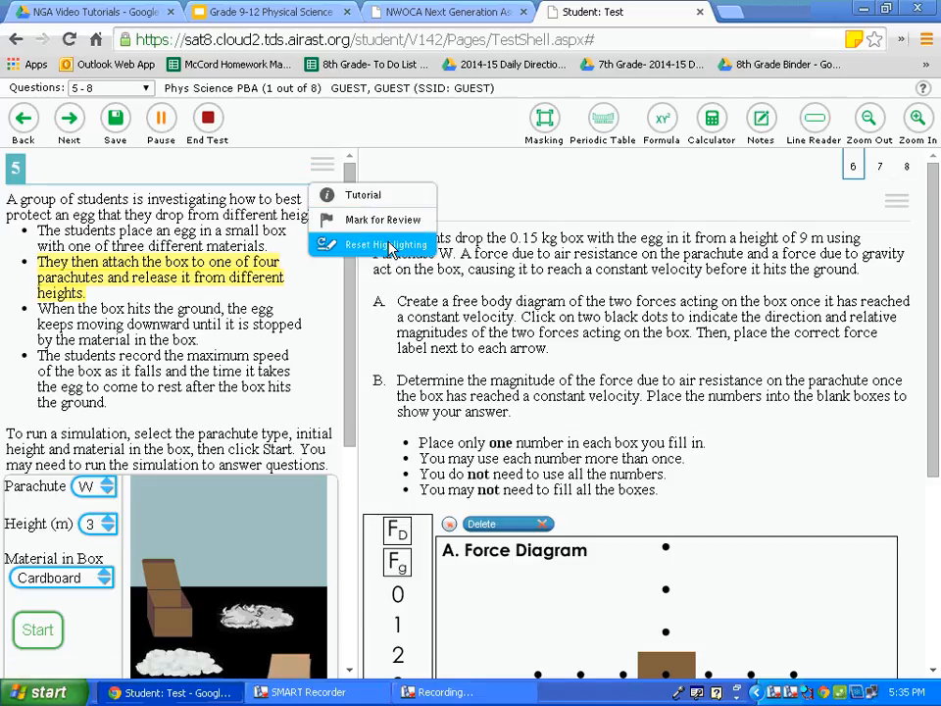
pyautogui.click(382, 243)
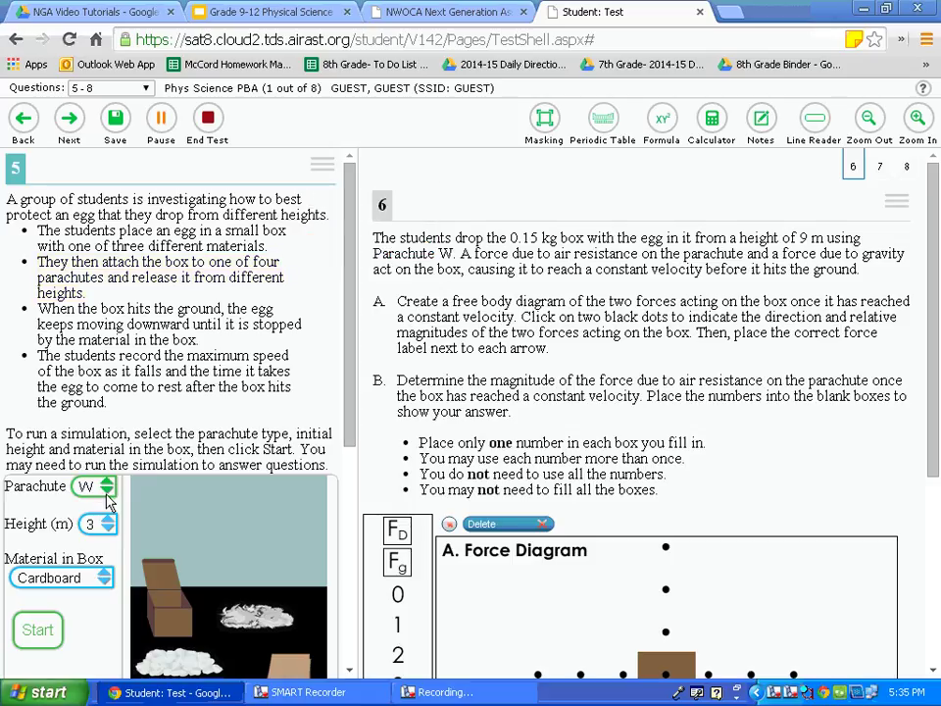
# Run an egg-drop trial with parachute X, 6 m height and Cotton Balls material
pyautogui.click(102, 486)
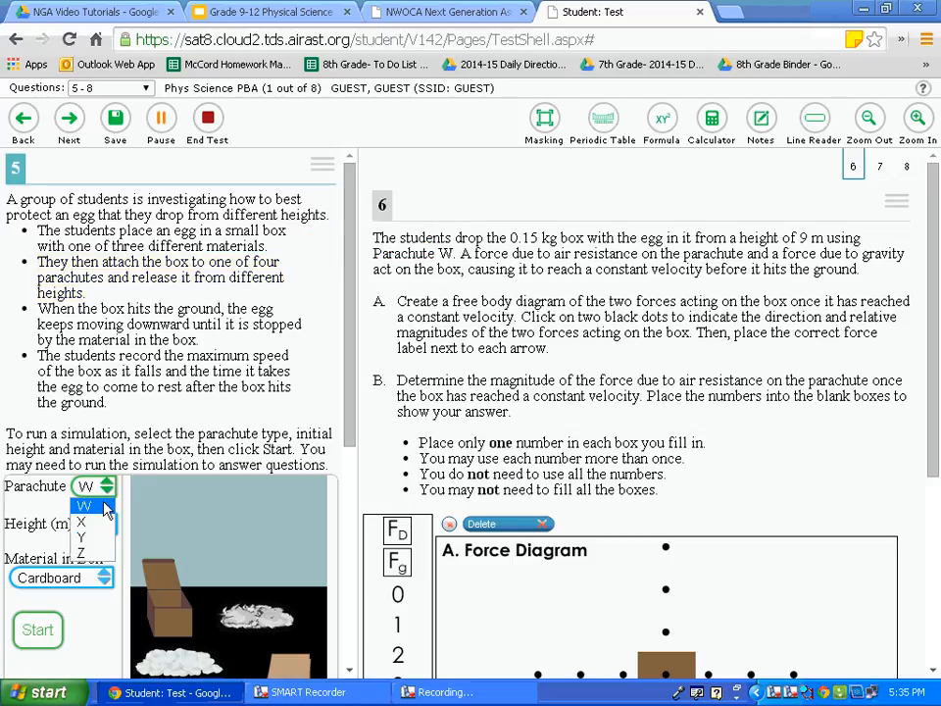
pyautogui.click(82, 521)
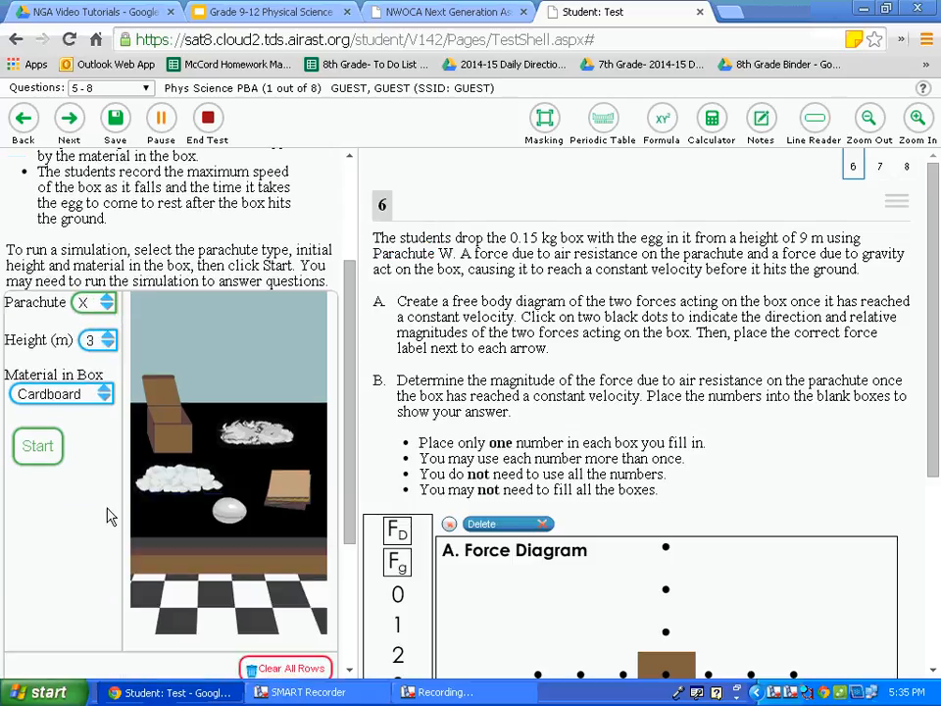
pyautogui.click(106, 339)
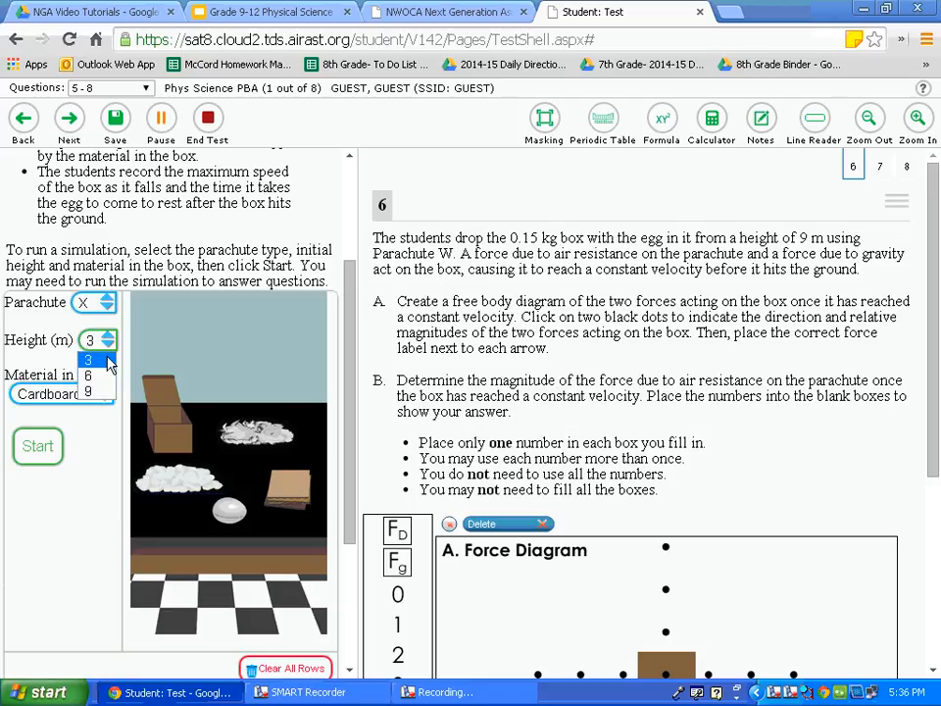
pyautogui.click(94, 392)
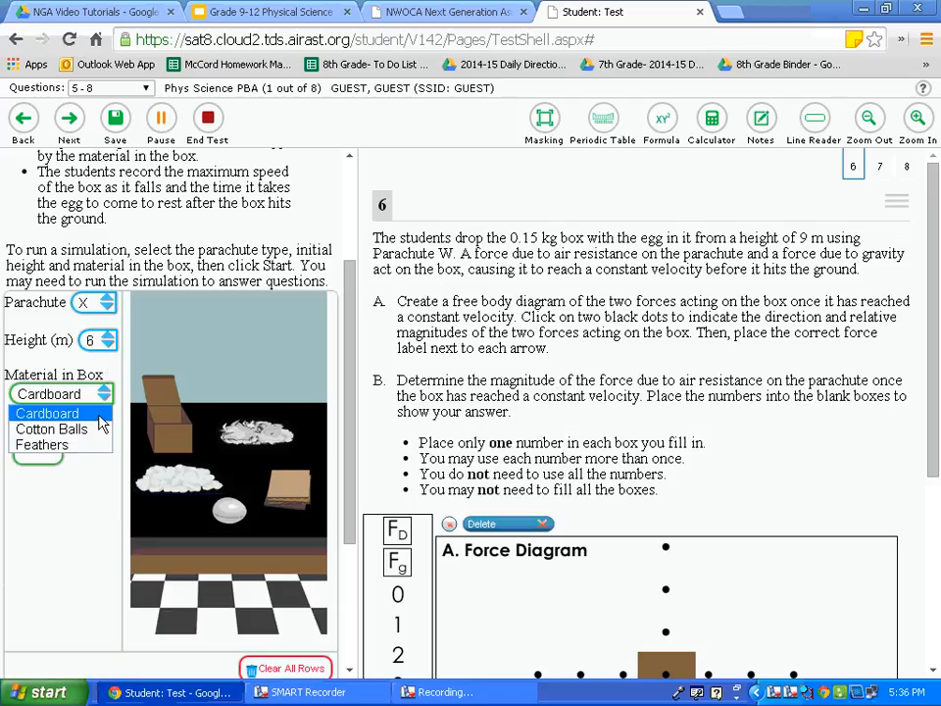
pyautogui.click(51, 428)
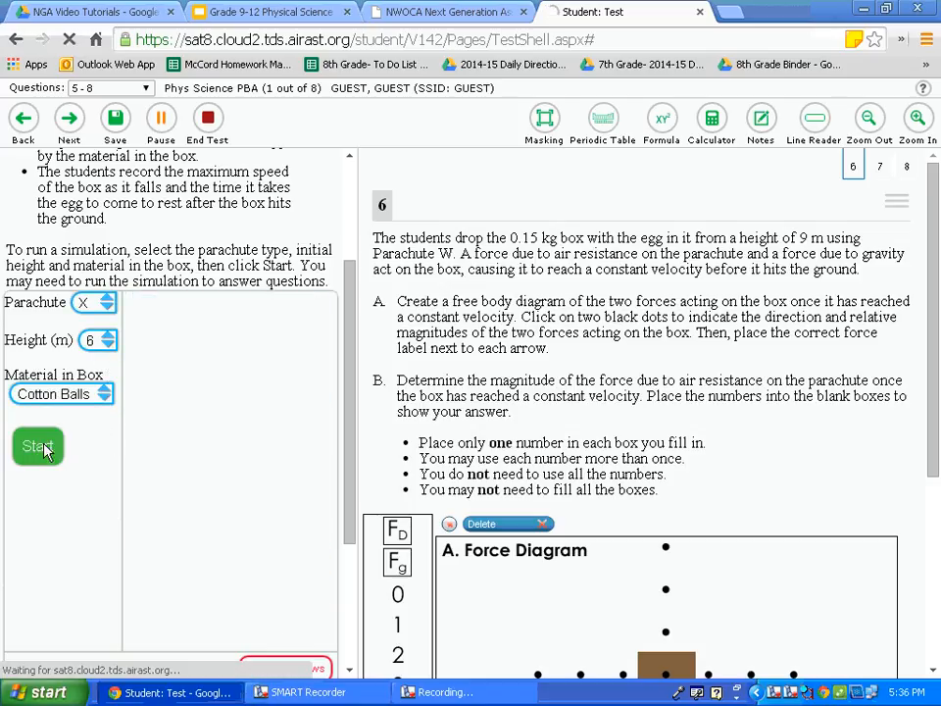
pyautogui.click(37, 447)
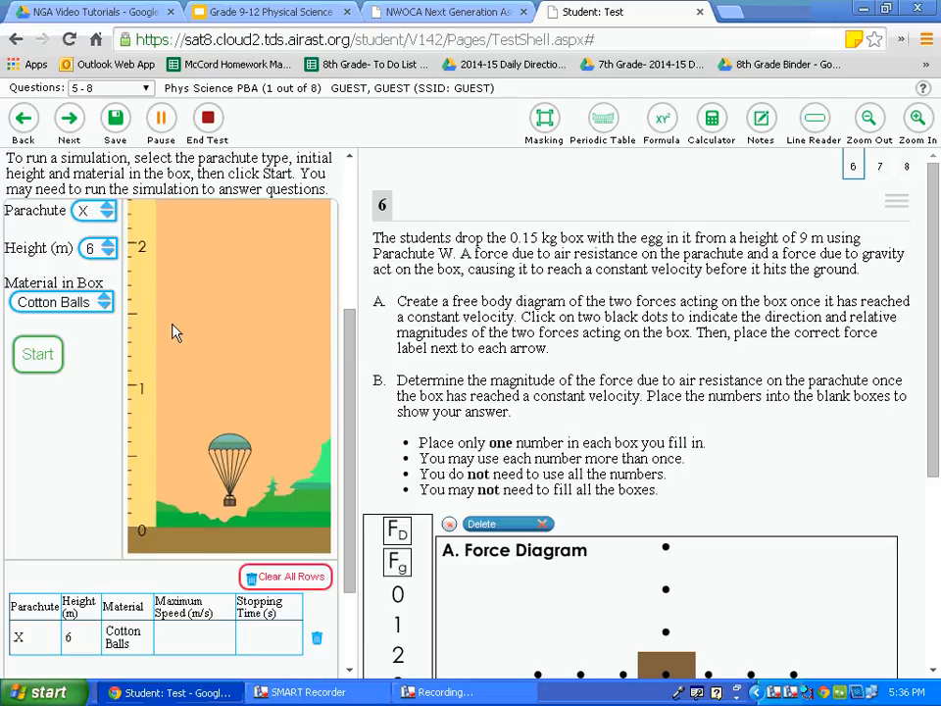
# View the egg stopping time graph, then choose parachute Y for the next trial
pyautogui.click(37, 353)
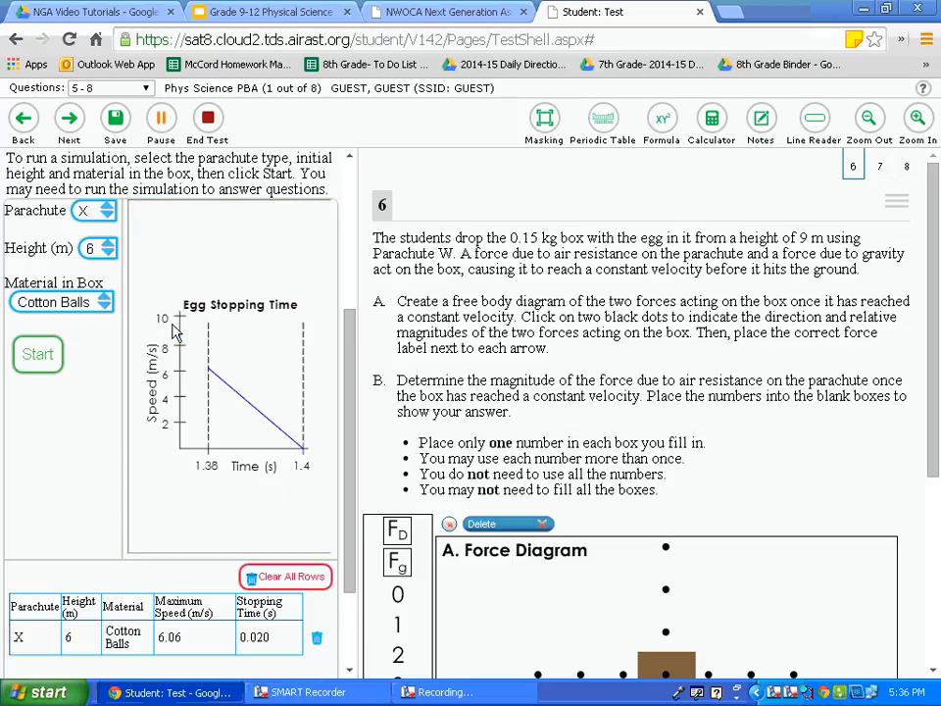
pyautogui.moveTo(223, 600)
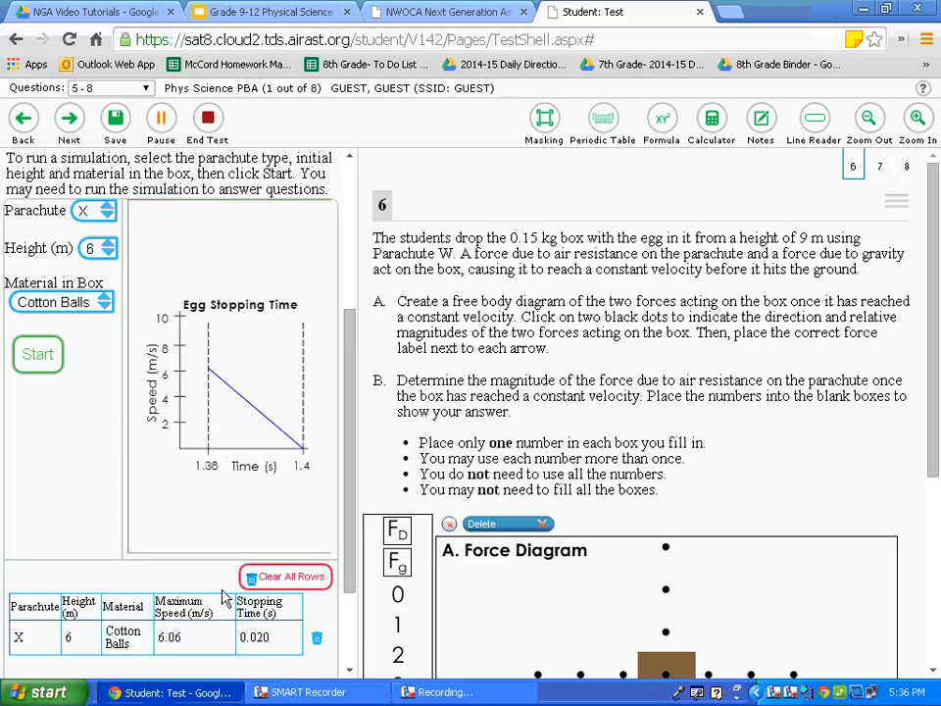
pyautogui.scroll(3)
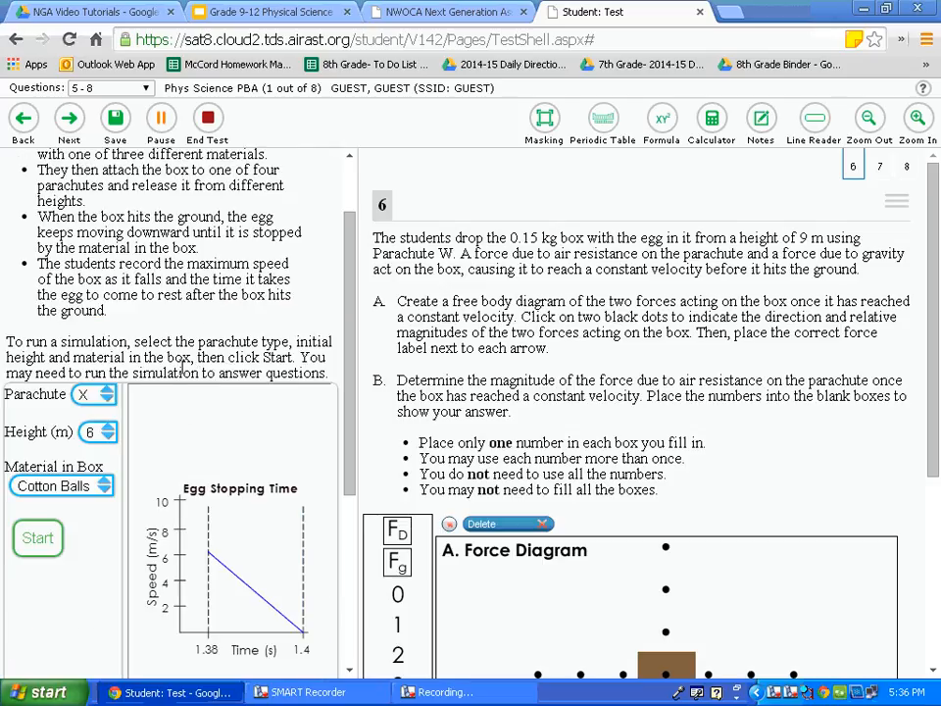
pyautogui.click(94, 392)
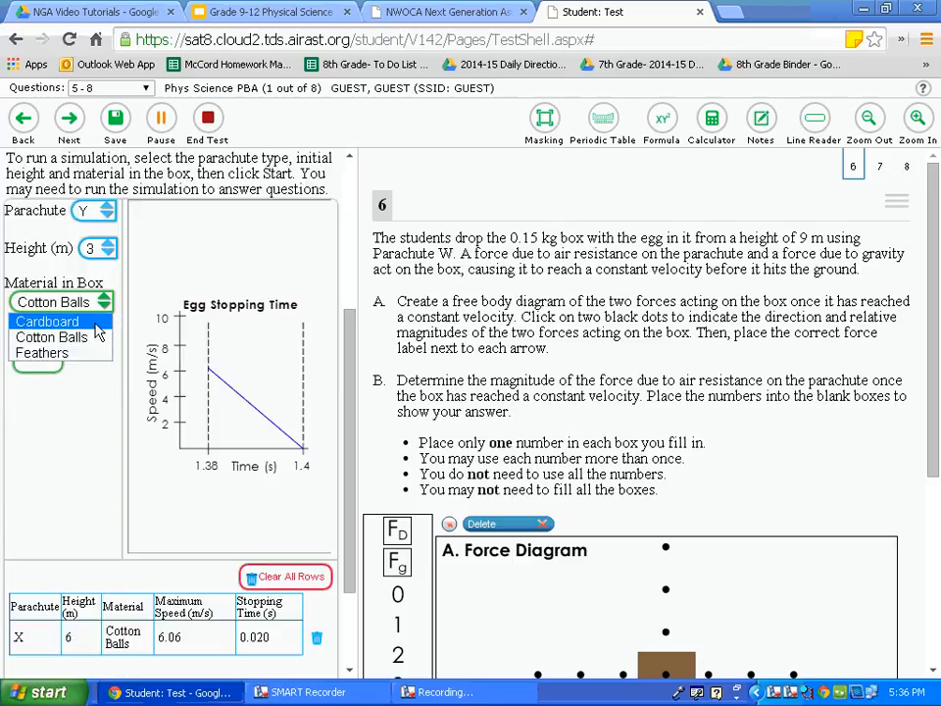
# Run a parachute Y, 3 m, Feathers trial, view its graph, and go to question 7
pyautogui.click(43, 353)
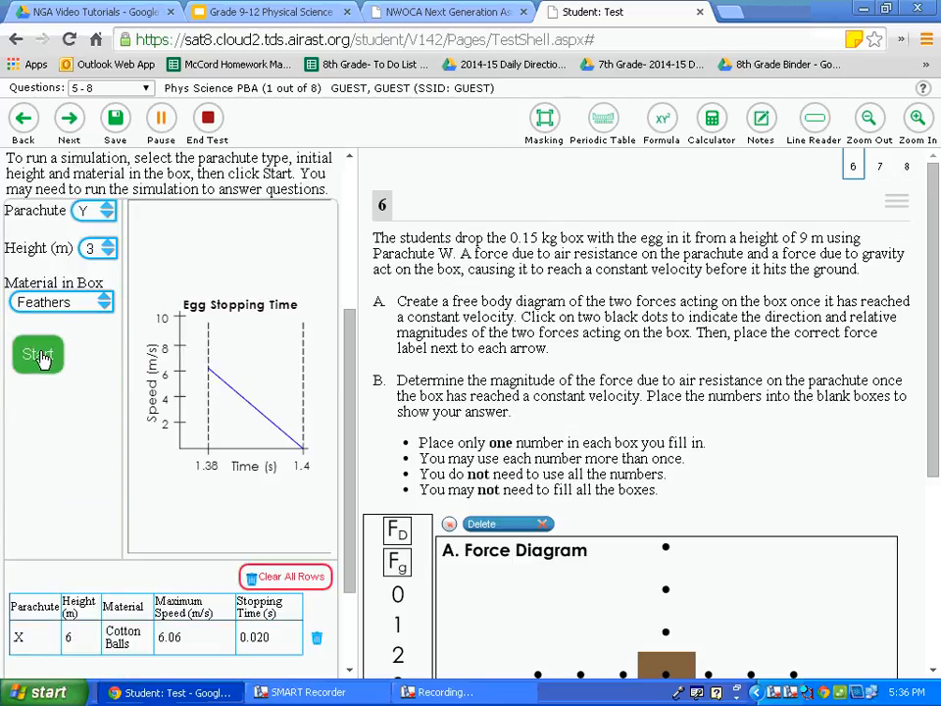
pyautogui.click(37, 353)
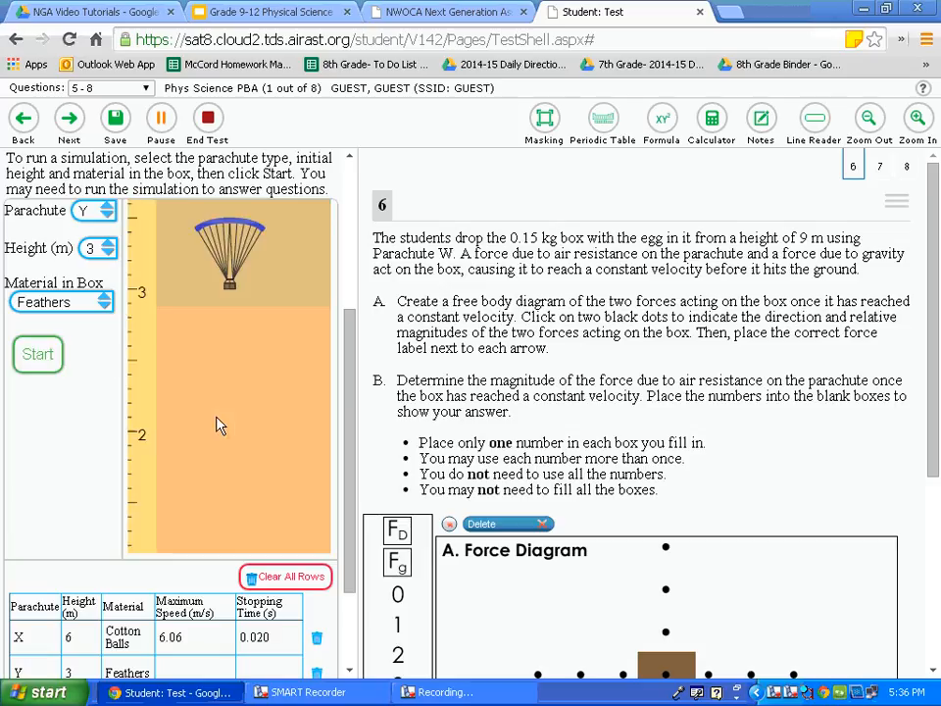
pyautogui.click(37, 353)
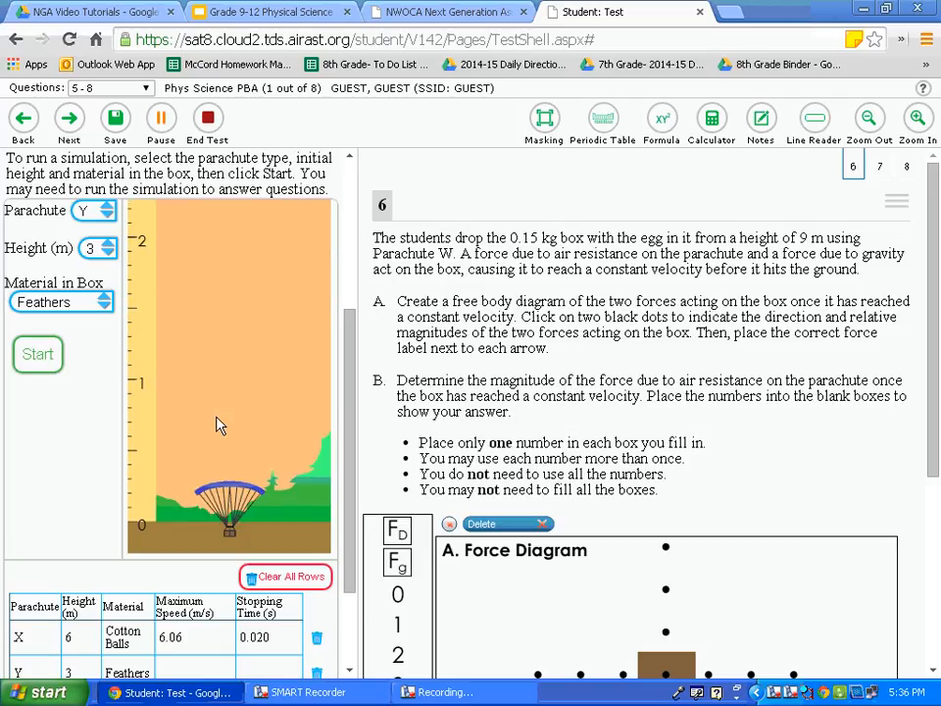
pyautogui.click(37, 353)
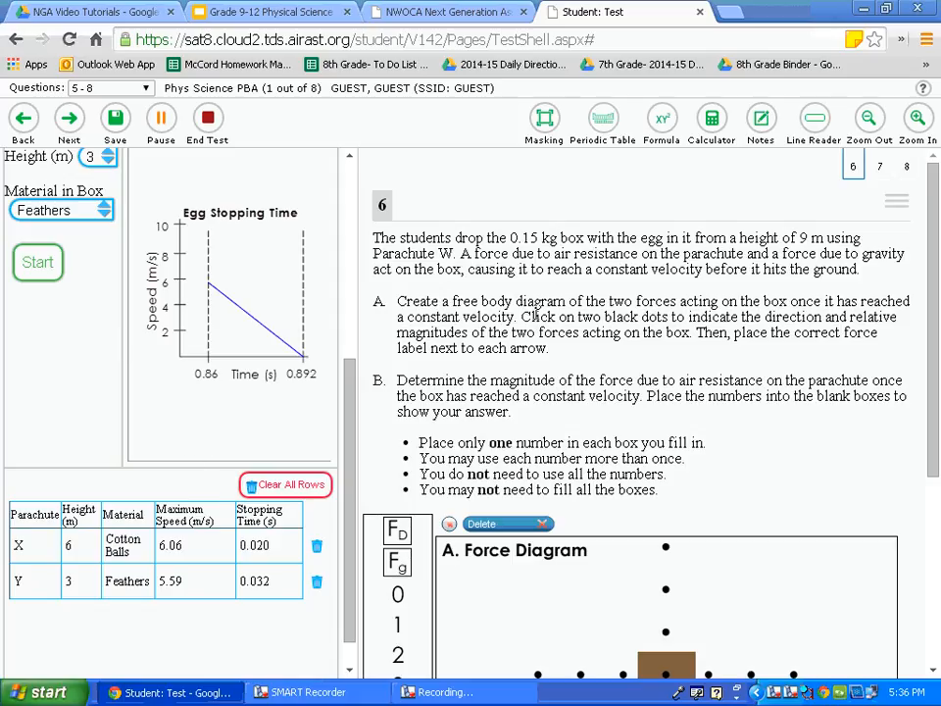
pyautogui.scroll(-3)
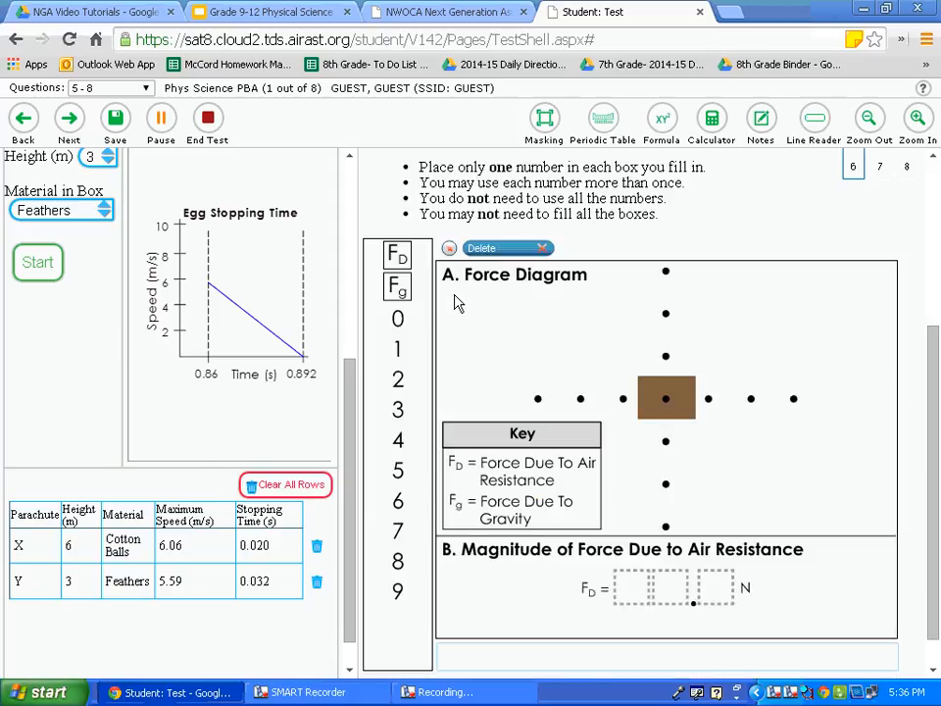
pyautogui.scroll(3)
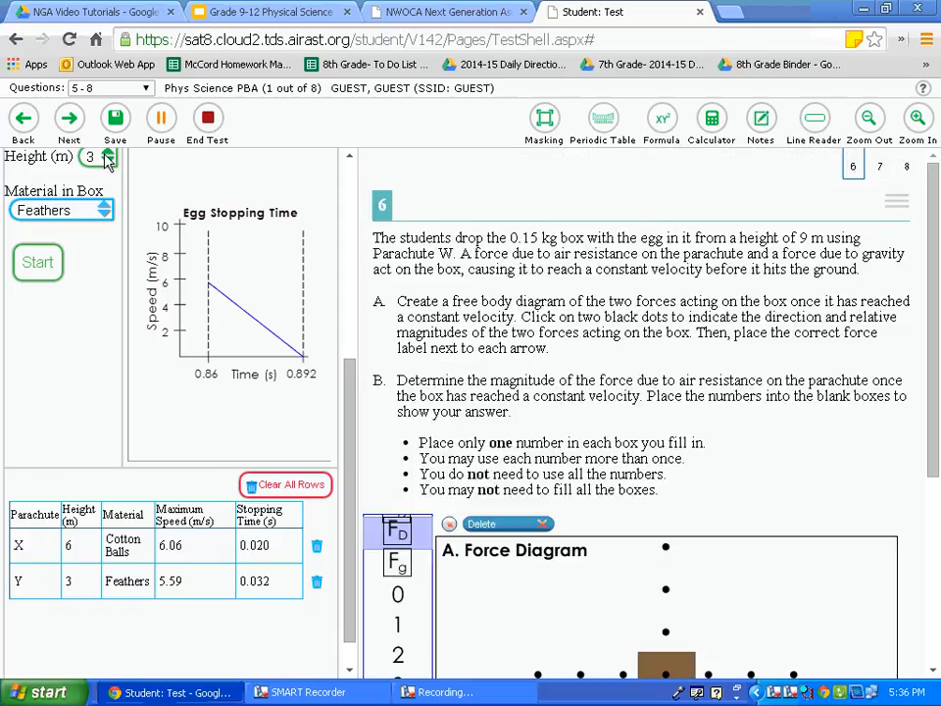
pyautogui.click(878, 165)
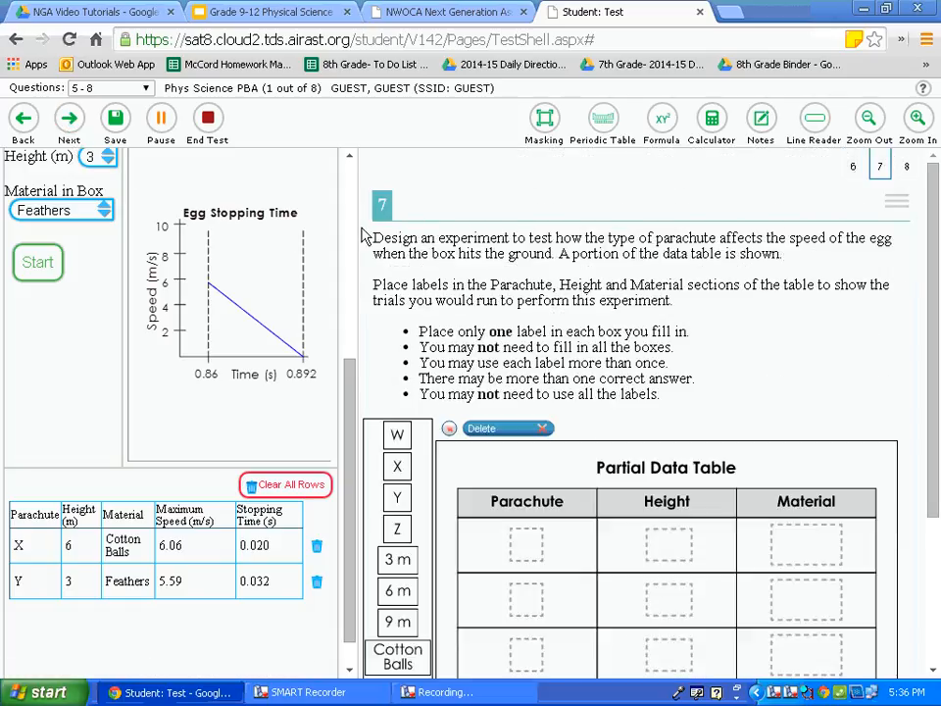
# Go to question 8 and start its Grid Item tutorial from the question's context menu
pyautogui.scroll(3)
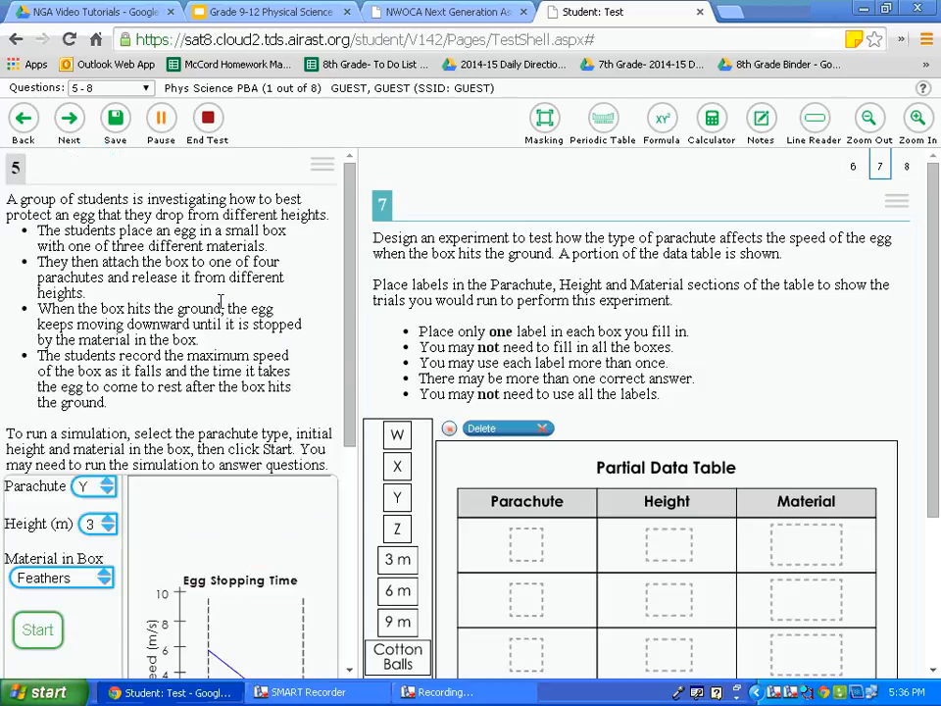
pyautogui.click(68, 121)
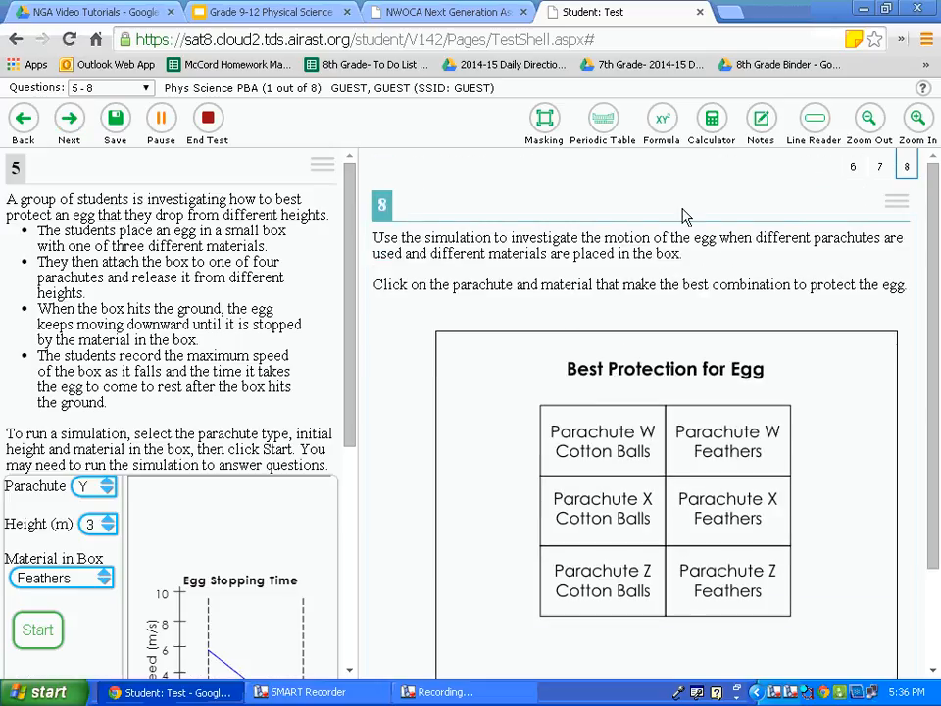
pyautogui.click(896, 202)
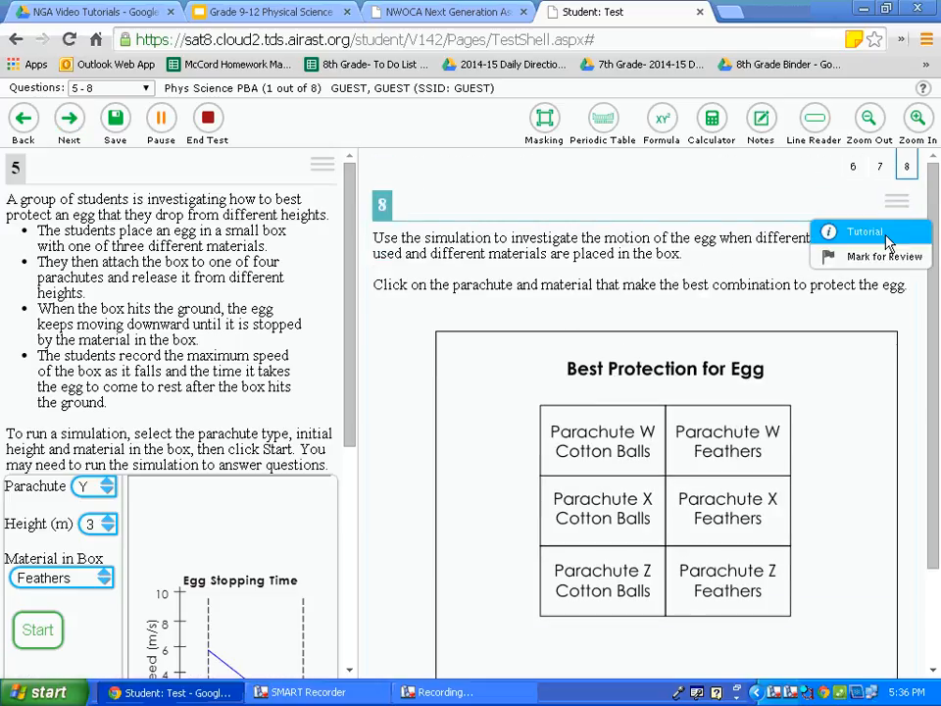
pyautogui.click(864, 232)
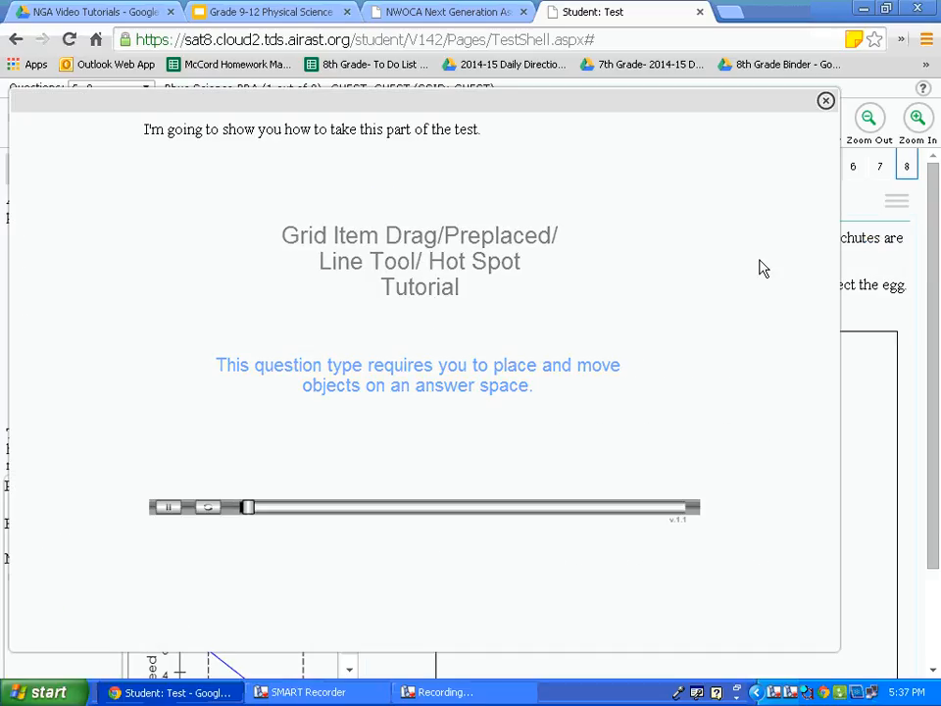
# Play the tutorial video to the end, then close the tutorial window
pyautogui.click(169, 506)
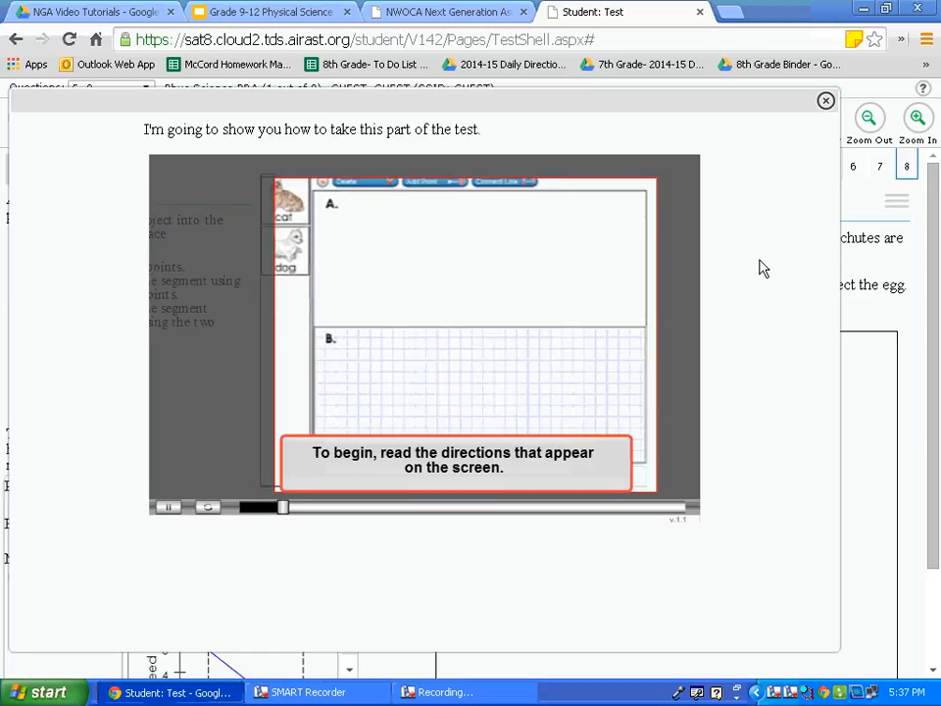
pyautogui.click(824, 102)
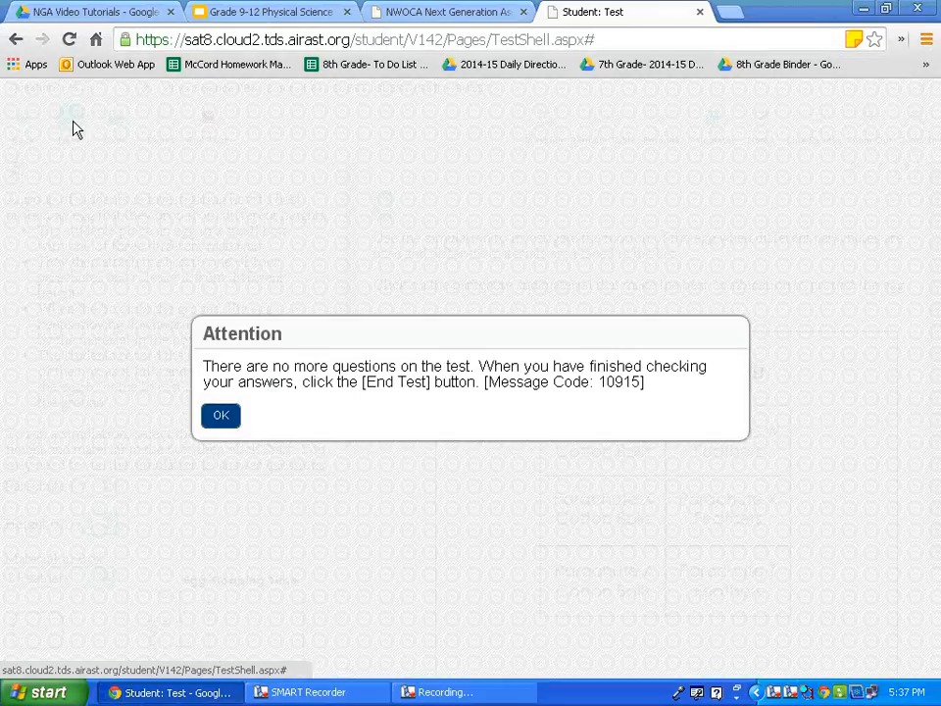
pyautogui.moveTo(111, 125)
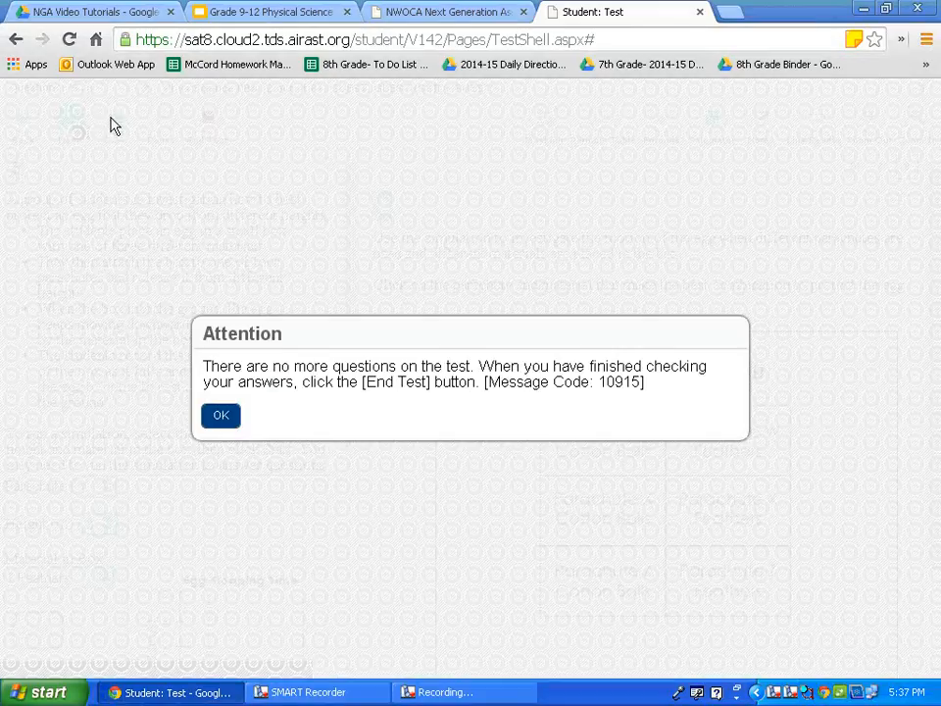
pyautogui.moveTo(108, 133)
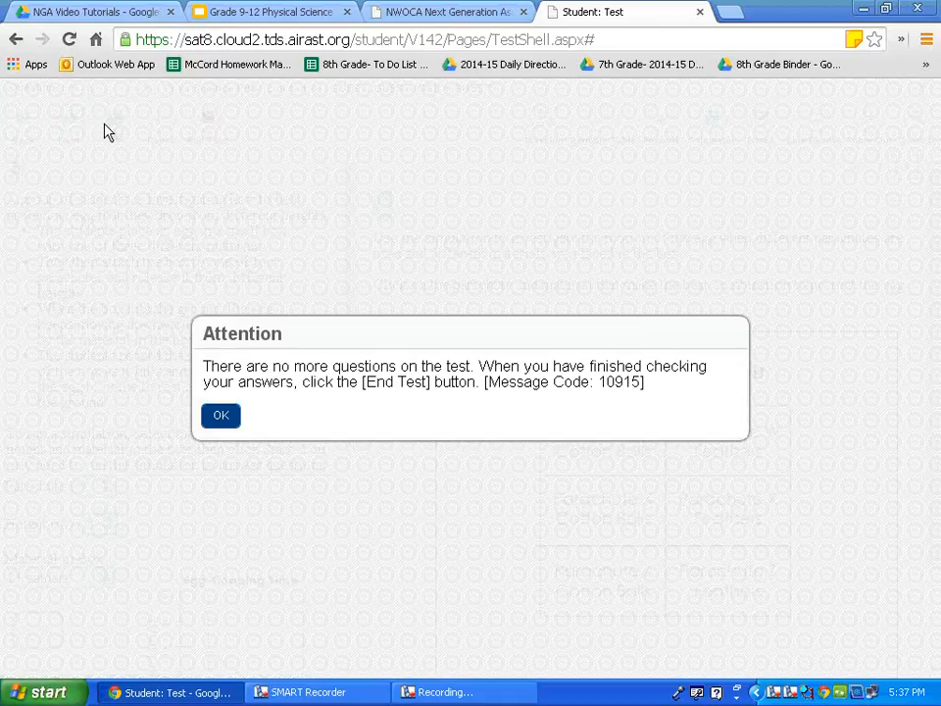
pyautogui.moveTo(239, 382)
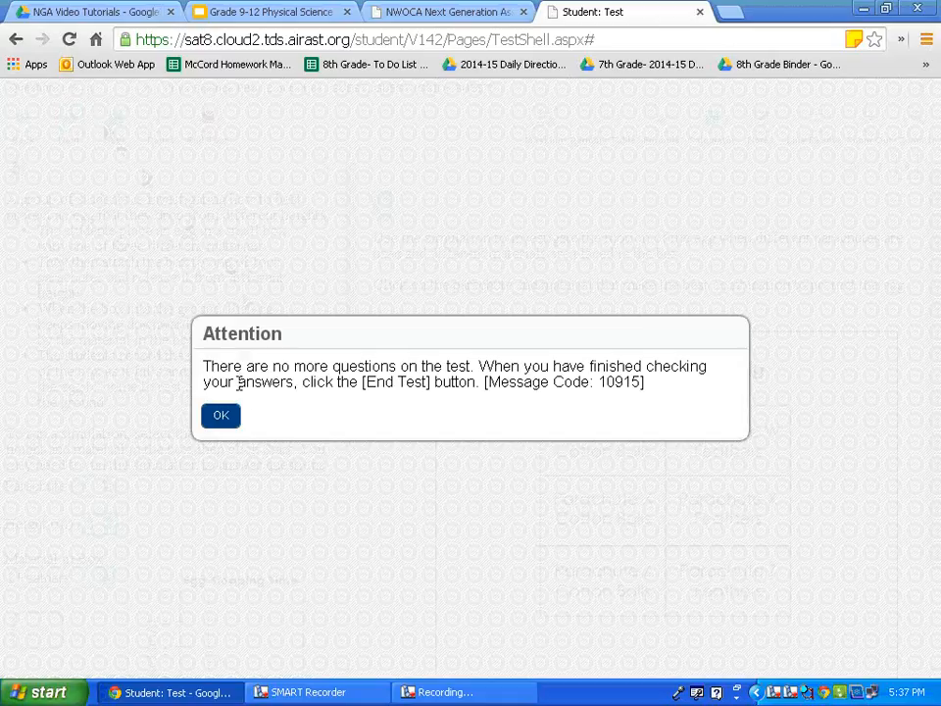
# Dismiss the no-more-questions notice and switch to the Ohio's New State Tests tab
pyautogui.click(219, 415)
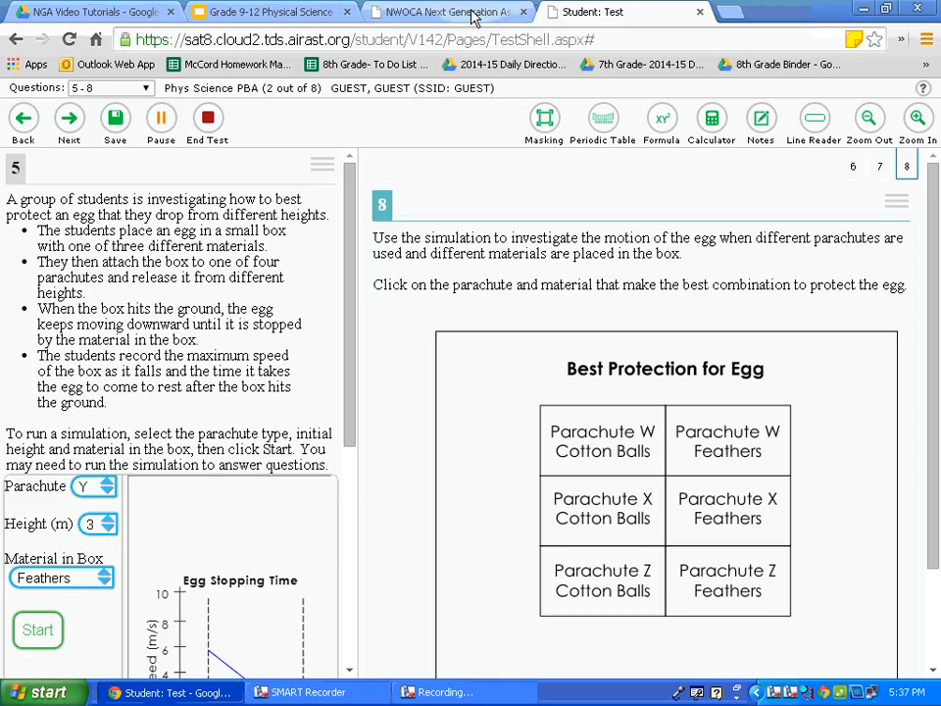
pyautogui.click(447, 12)
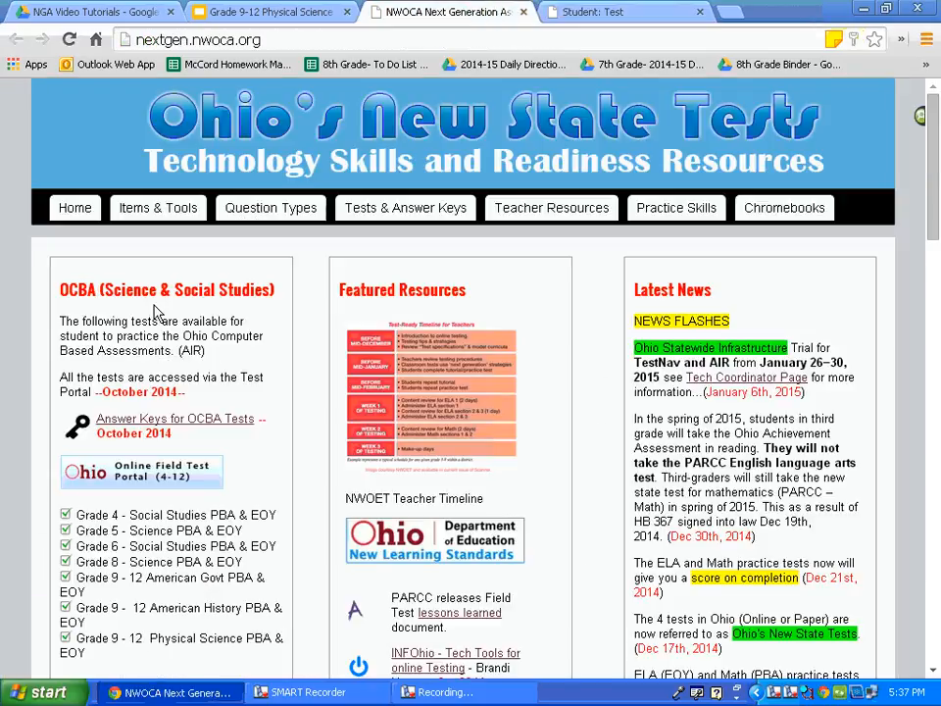
pyautogui.moveTo(226, 480)
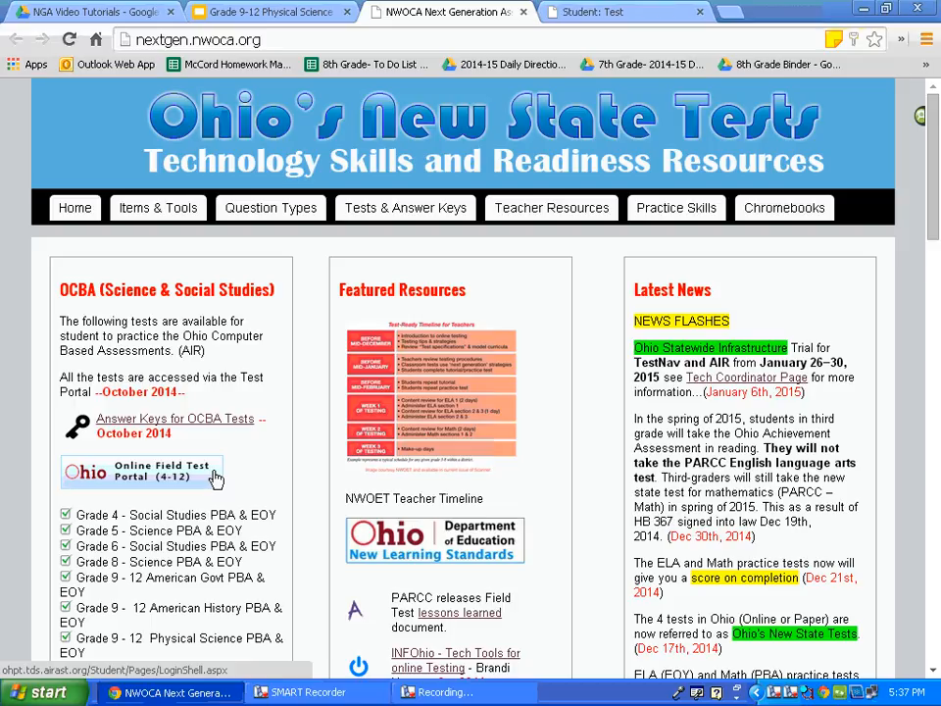
# Reopen the Online Field Test Portal (4-12) and sign in with Guest Session
pyautogui.click(140, 473)
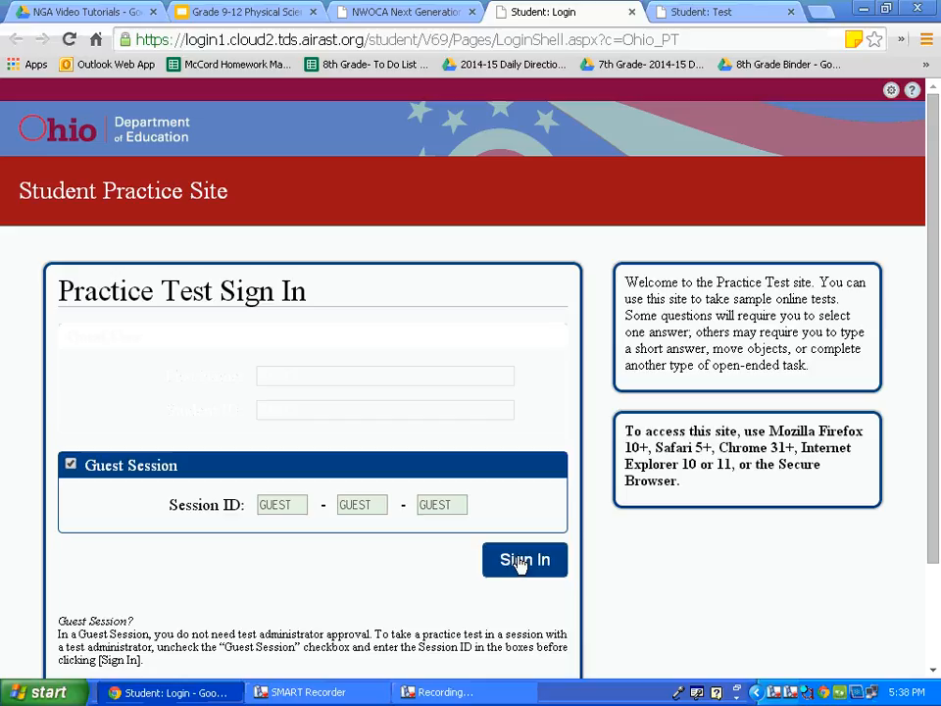
pyautogui.click(525, 558)
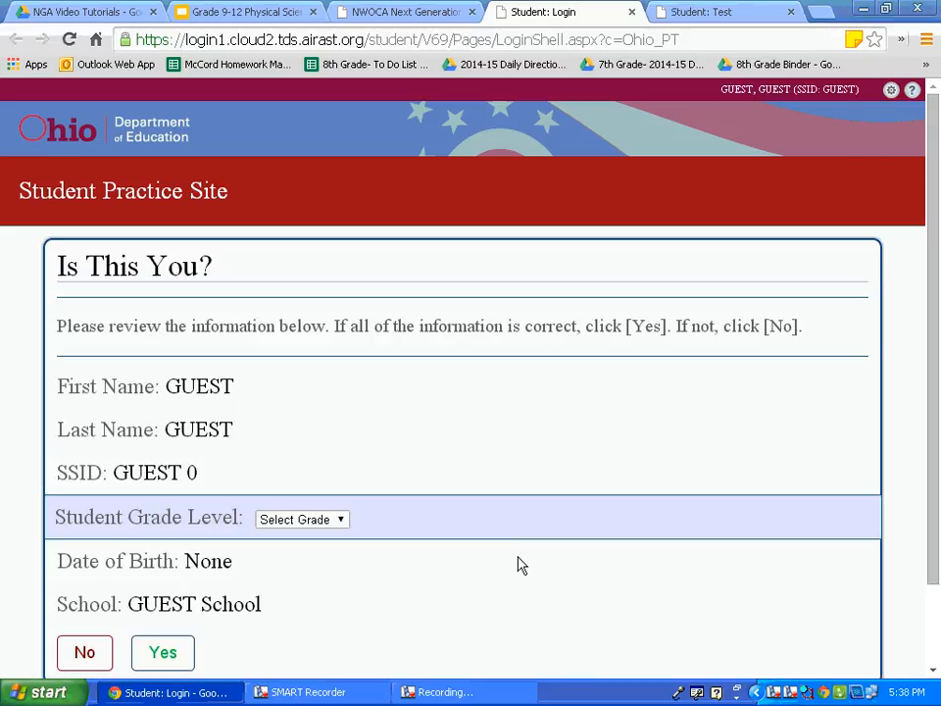
# Set the student grade to 10 and confirm the guest details with Yes
pyautogui.click(302, 517)
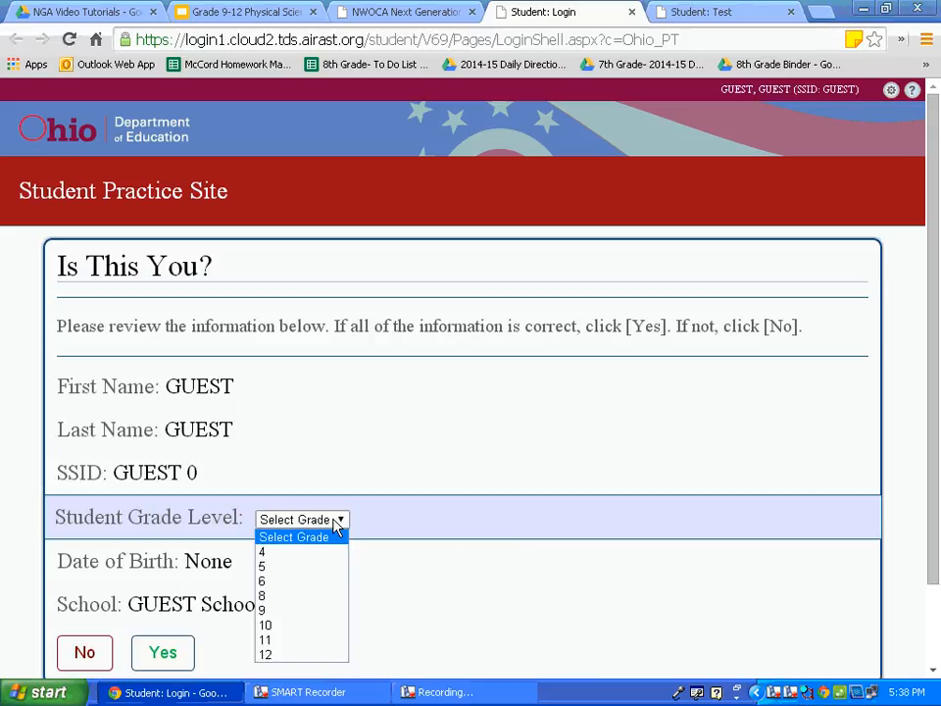
pyautogui.moveTo(313, 625)
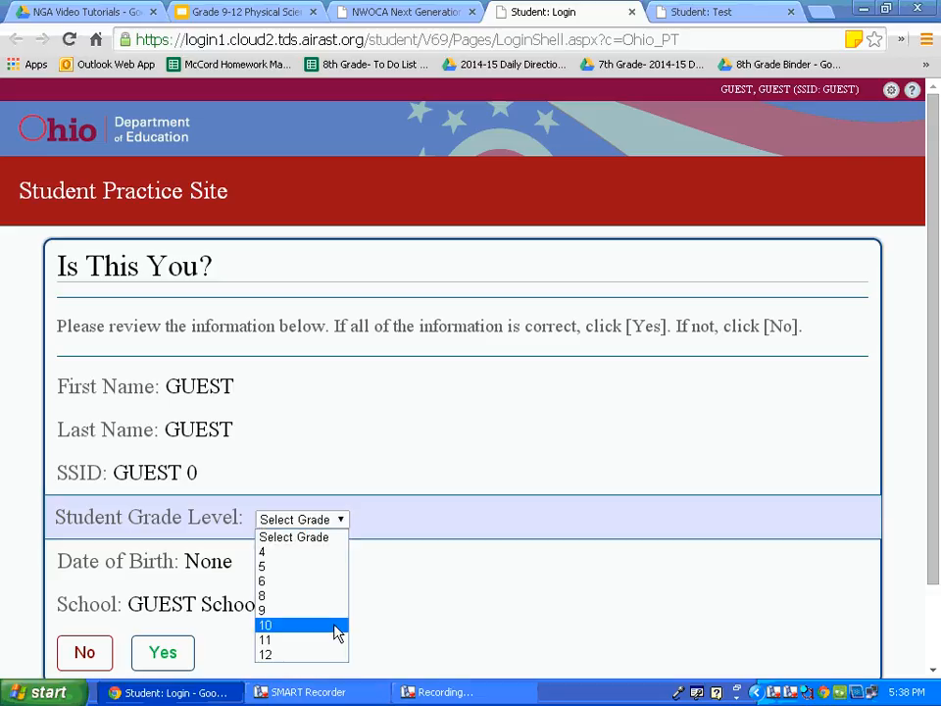
pyautogui.click(266, 626)
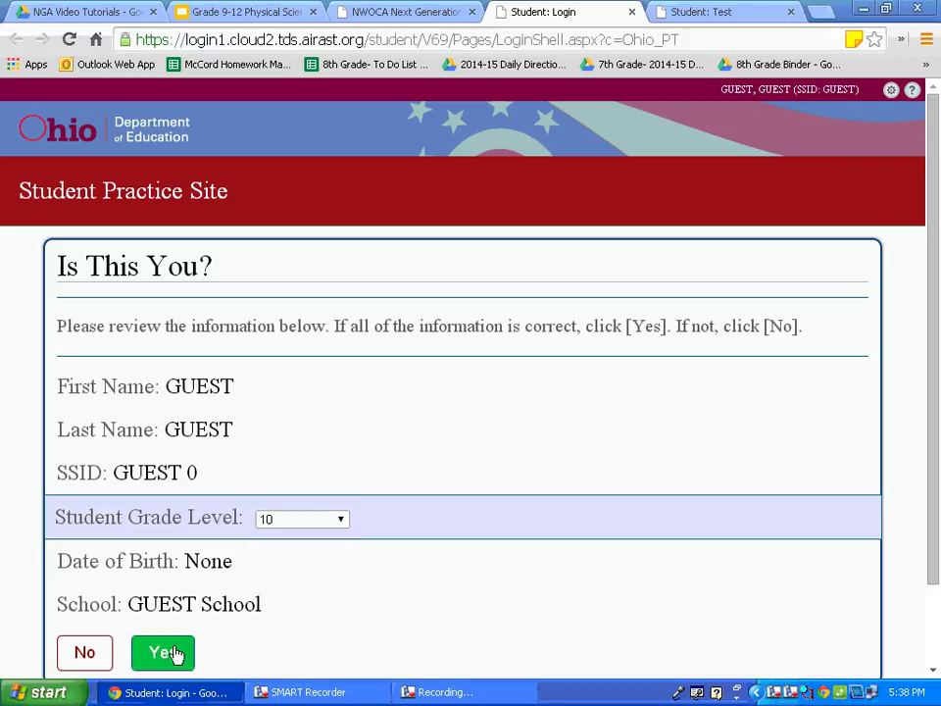
pyautogui.click(163, 651)
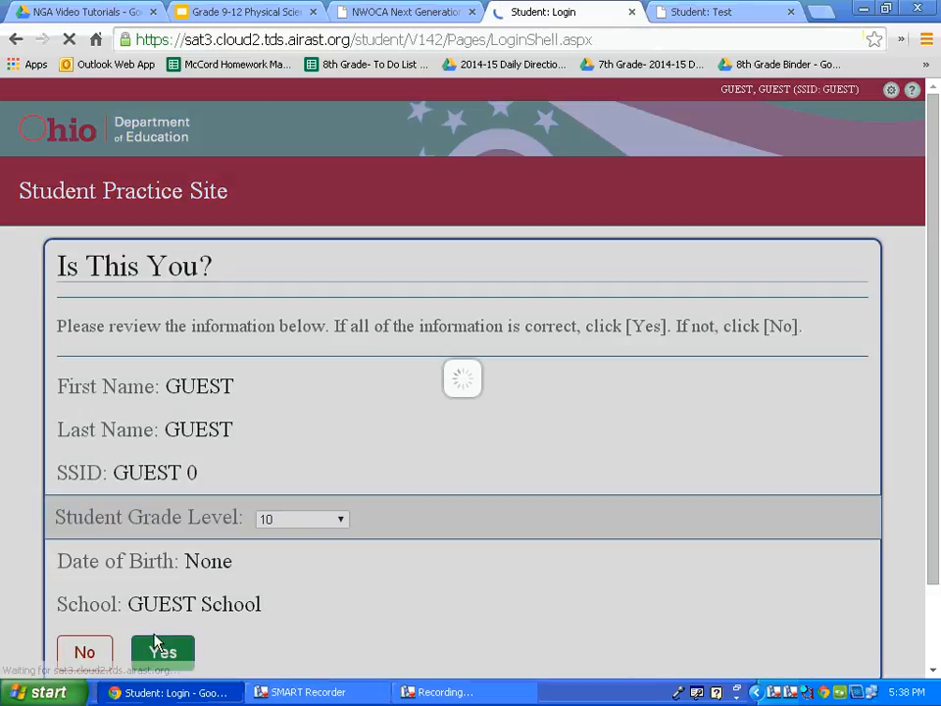
pyautogui.click(161, 651)
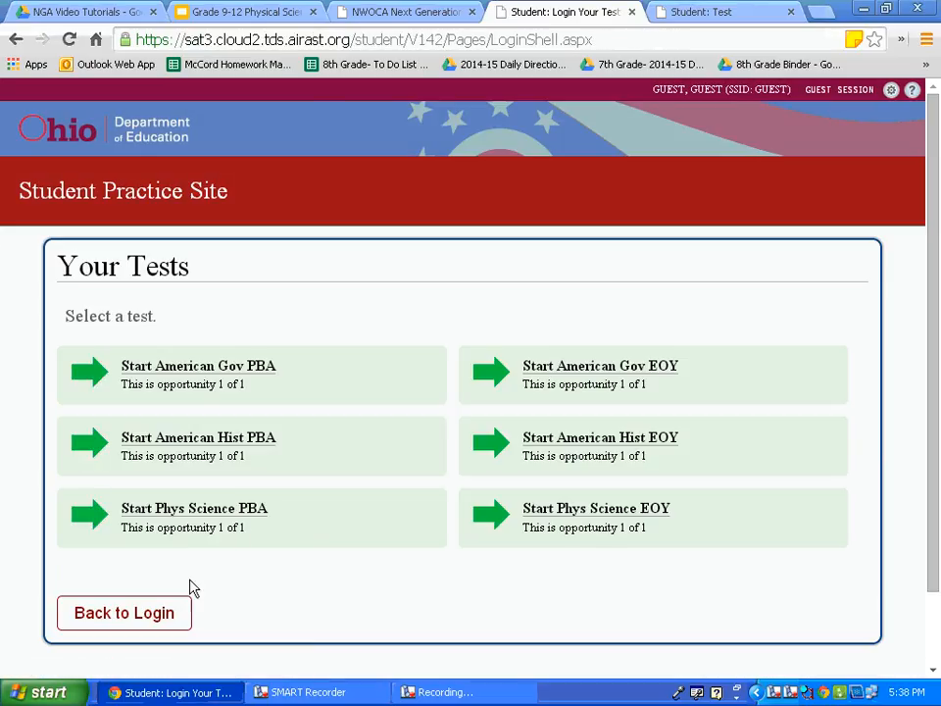
pyautogui.moveTo(537, 518)
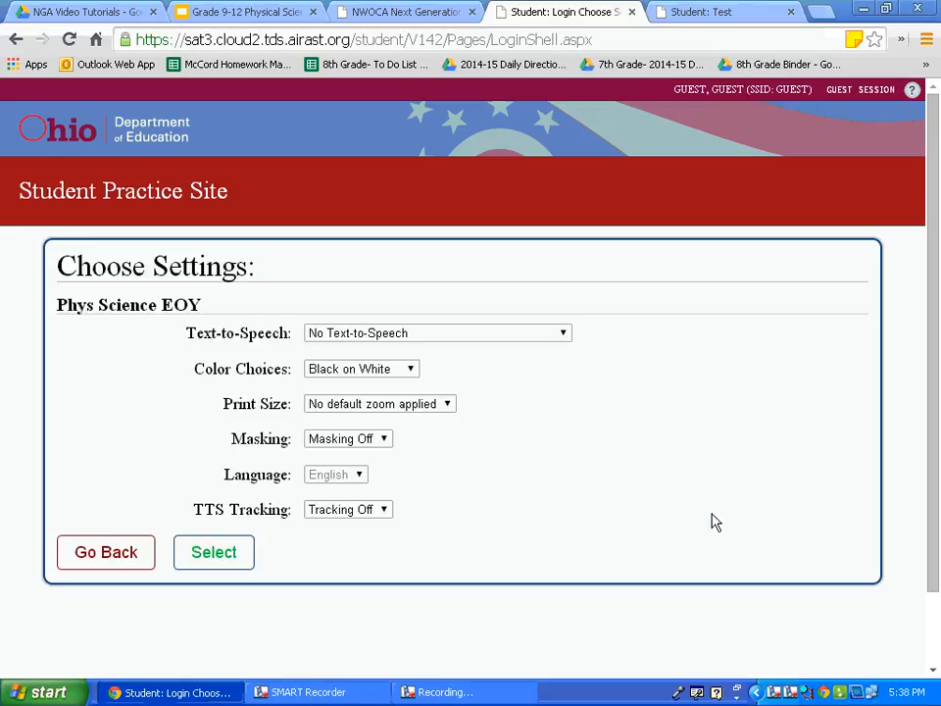
pyautogui.moveTo(380, 447)
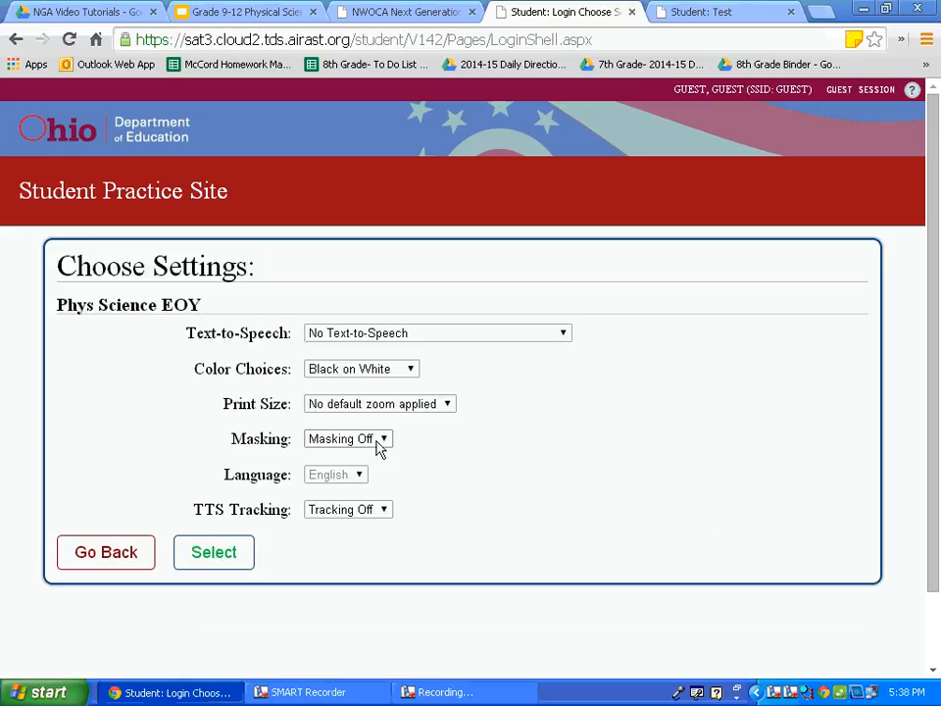
# Choose Masking On and Reverse Contrast colours for the Phys Science EOY test
pyautogui.click(349, 439)
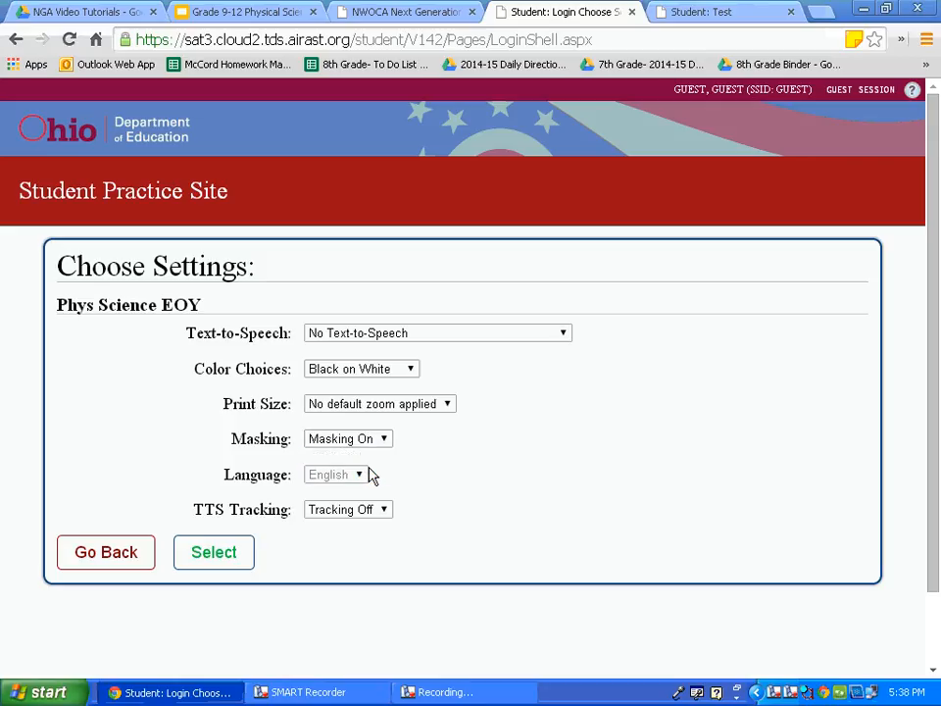
pyautogui.click(361, 369)
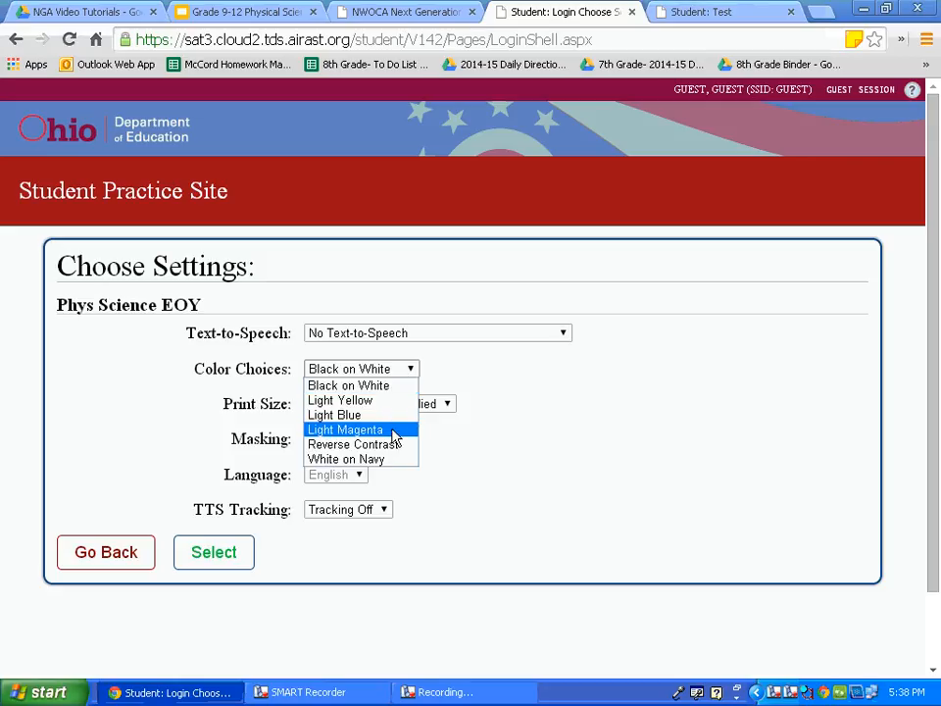
pyautogui.moveTo(361, 443)
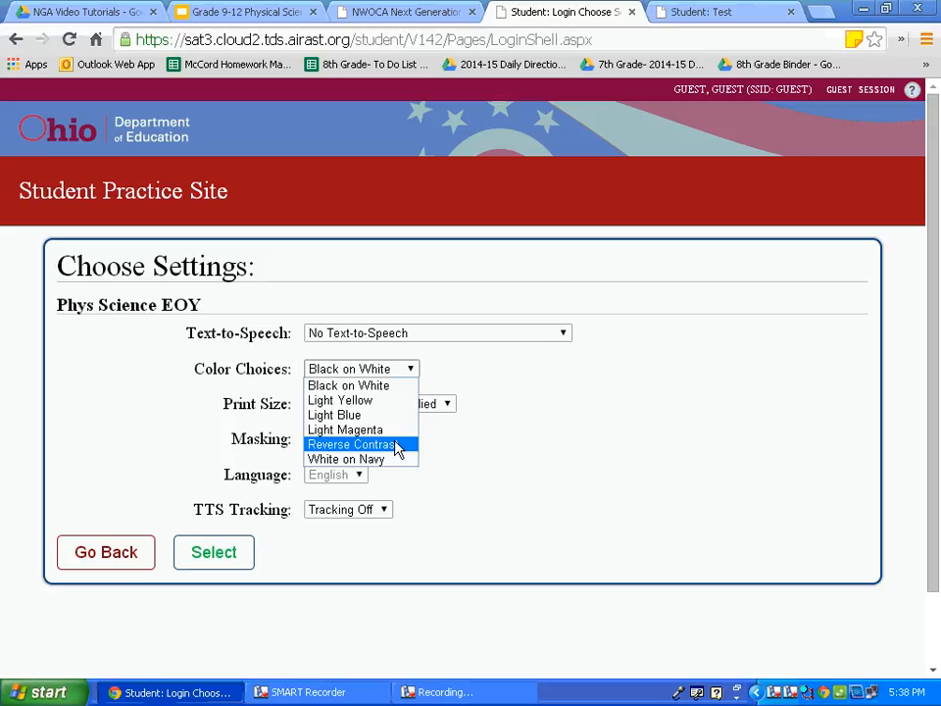
pyautogui.click(353, 443)
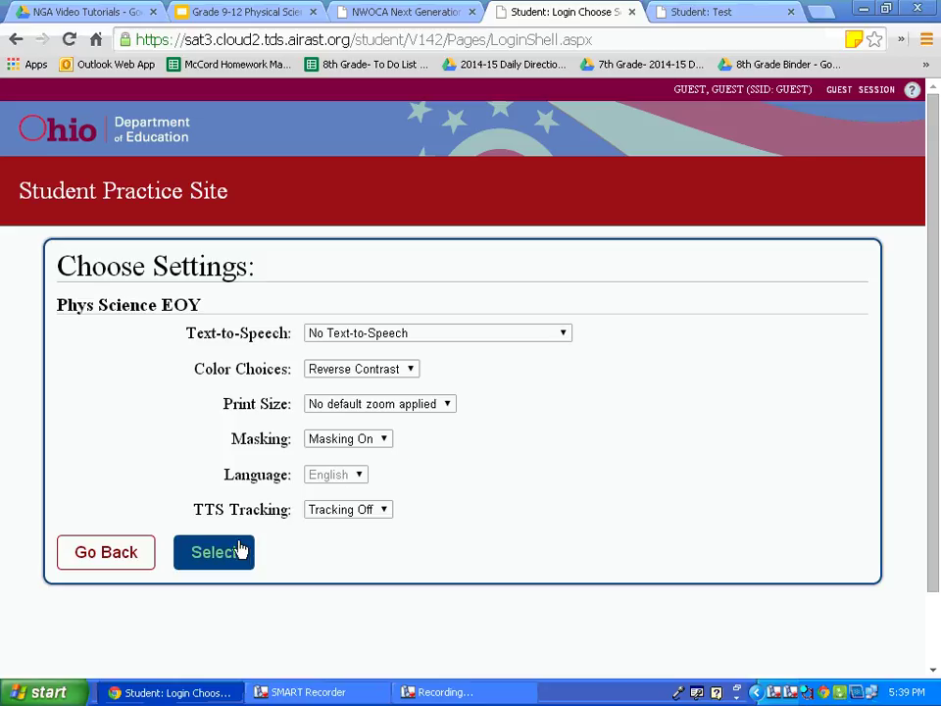
# Select the settings and confirm with 'Yes, Start My Test'
pyautogui.click(214, 552)
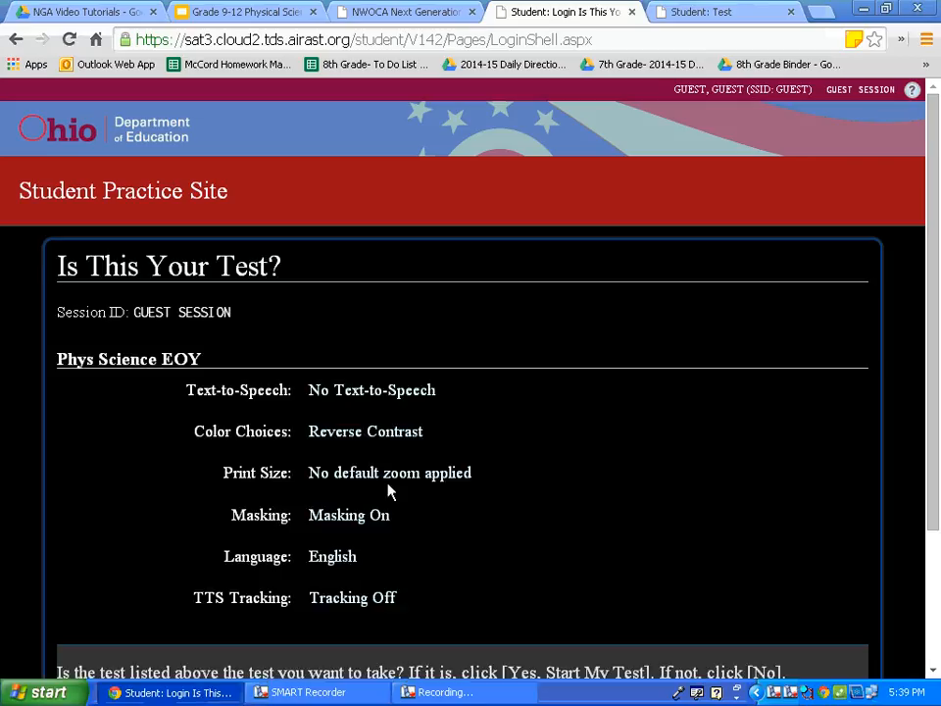
pyautogui.moveTo(522, 435)
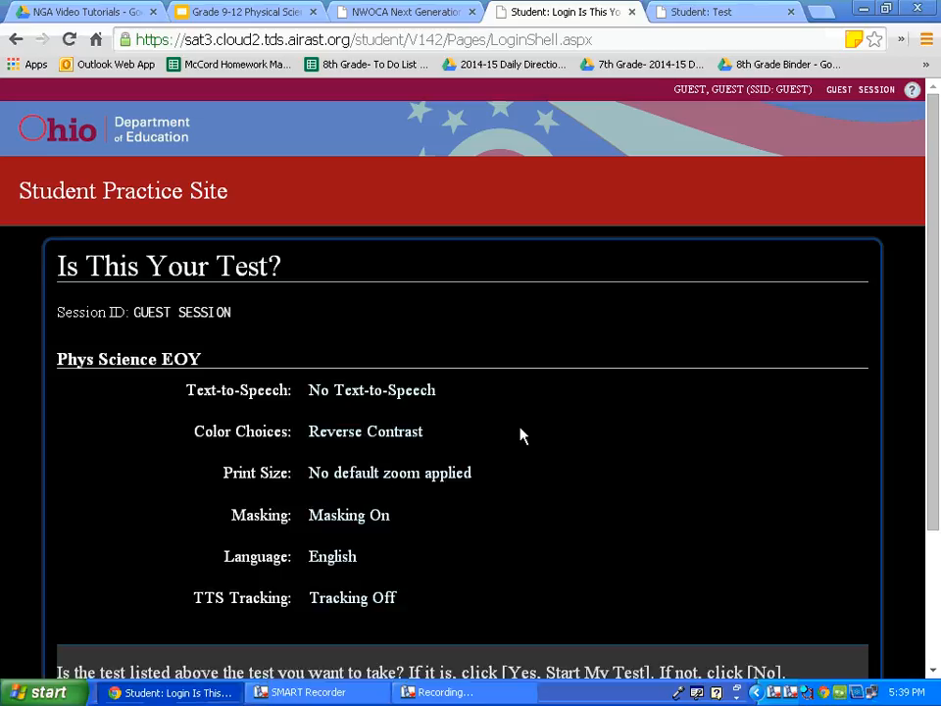
pyautogui.moveTo(326, 471)
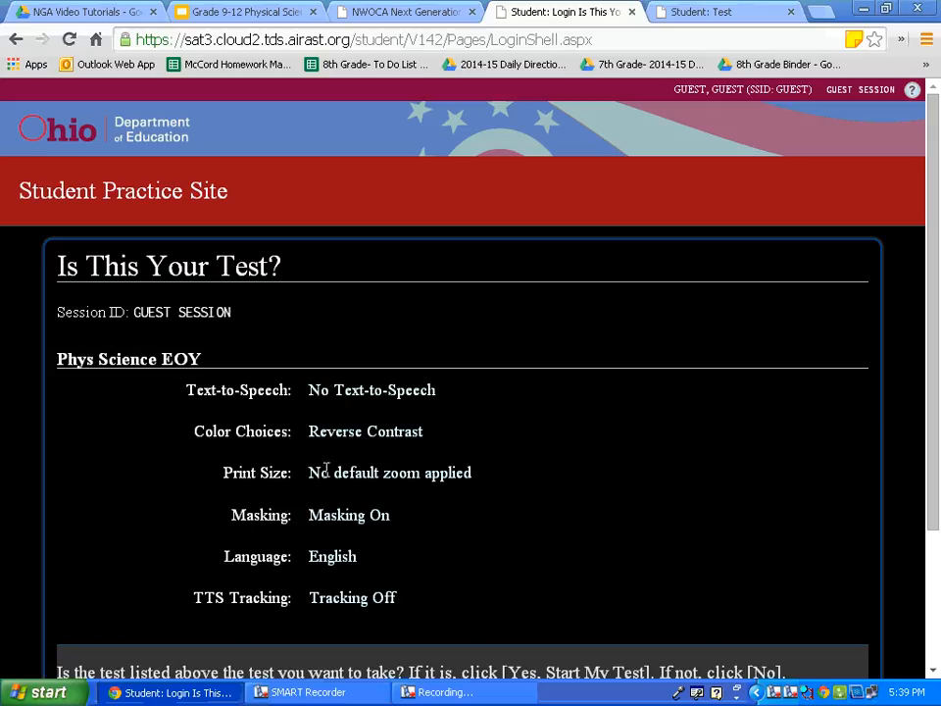
pyautogui.scroll(-3)
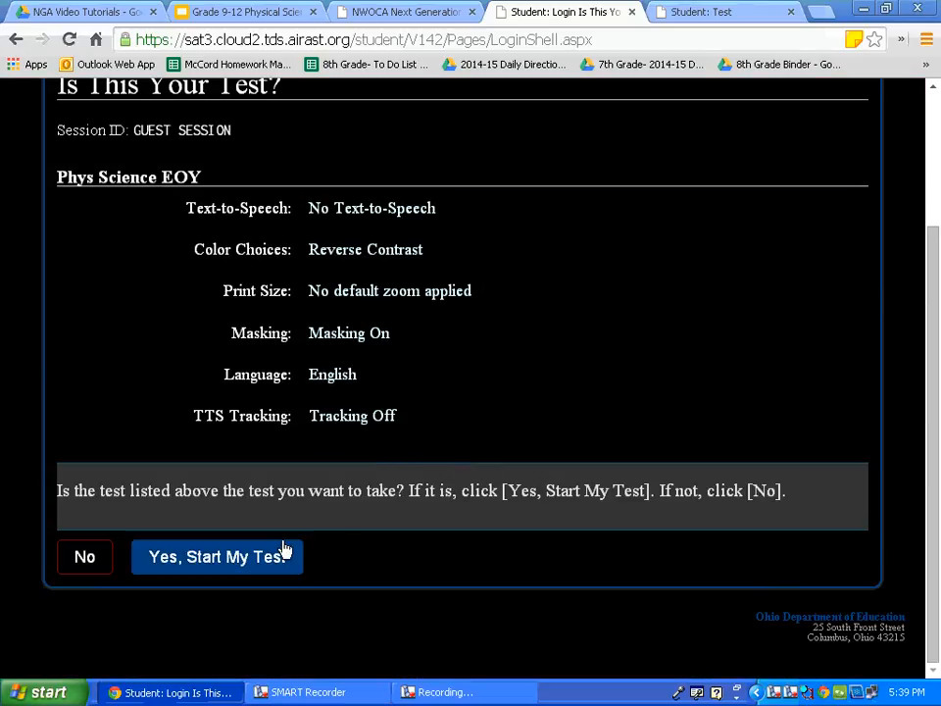
pyautogui.moveTo(251, 557)
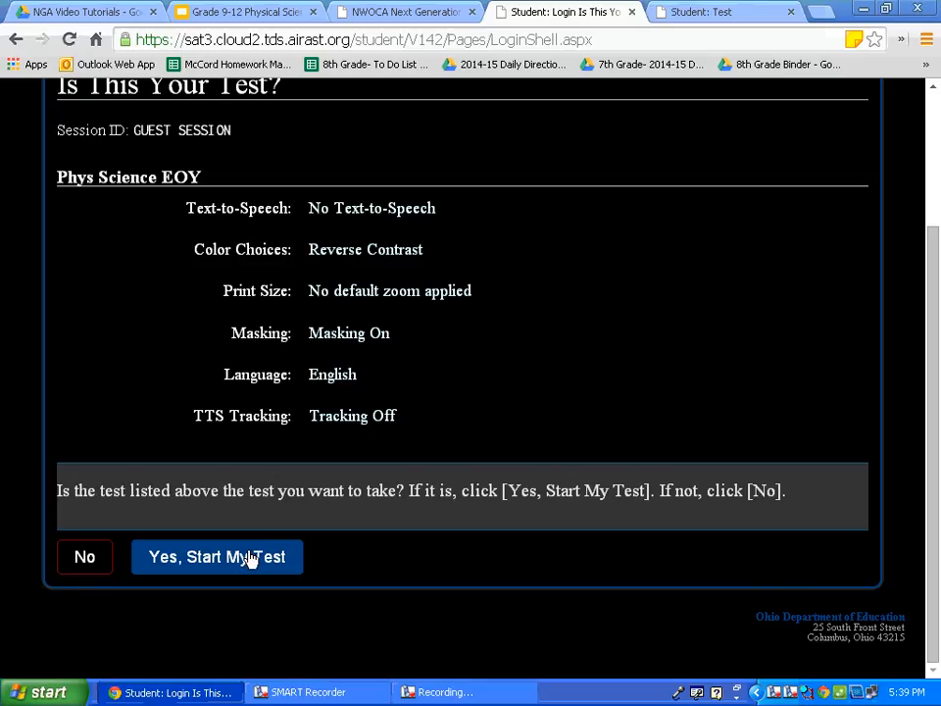
pyautogui.click(216, 557)
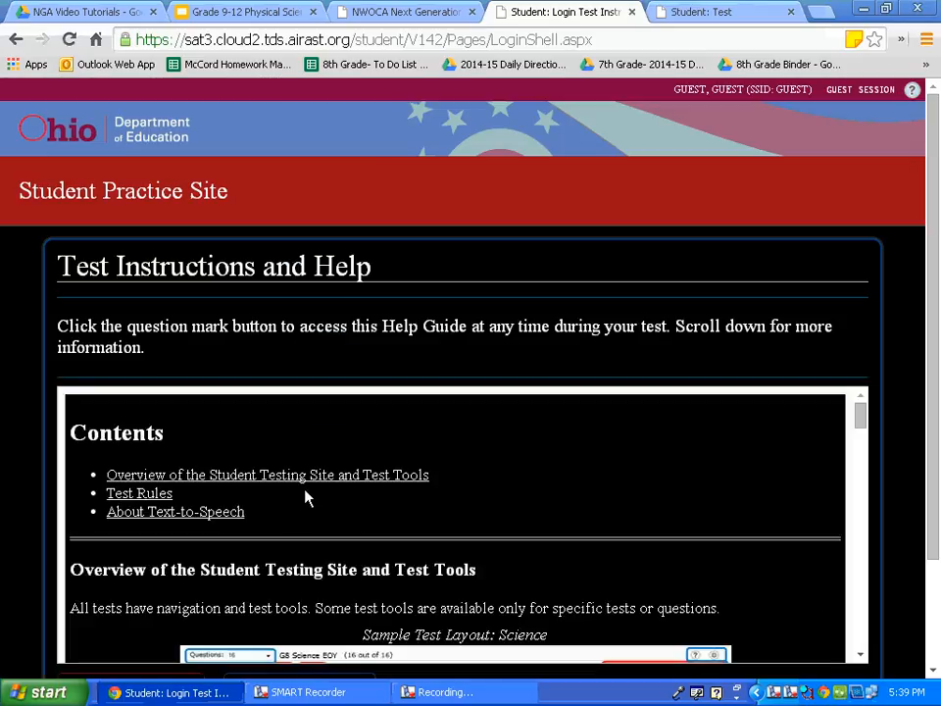
# Scroll through the instructions and begin the test at question 1
pyautogui.scroll(-3)
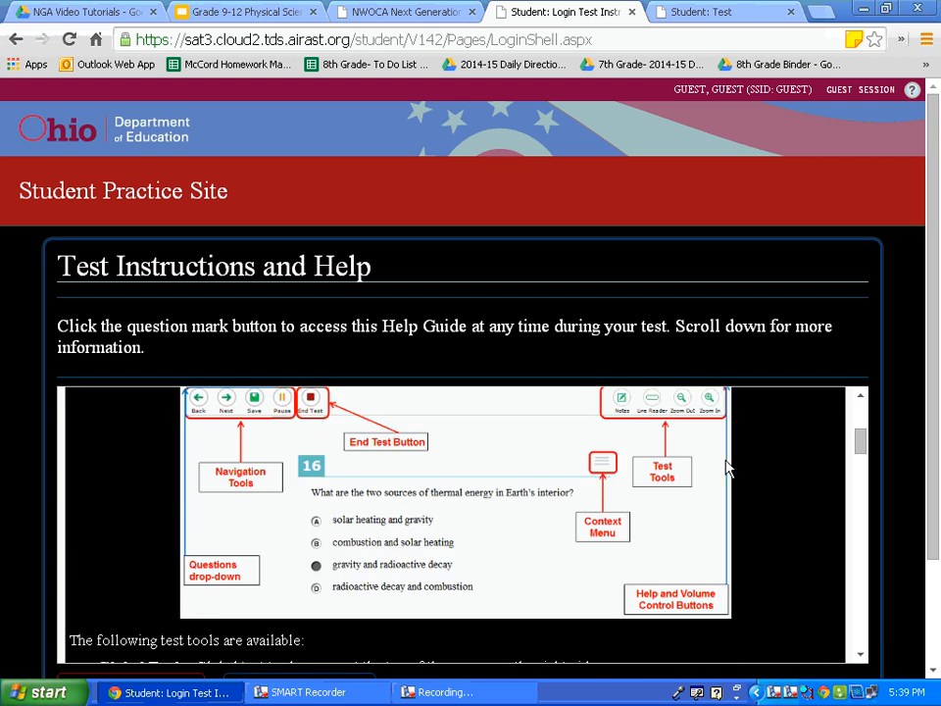
pyautogui.scroll(-3)
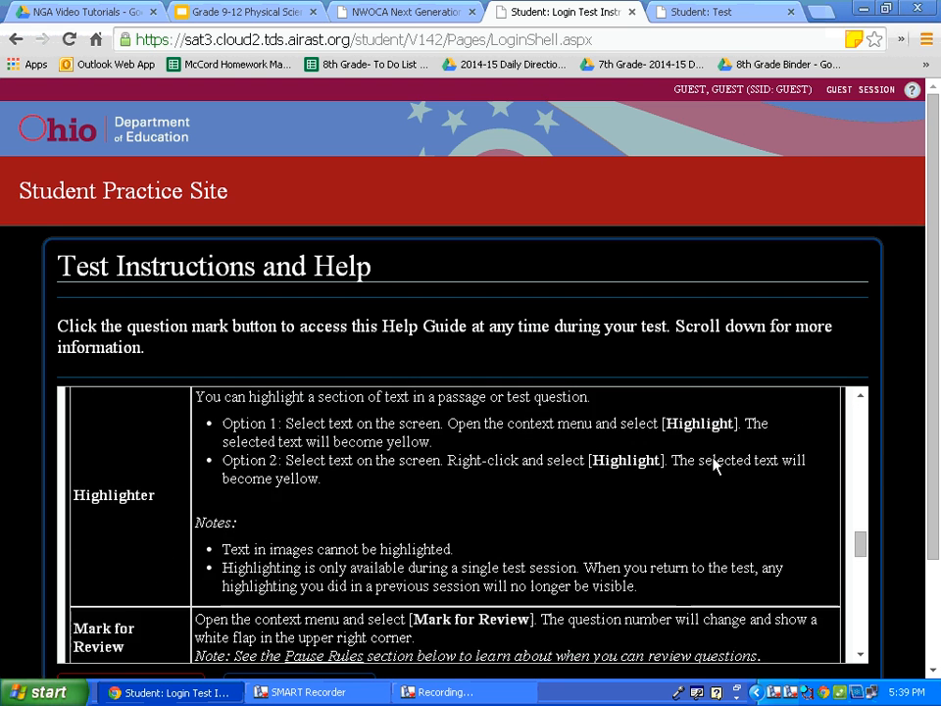
pyautogui.scroll(-3)
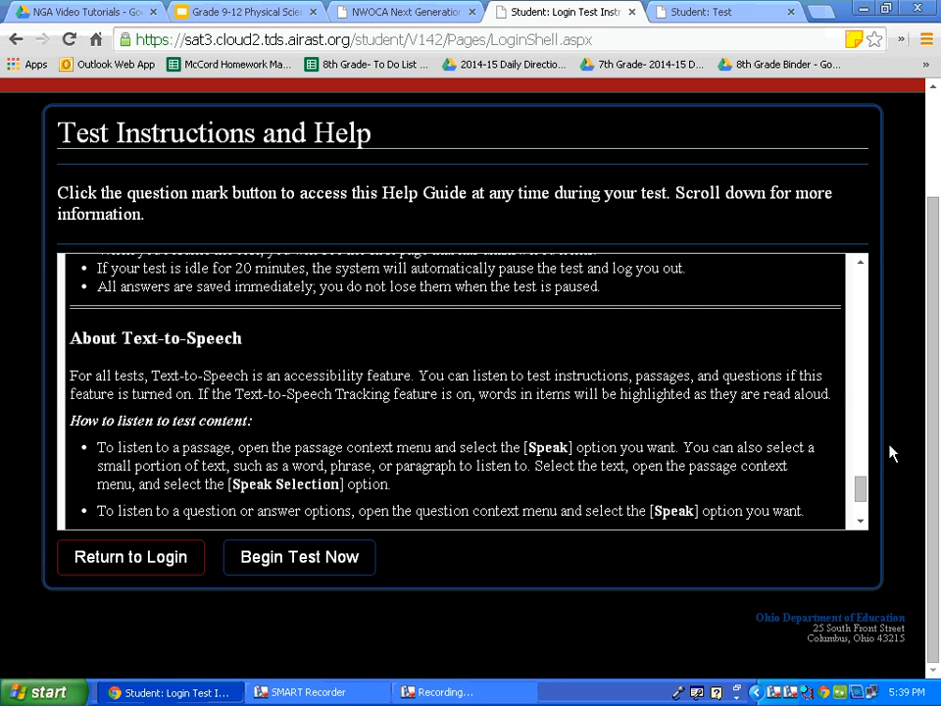
pyautogui.click(298, 557)
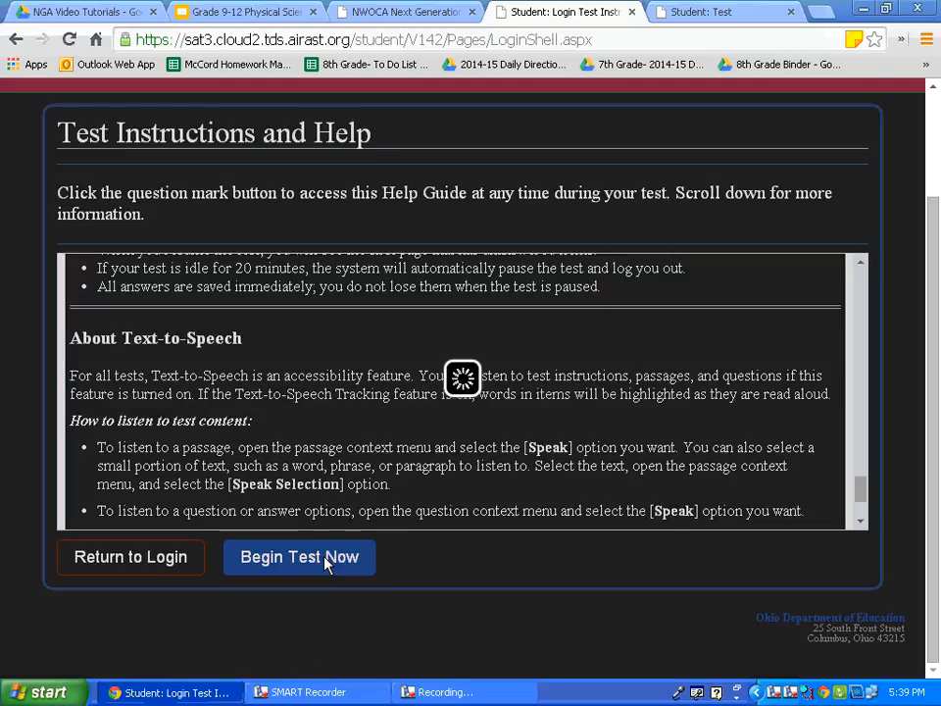
pyautogui.click(298, 556)
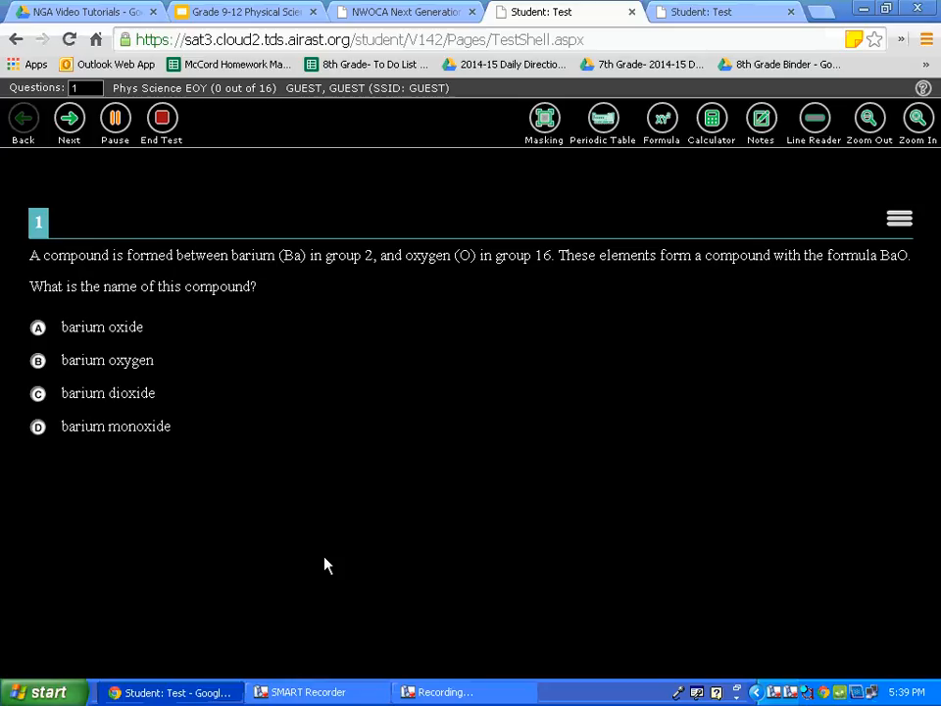
pyautogui.moveTo(898, 218)
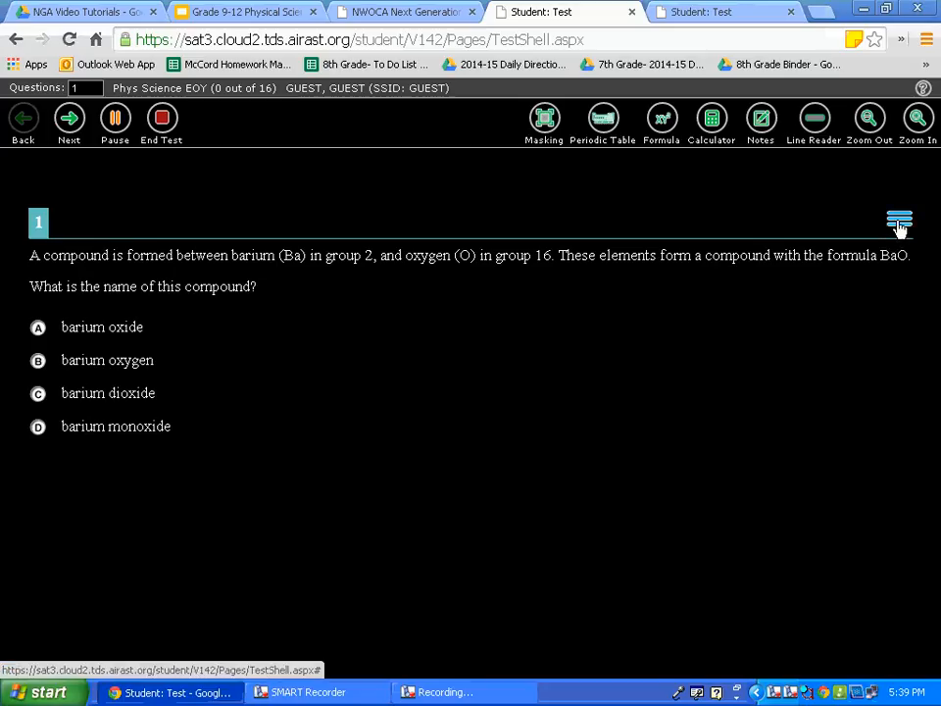
# Choose Strikethrough from question 1's tool menu and cross out an answer choice
pyautogui.click(898, 223)
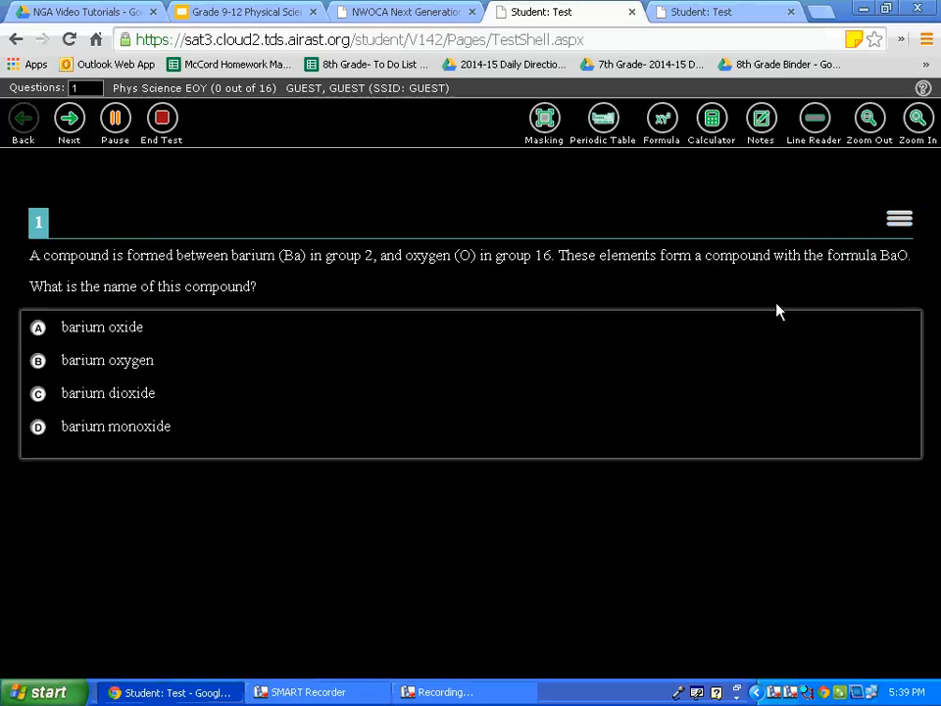
pyautogui.moveTo(105, 349)
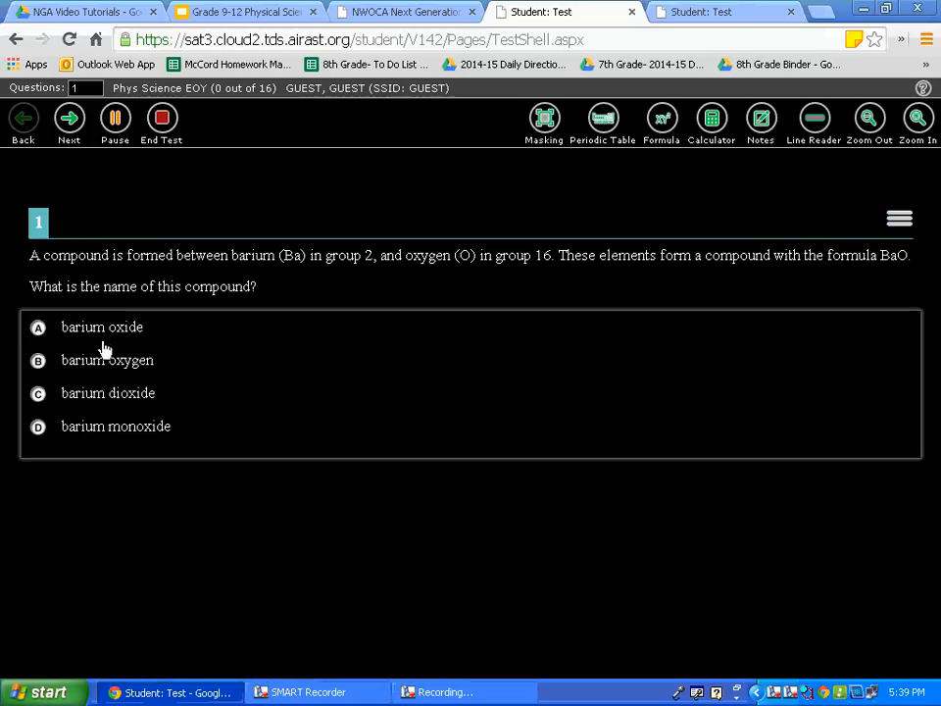
pyautogui.click(106, 361)
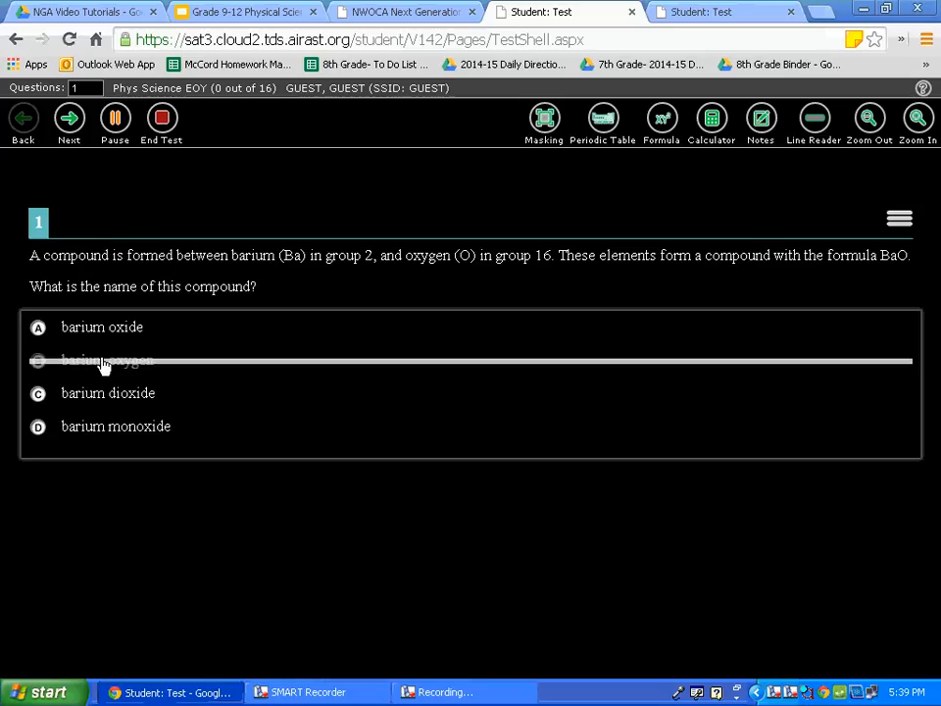
pyautogui.moveTo(113, 368)
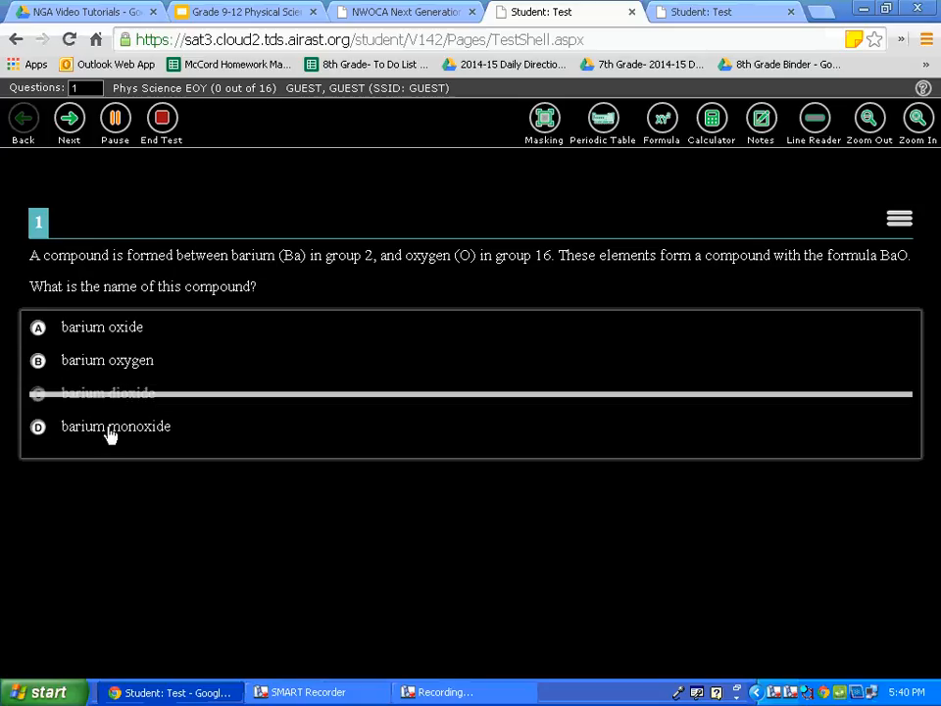
pyautogui.moveTo(110, 400)
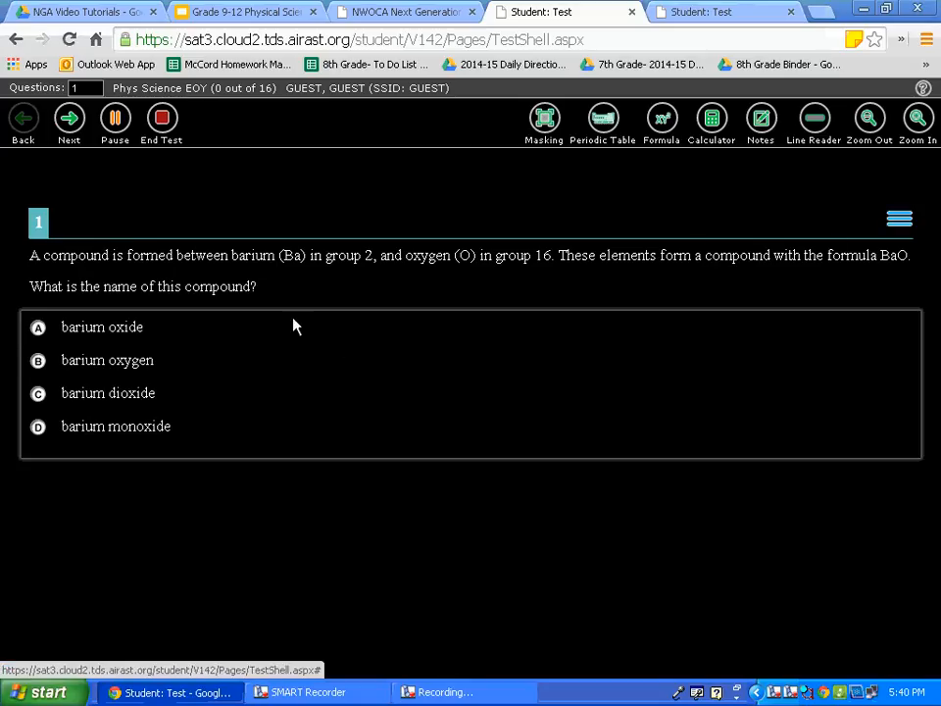
pyautogui.moveTo(124, 331)
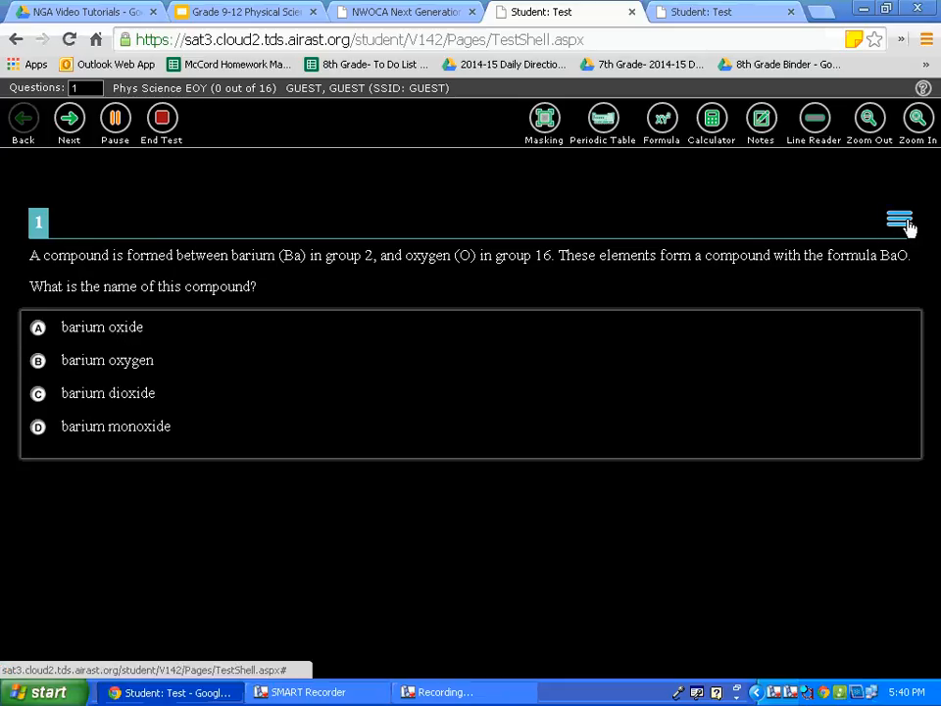
pyautogui.moveTo(39, 327)
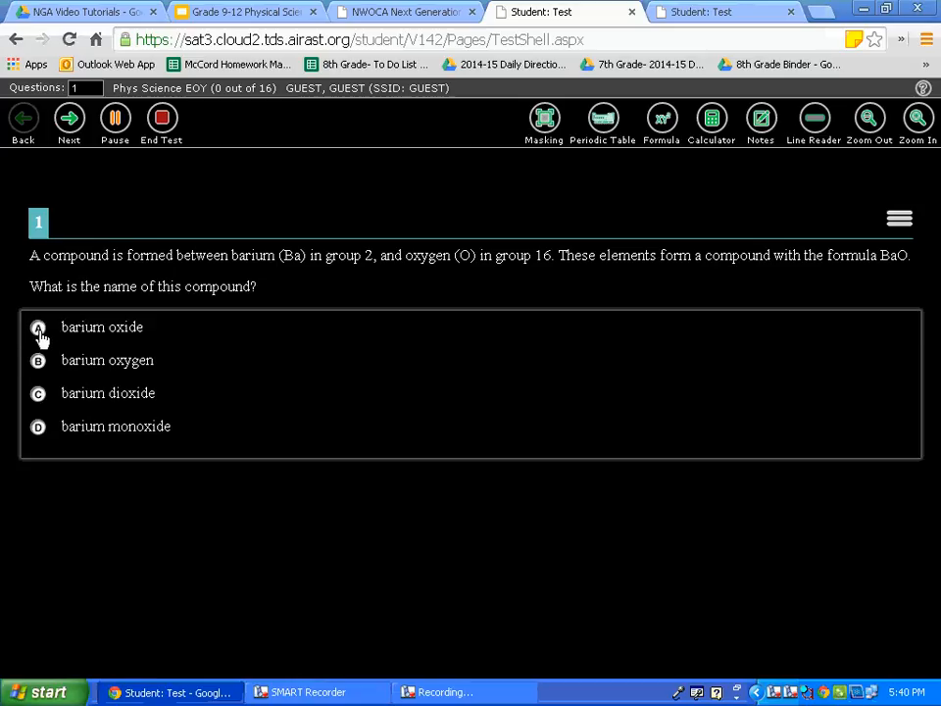
pyautogui.moveTo(105, 333)
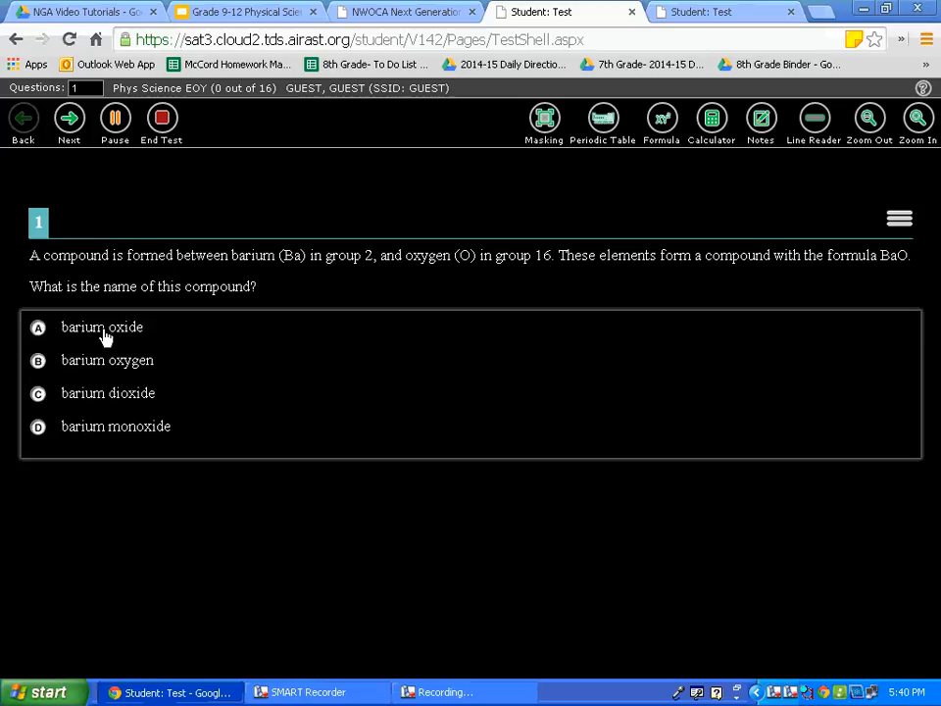
pyautogui.moveTo(200, 330)
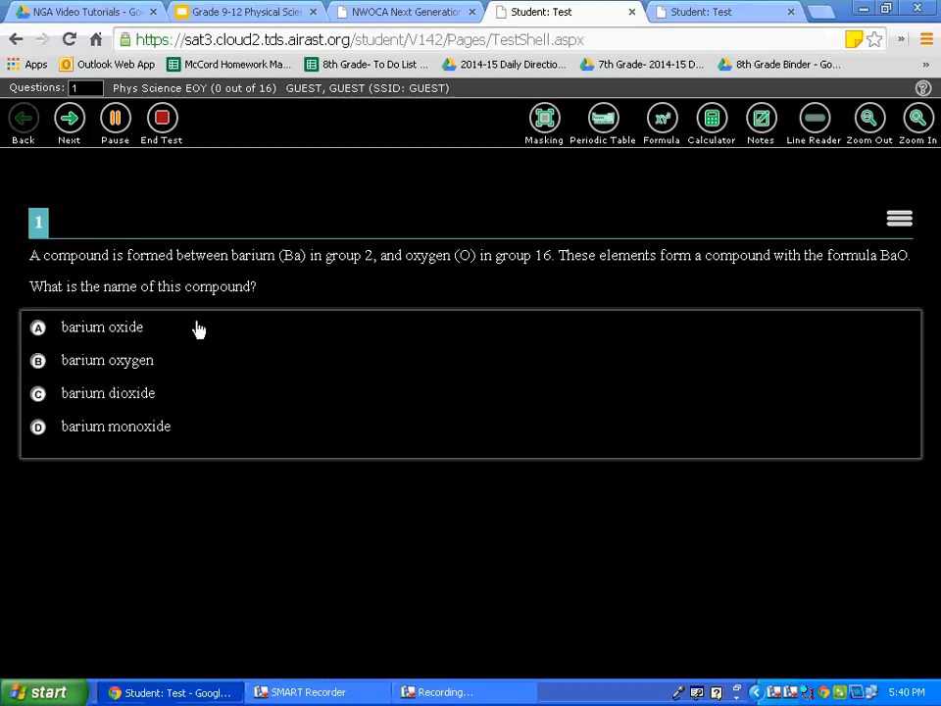
pyautogui.moveTo(192, 323)
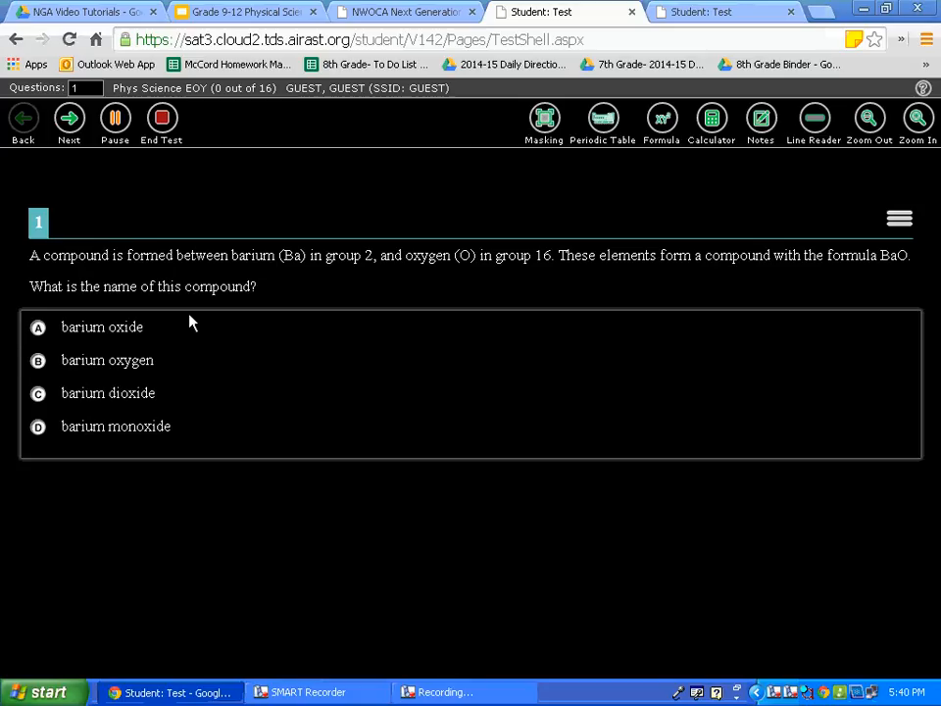
pyautogui.moveTo(417, 627)
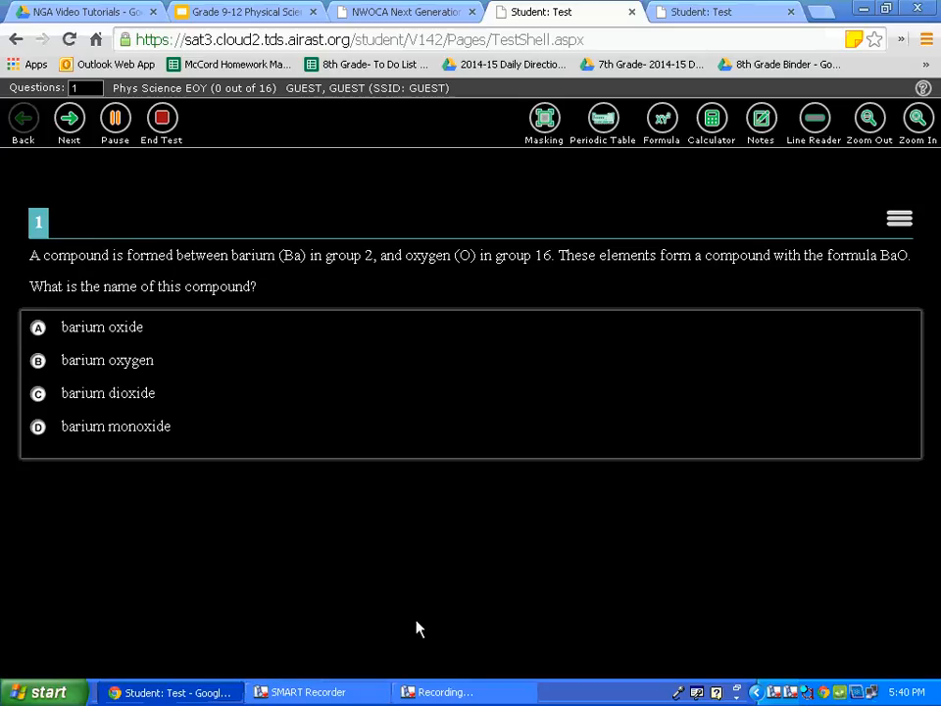